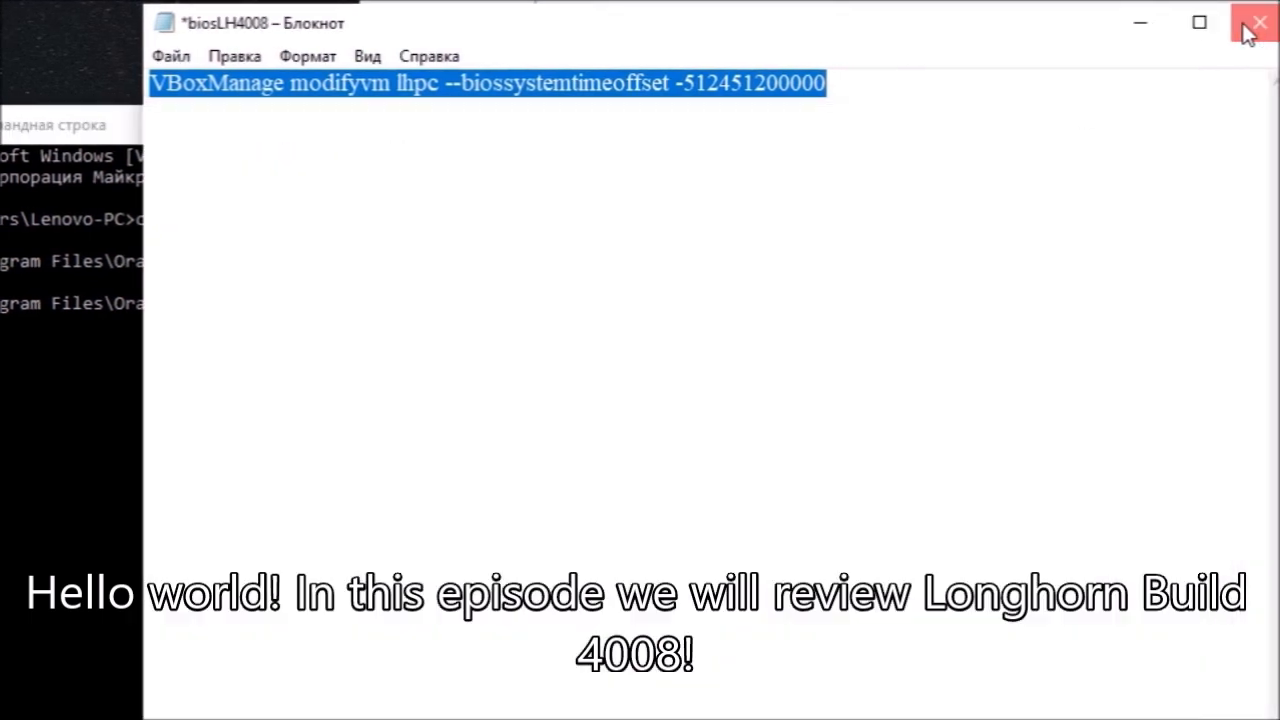
- Save the biosLH4008 note as Notepad closes, then close the Command Prompt window
left_click(1258, 22)
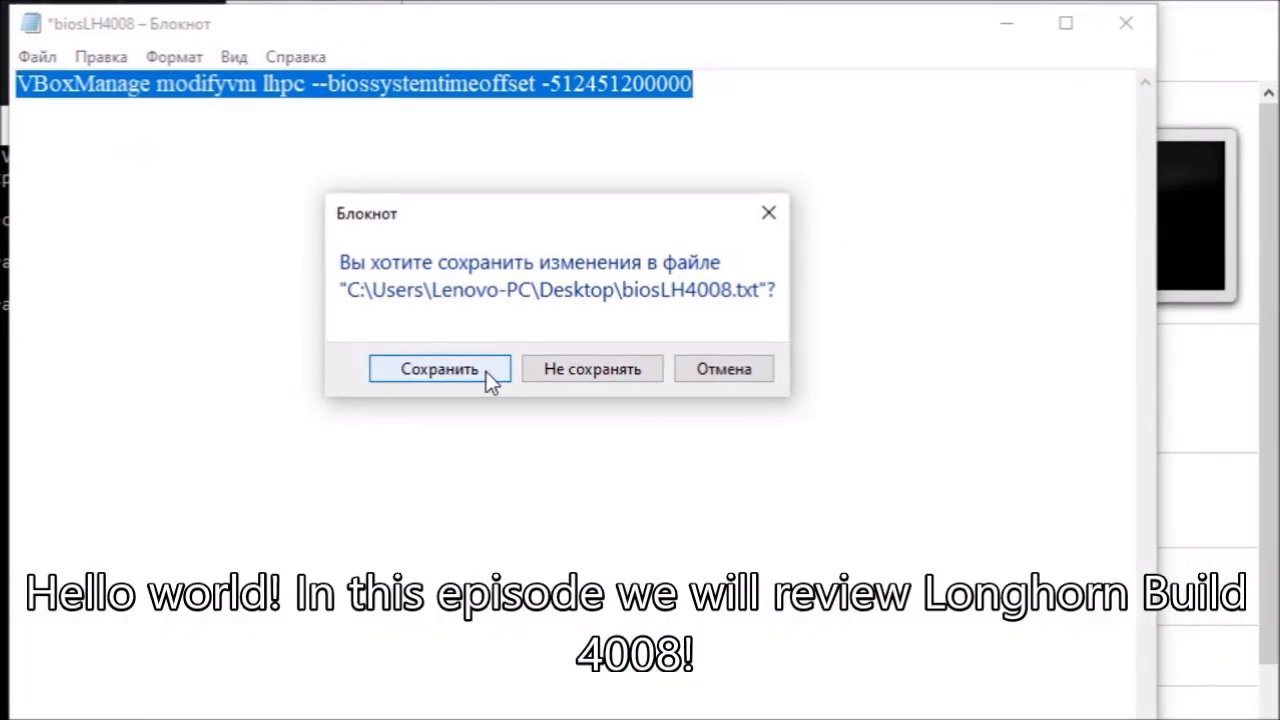
left_click(438, 369)
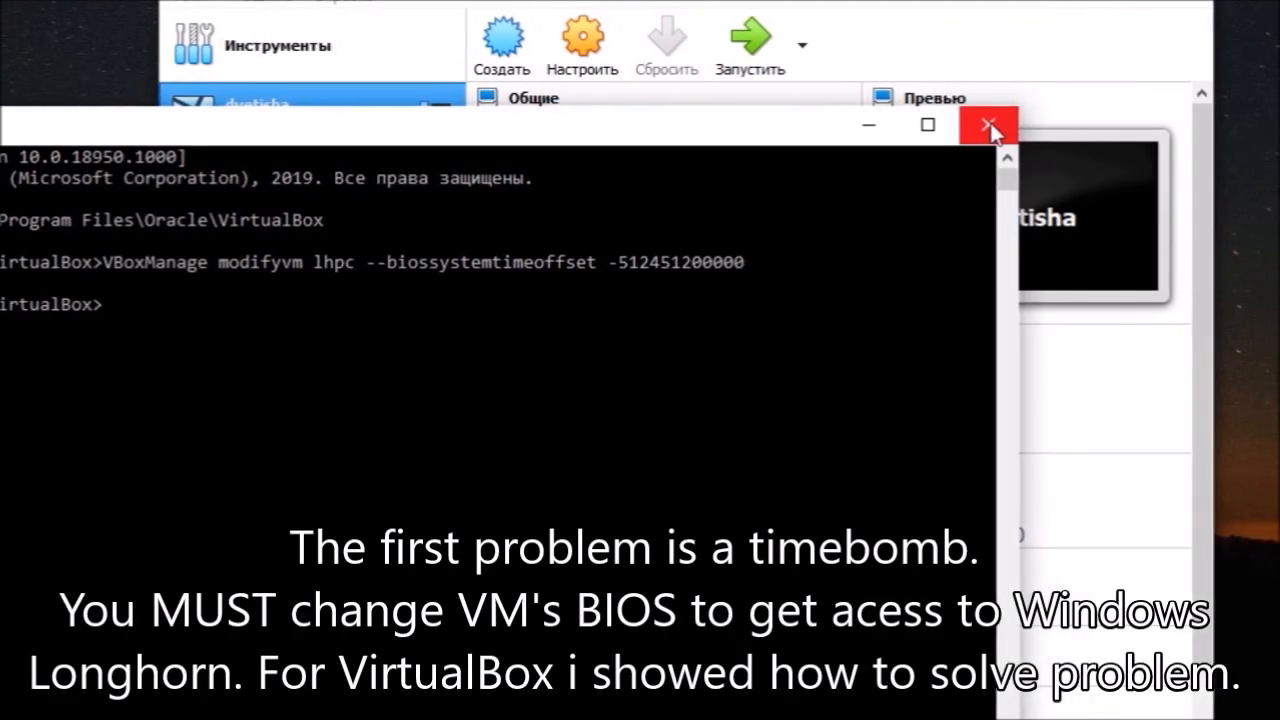
left_click(989, 125)
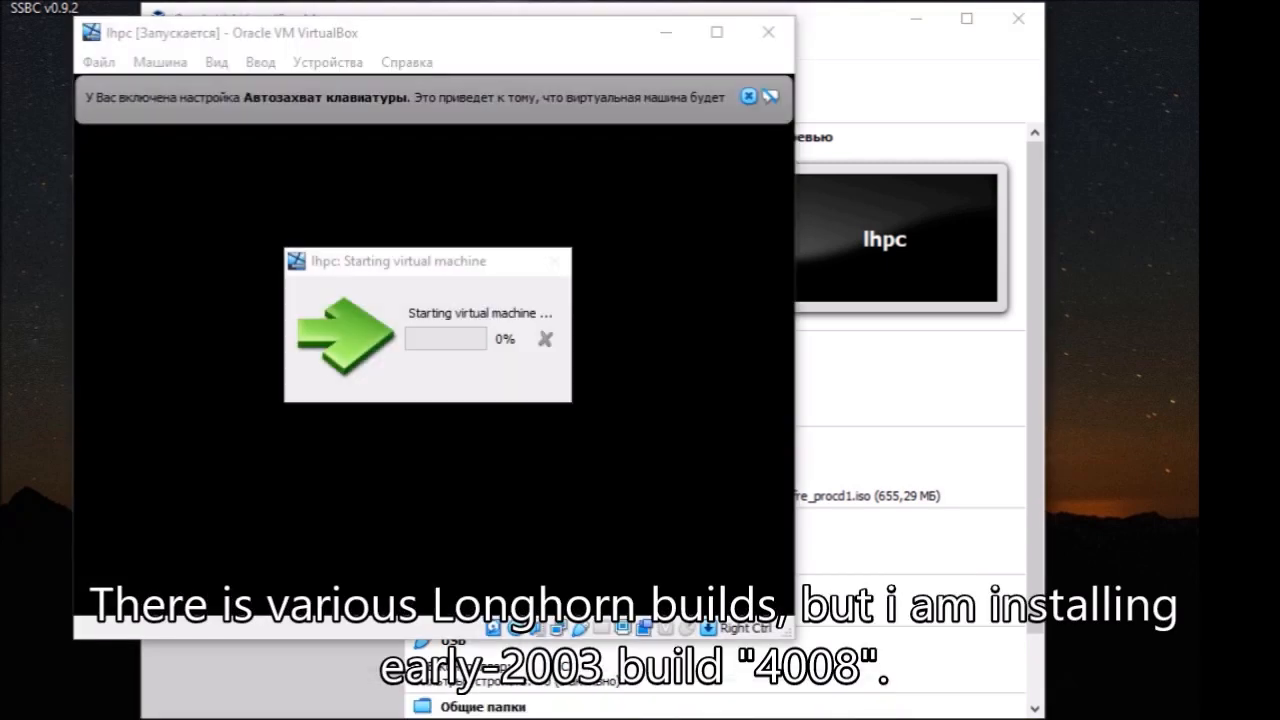
mouse_move(470, 48)
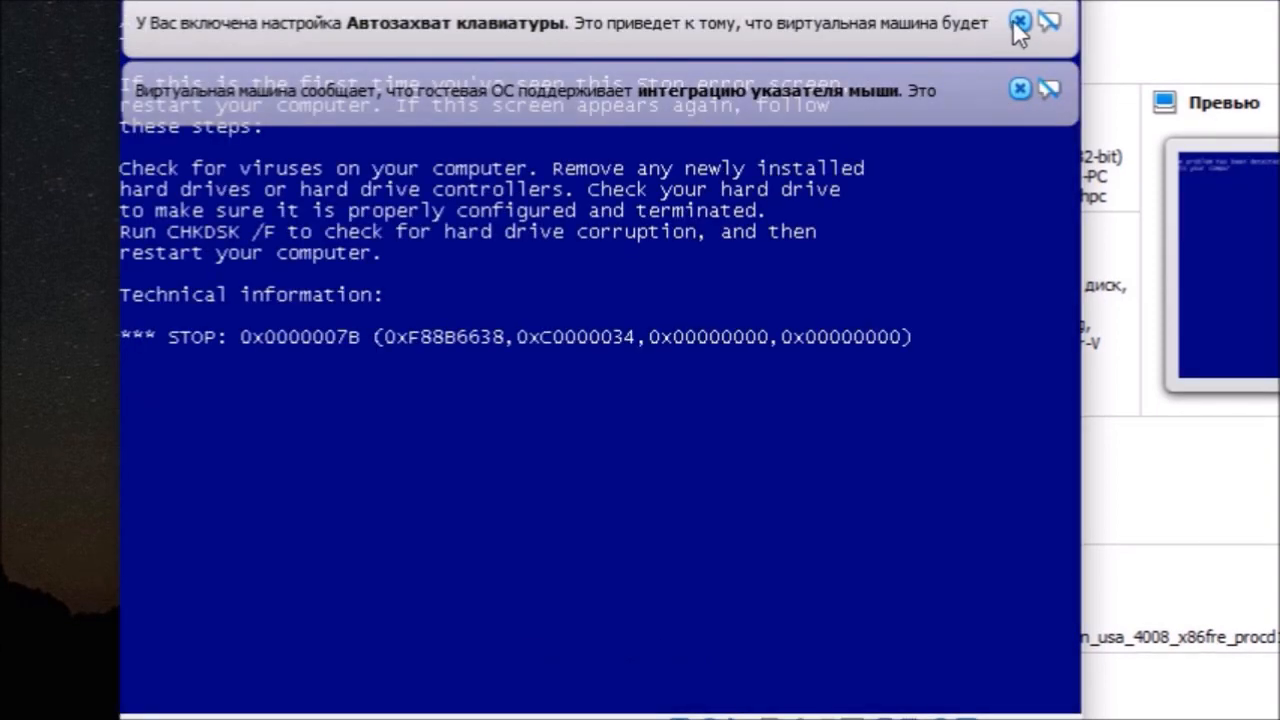
- Dismiss the keyboard capture notice and reset the lhpc VM after the STOP 0x7B screen
left_click(1020, 22)
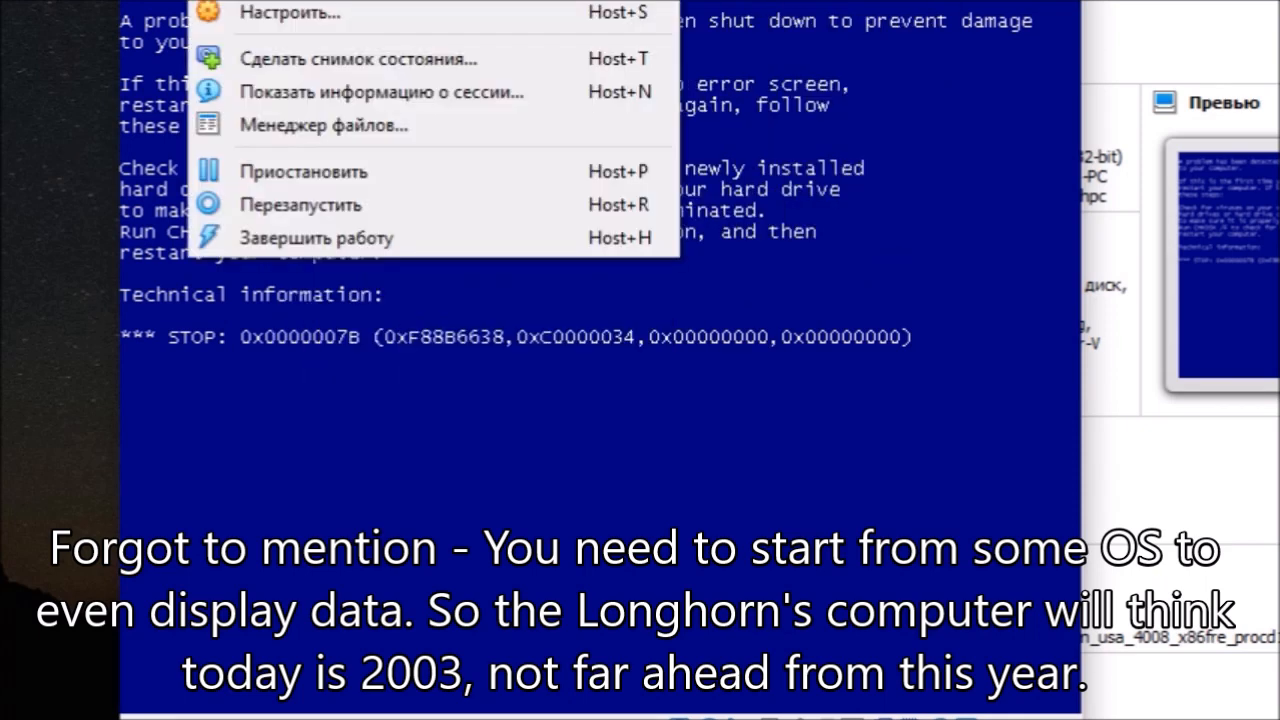
left_click(301, 204)
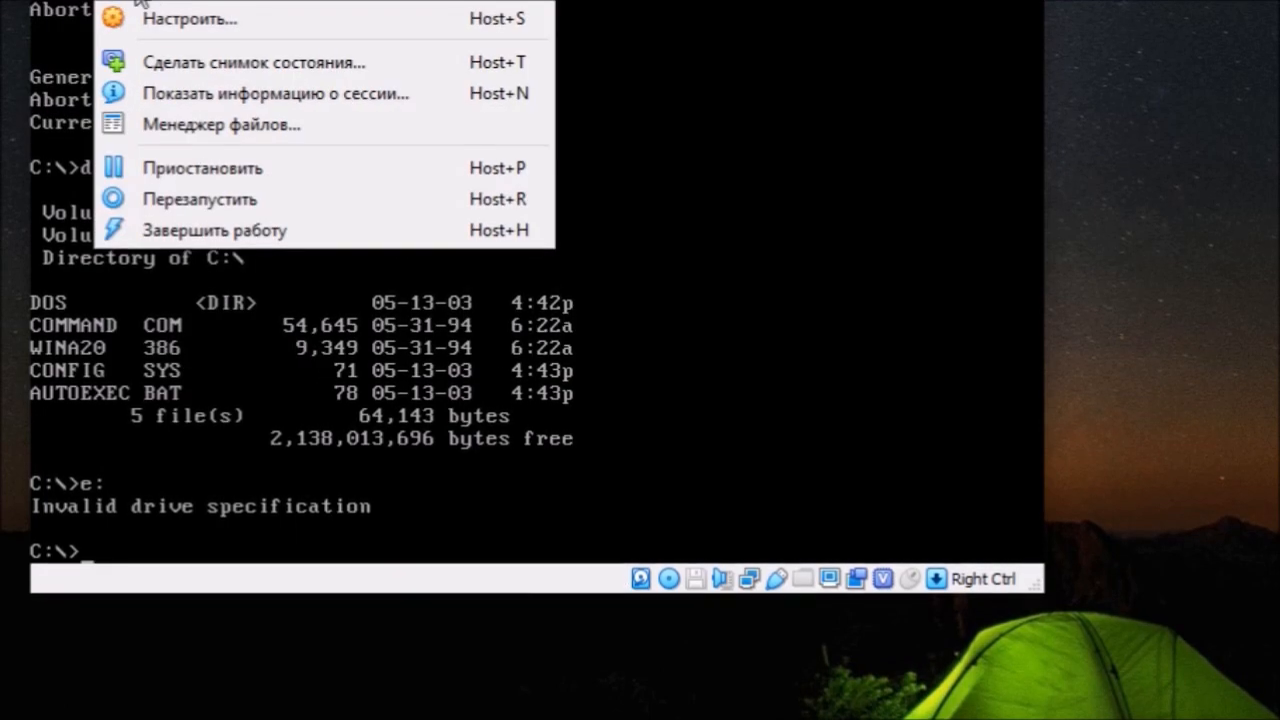
mouse_move(213, 228)
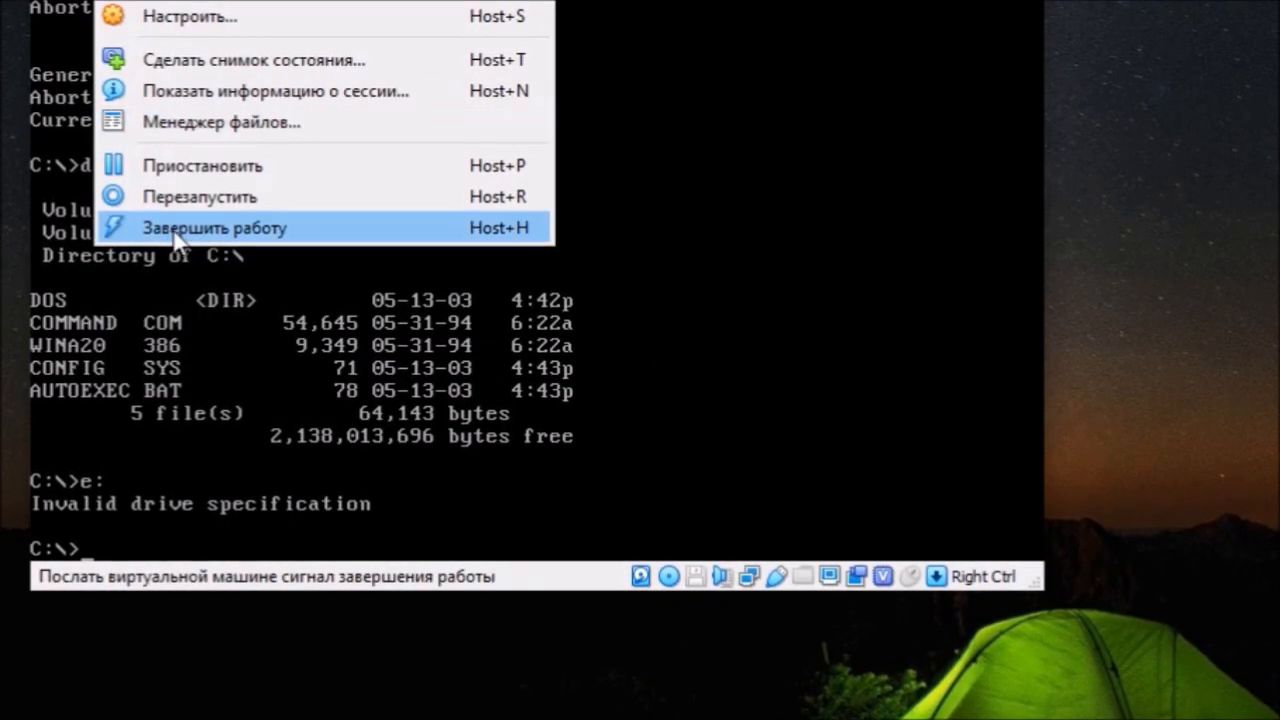
- Send the lhpc VM an ACPI shutdown so it boots from the Longhorn CD
left_click(214, 228)
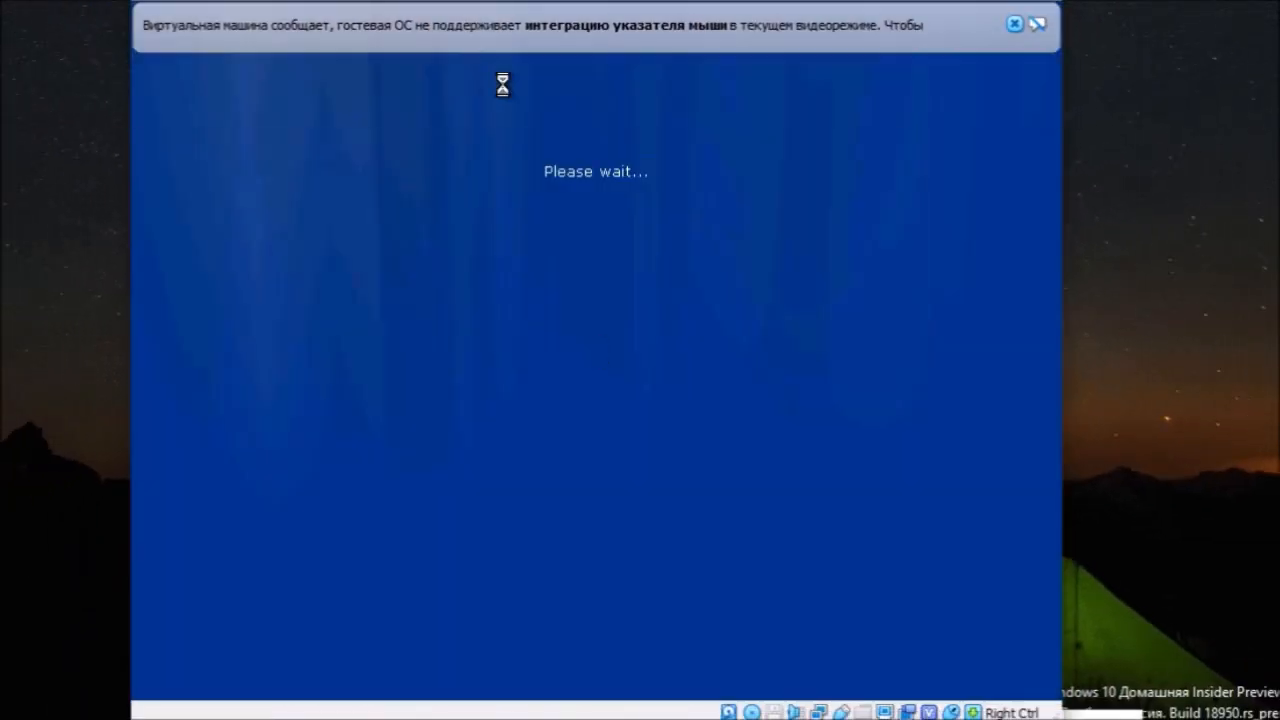
mouse_move(470, 10)
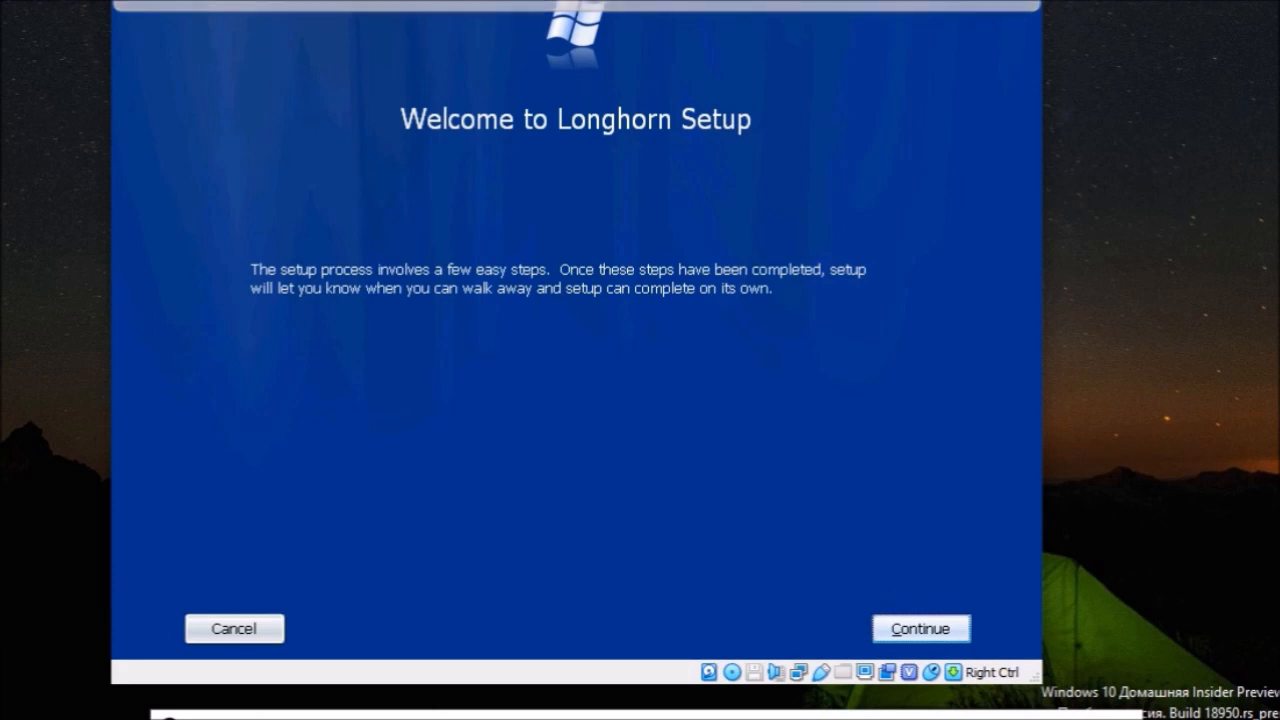
- Continue past the Setup welcome page, accept the product key, and agree to the license terms
left_click(918, 628)
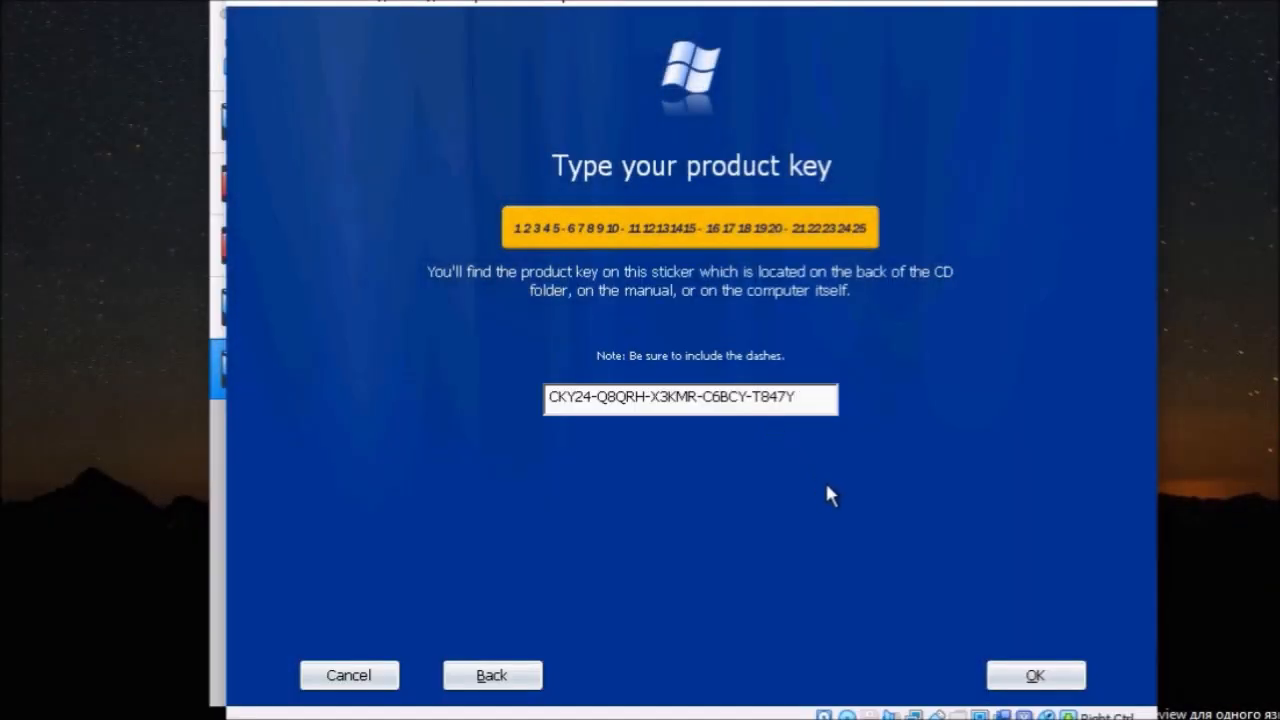
mouse_move(997, 668)
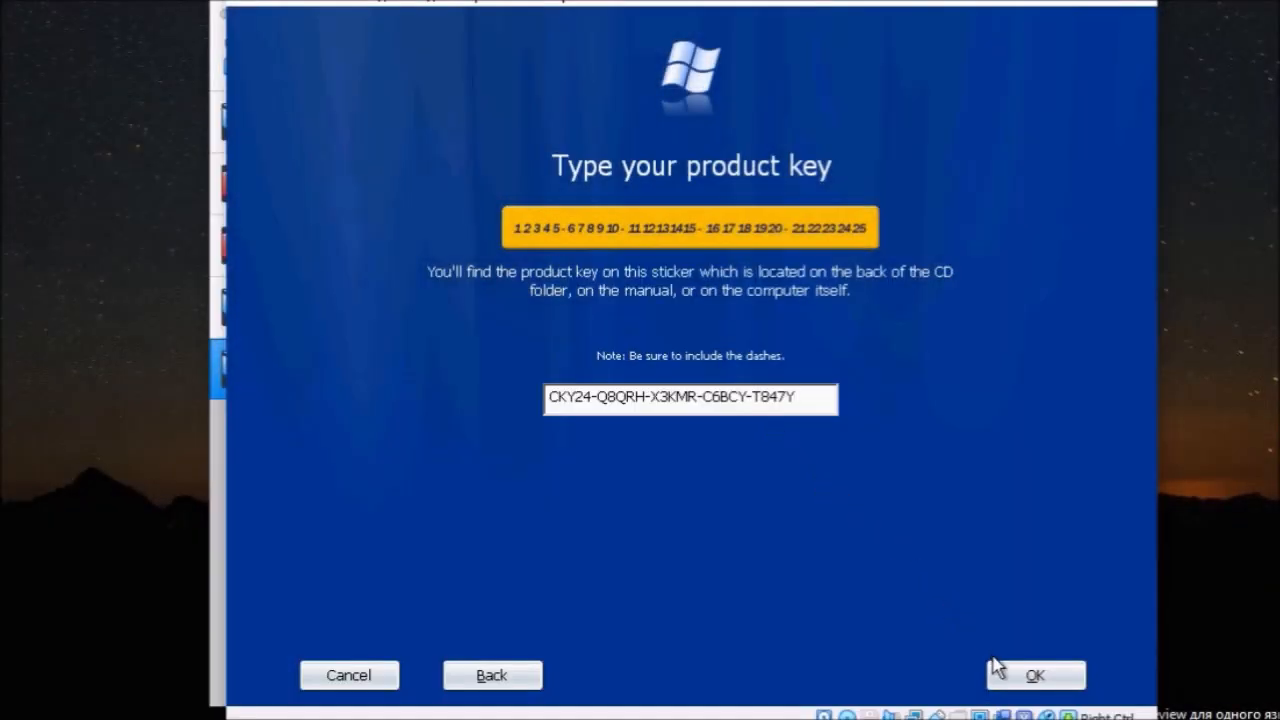
left_click(1035, 675)
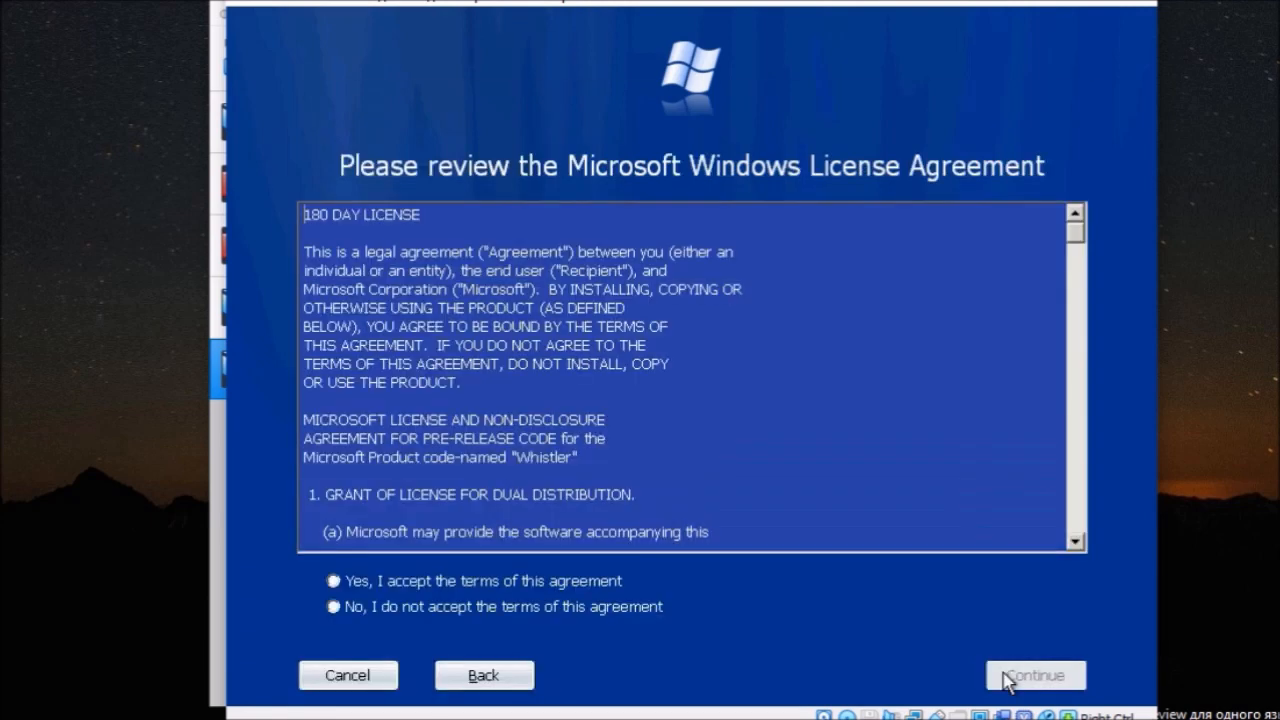
mouse_move(548, 627)
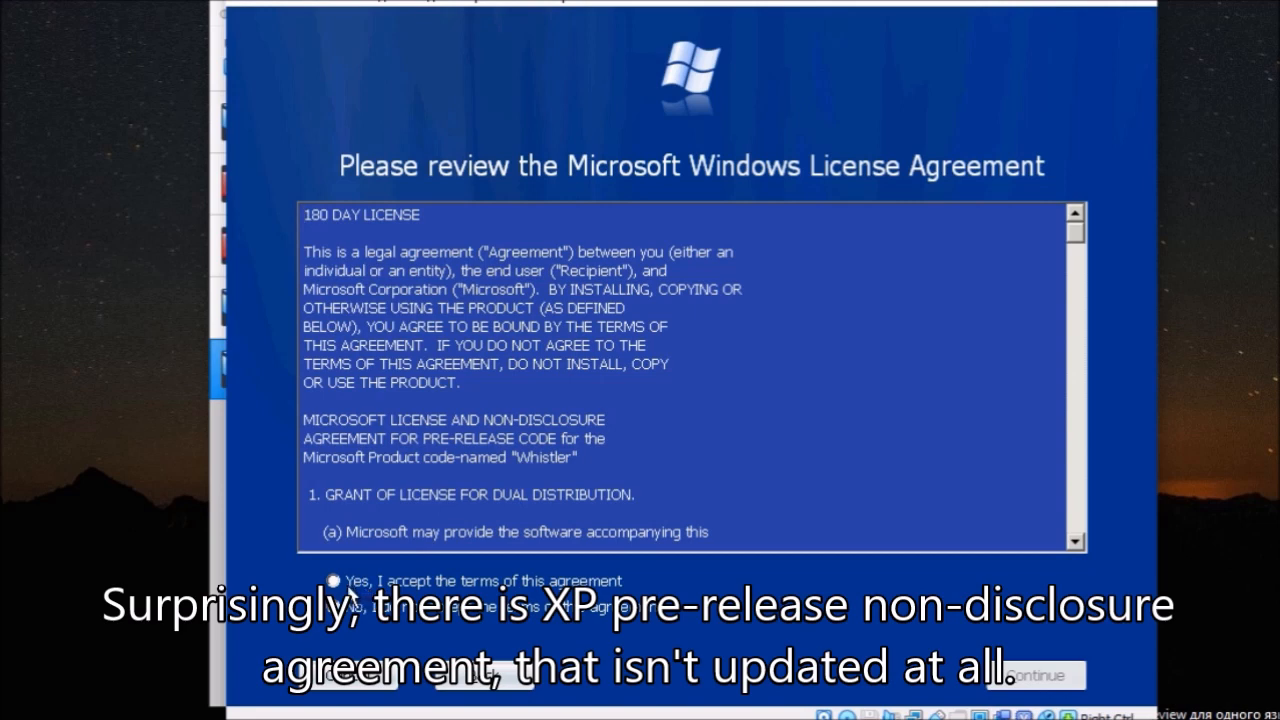
left_click(333, 580)
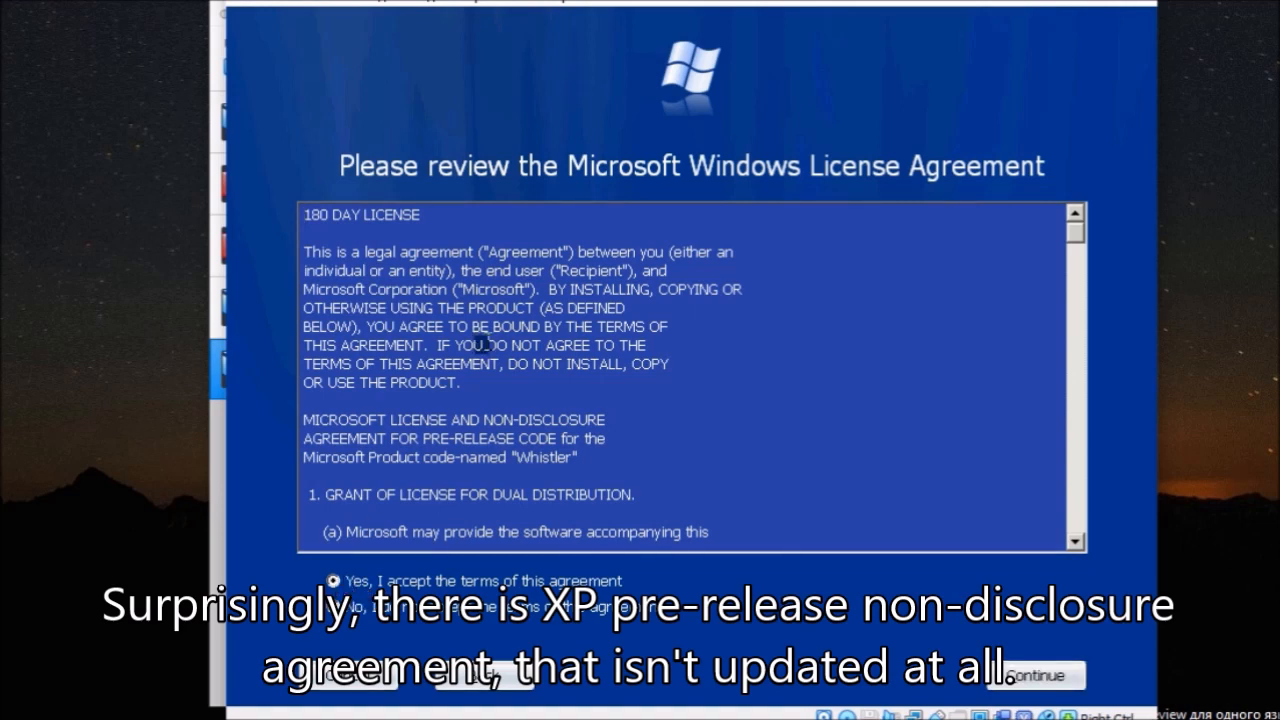
mouse_move(750, 457)
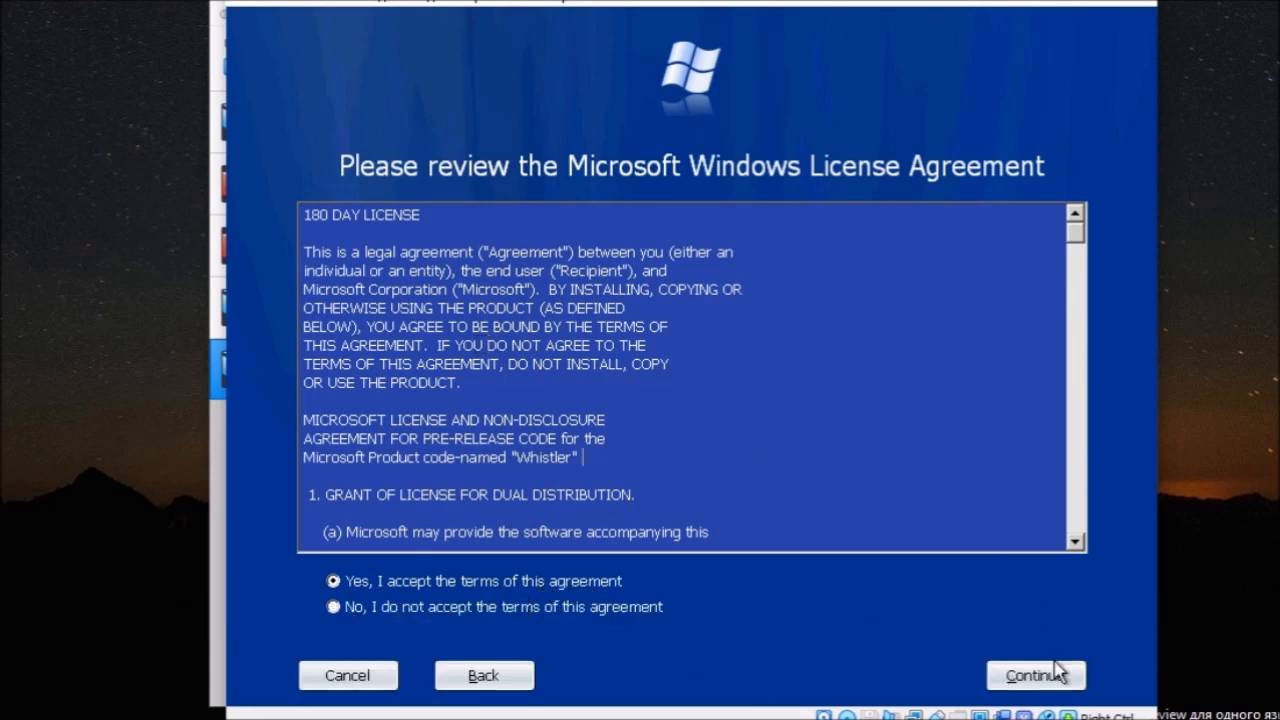
left_click(1035, 675)
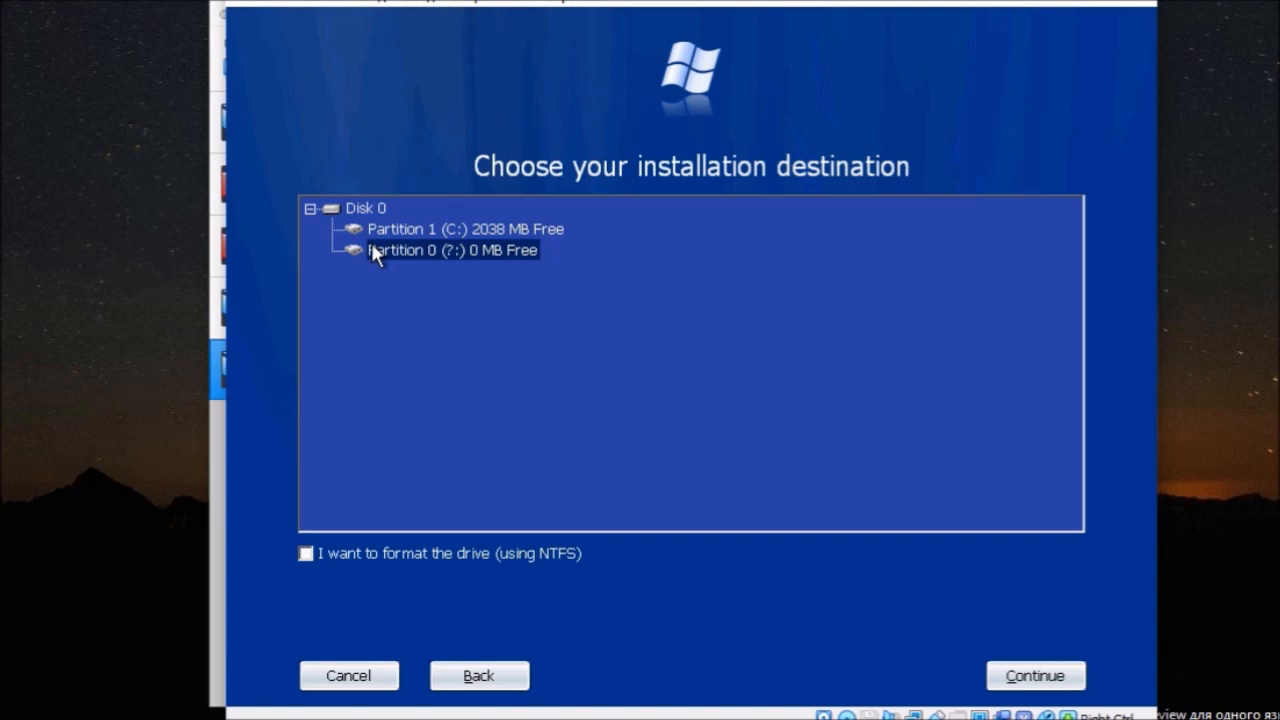
- Pick Partition 0 with the NTFS format option toggled, then answer the setup.exe assertion failure
left_click(440, 229)
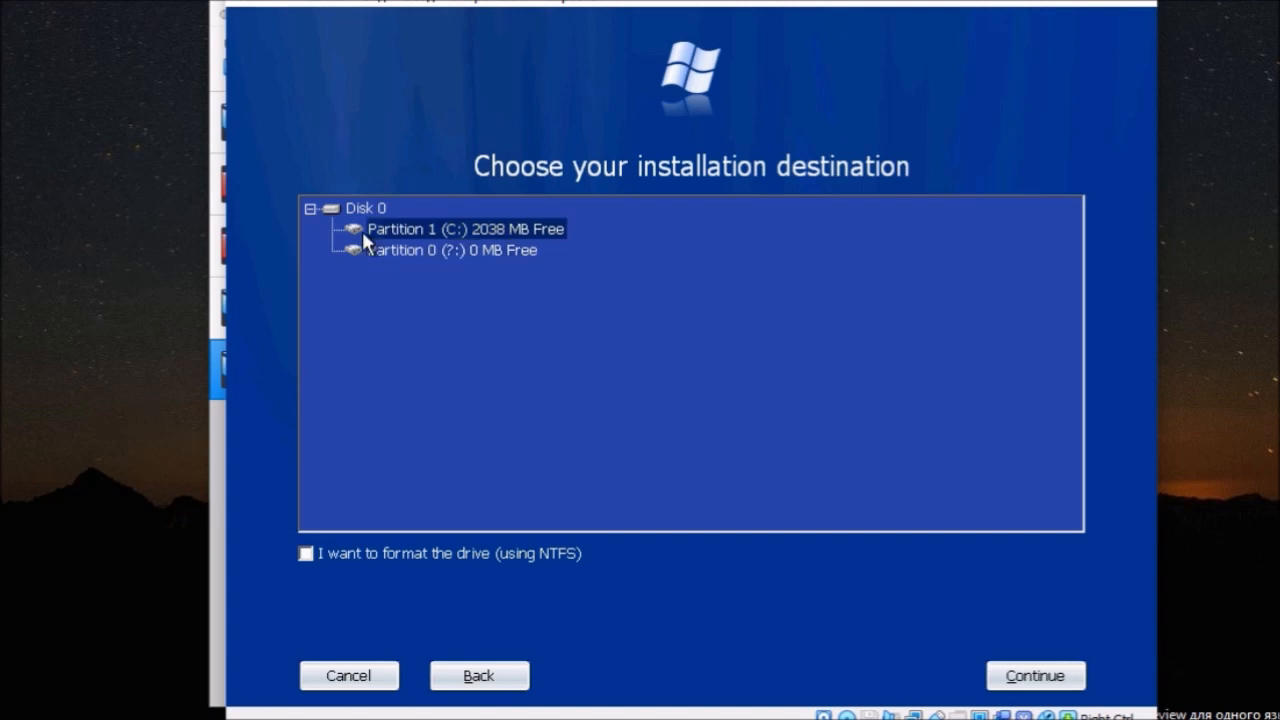
mouse_move(365, 232)
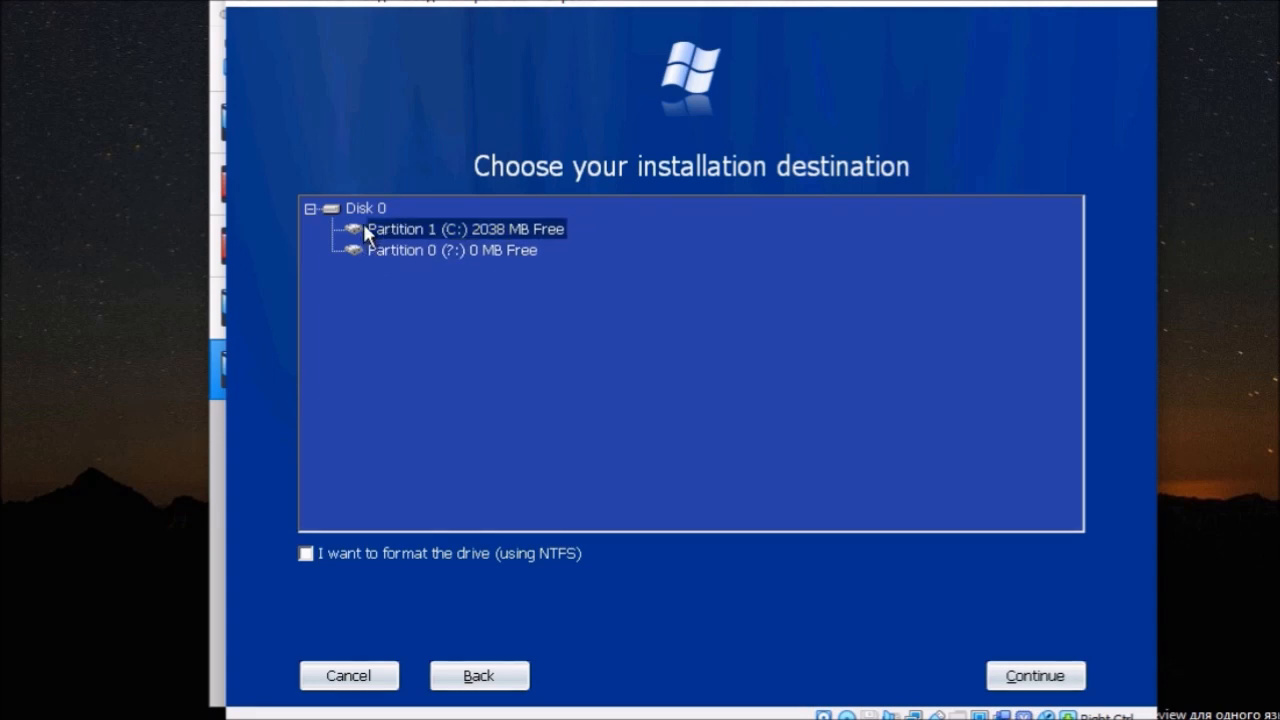
mouse_move(318, 567)
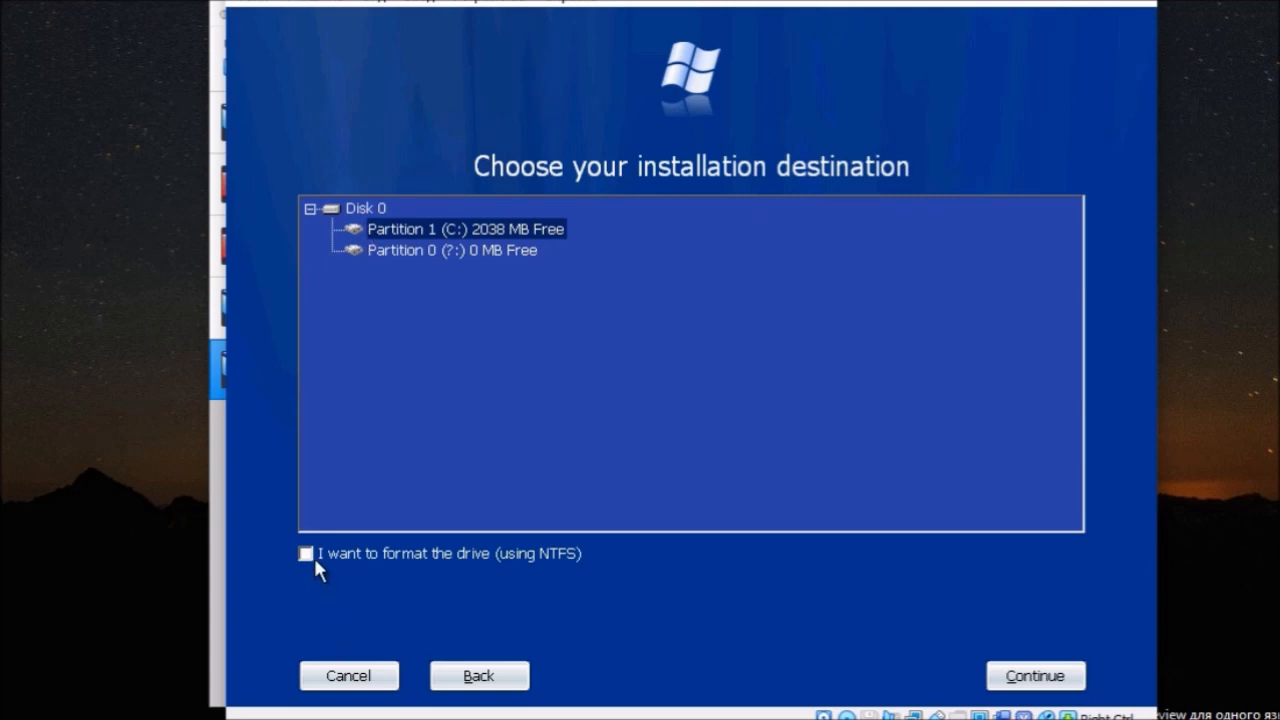
left_click(306, 553)
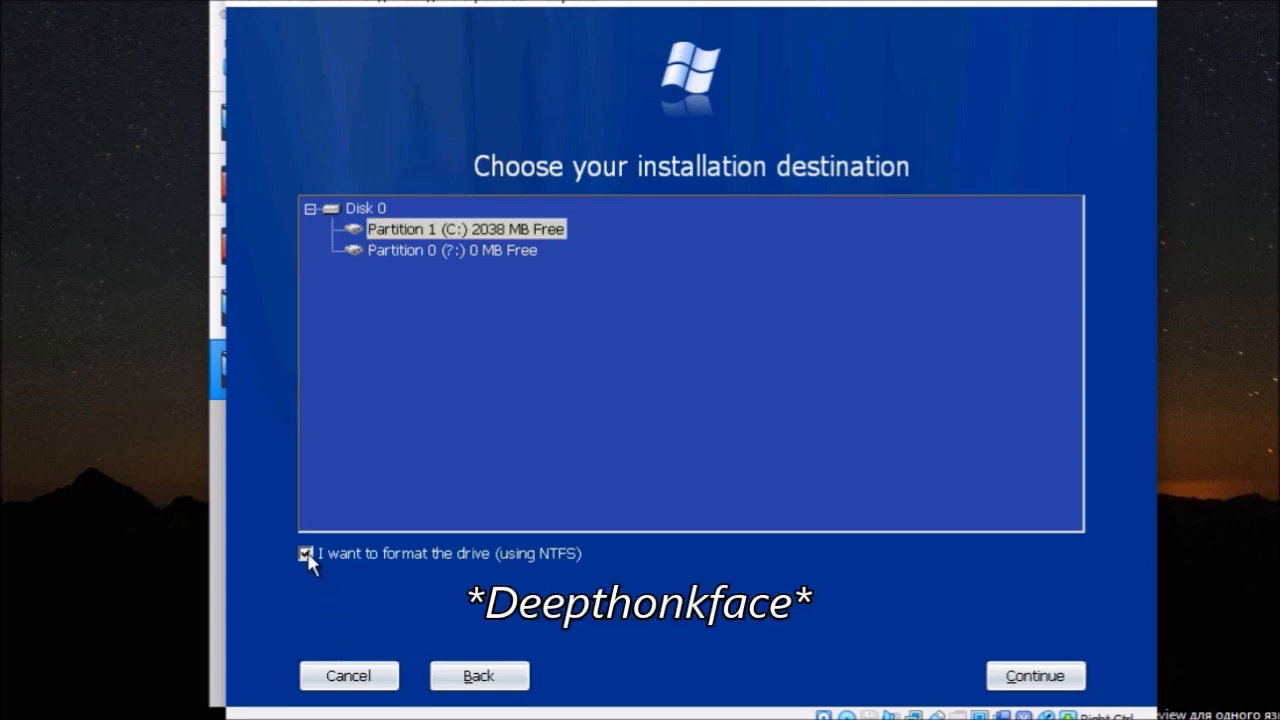
left_click(306, 553)
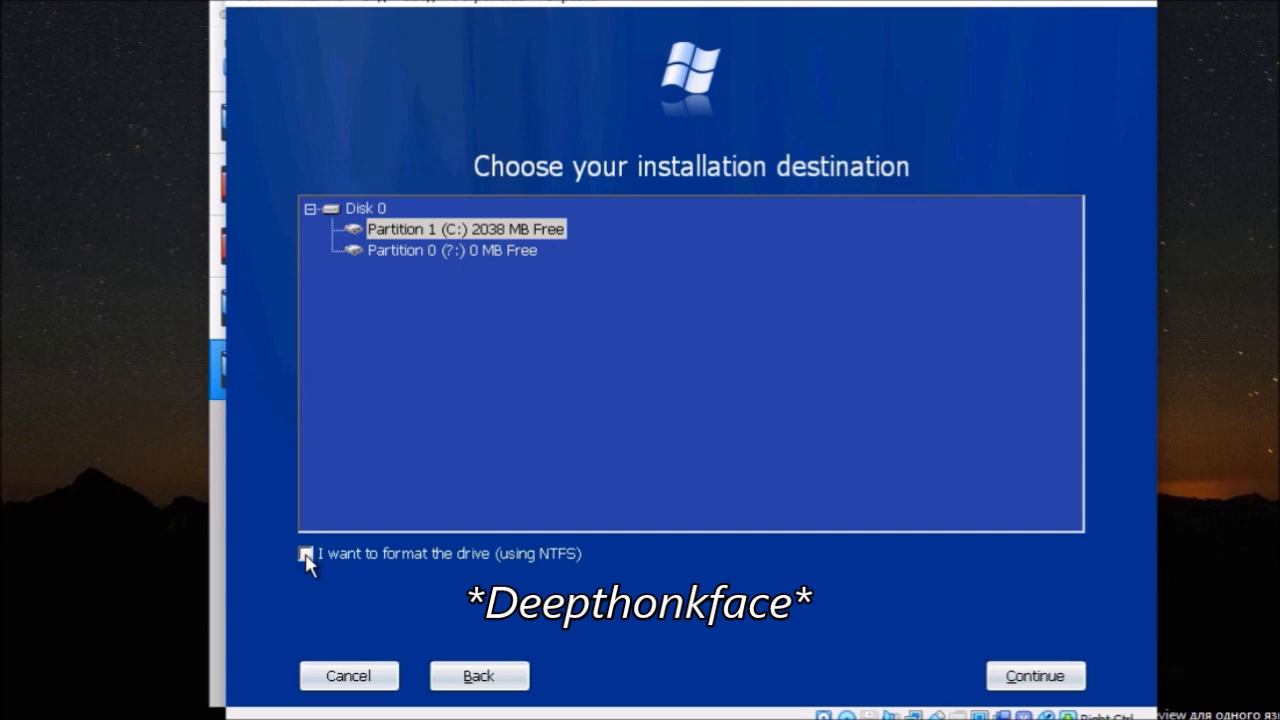
left_click(305, 553)
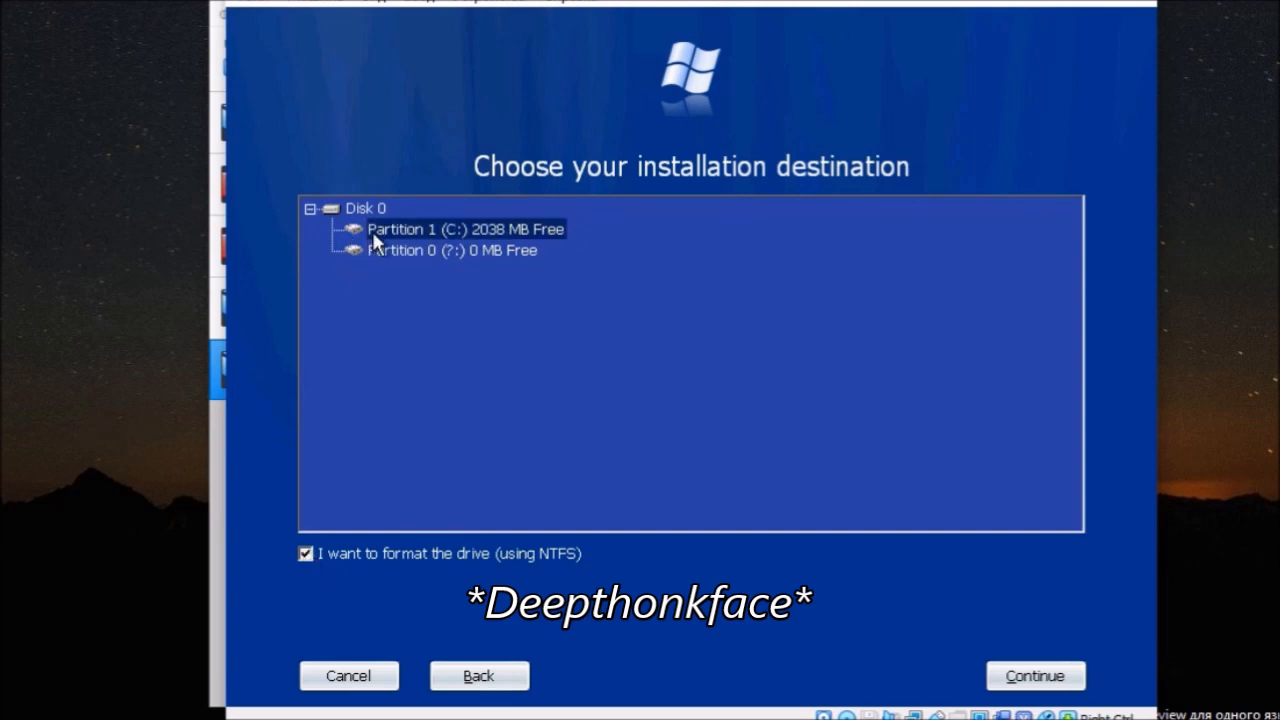
mouse_move(380, 252)
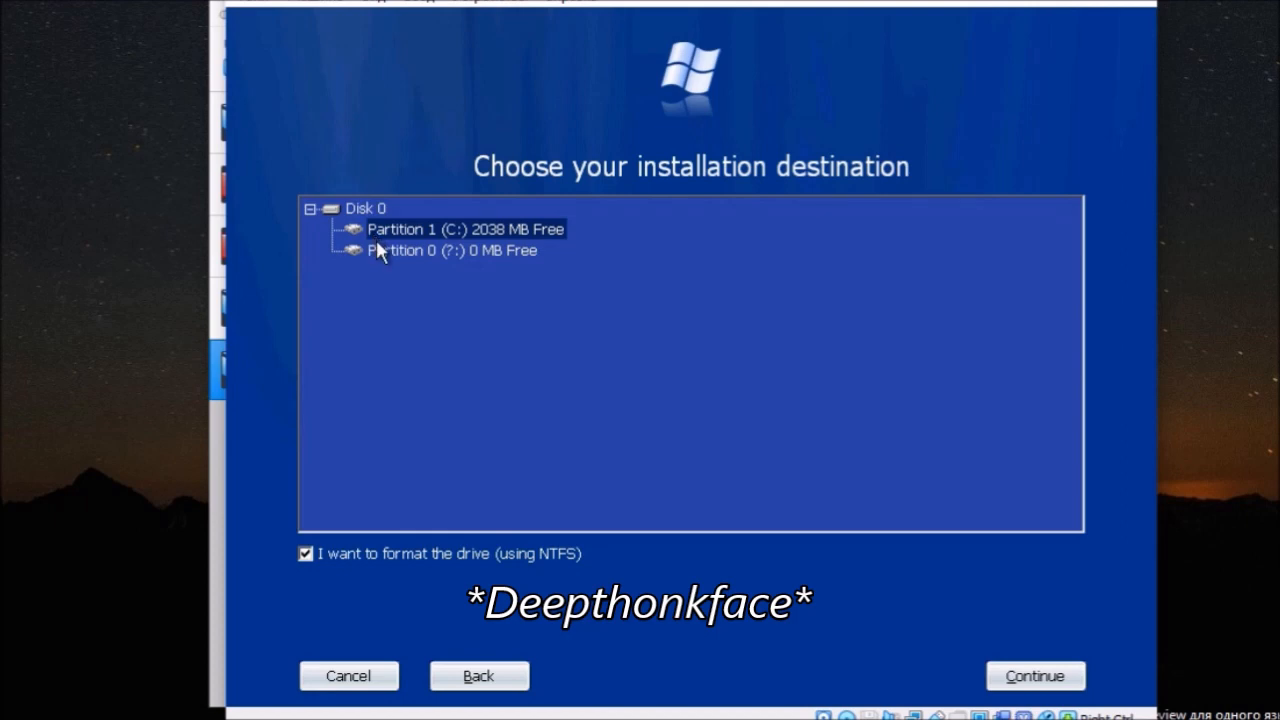
left_click(306, 553)
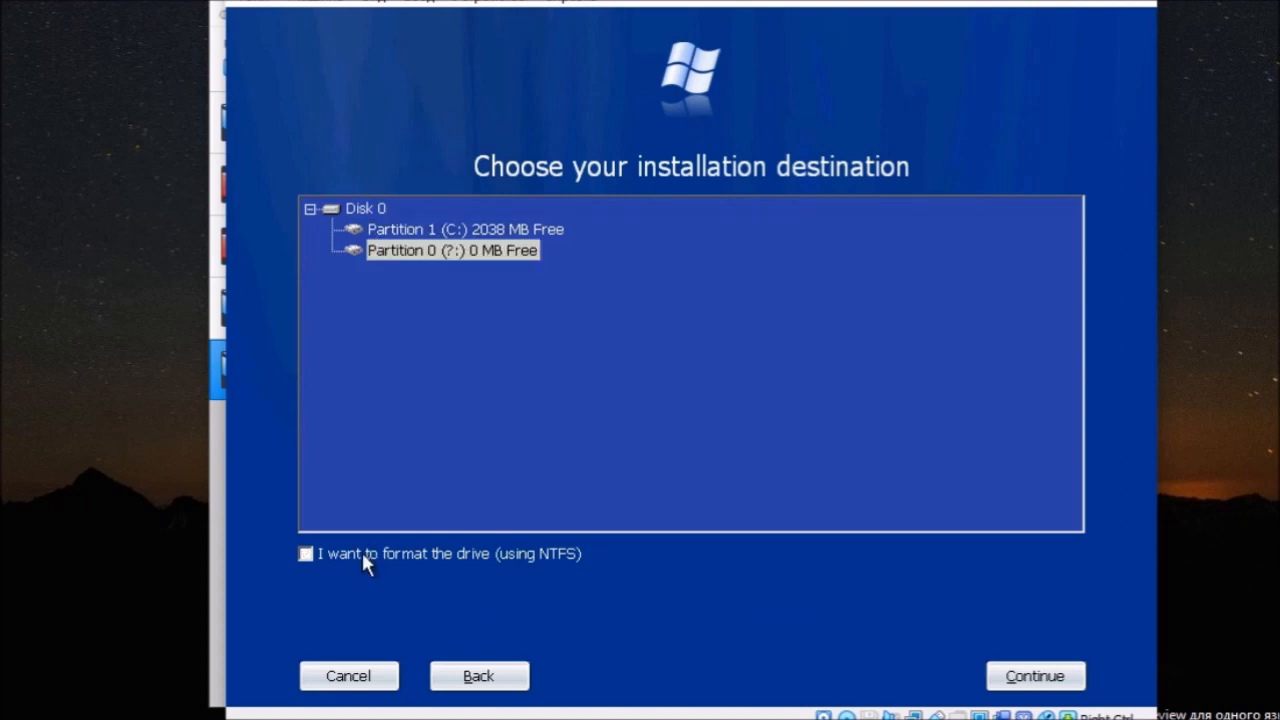
mouse_move(352, 210)
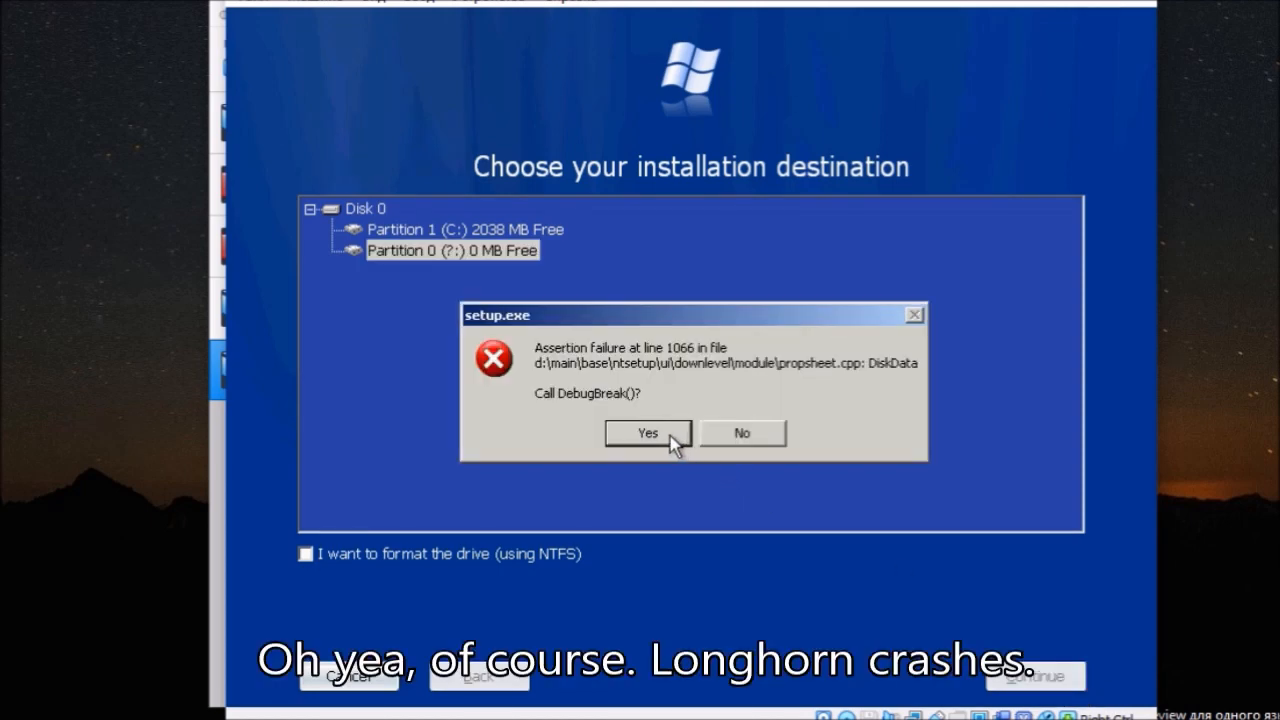
left_click(647, 433)
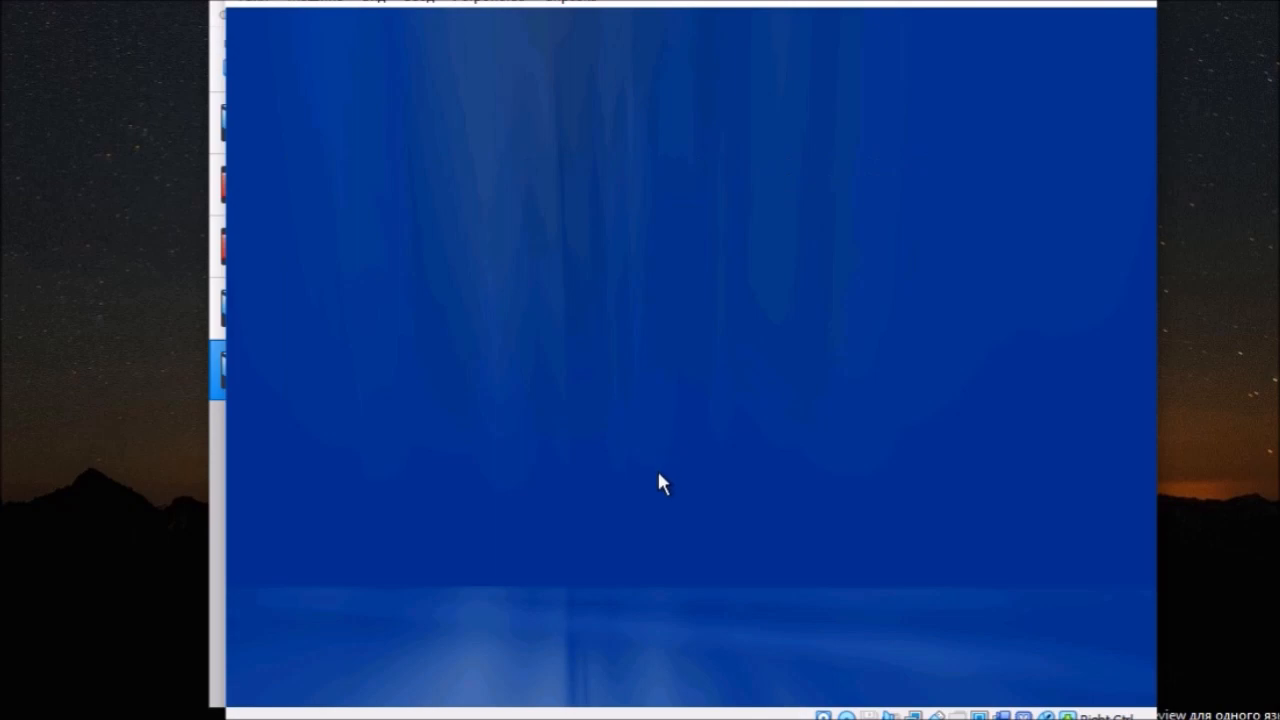
mouse_move(670, 503)
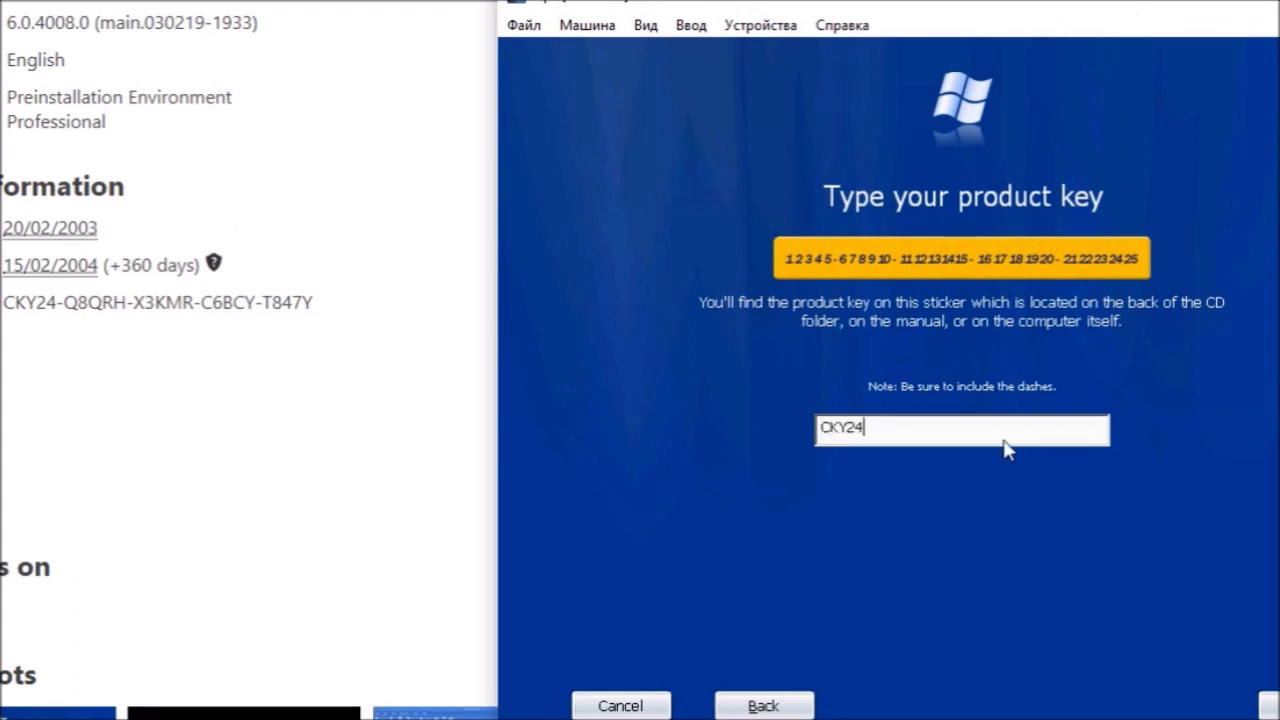
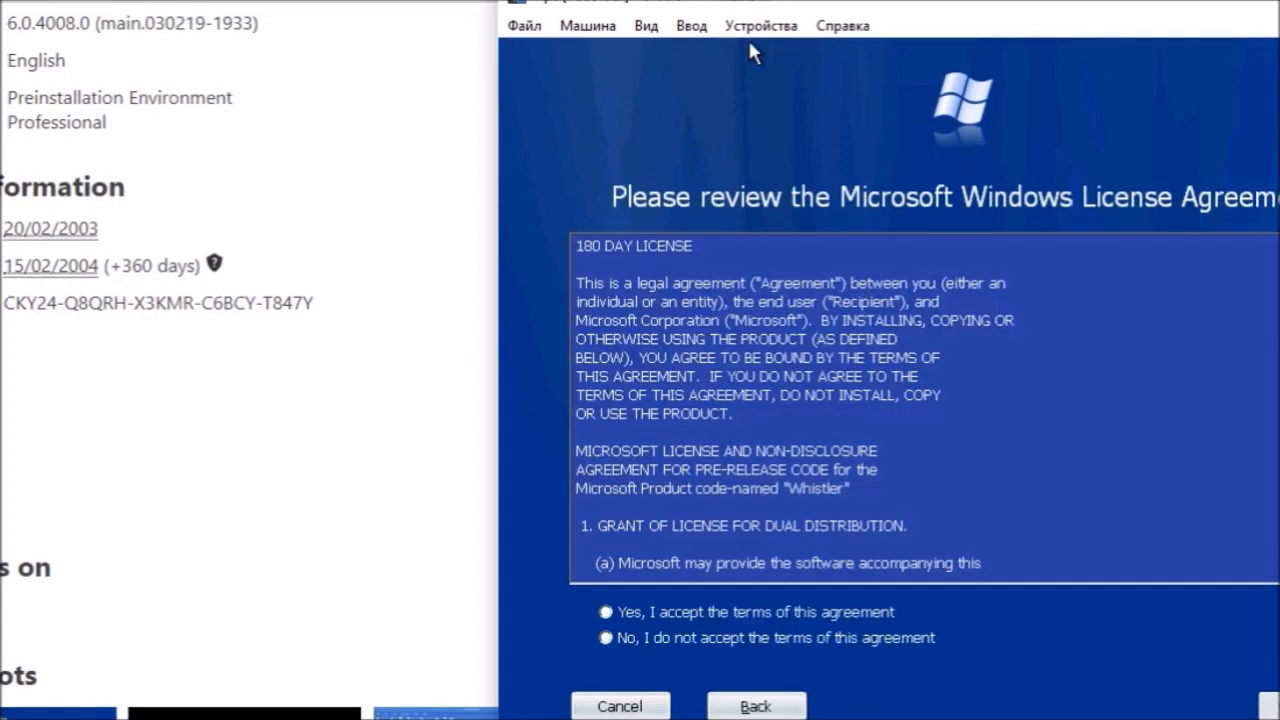
left_click(606, 612)
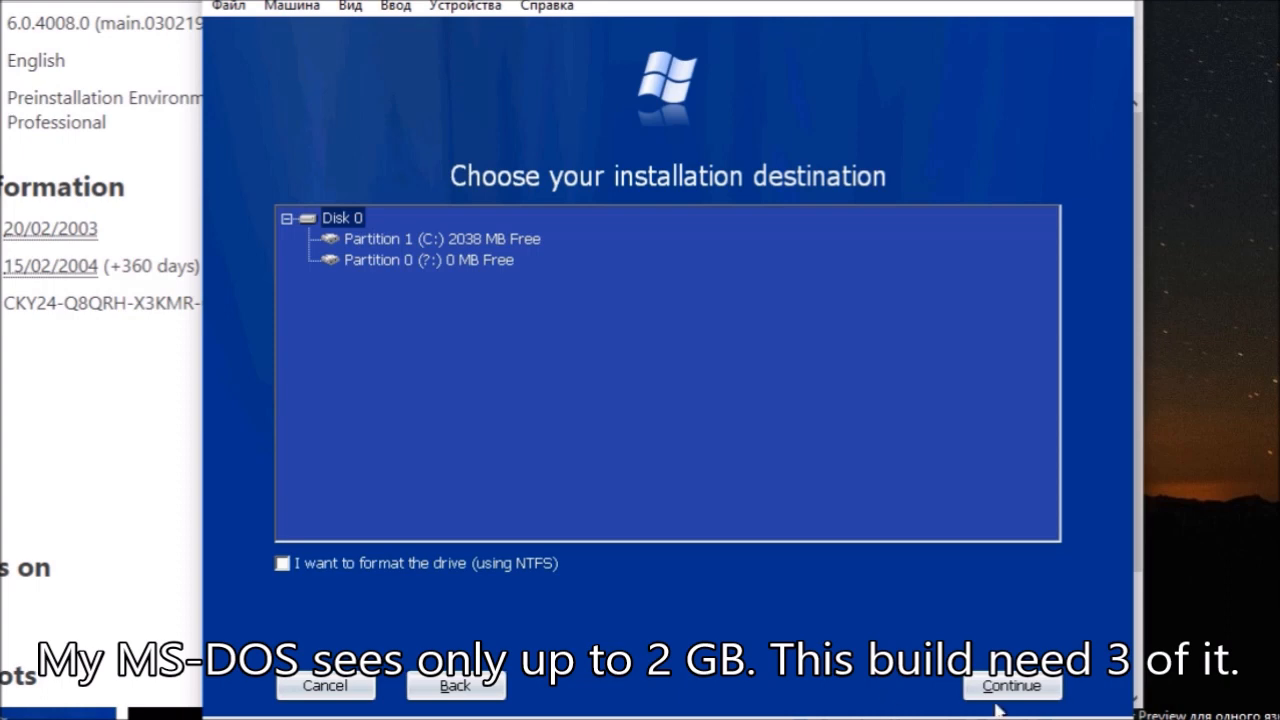
- Confirm Partition 1 (C:) as the install destination so setup starts copying files
left_click(1011, 685)
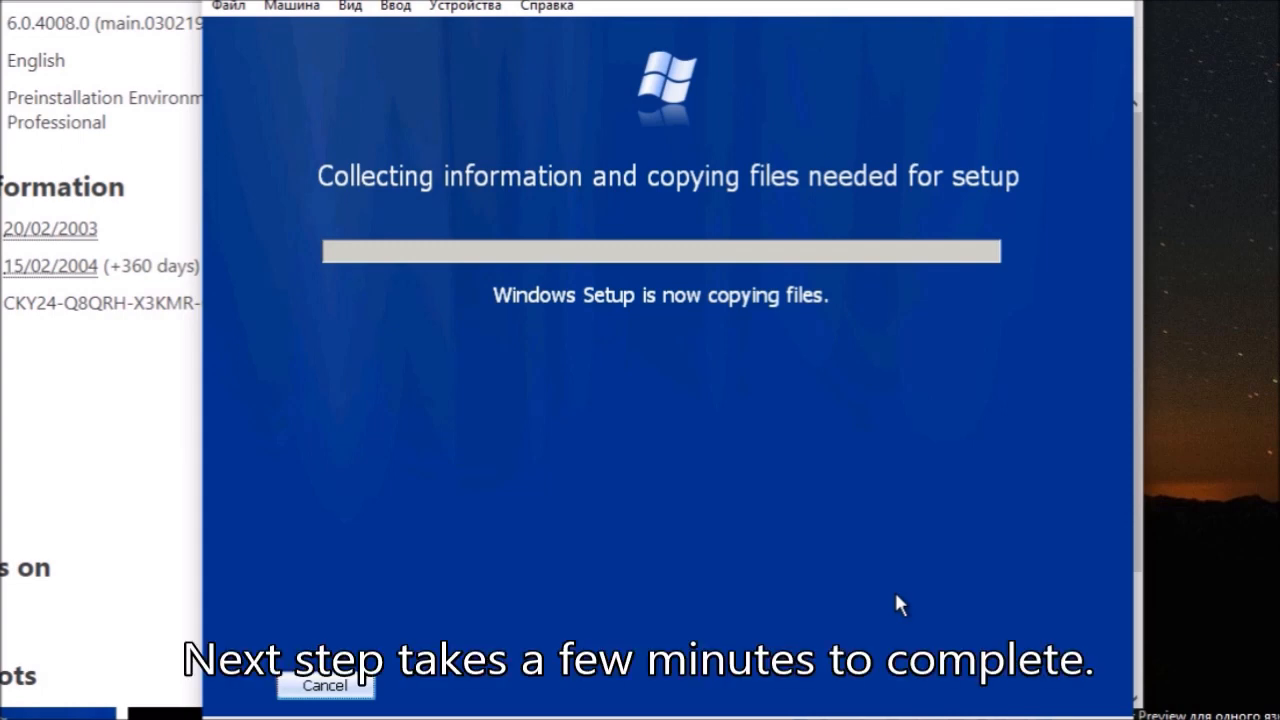
mouse_move(800, 247)
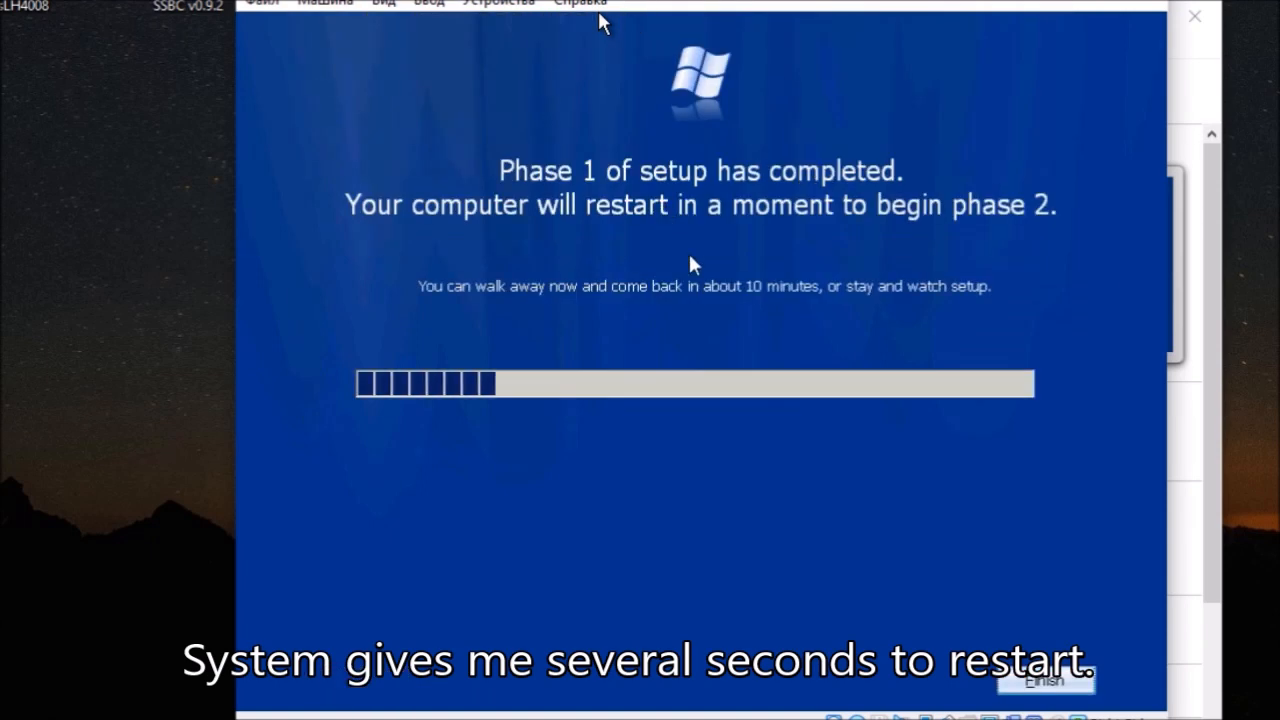
mouse_move(1108, 678)
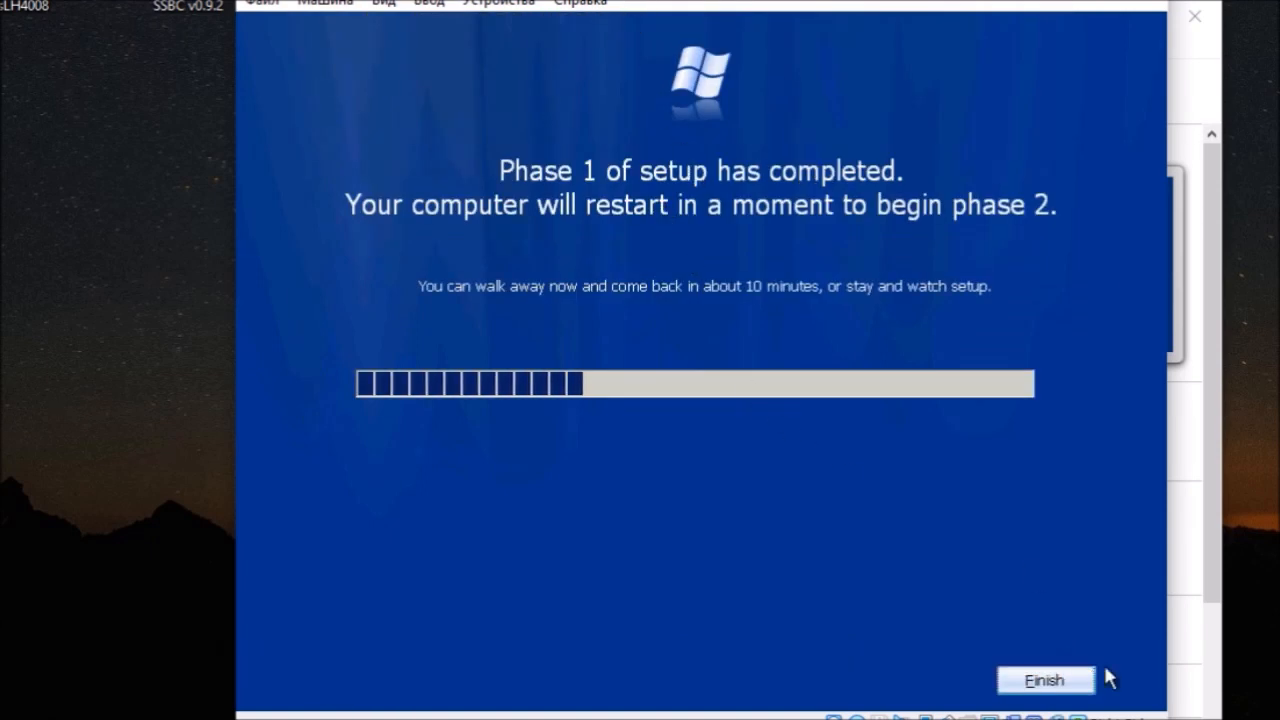
left_click(1045, 680)
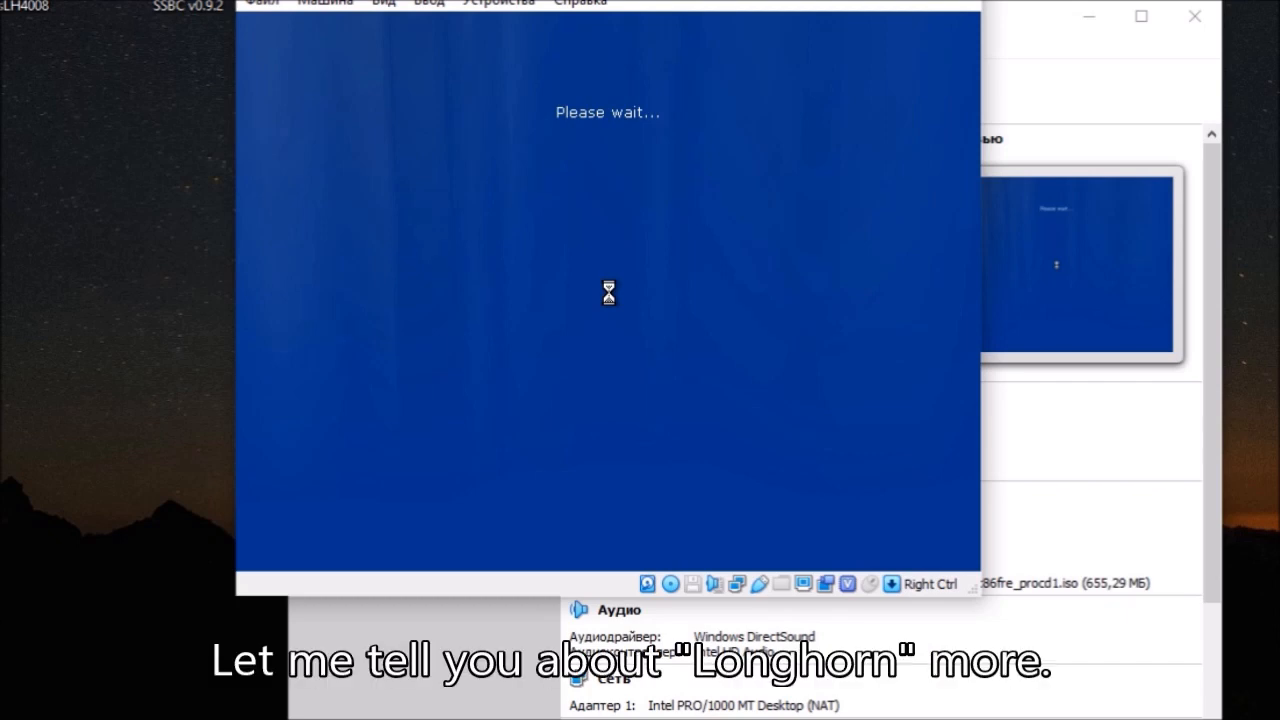
mouse_move(146, 632)
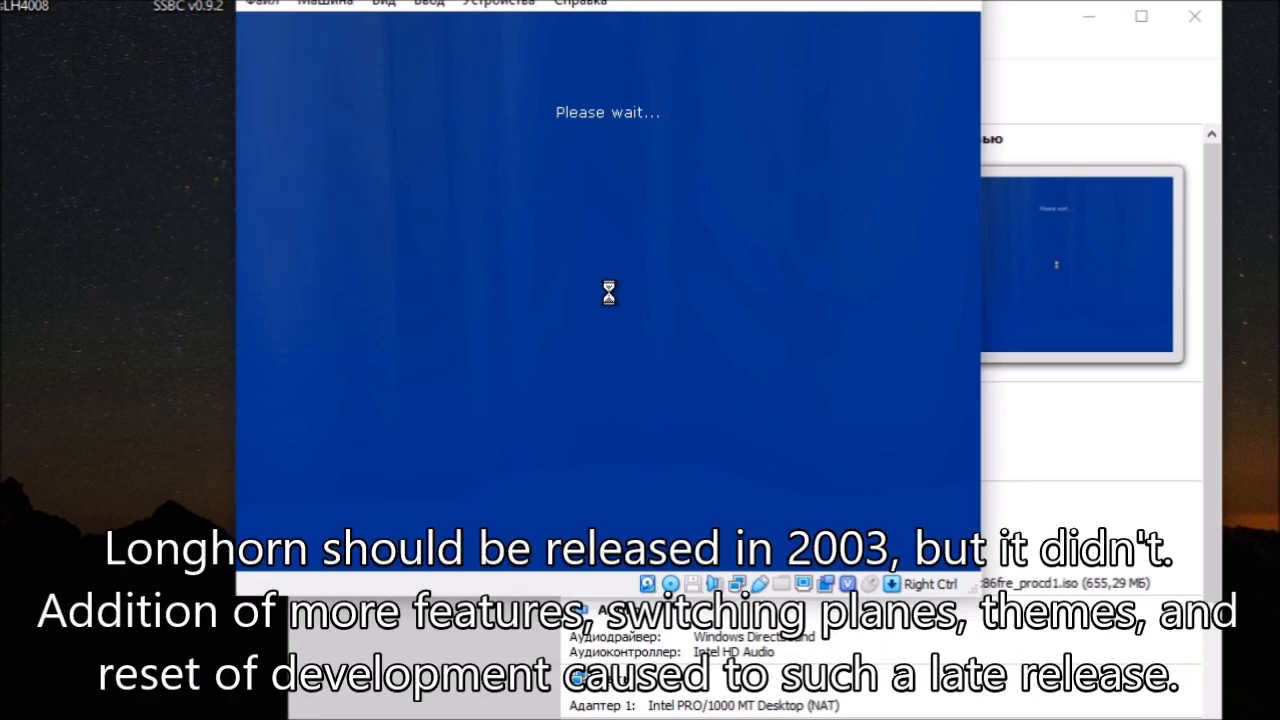
mouse_move(1253, 431)
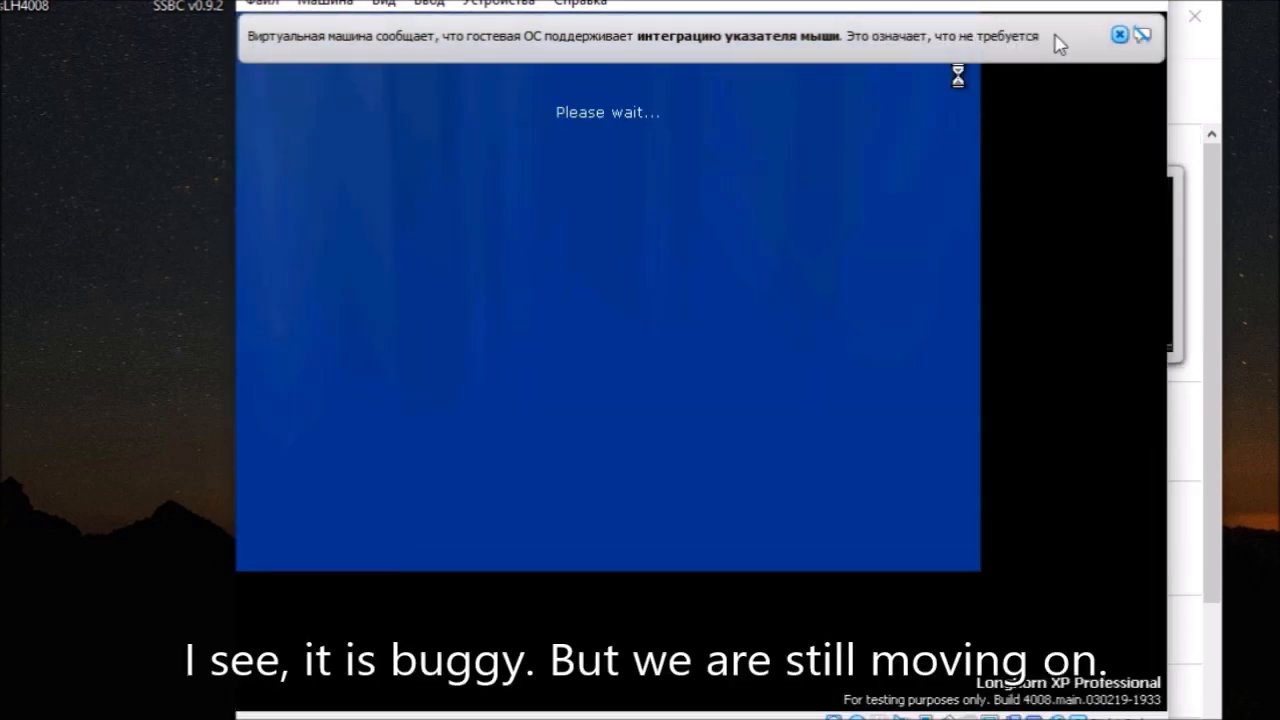
- Close the mouse-integration notification bar while Longhorn setup phase 2 keeps running
left_click(1119, 35)
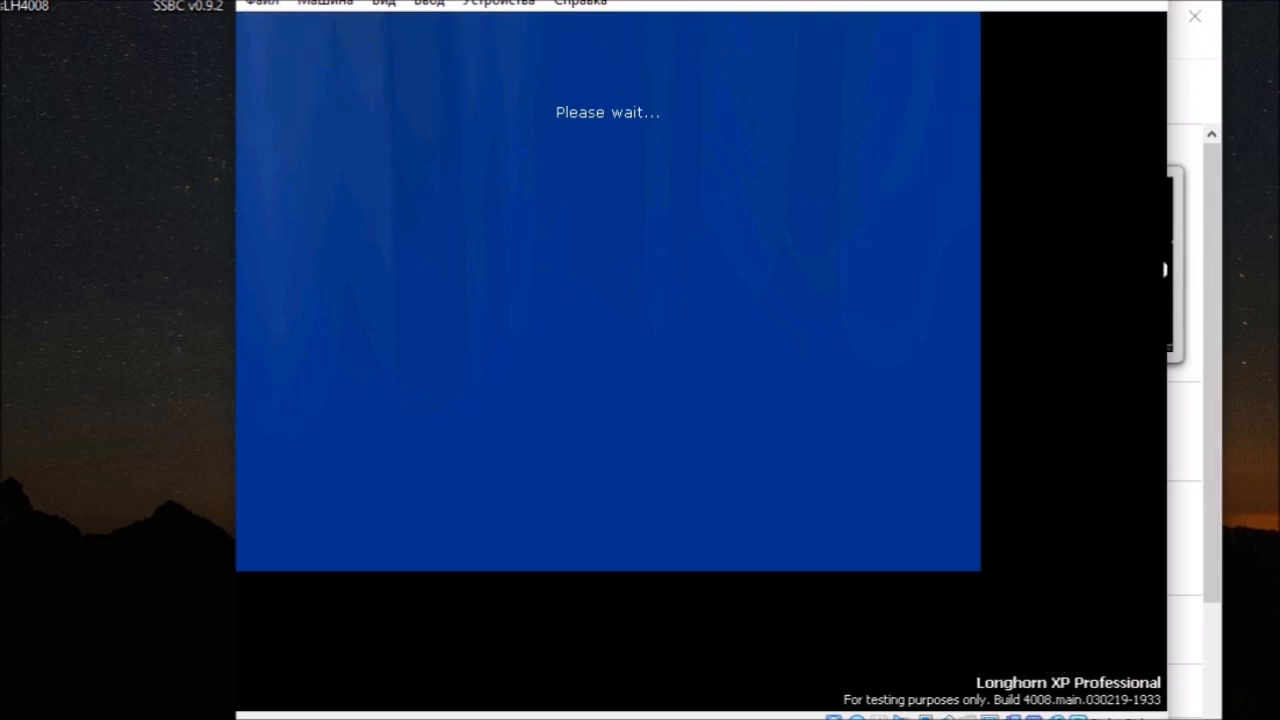
mouse_move(88, 315)
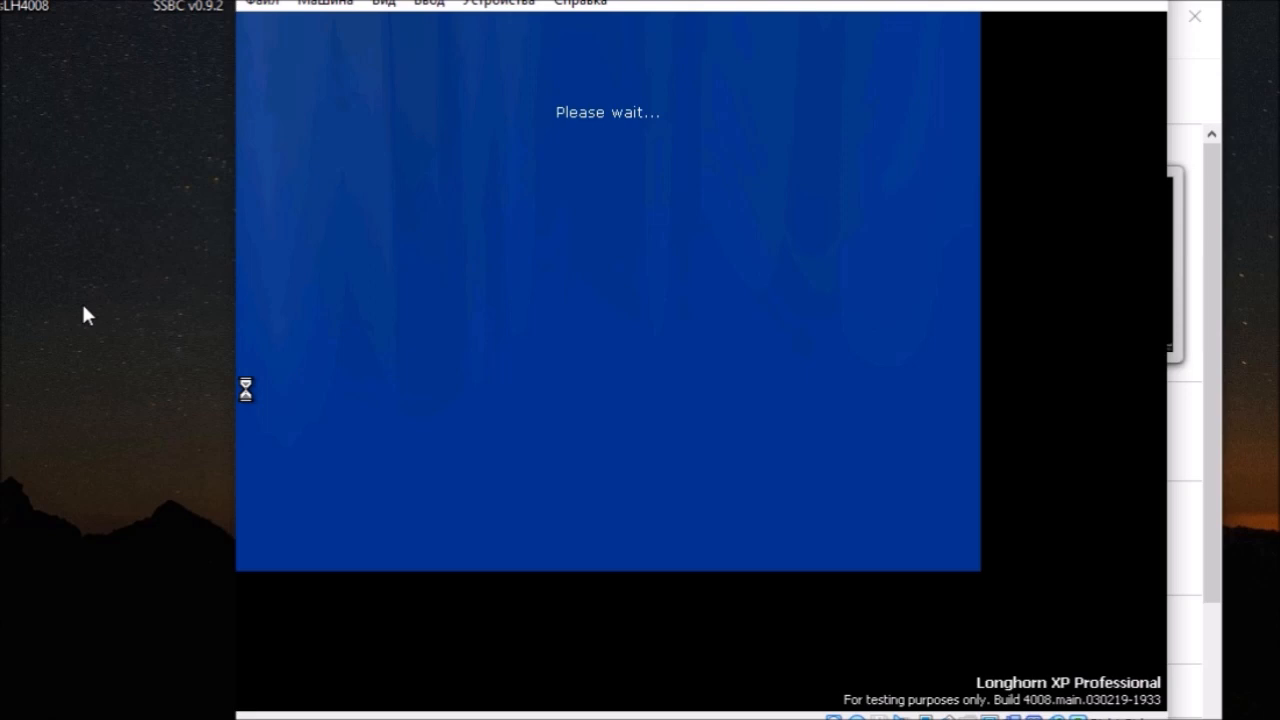
mouse_move(232, 323)
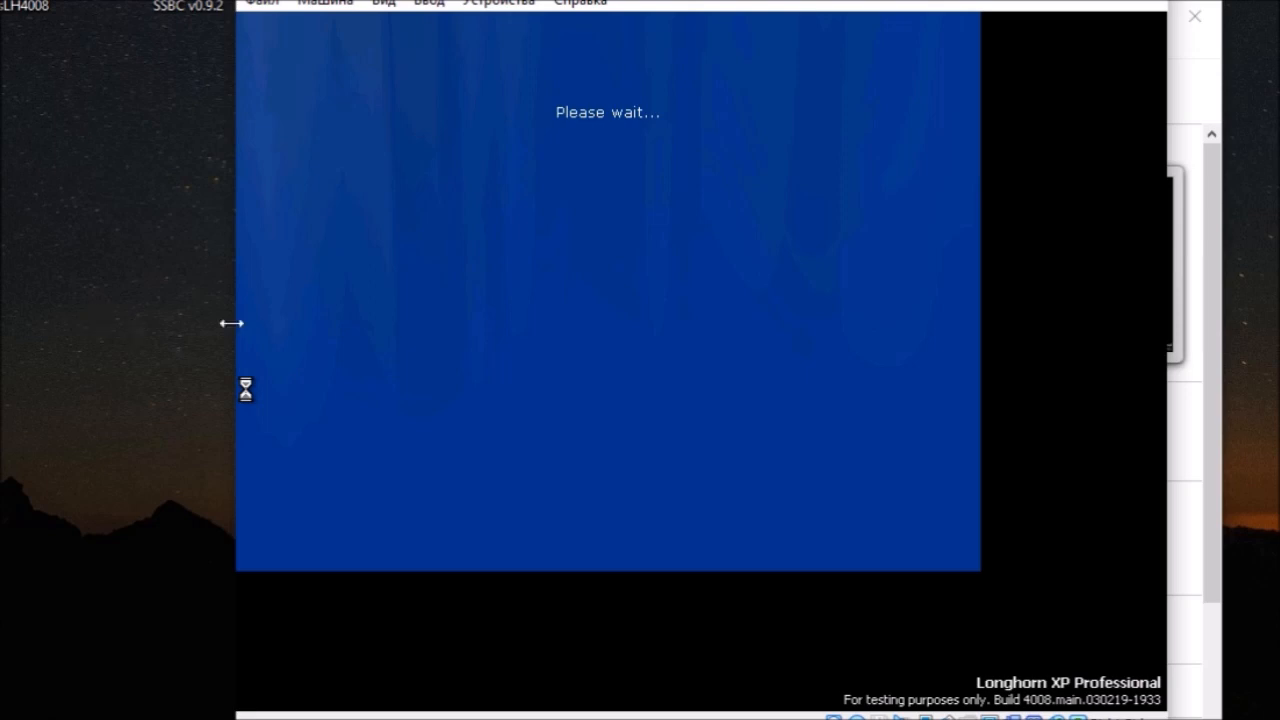
mouse_move(137, 272)
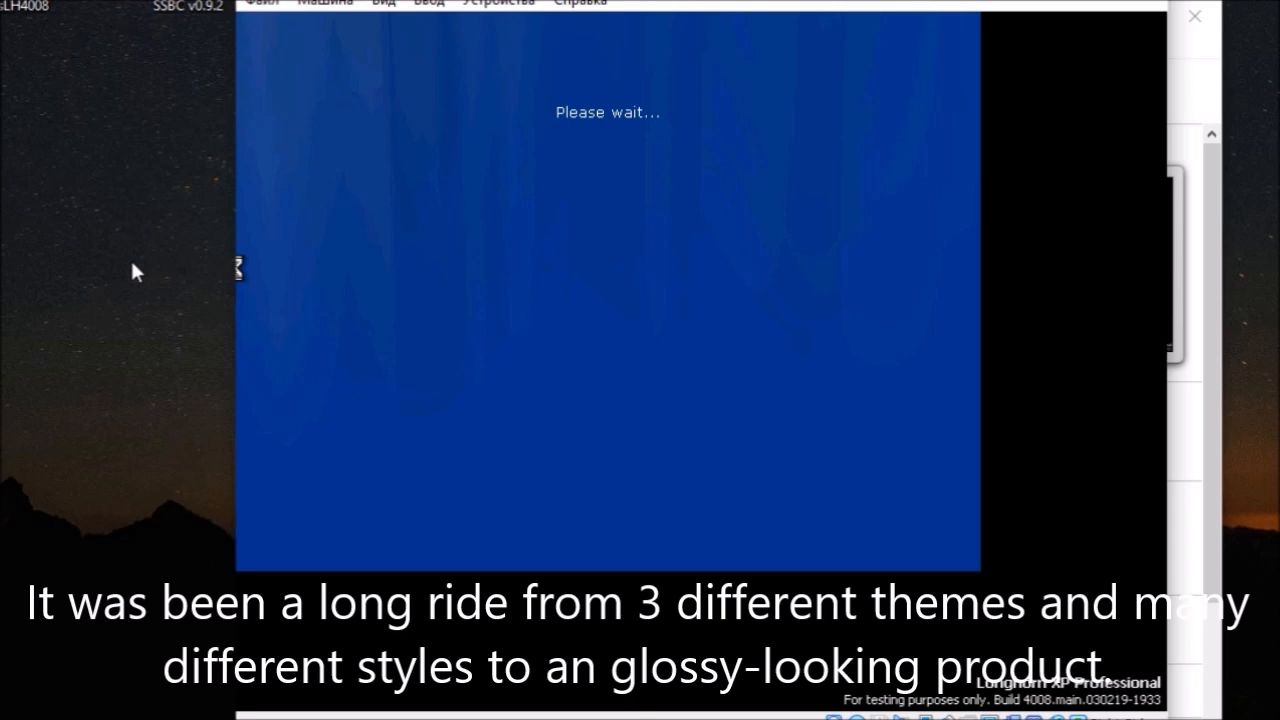
mouse_move(639, 295)
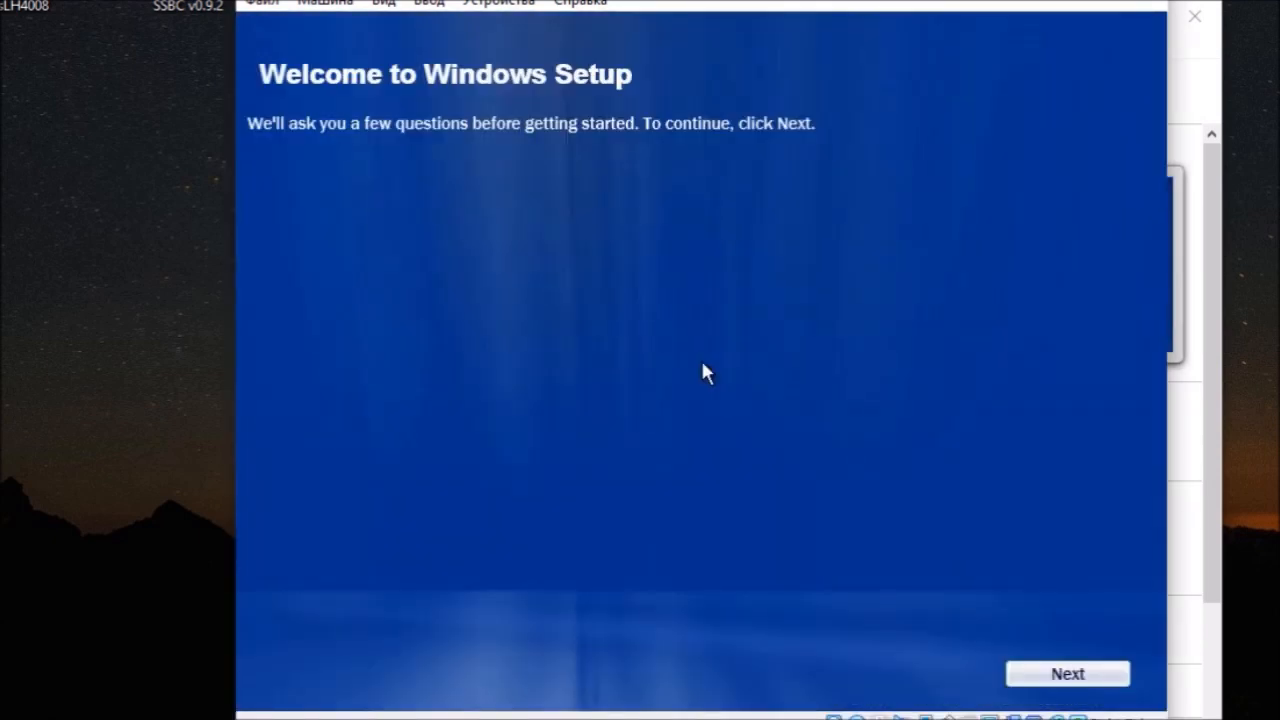
mouse_move(1117, 583)
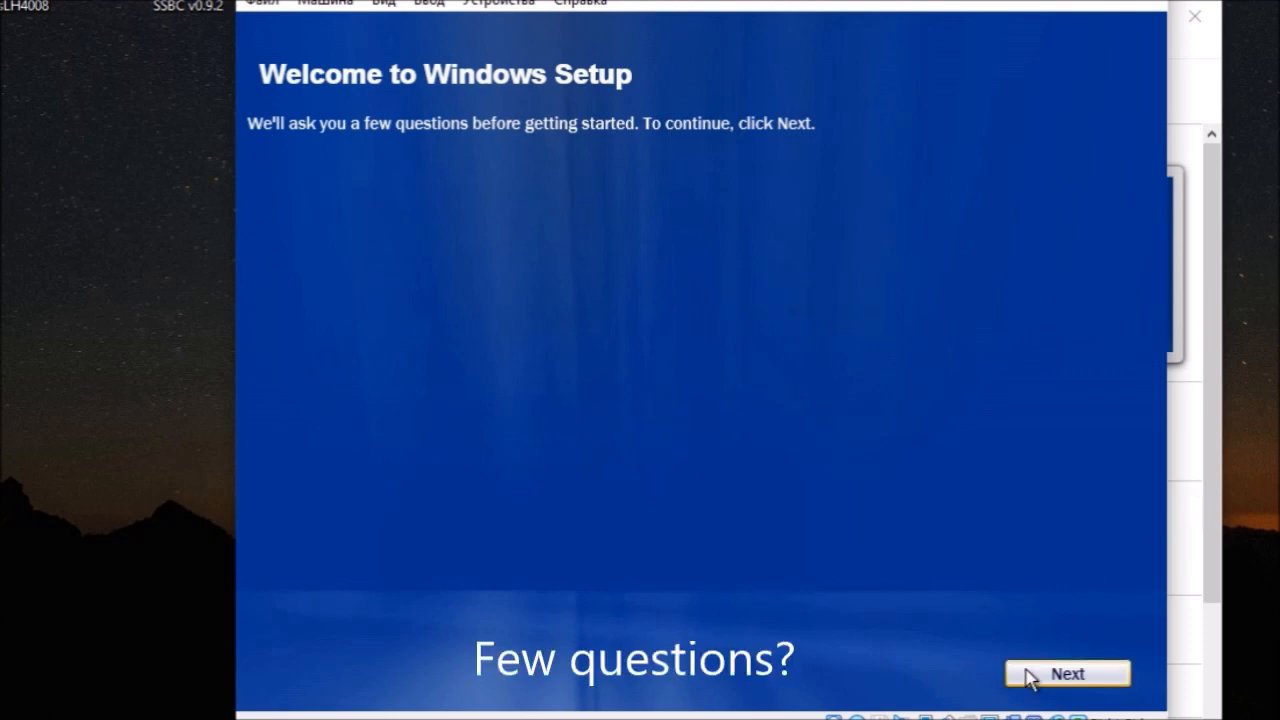
- Create the user account 'Konqi' and finish Longhorn's remaining setup questions
left_click(1066, 673)
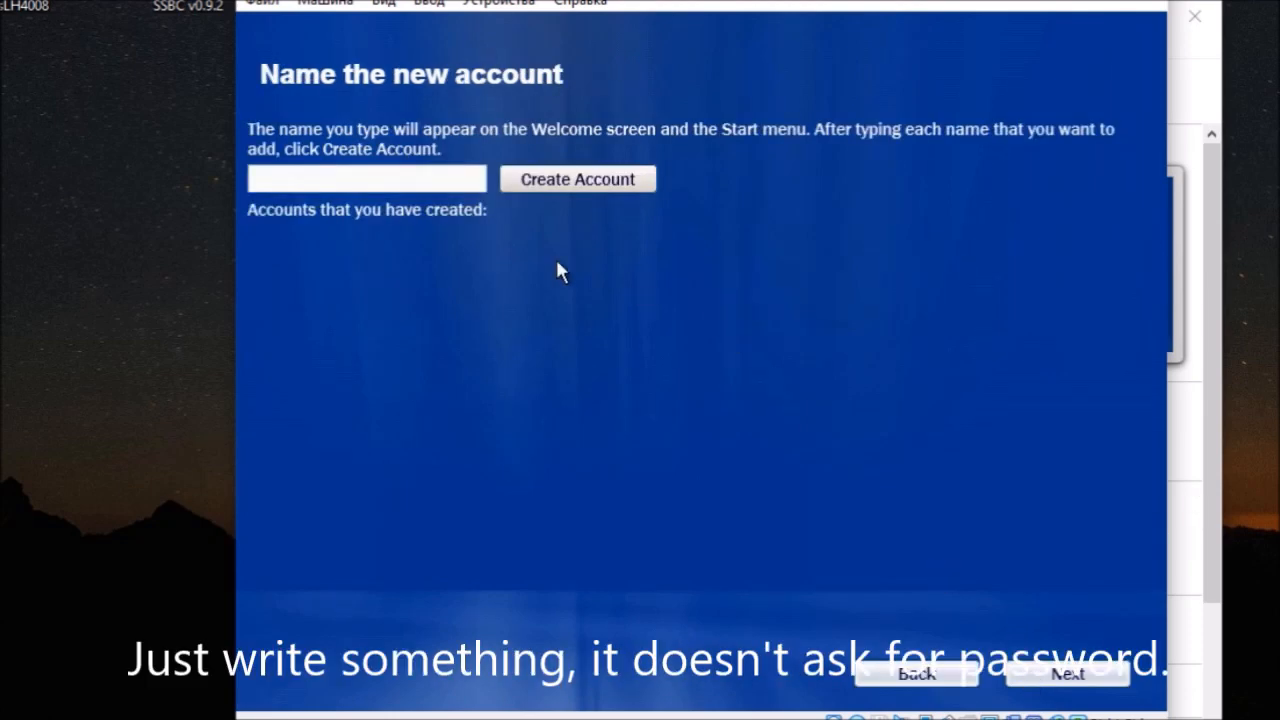
left_click(366, 178)
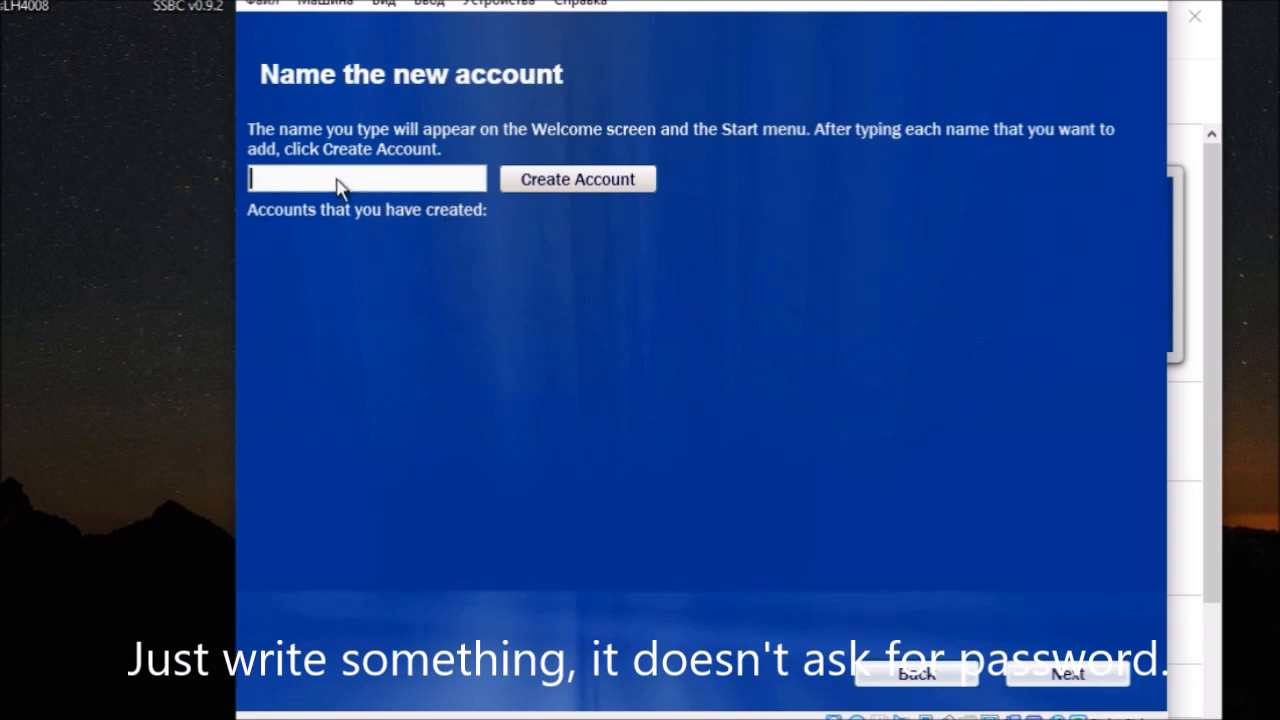
type("Kon")
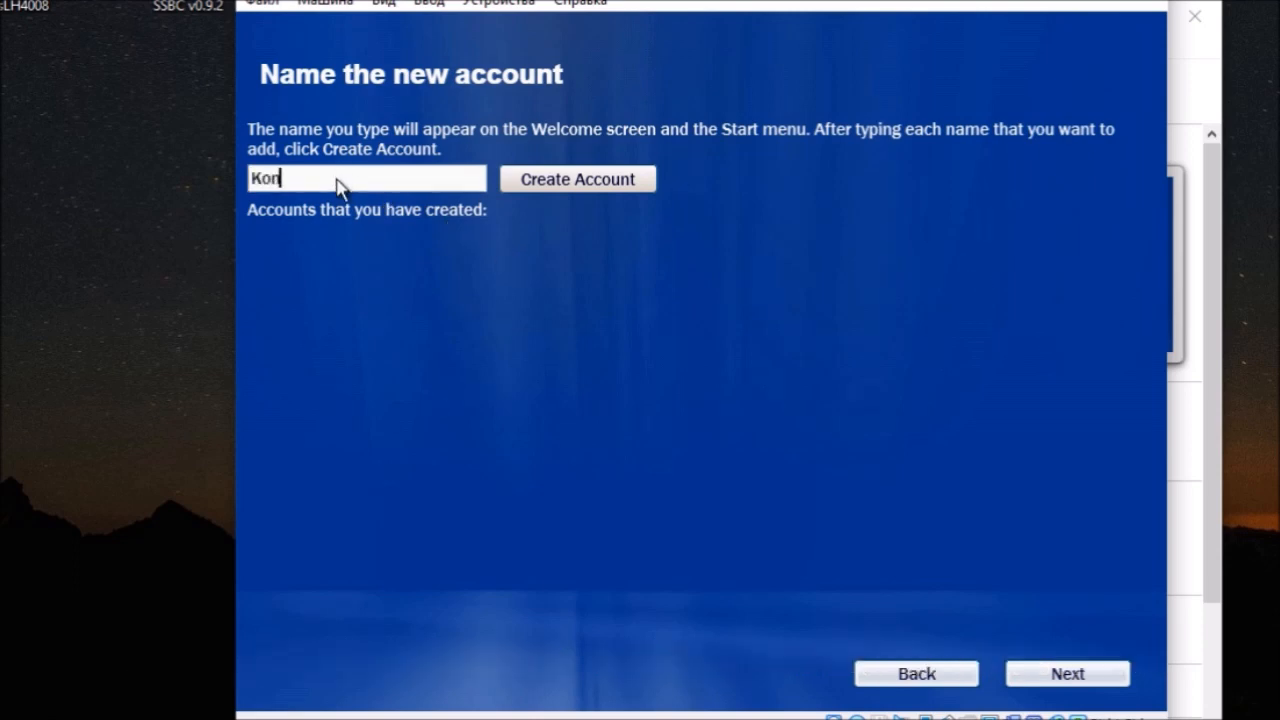
type("qi")
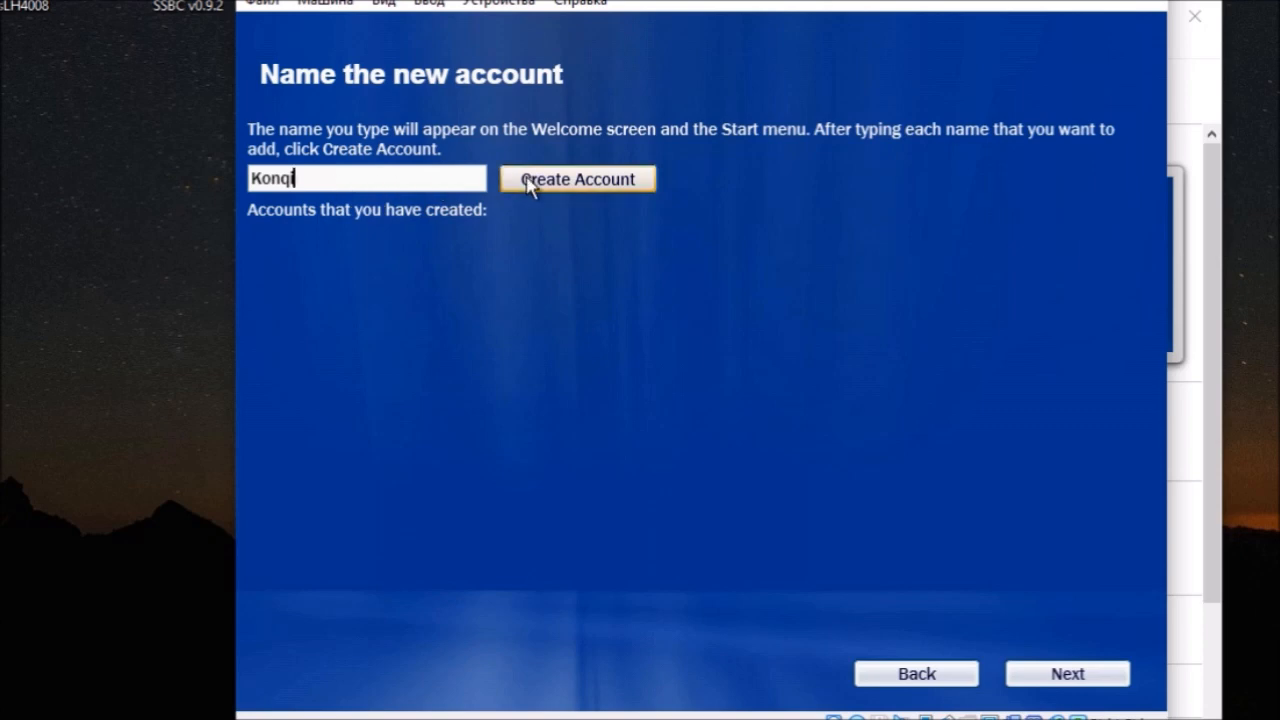
left_click(577, 179)
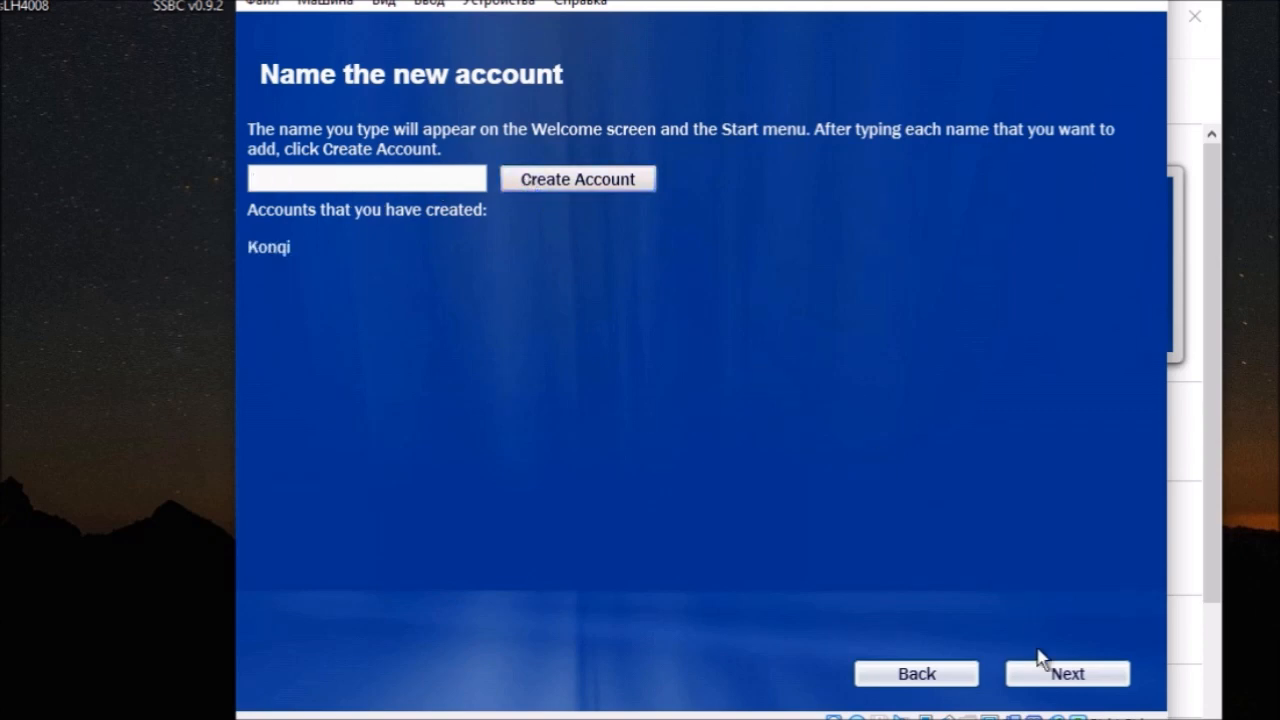
left_click(1066, 673)
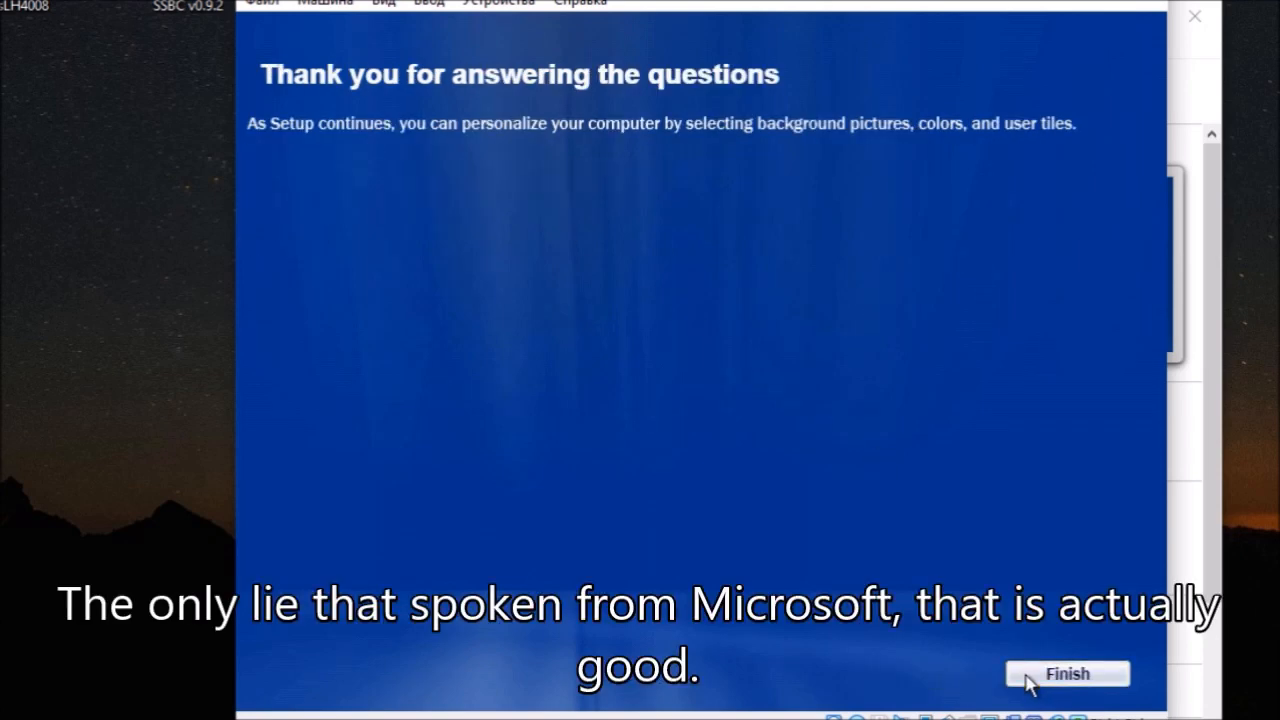
left_click(1067, 673)
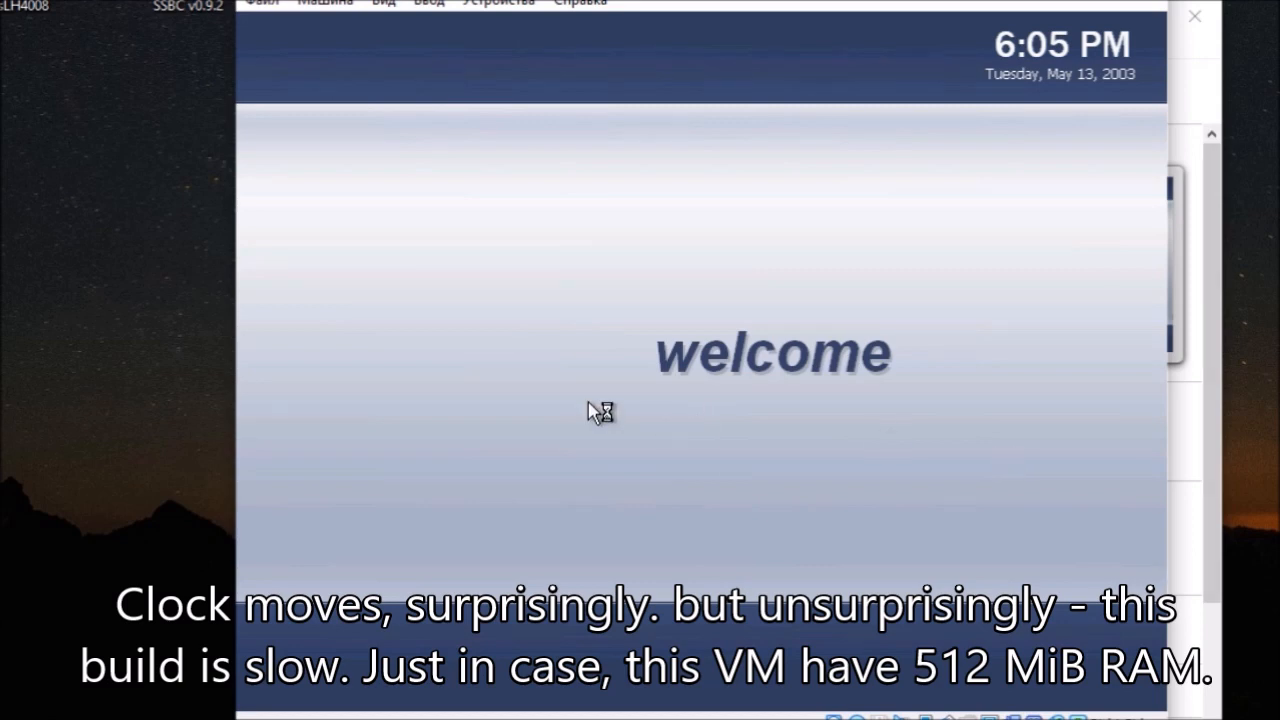
mouse_move(980, 138)
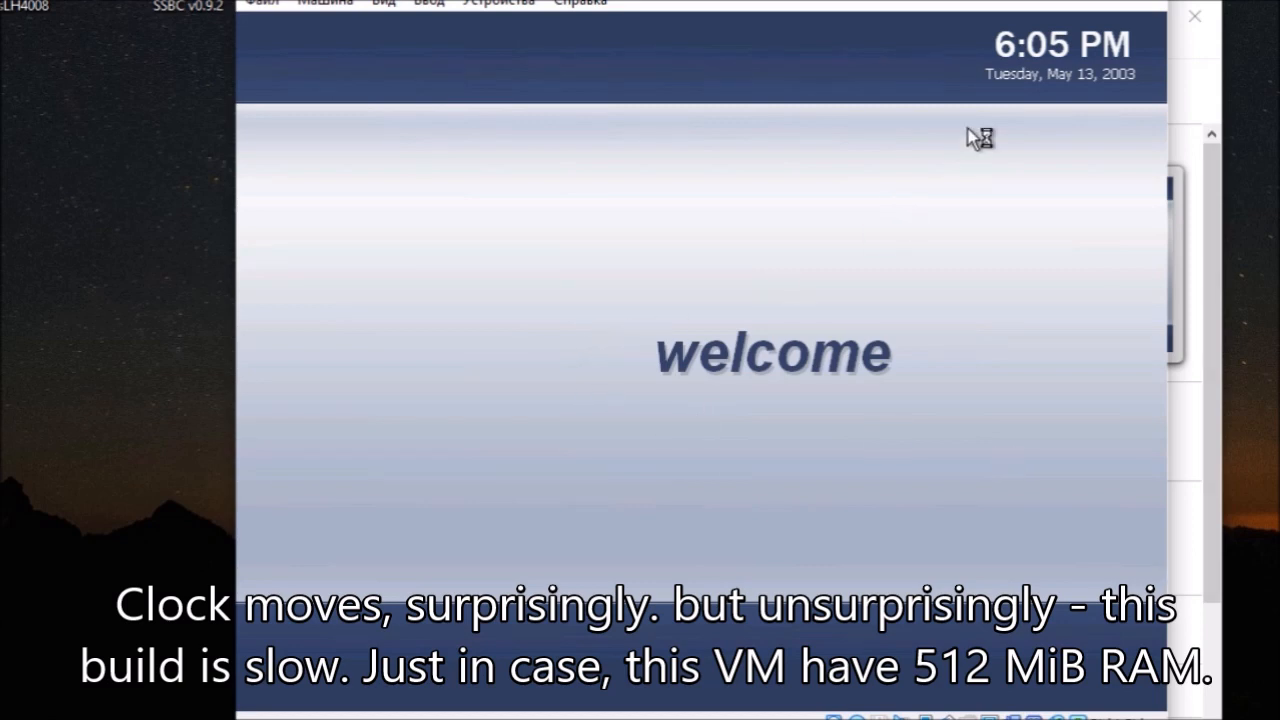
mouse_move(1080, 78)
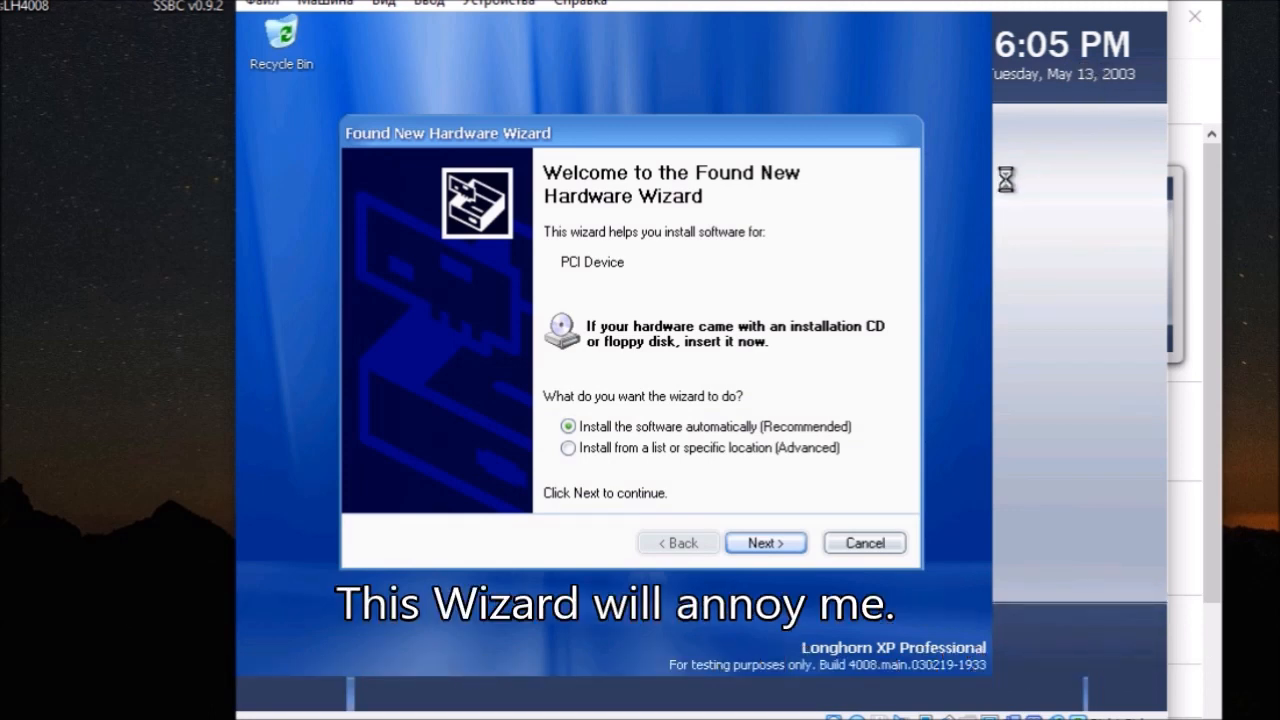
mouse_move(975, 280)
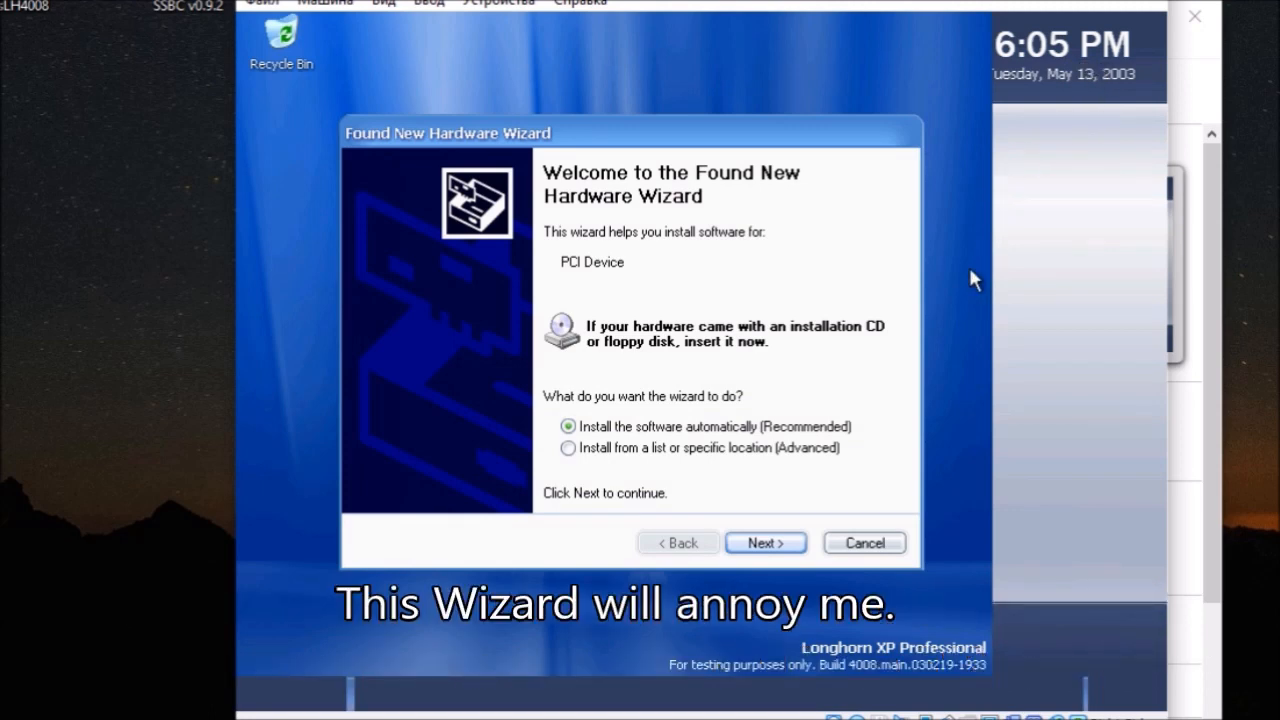
mouse_move(858, 493)
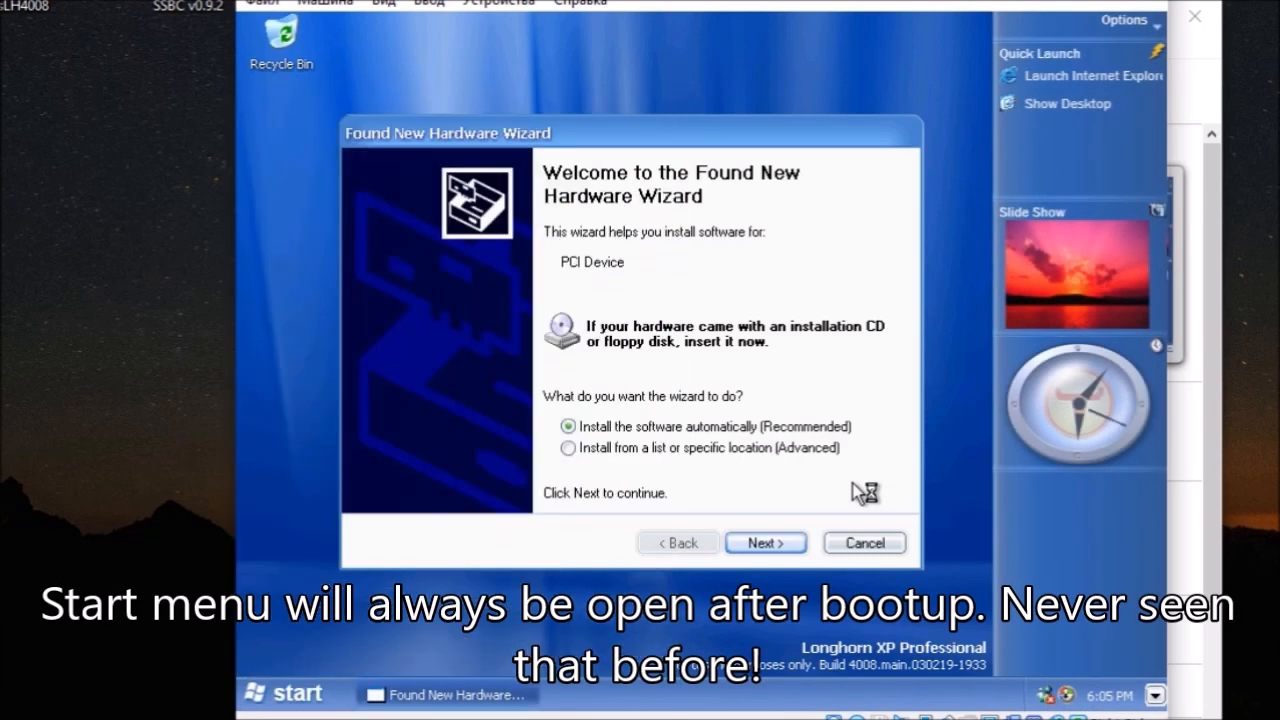
- Cancel the PCI Device and Base System Device hardware wizards and close the Windows XP tour balloon
left_click(863, 542)
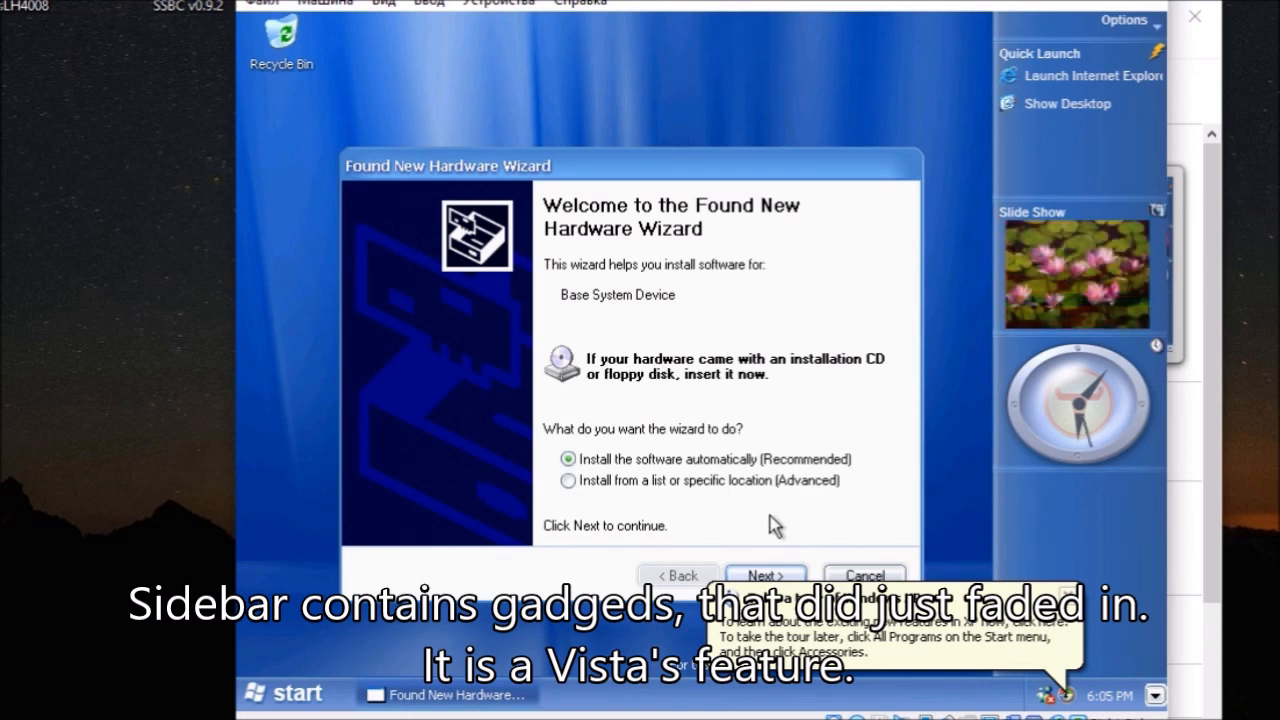
left_click(864, 576)
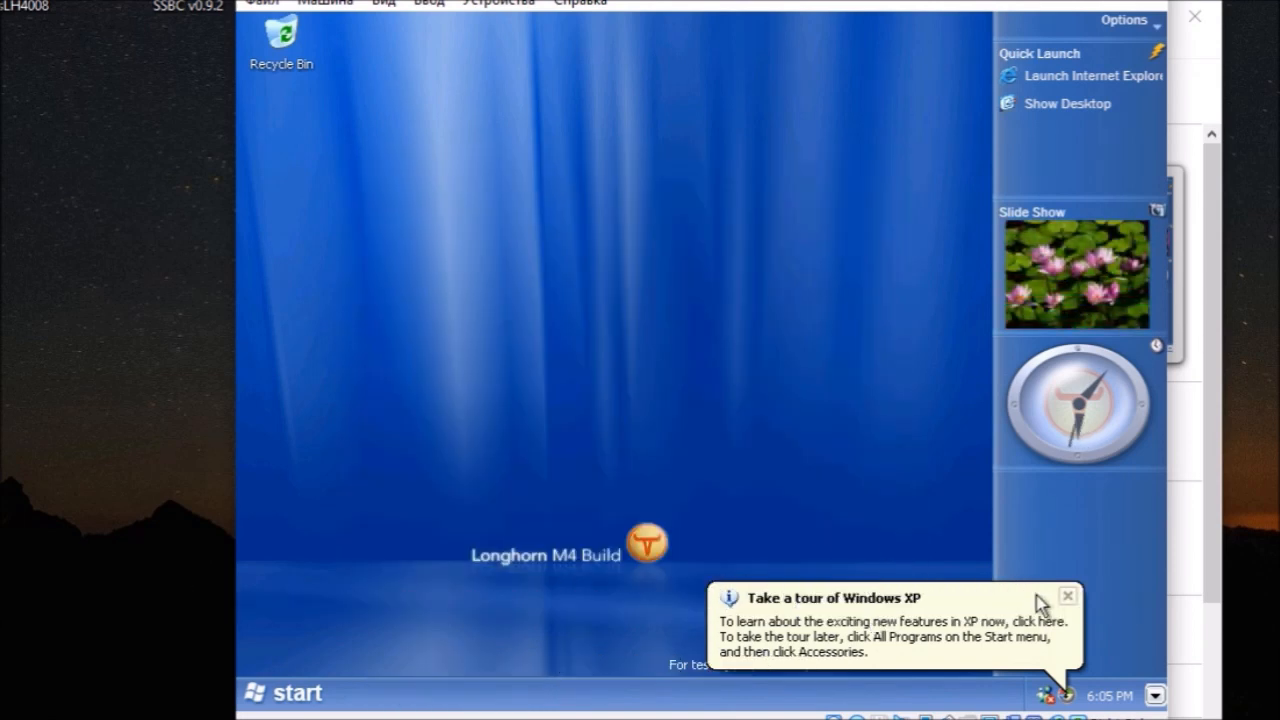
left_click(1068, 596)
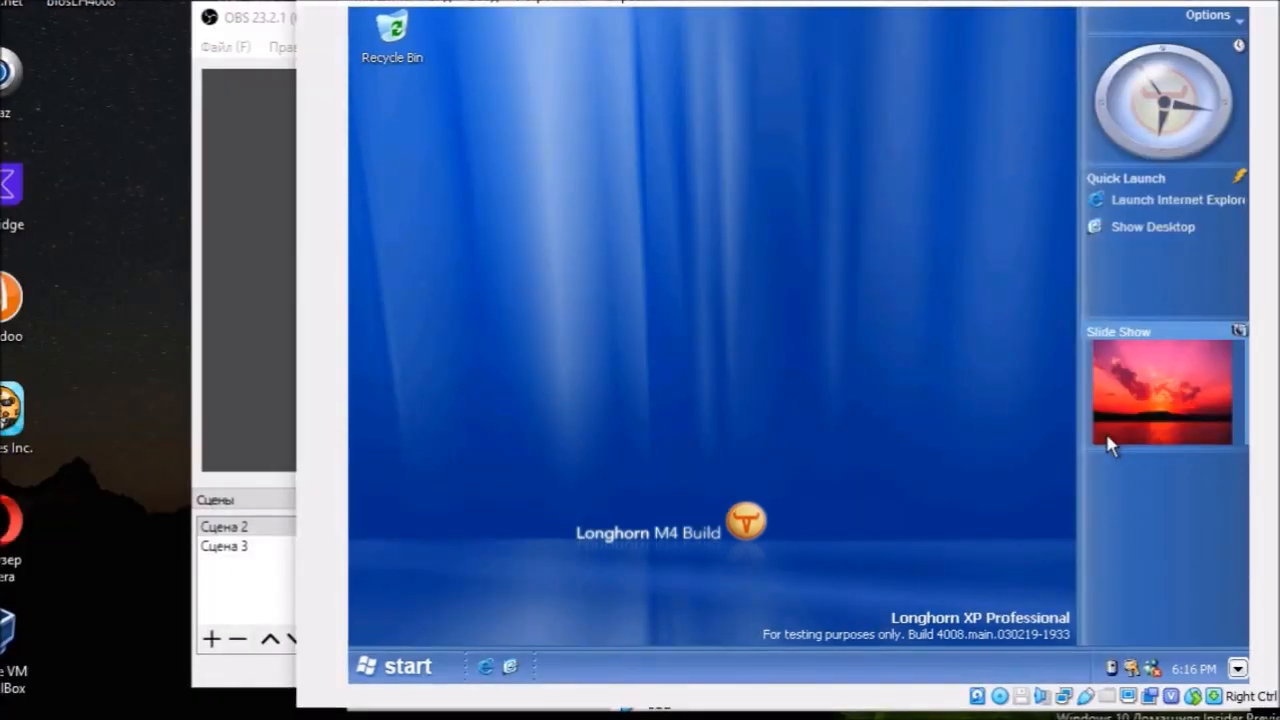
mouse_move(1155, 405)
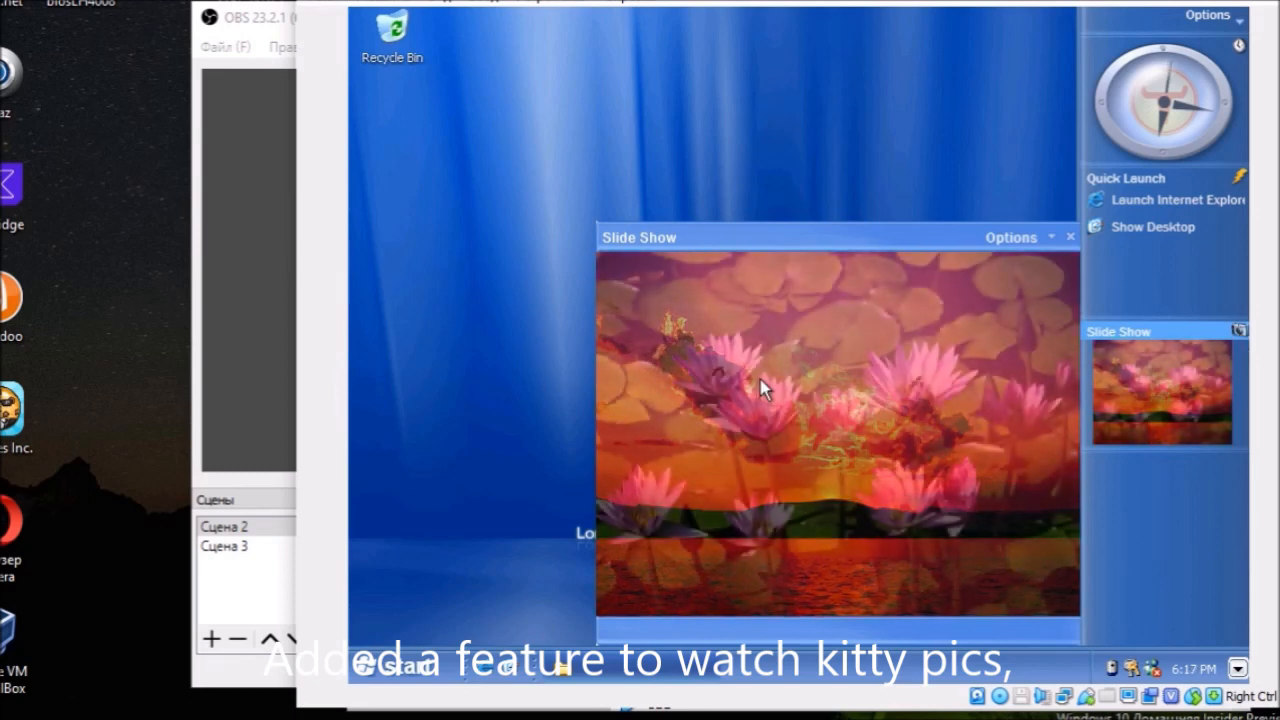
- Check the Slide Show tile's image folder in its properties, then close the Customize dialog
left_click(1011, 237)
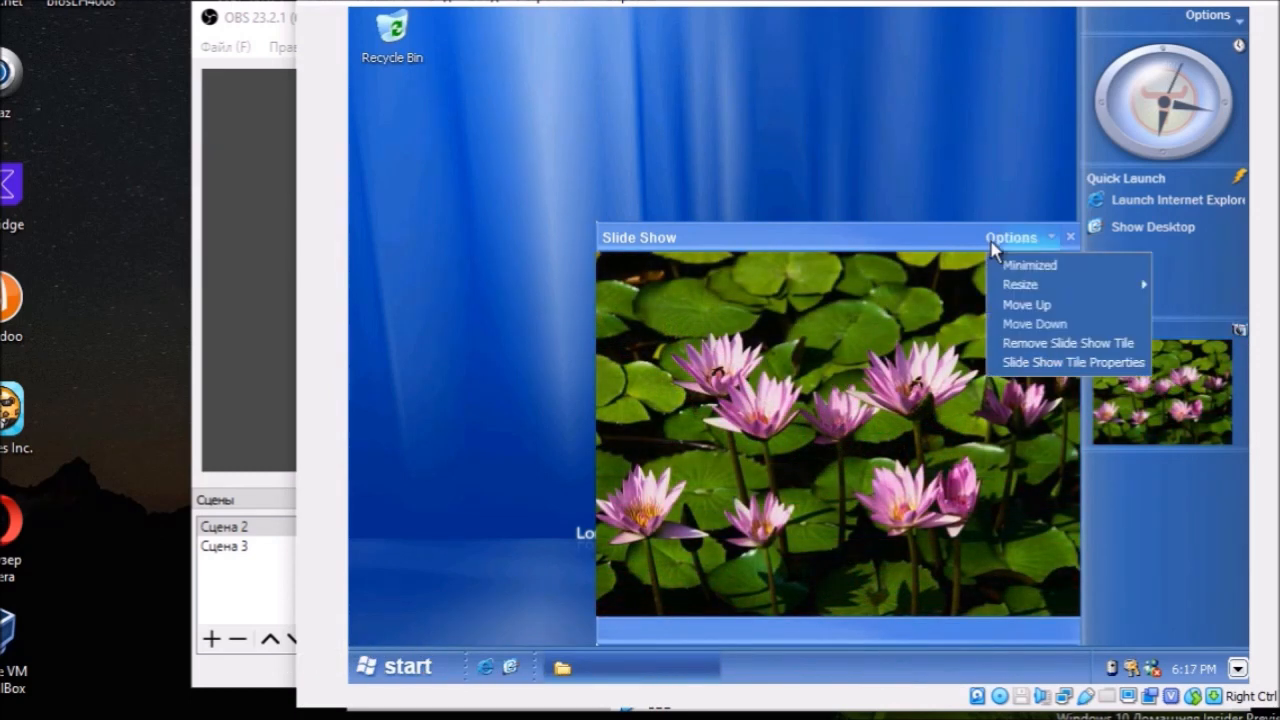
mouse_move(1030, 350)
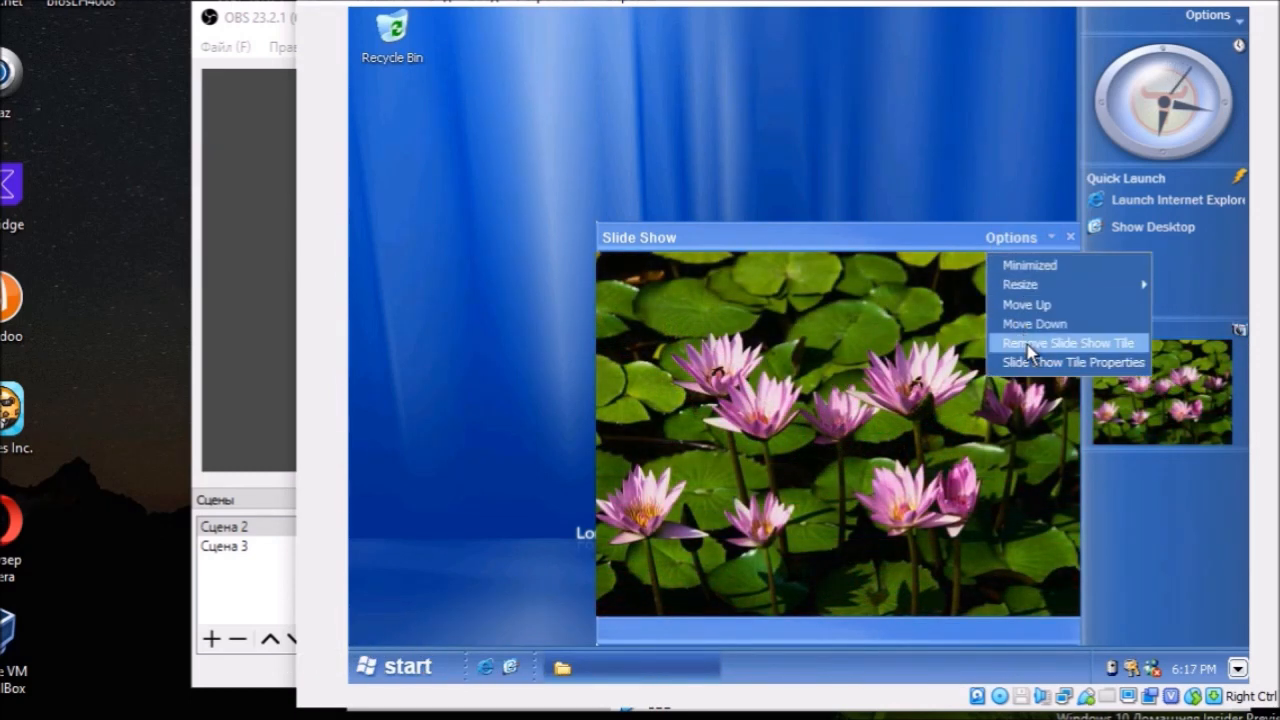
left_click(1071, 362)
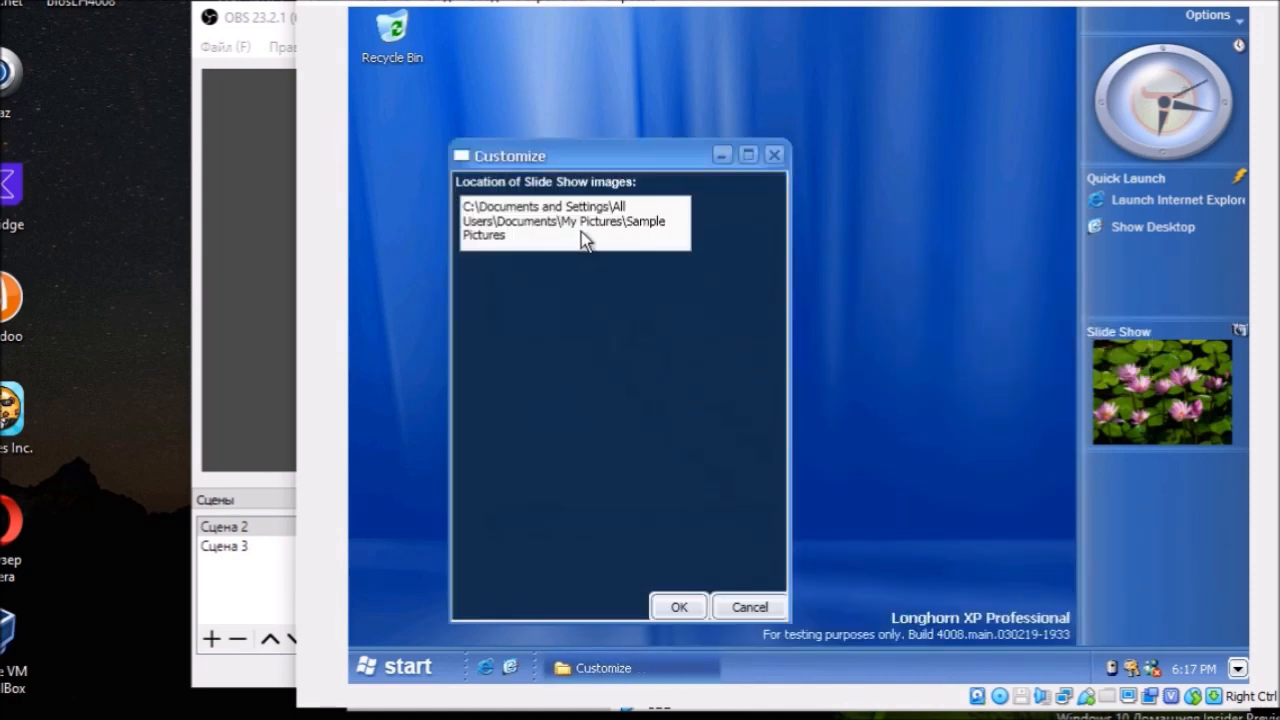
mouse_move(715, 498)
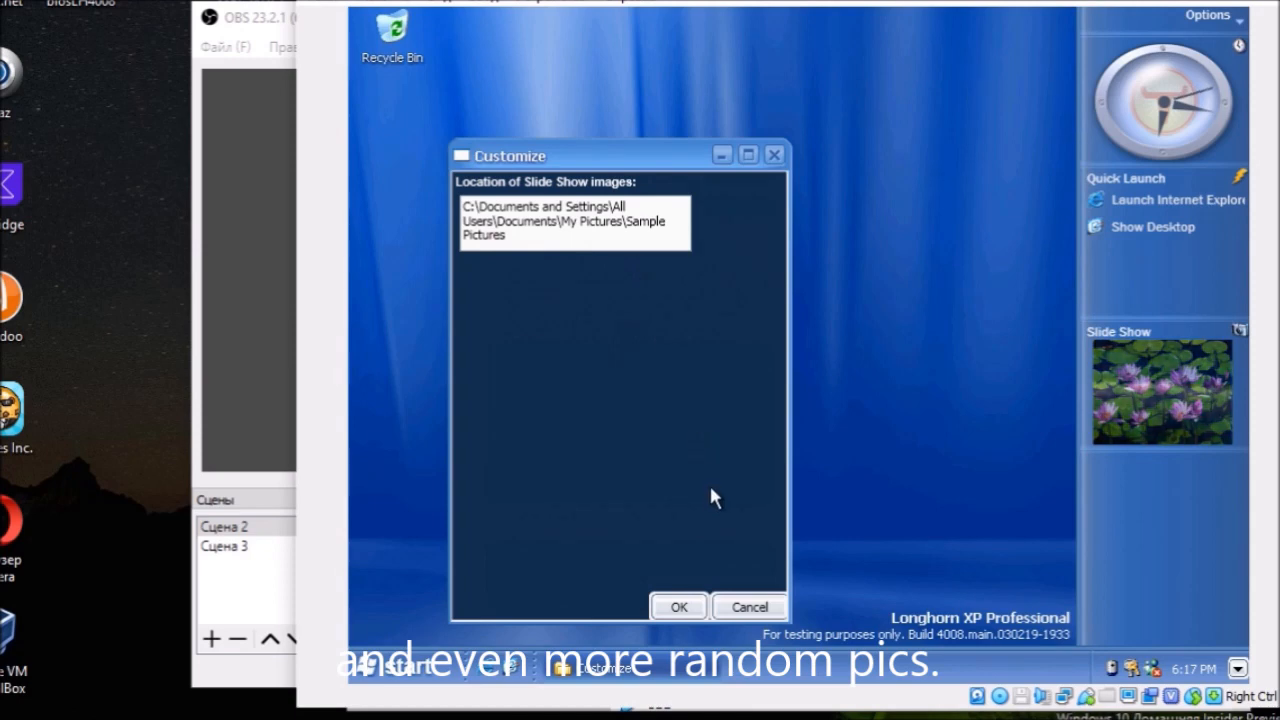
left_click(678, 607)
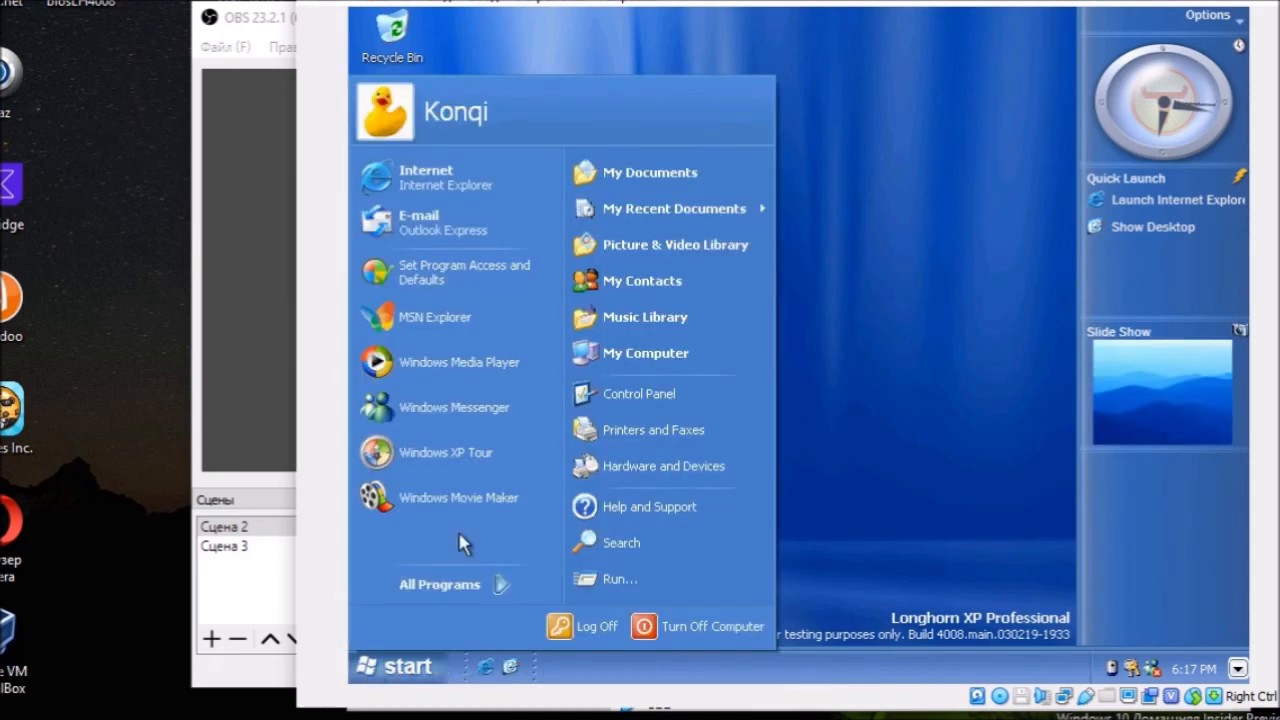
mouse_move(705, 385)
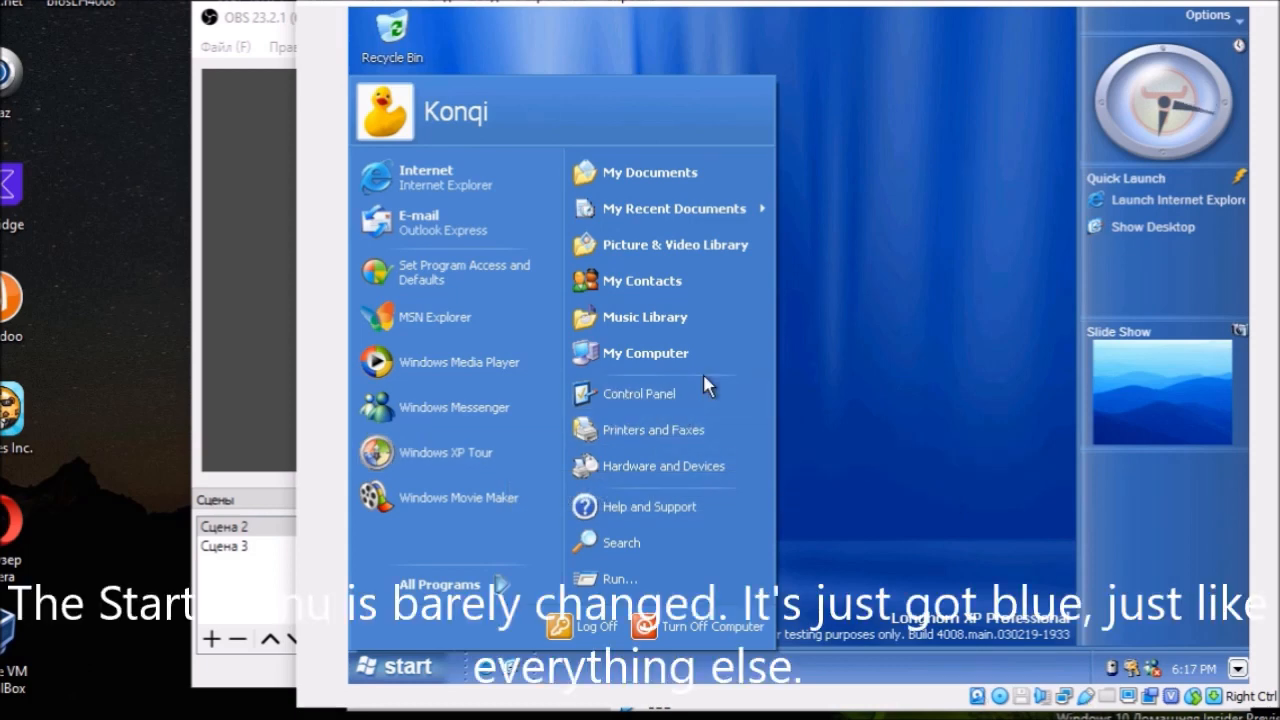
mouse_move(753, 272)
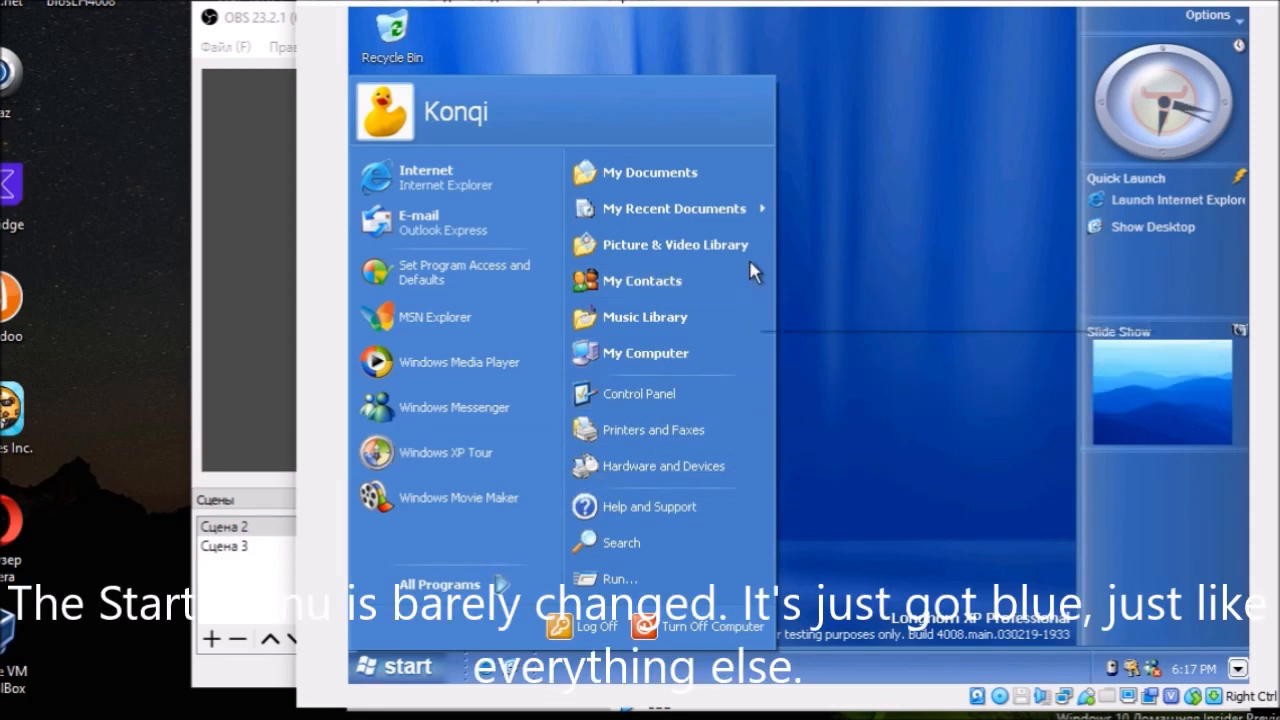
mouse_move(718, 360)
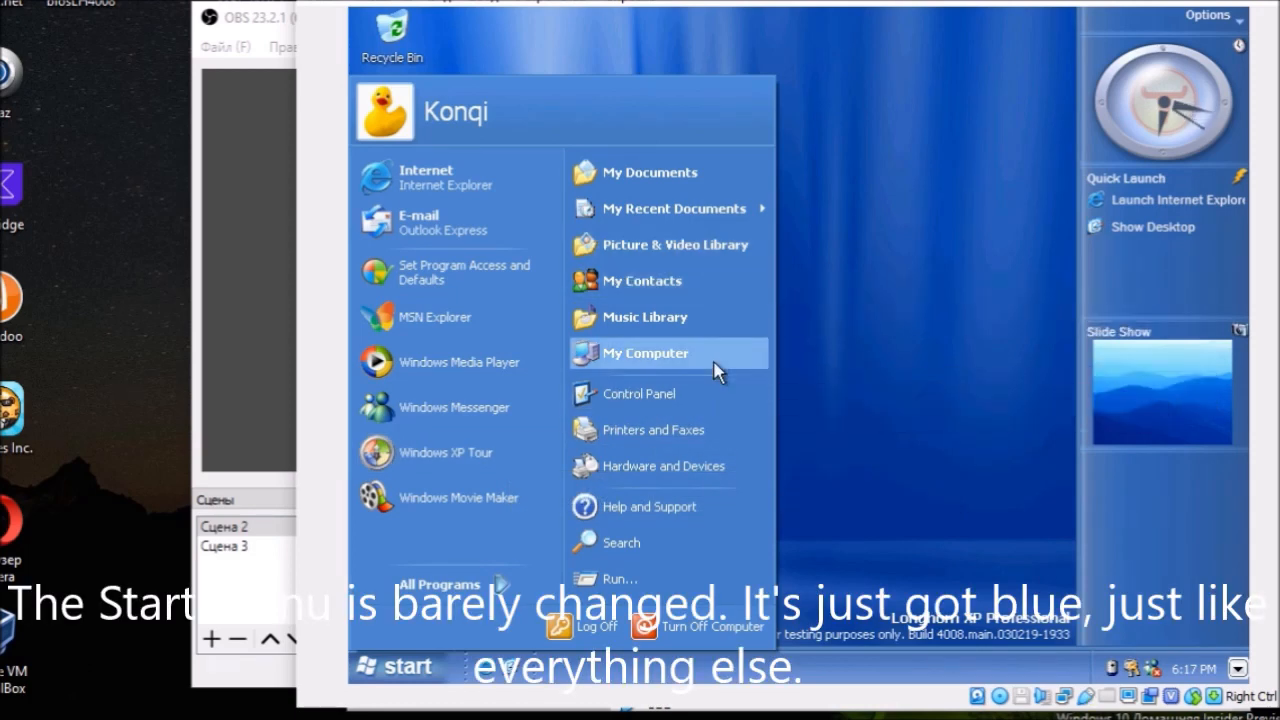
- Open My Computer from the Longhorn Start menu
left_click(645, 353)
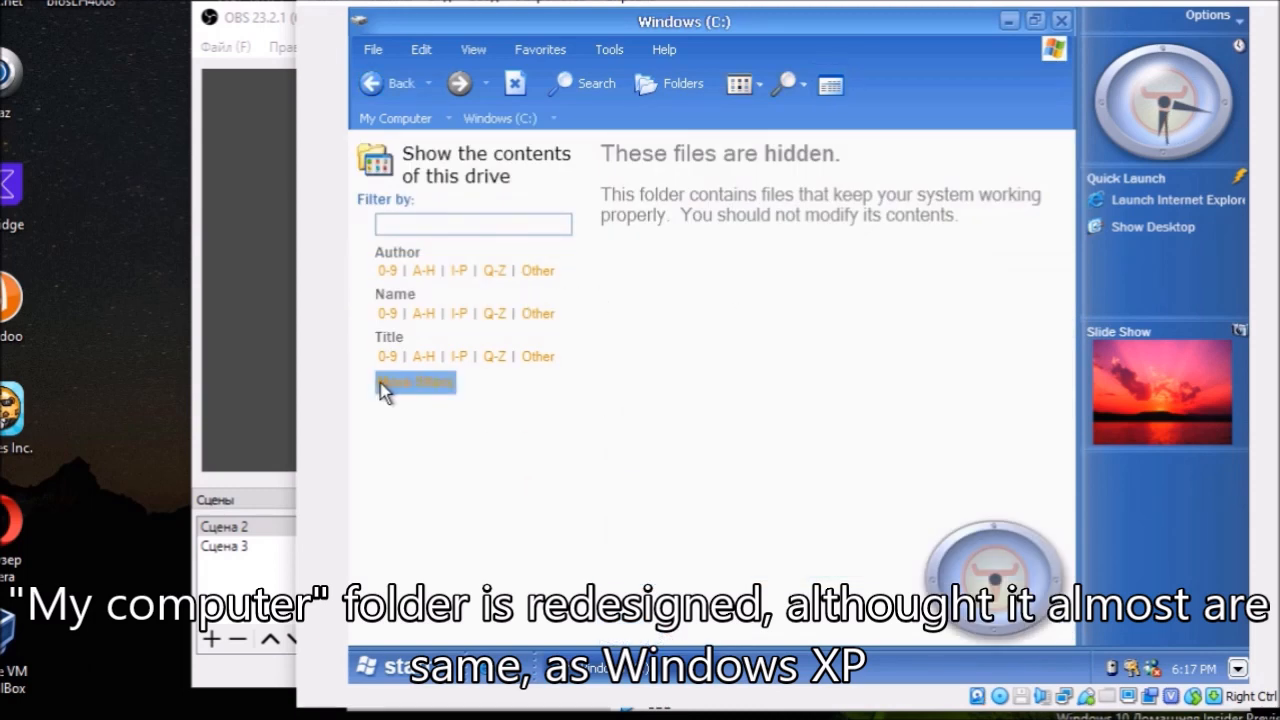
mouse_move(775, 323)
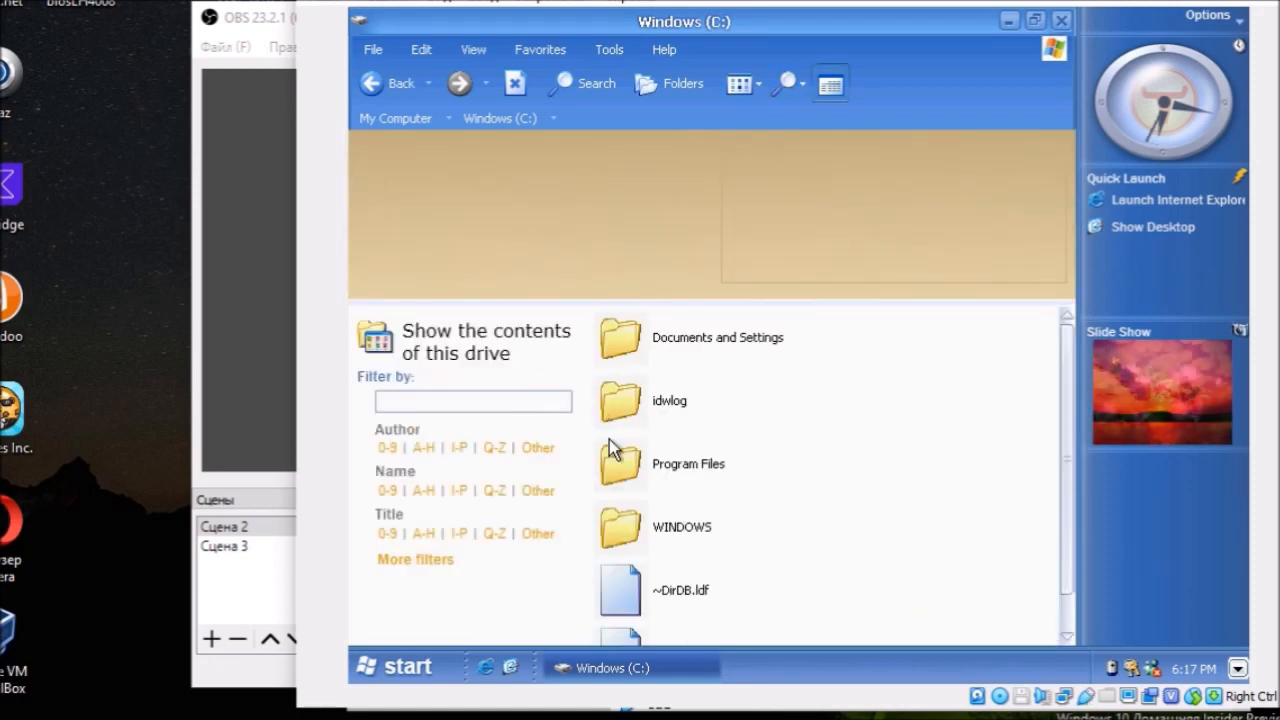
- Reveal hidden contents of drive C and the WINDOWS folder, then open Media
left_click(486, 340)
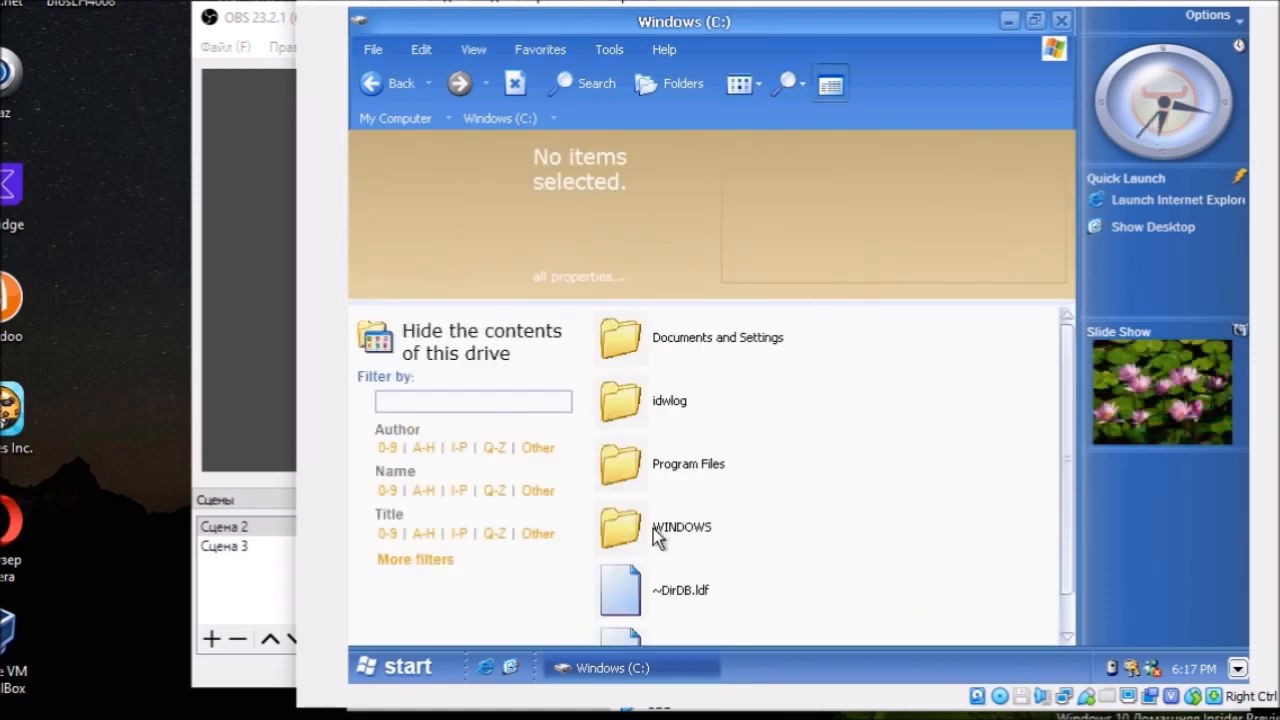
double_click(681, 527)
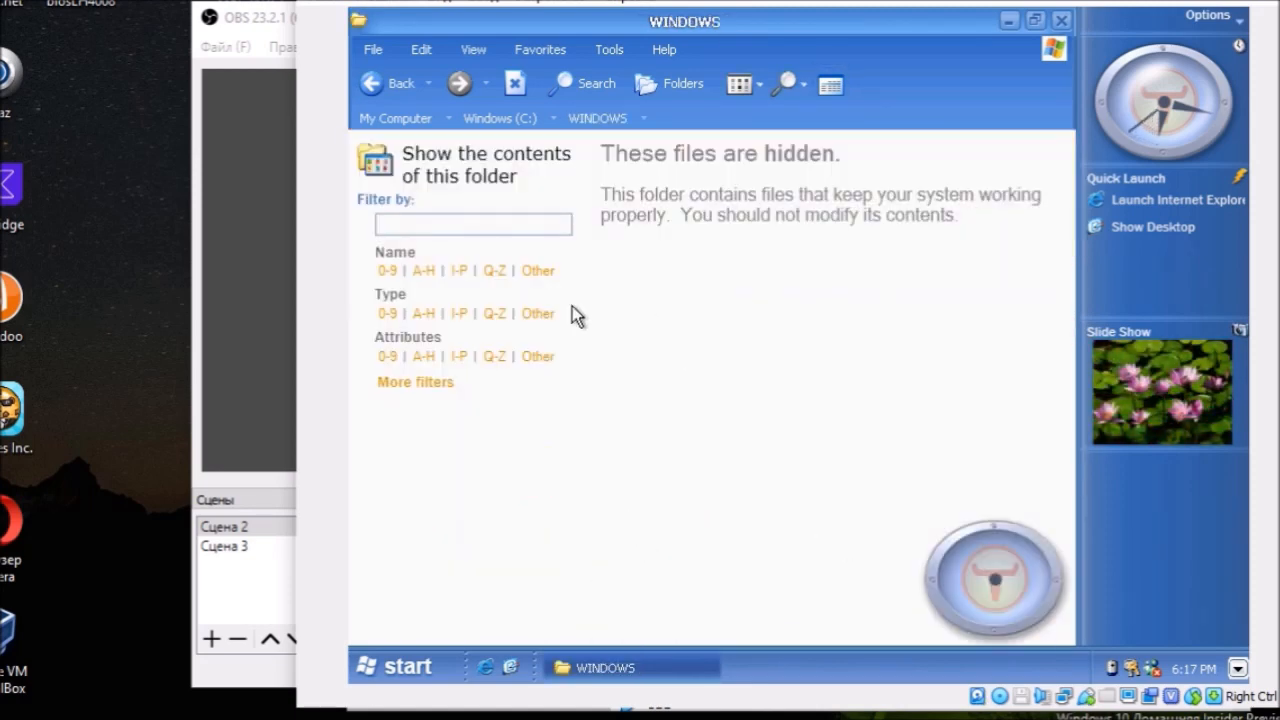
left_click(485, 164)
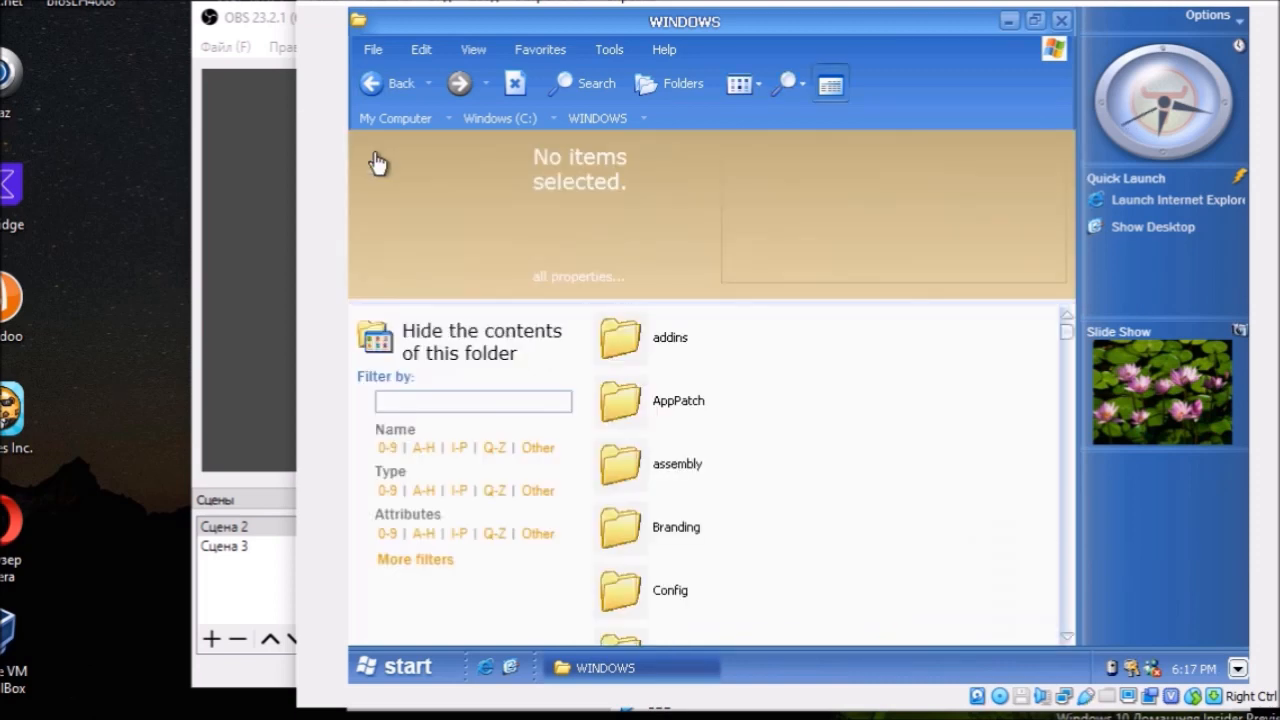
scroll("down", 3)
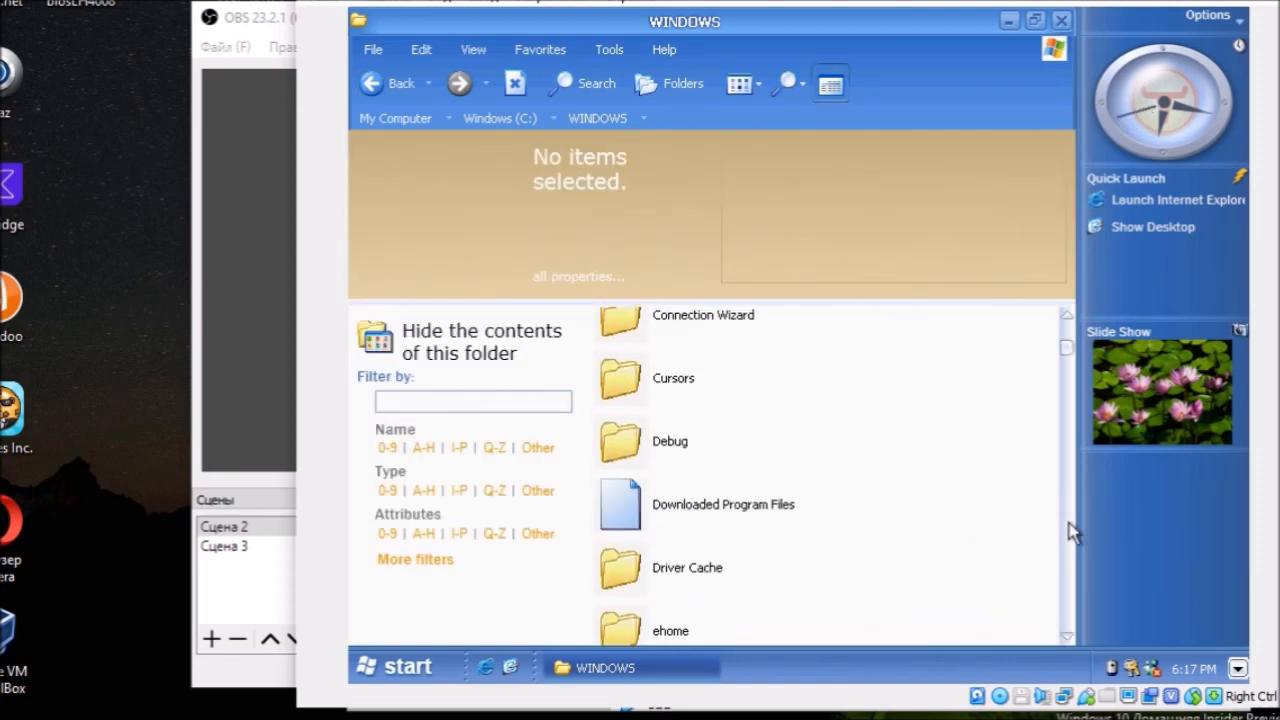
scroll("down", 3)
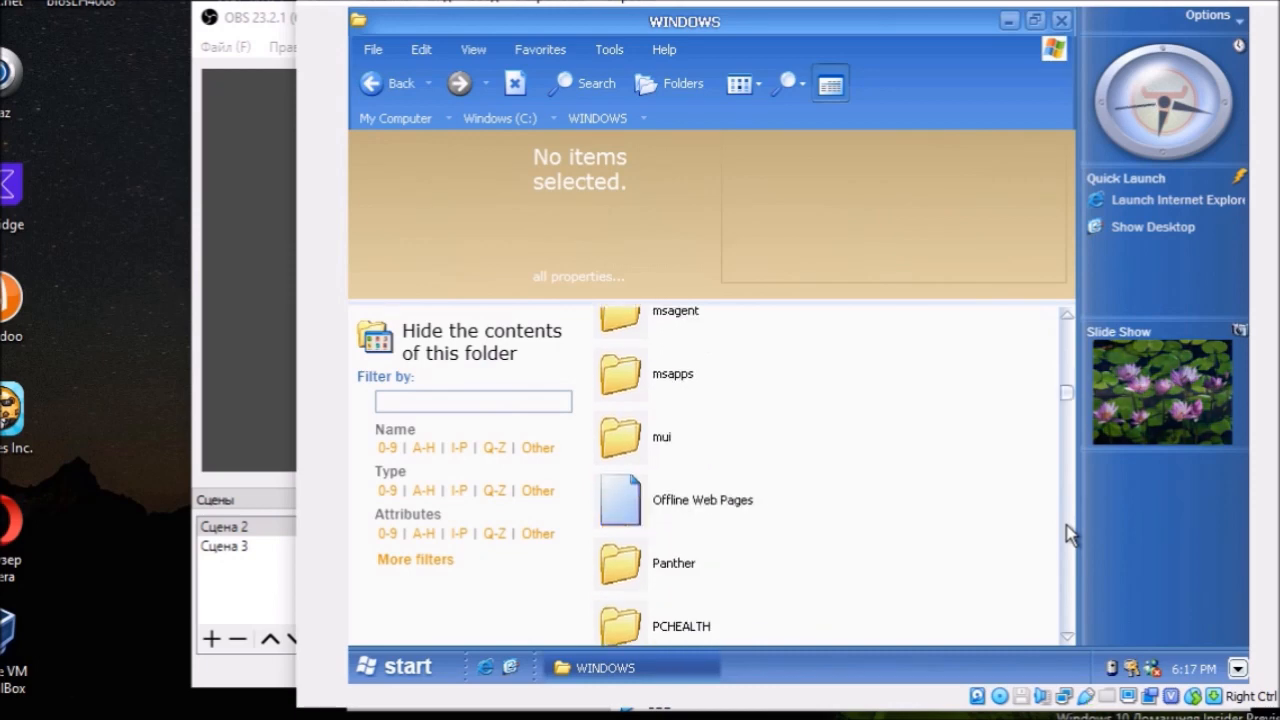
scroll("down", 3)
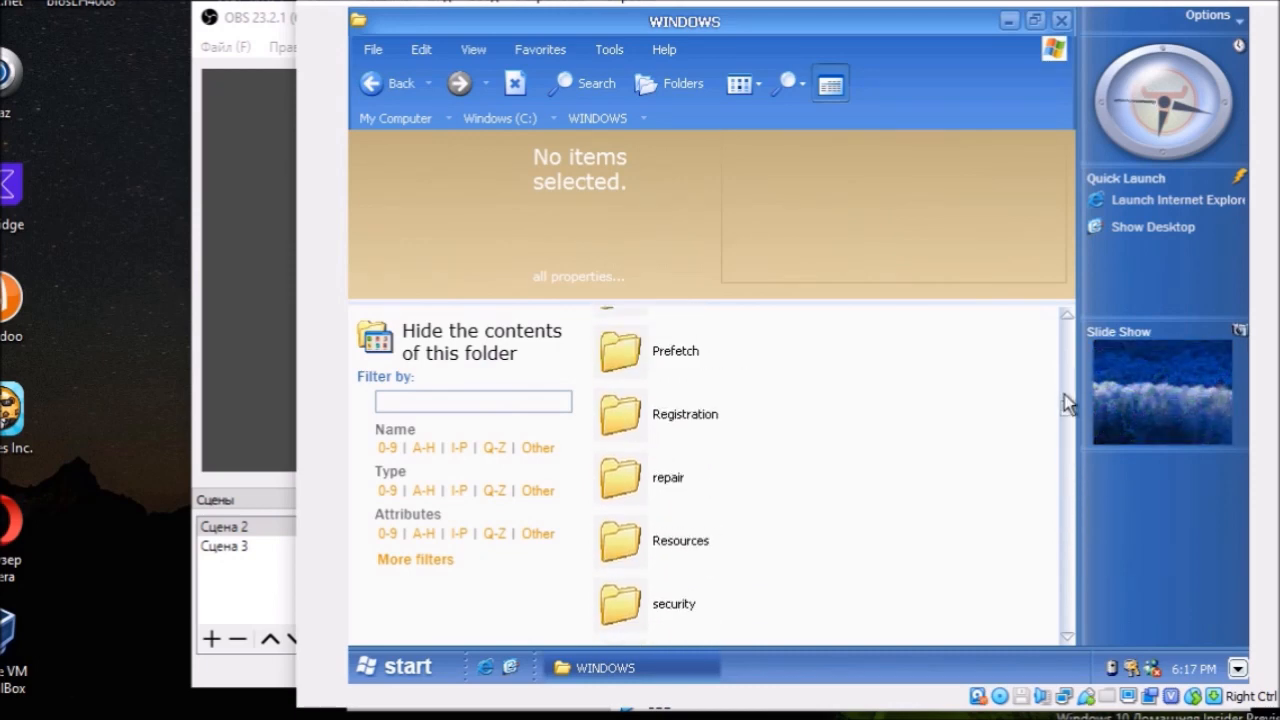
scroll("up", 3)
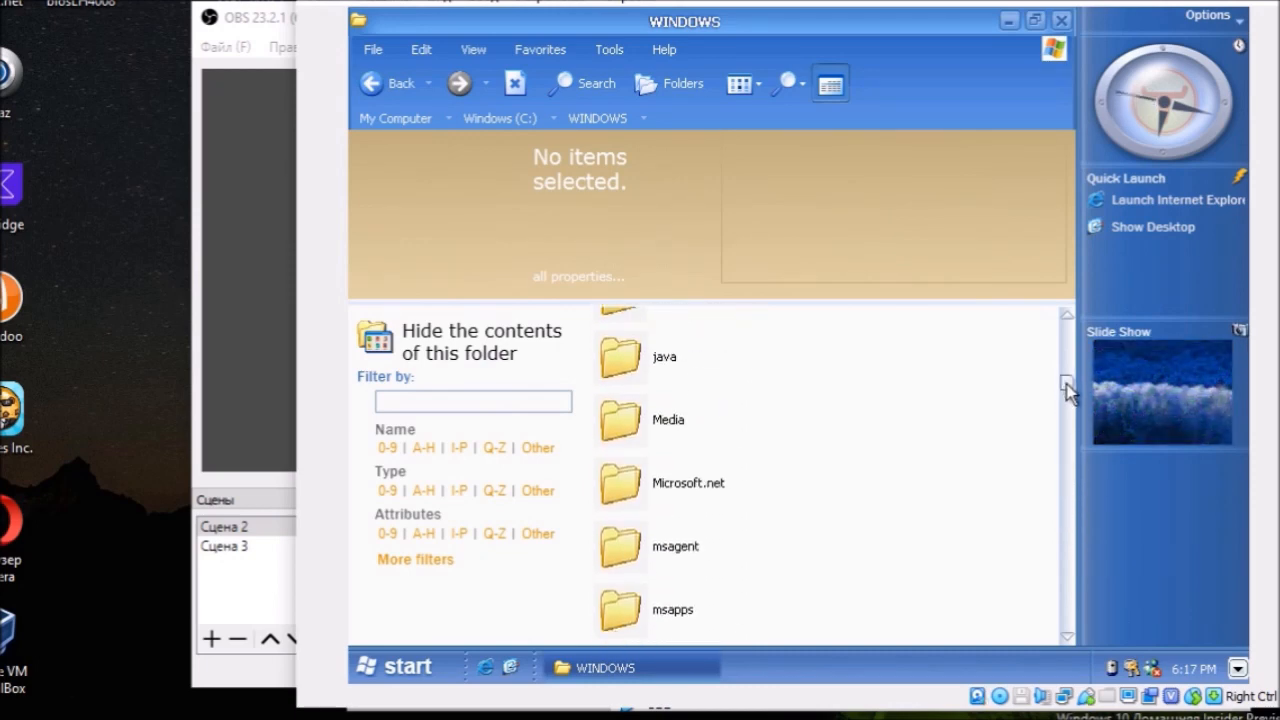
double_click(668, 419)
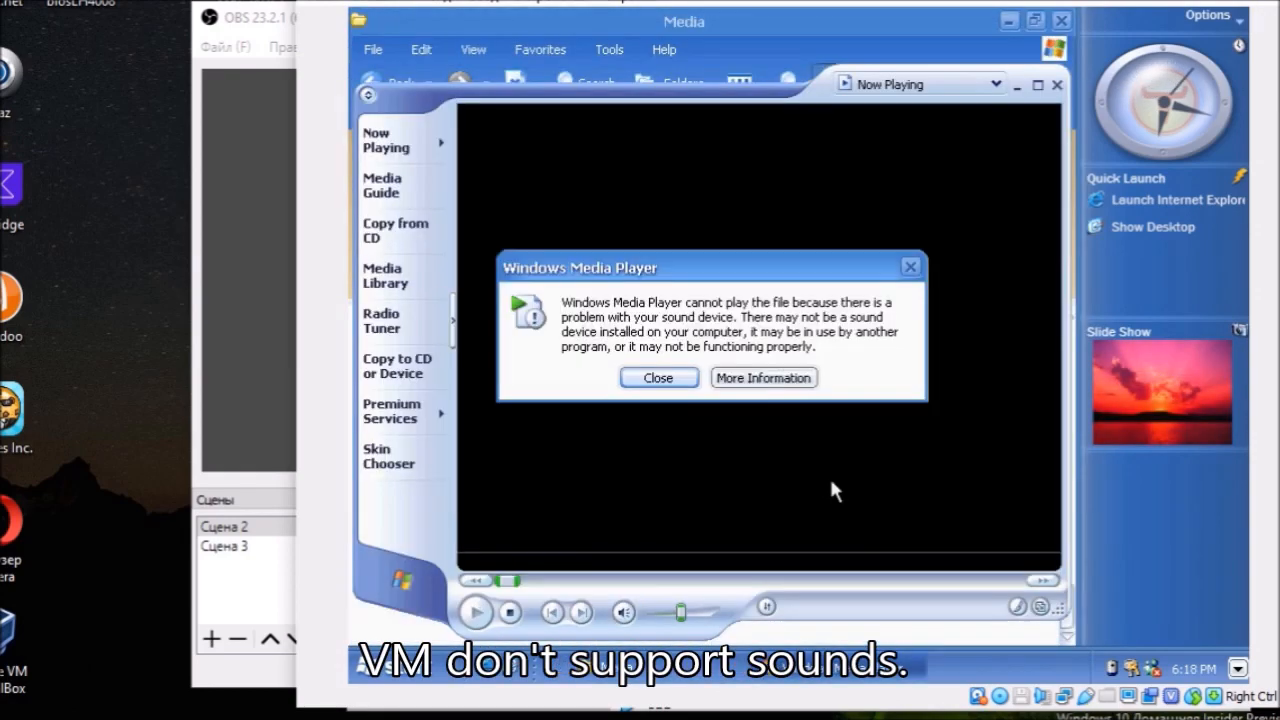
- Close the Media Player sound-device error and go back to the WINDOWS folder
left_click(658, 377)
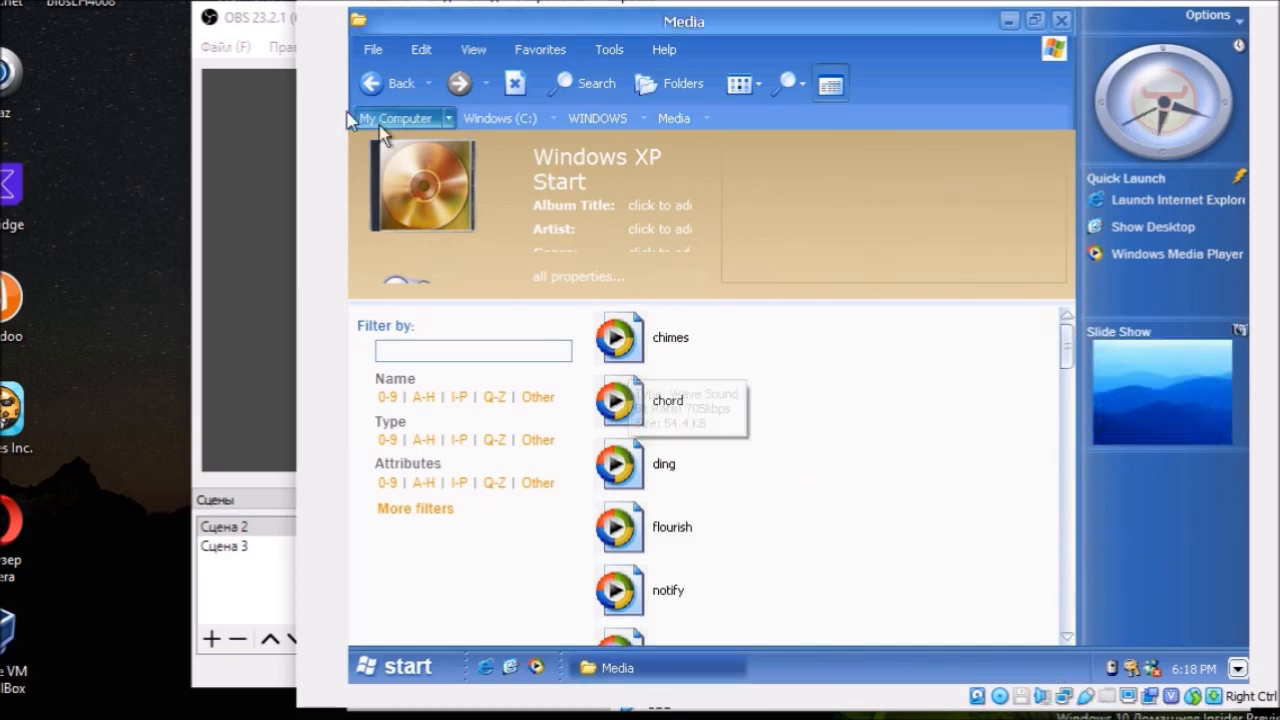
left_click(597, 118)
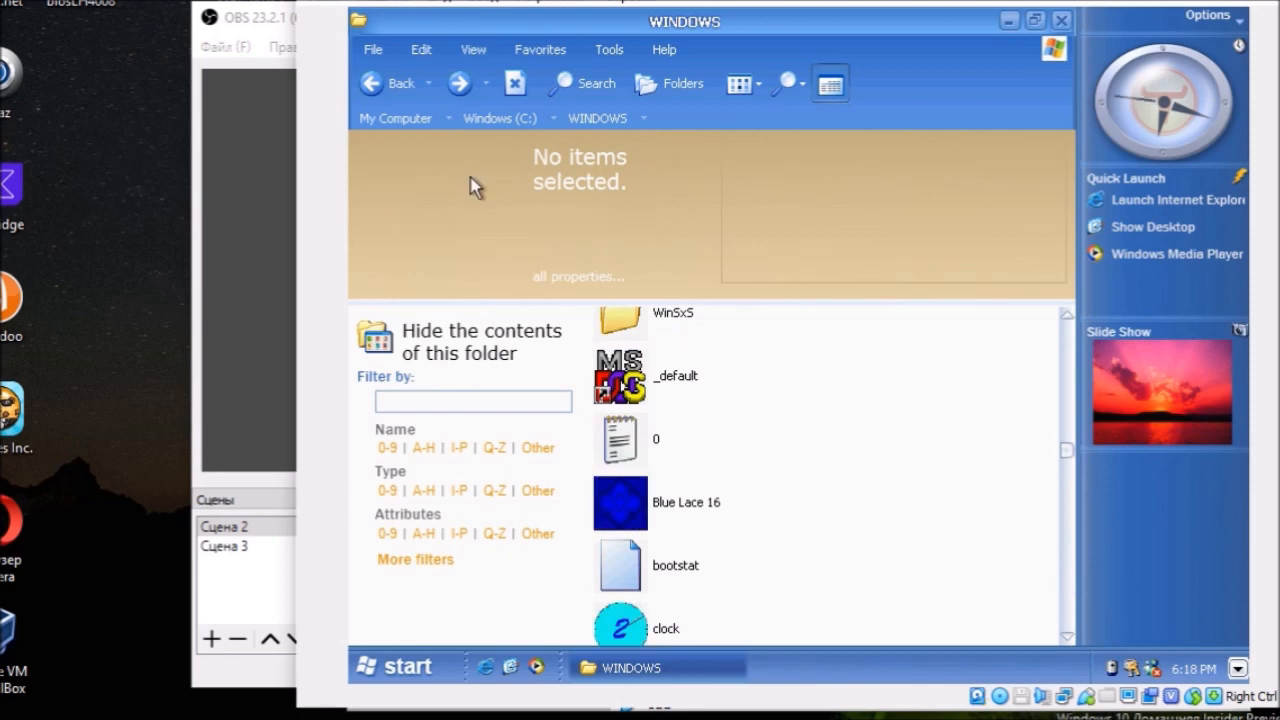
mouse_move(1070, 565)
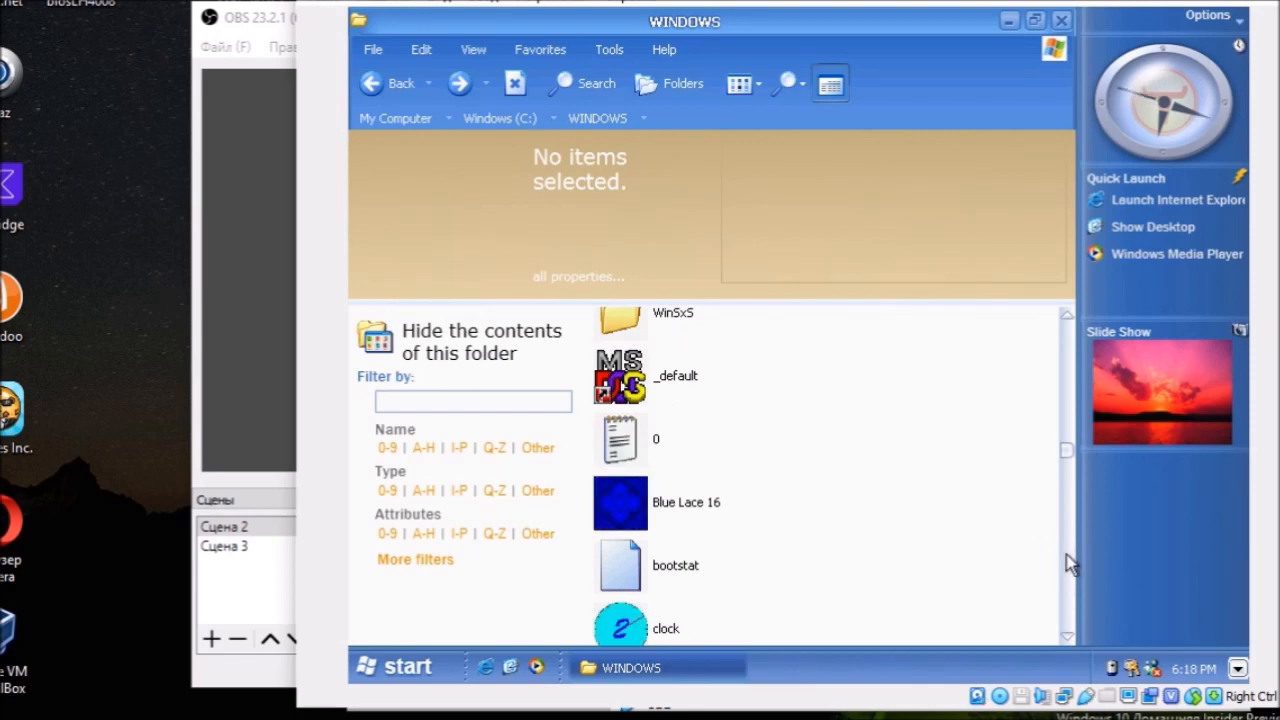
- Scroll through the remaining WINDOWS folder files and close the folder window
scroll("down", 3)
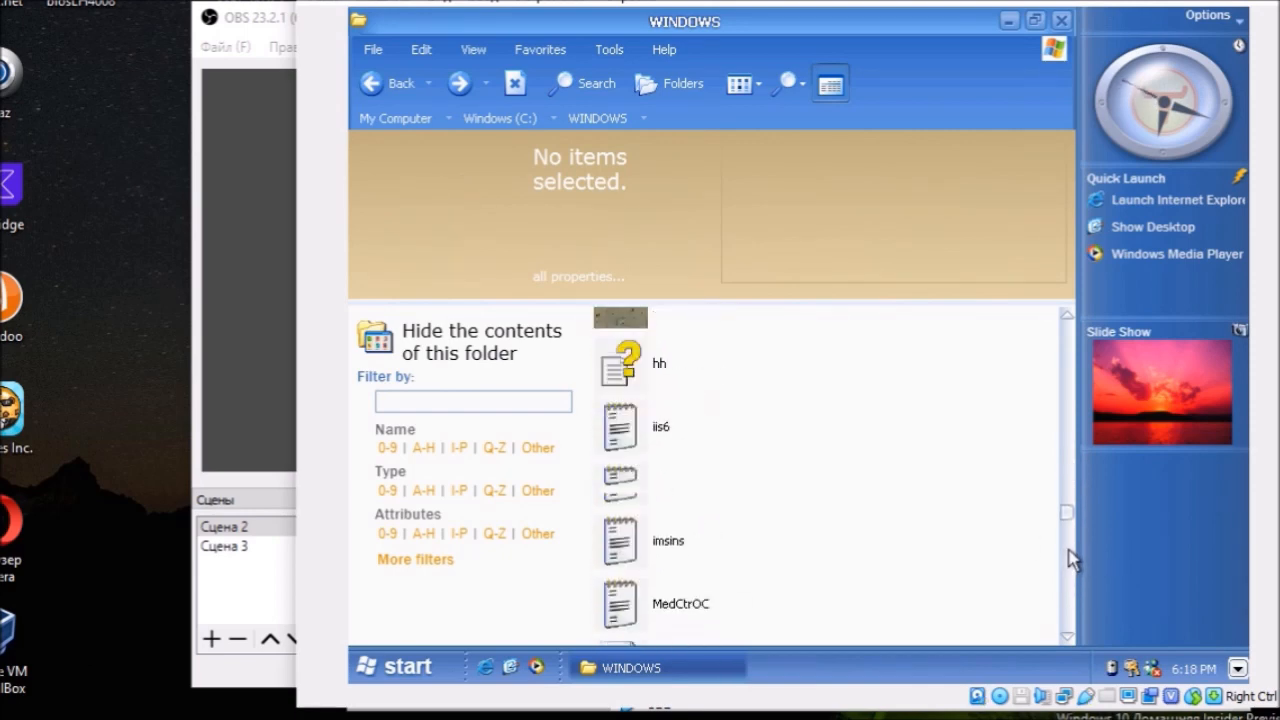
scroll("down", 3)
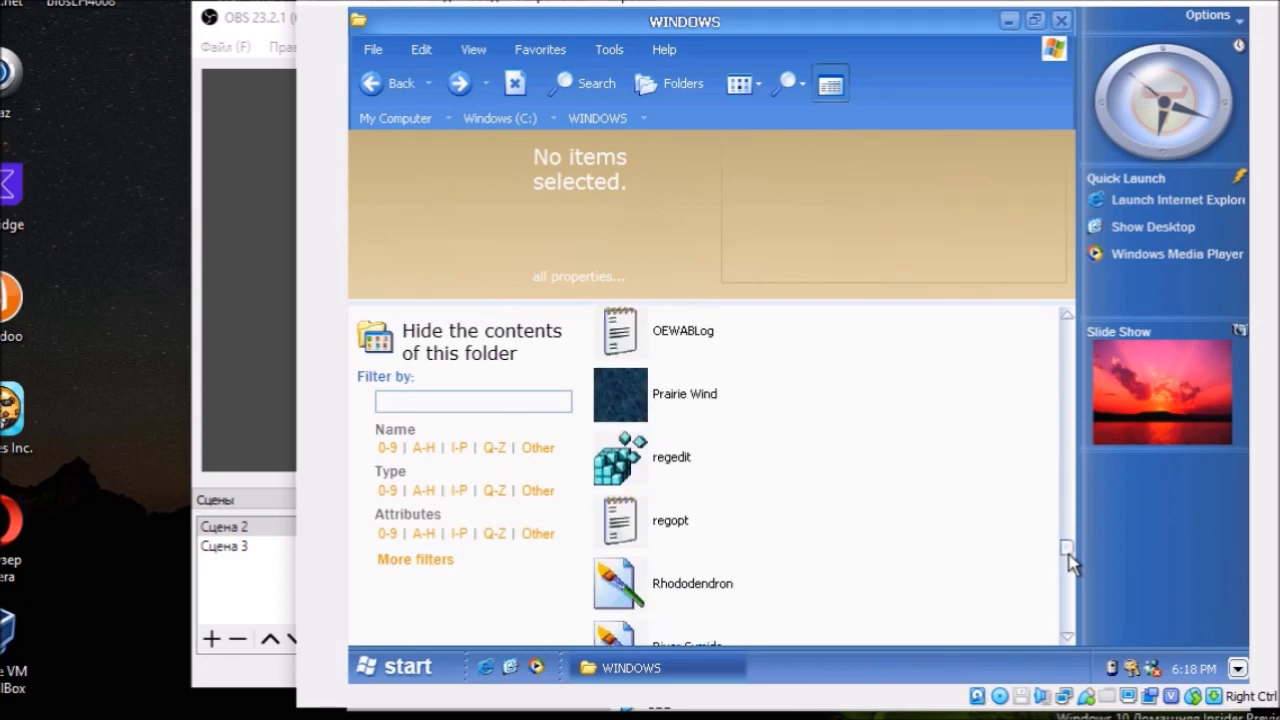
scroll("down", 3)
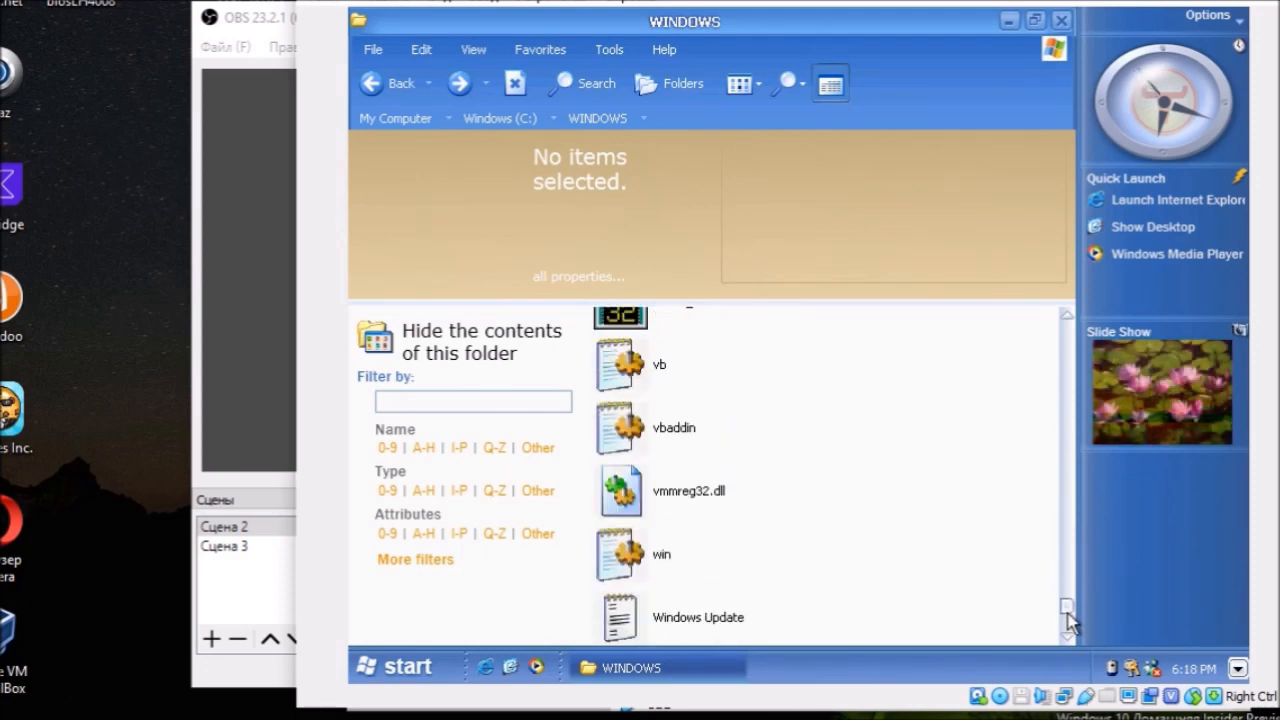
scroll("down", 3)
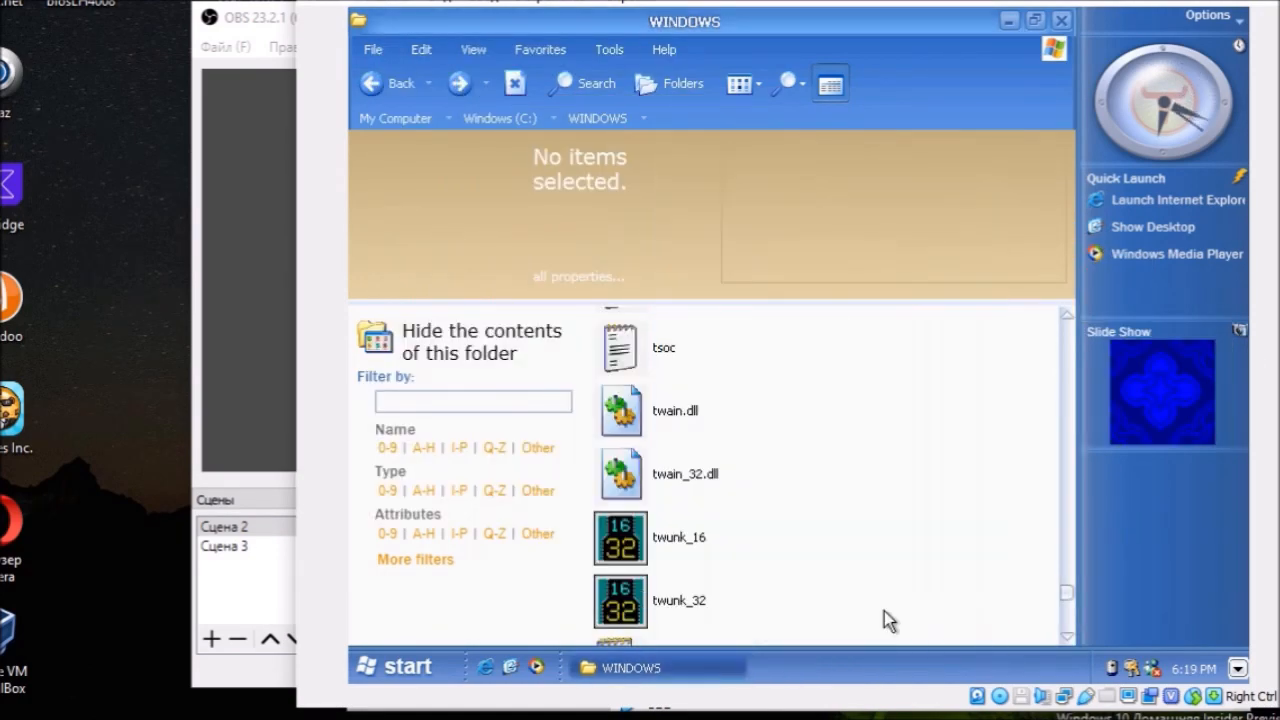
left_click(1060, 20)
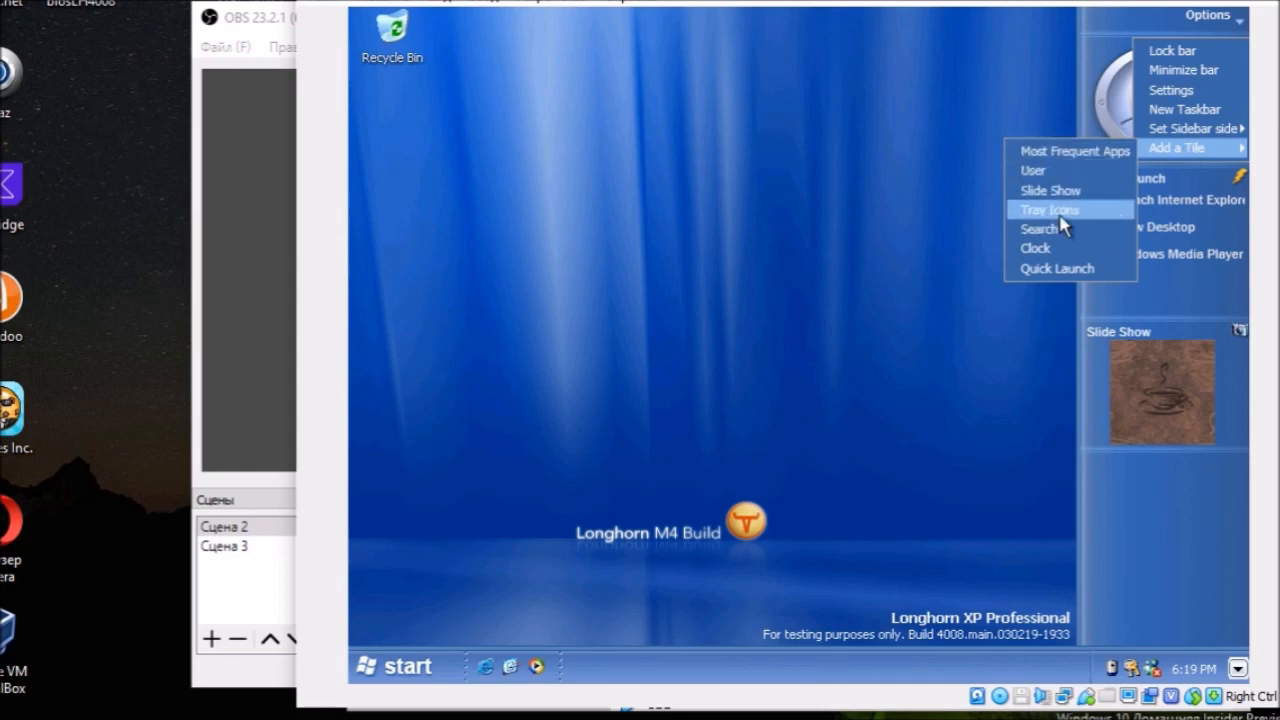
- Add Tray Icons and Quick Launch tiles to the sidebar and move Quick Launch down
left_click(1048, 210)
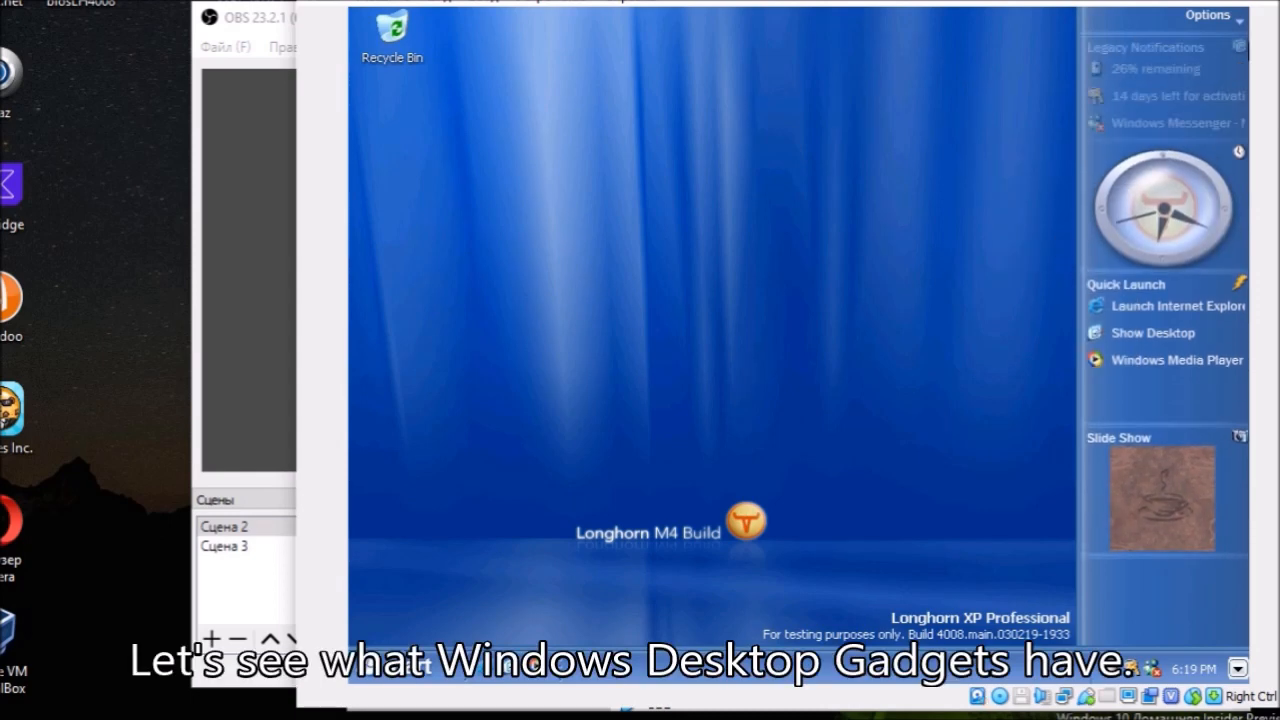
left_click(1210, 14)
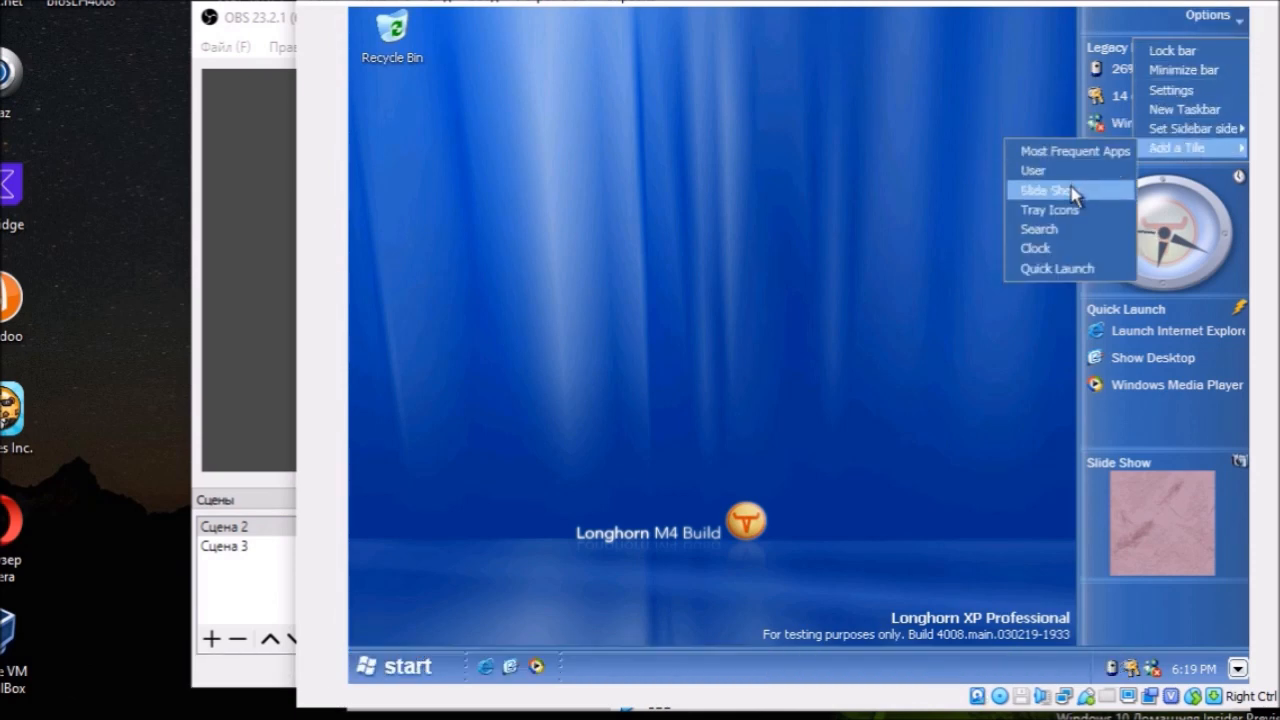
mouse_move(1040, 229)
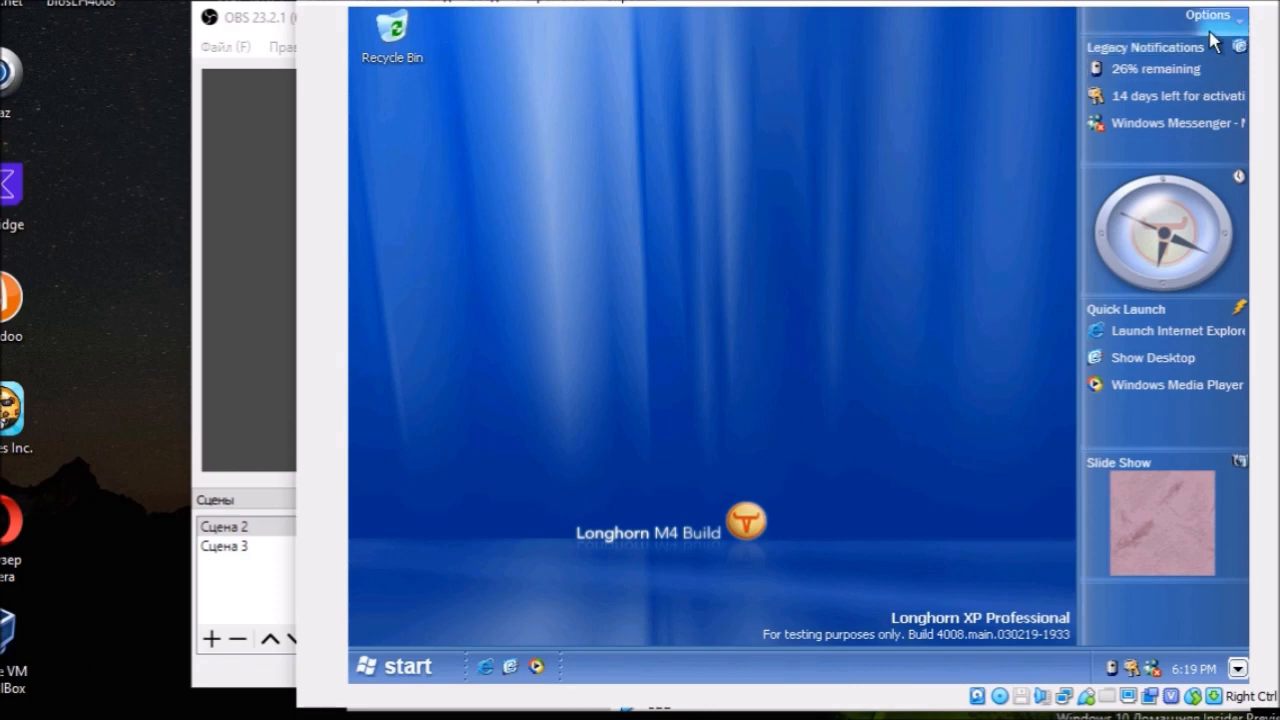
left_click(1207, 14)
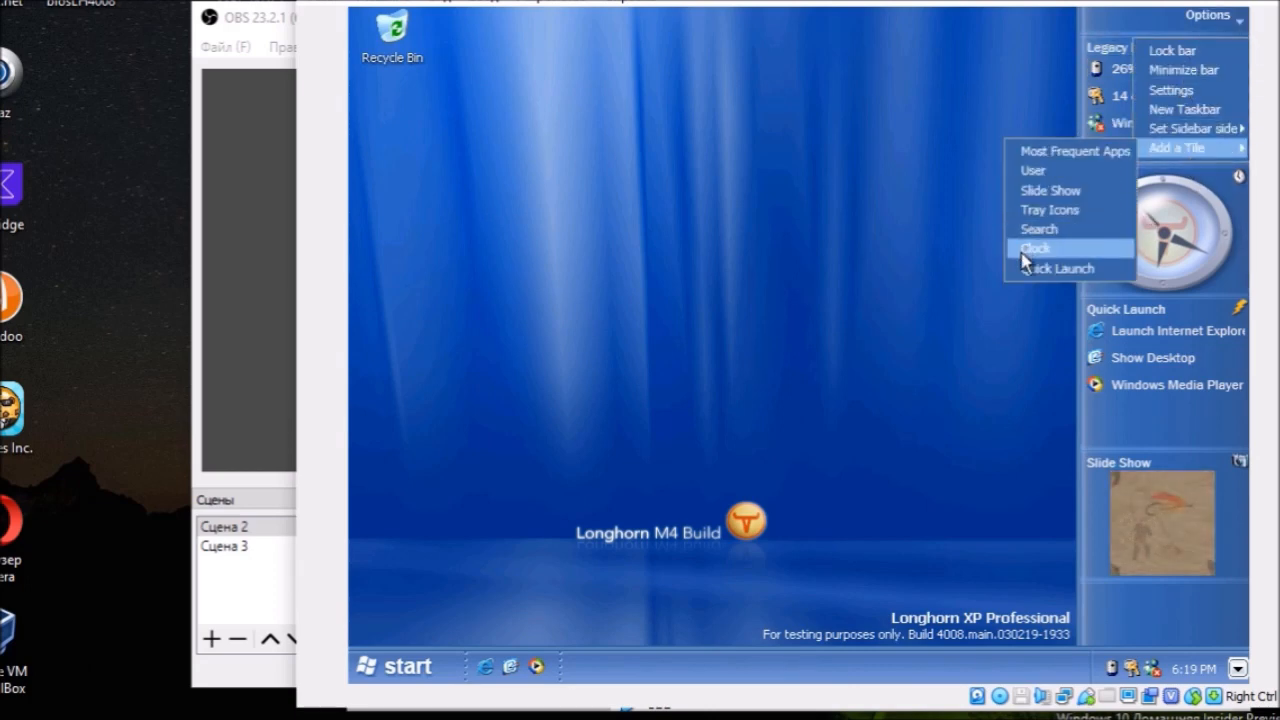
left_click(1036, 248)
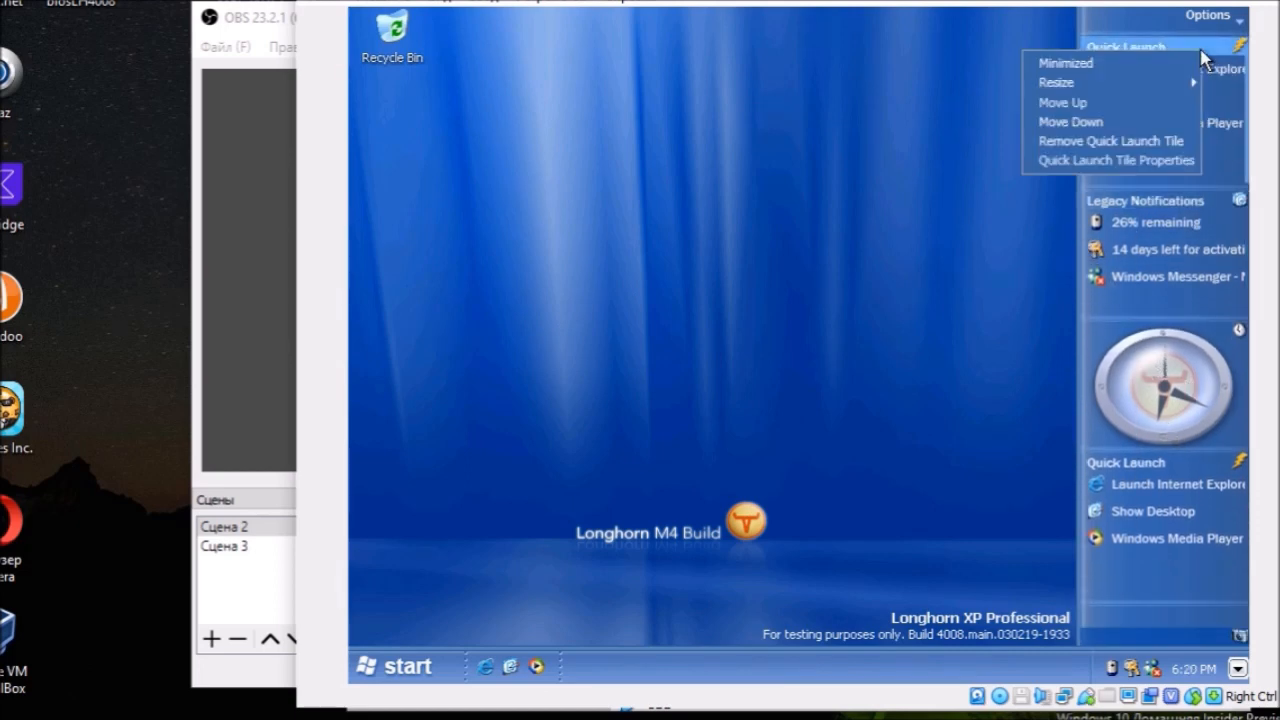
mouse_move(1100, 121)
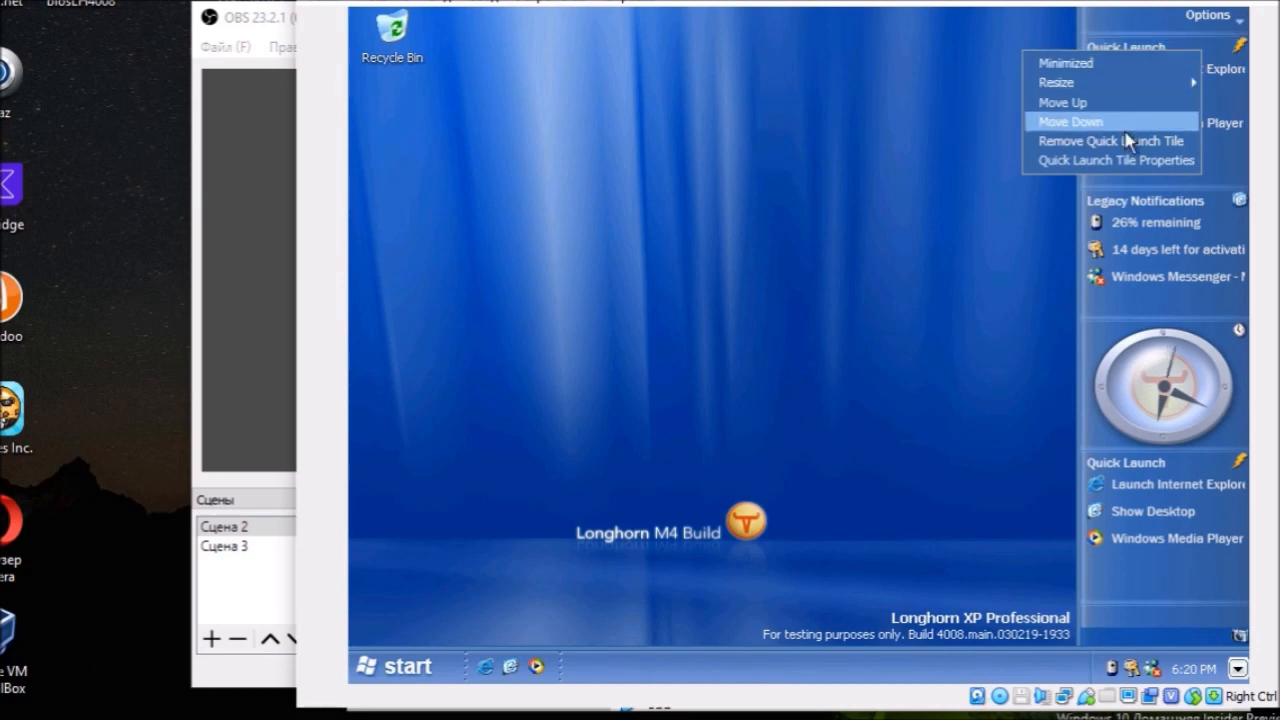
left_click(1070, 122)
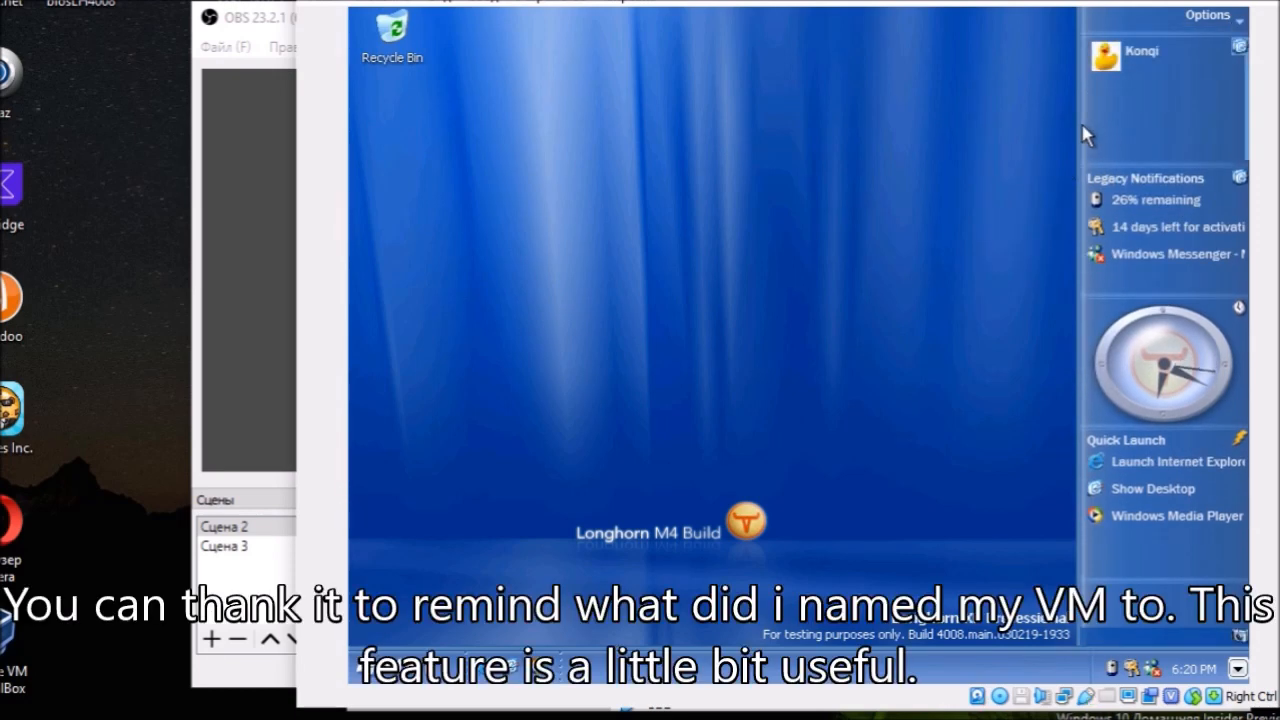
mouse_move(1032, 272)
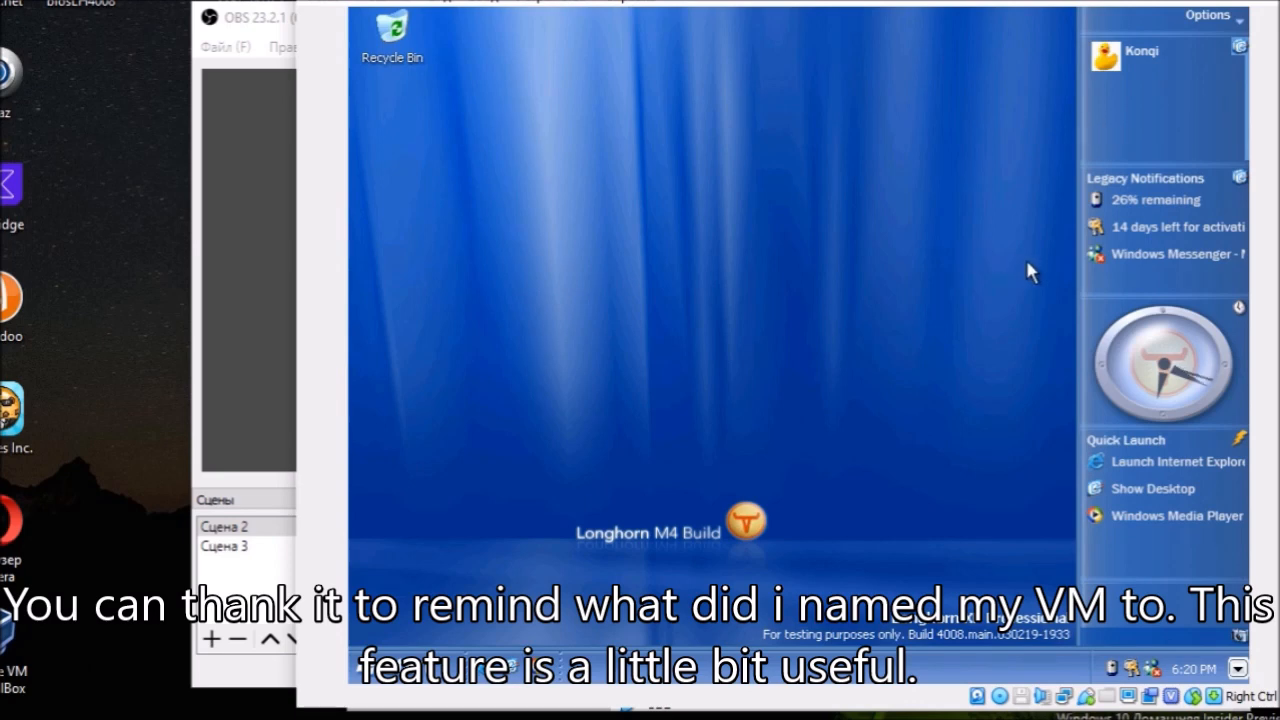
mouse_move(1160, 178)
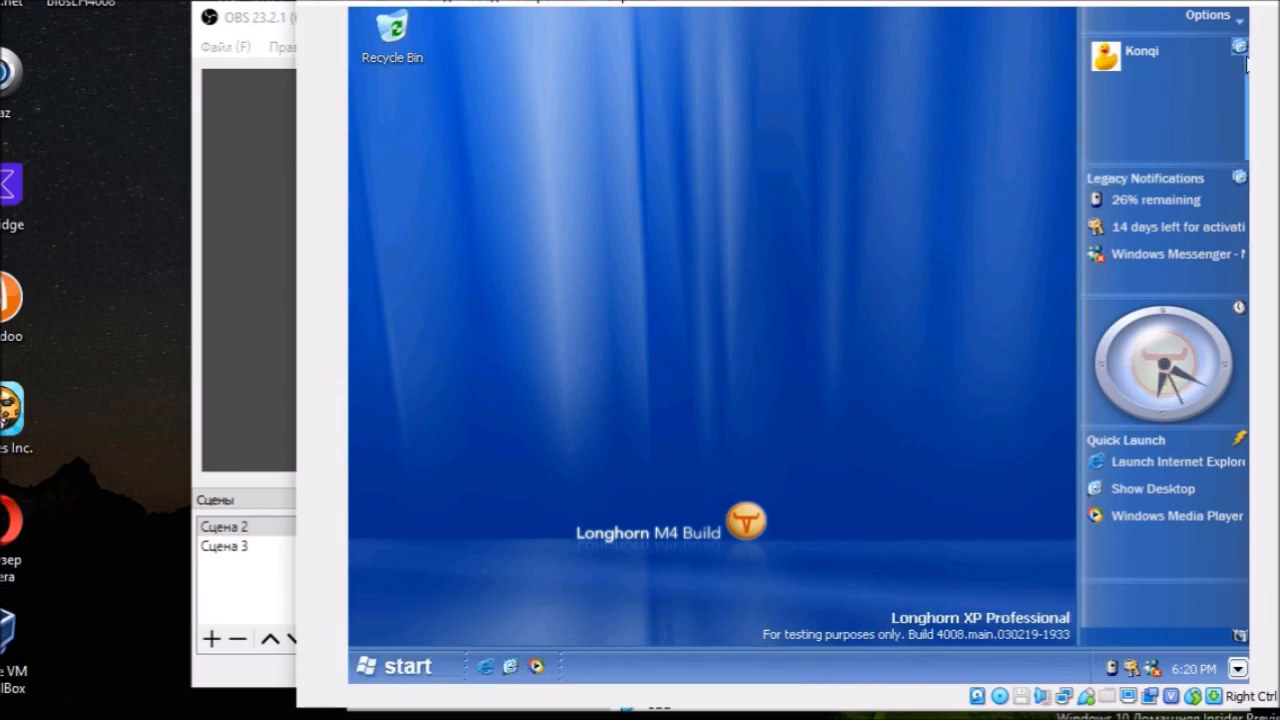
- Open the Konqi user tile's options and dismiss the power scheme choices
left_click(1239, 46)
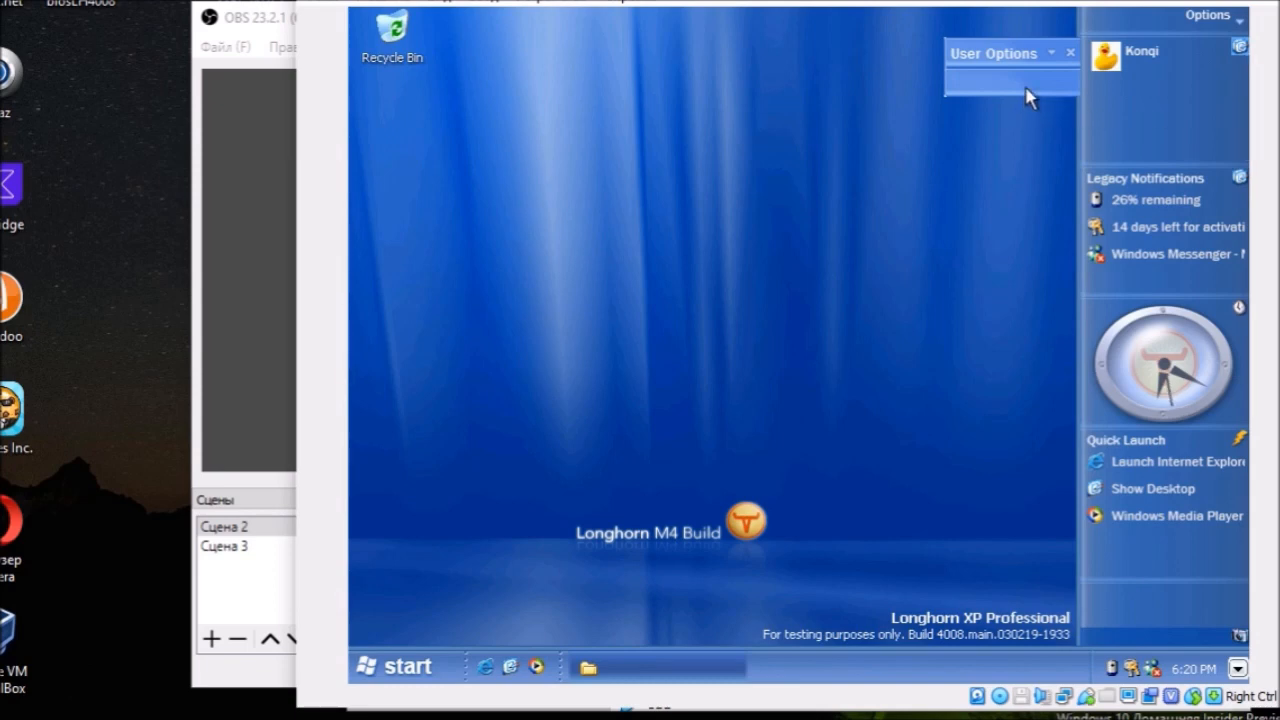
left_click(1069, 52)
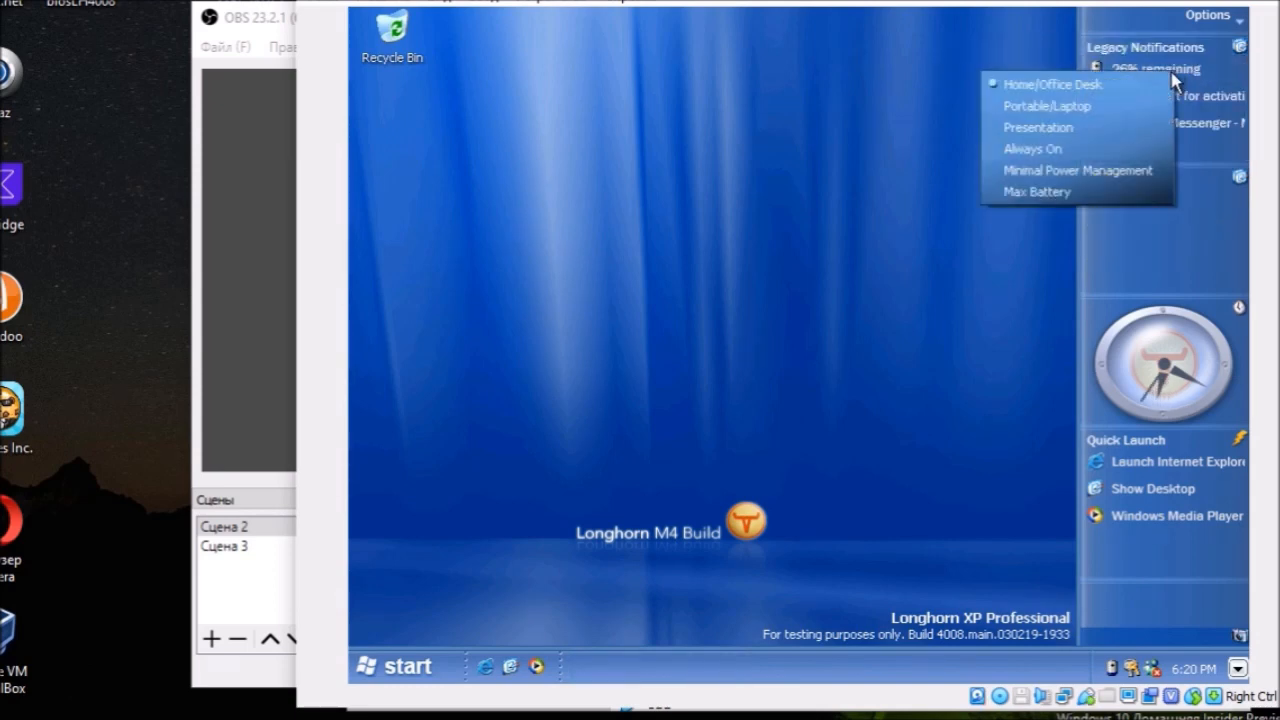
left_click(920, 280)
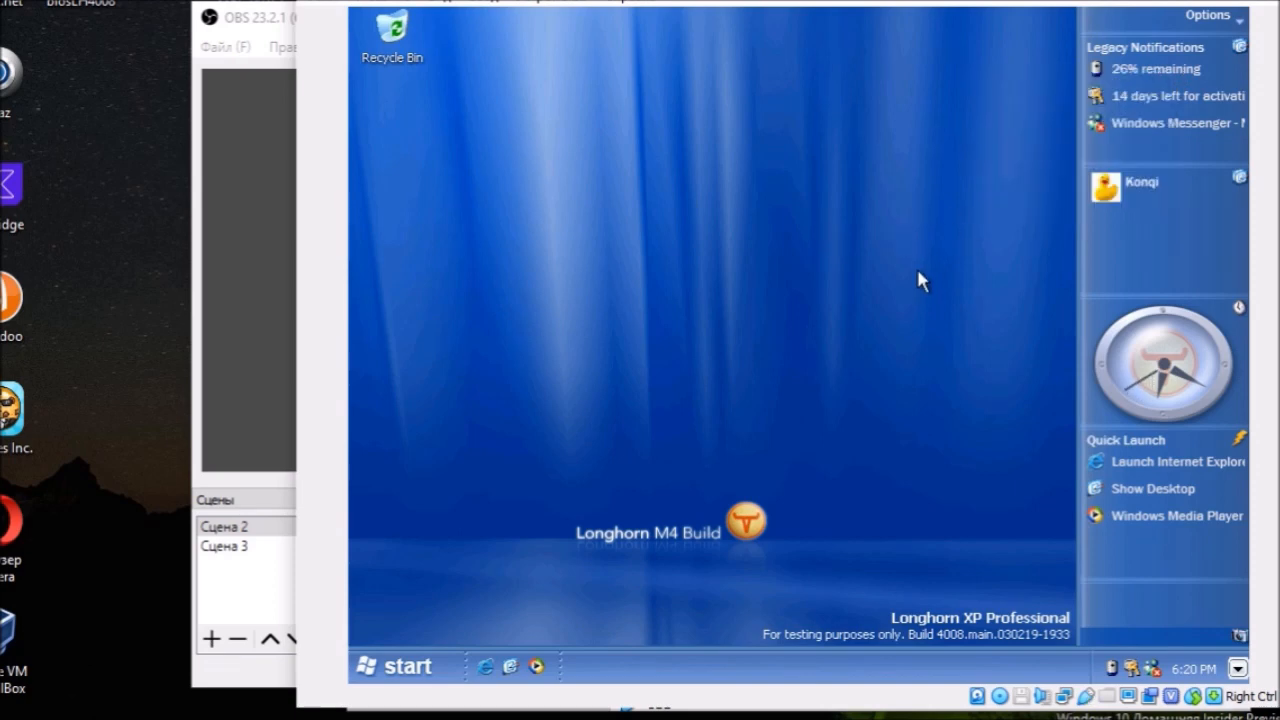
mouse_move(1135, 108)
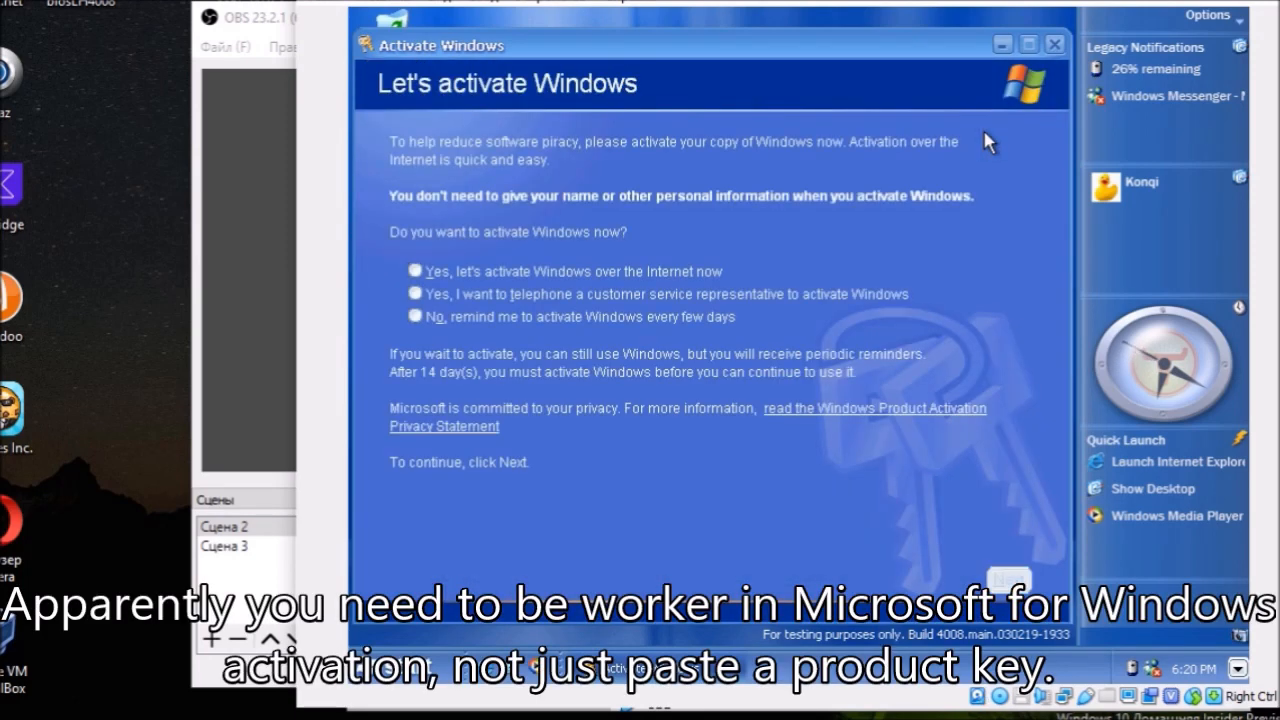
mouse_move(448, 350)
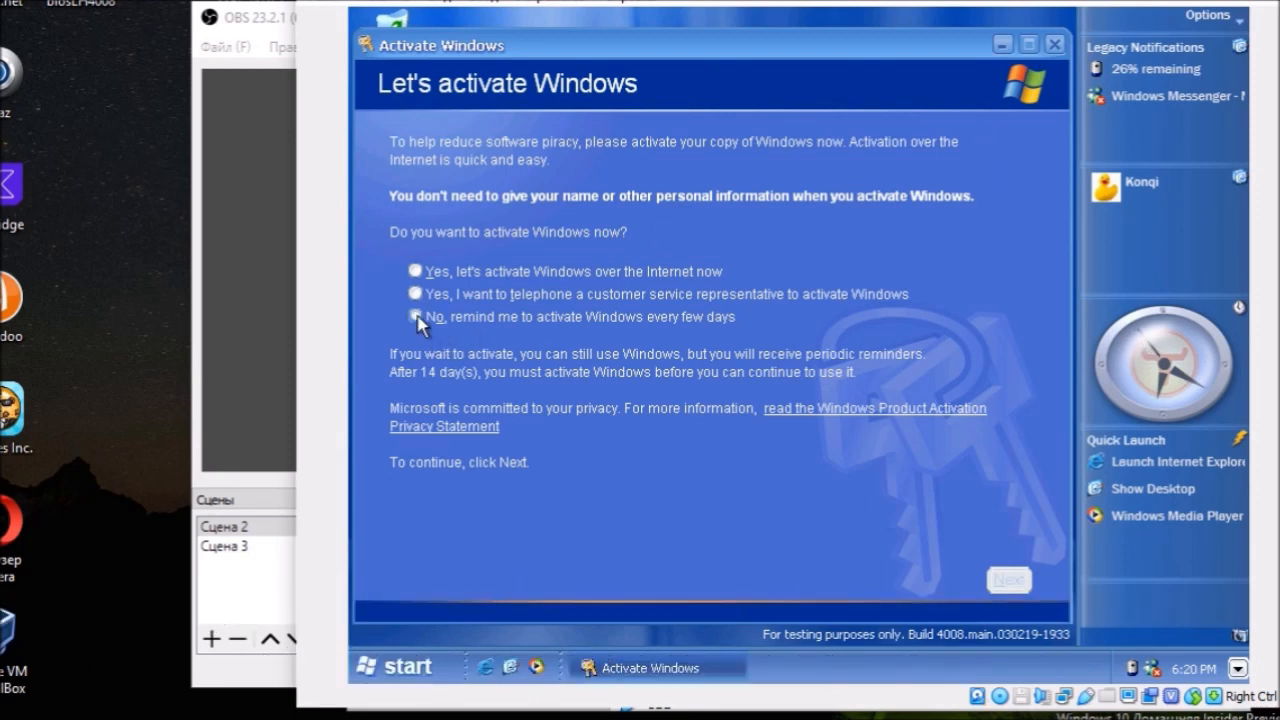
- Choose 'No, remind me every few days' for activation, then bring up the Start menu
left_click(415, 316)
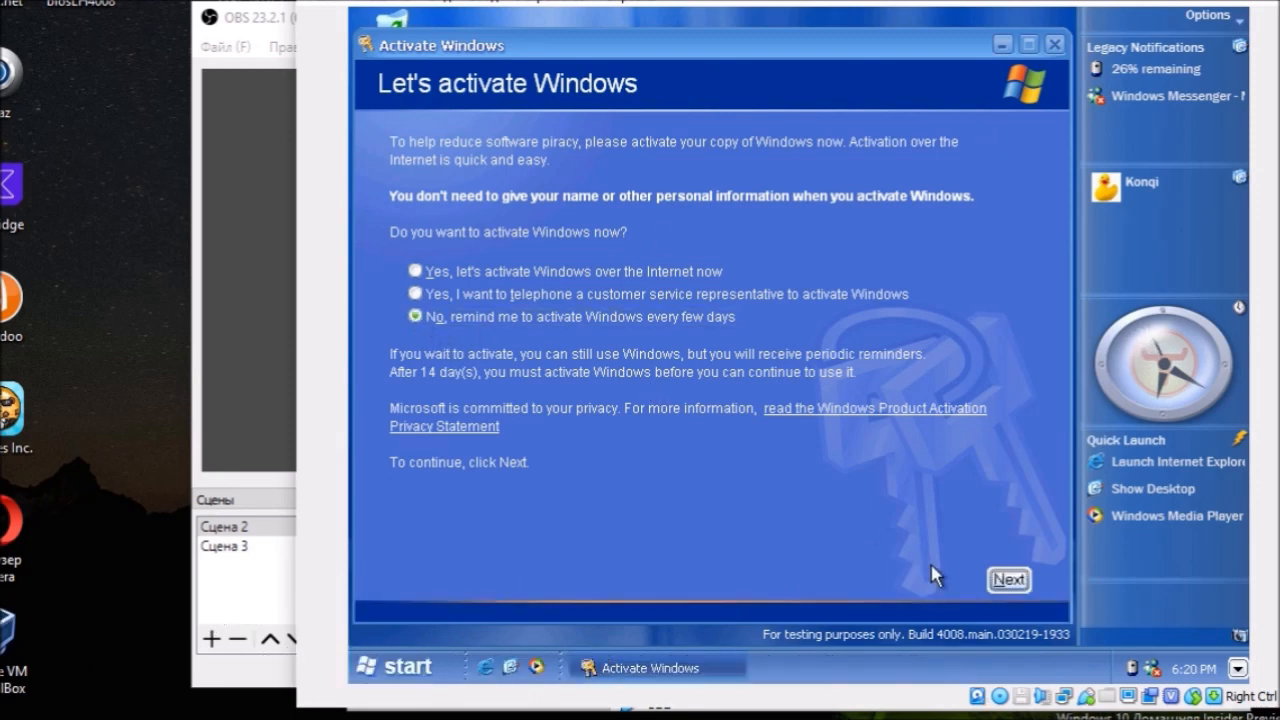
left_click(1008, 579)
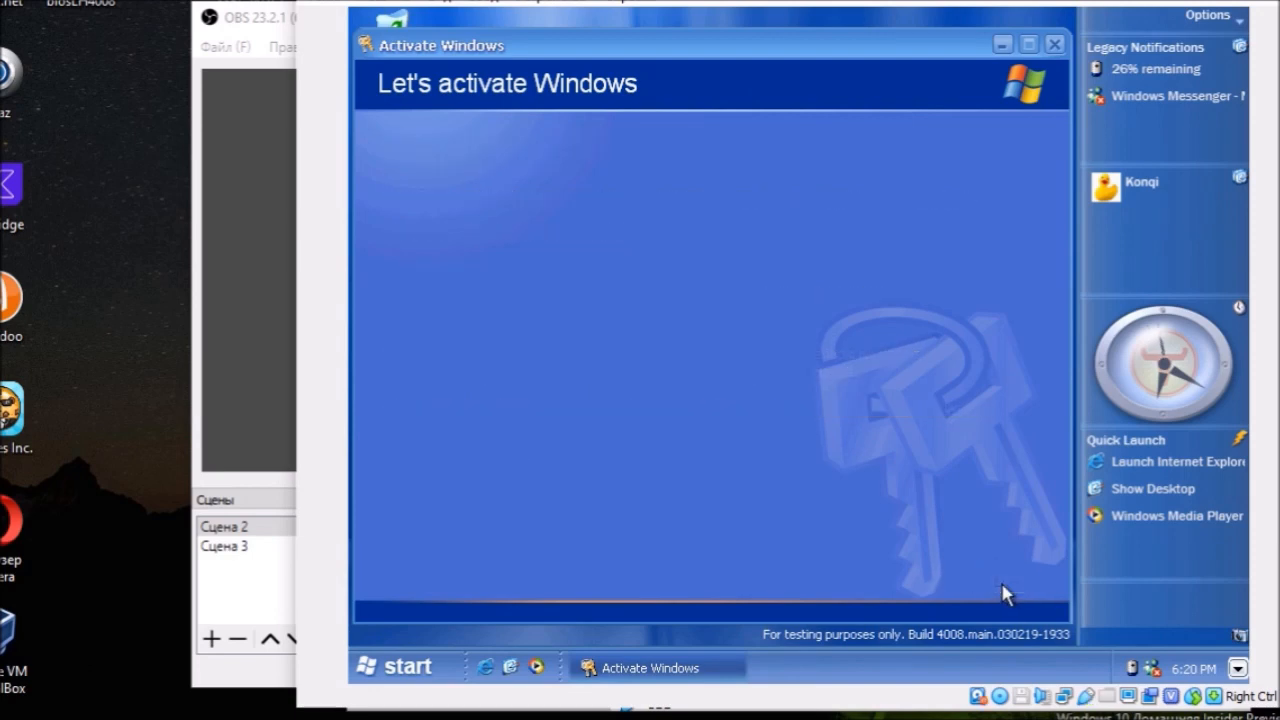
left_click(1054, 44)
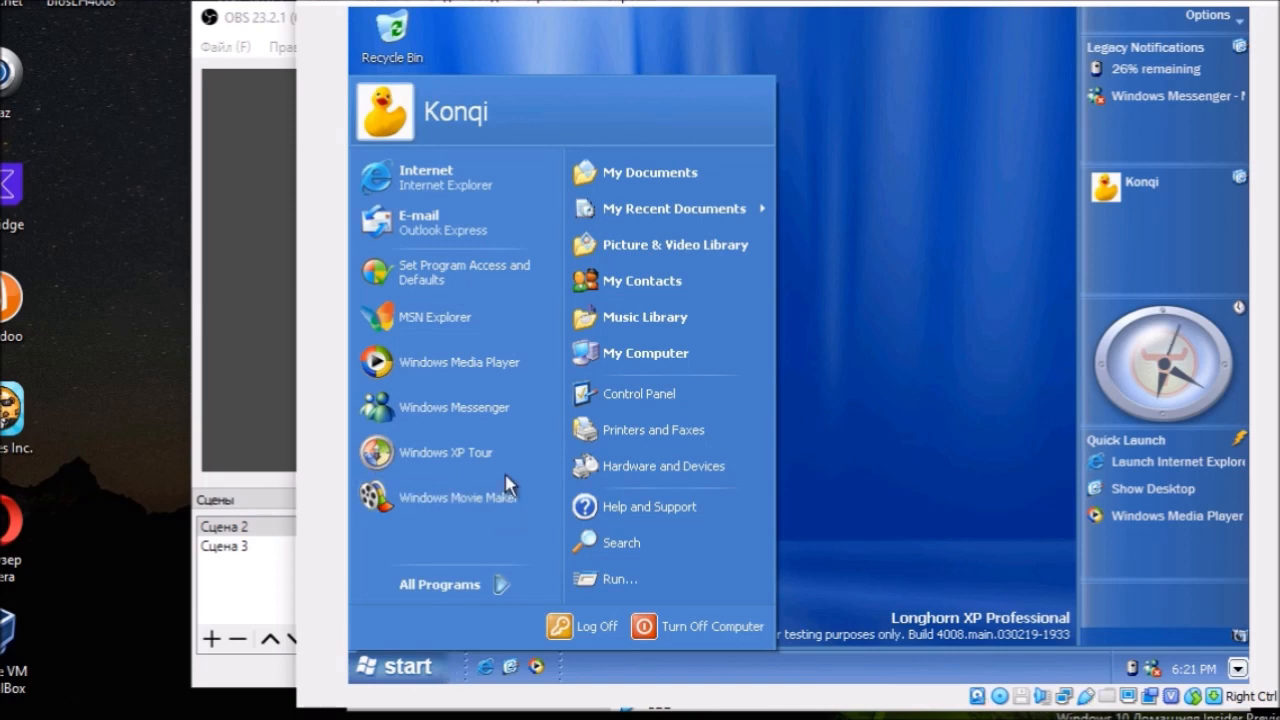
mouse_move(485, 415)
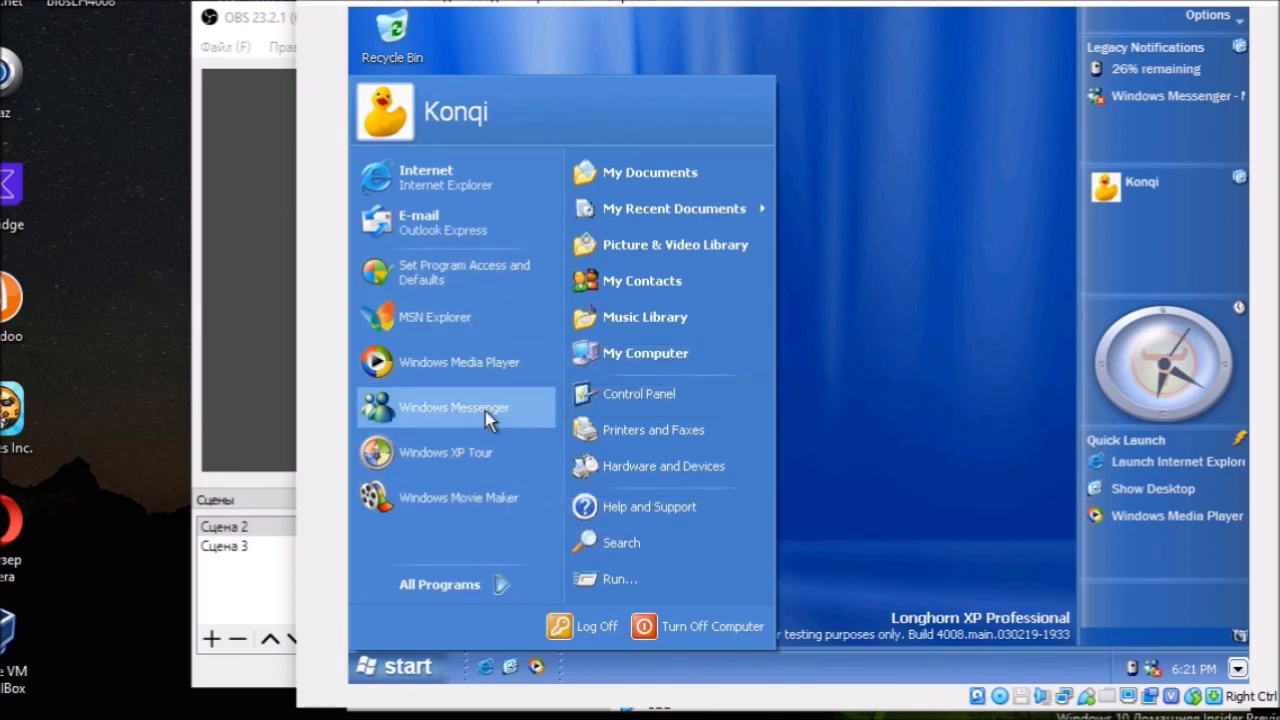
mouse_move(483, 498)
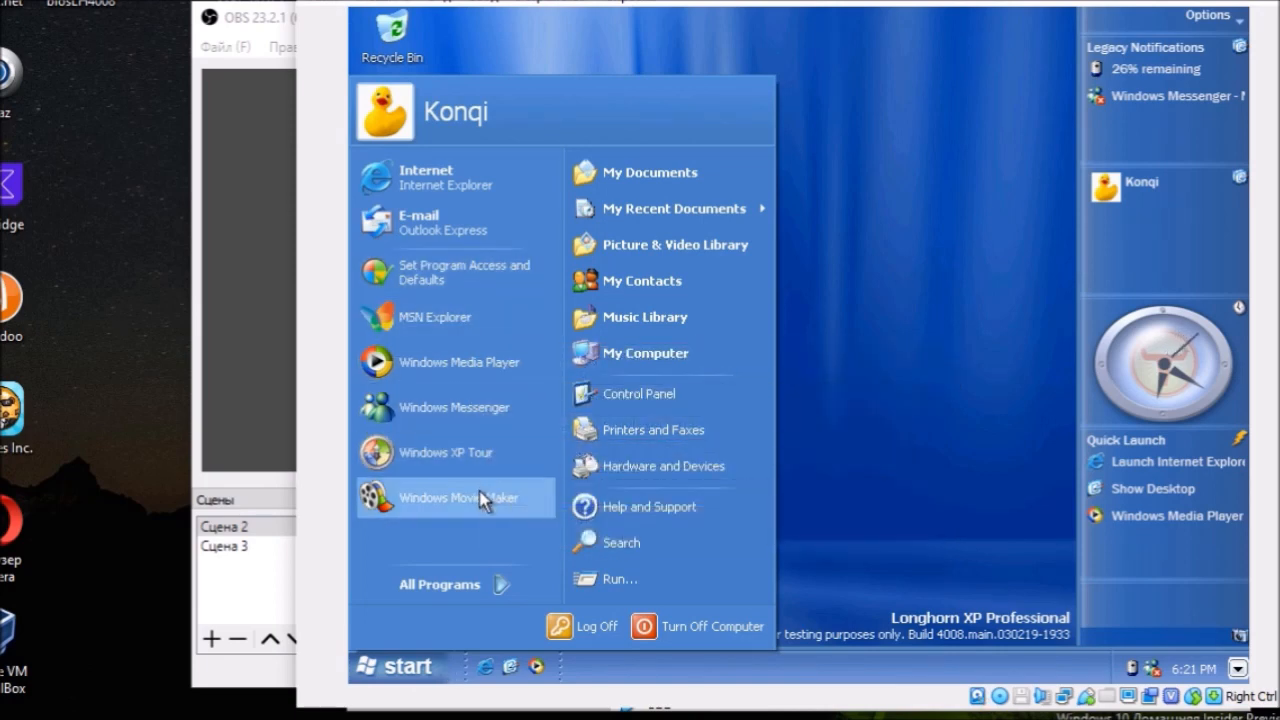
- Launch Windows Movie Maker, acknowledge its missing-audio error, then start the Windows XP Tour
left_click(459, 497)
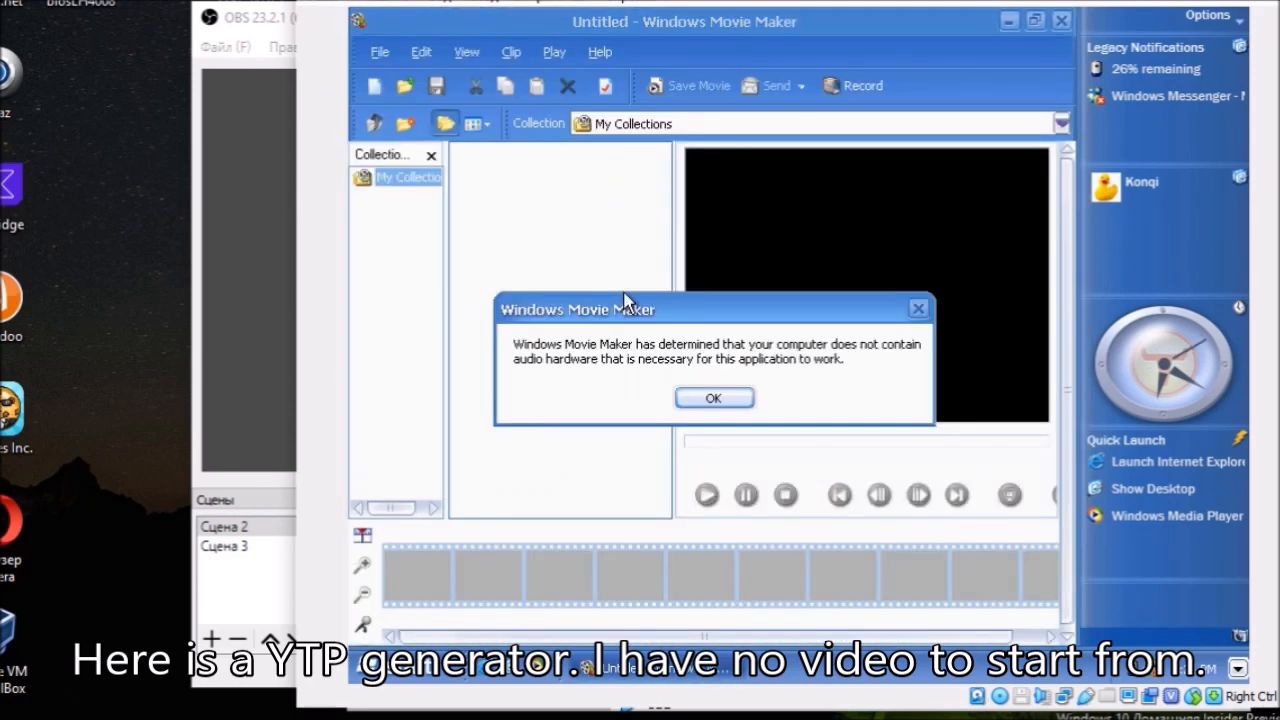
mouse_move(918, 308)
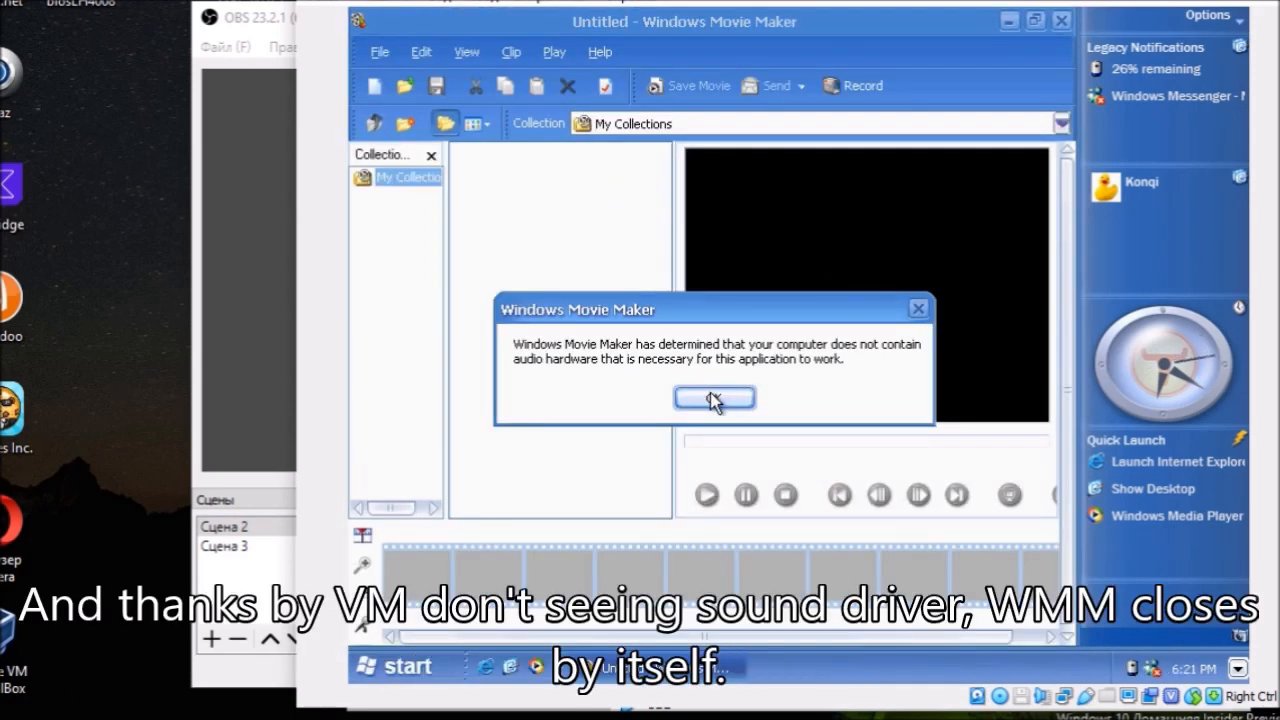
left_click(714, 398)
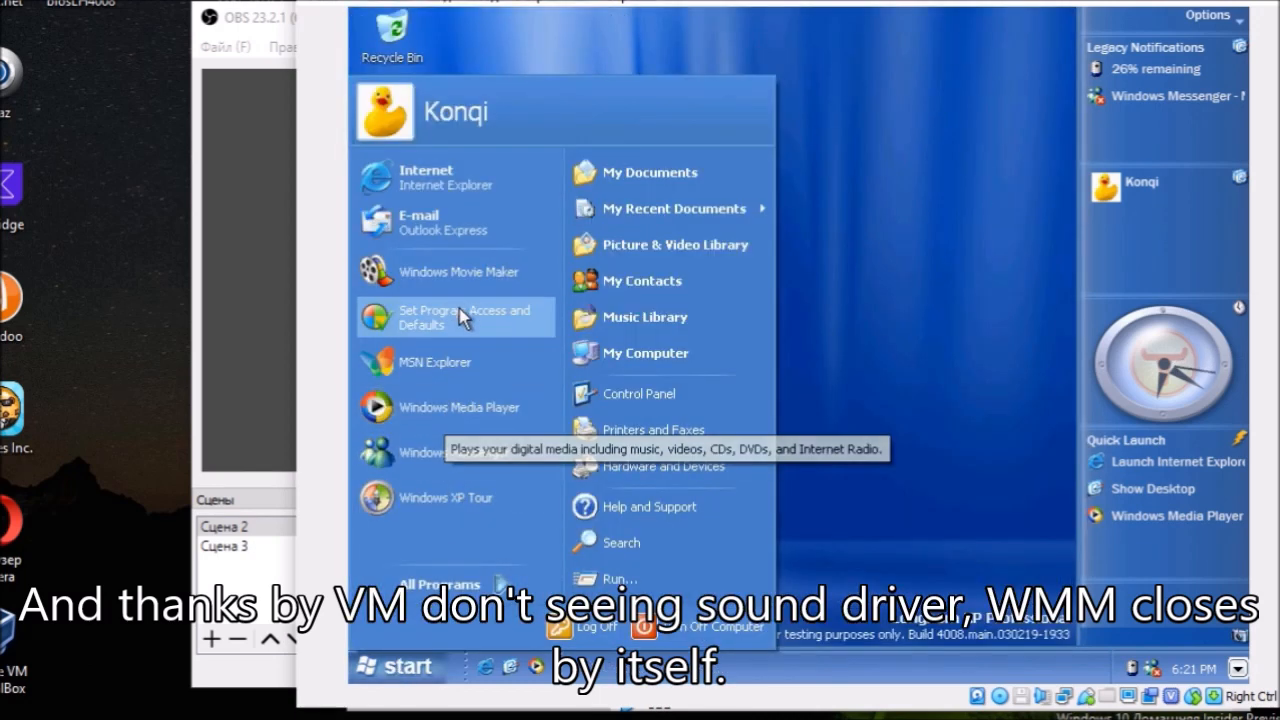
mouse_move(470, 345)
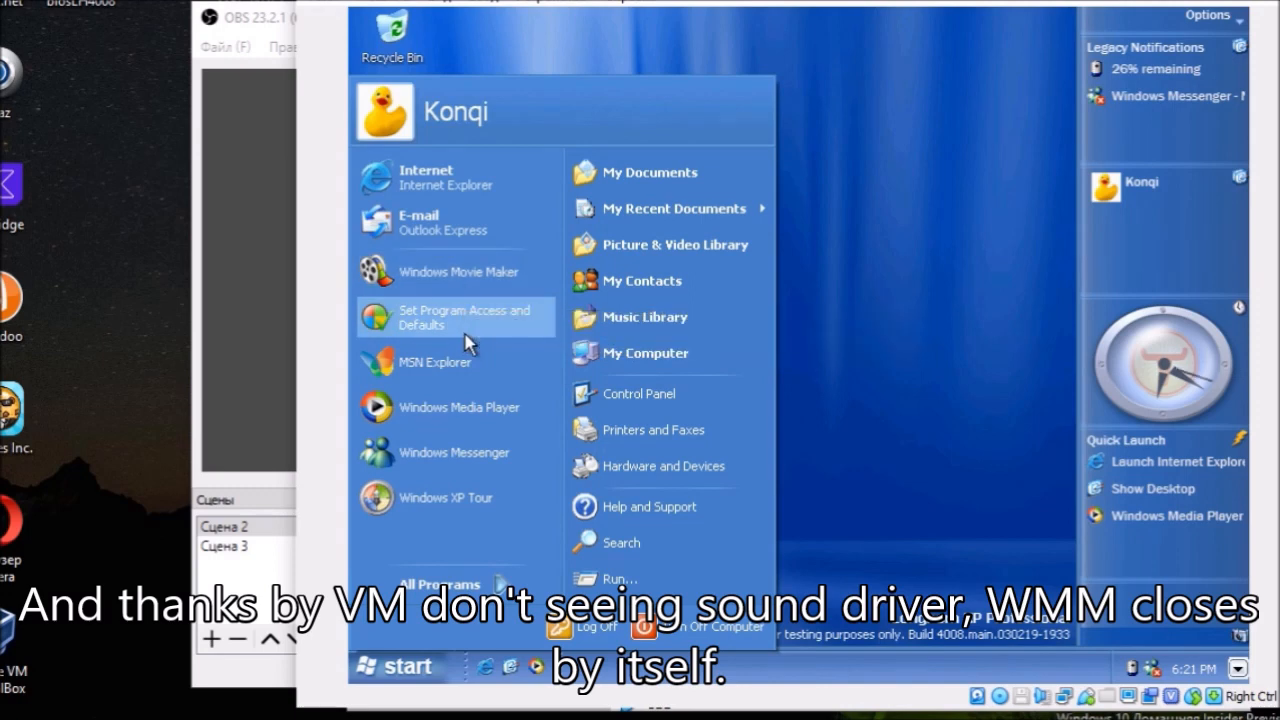
mouse_move(435, 490)
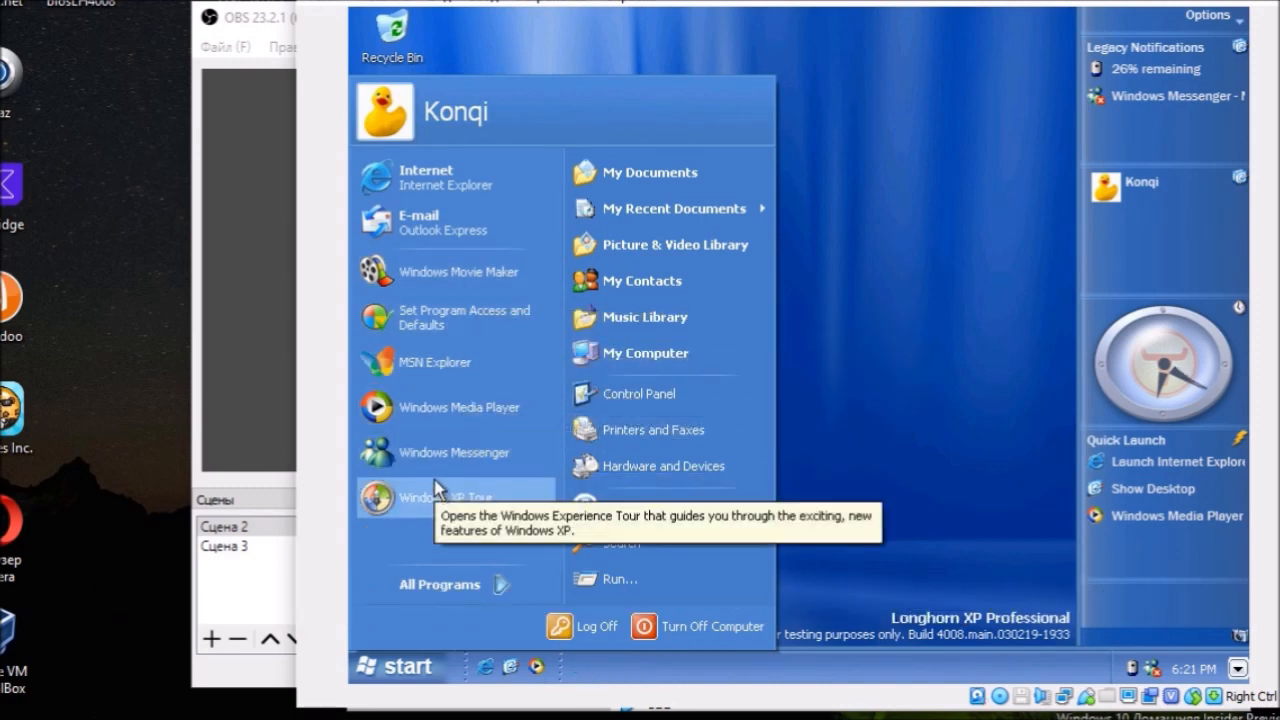
left_click(445, 498)
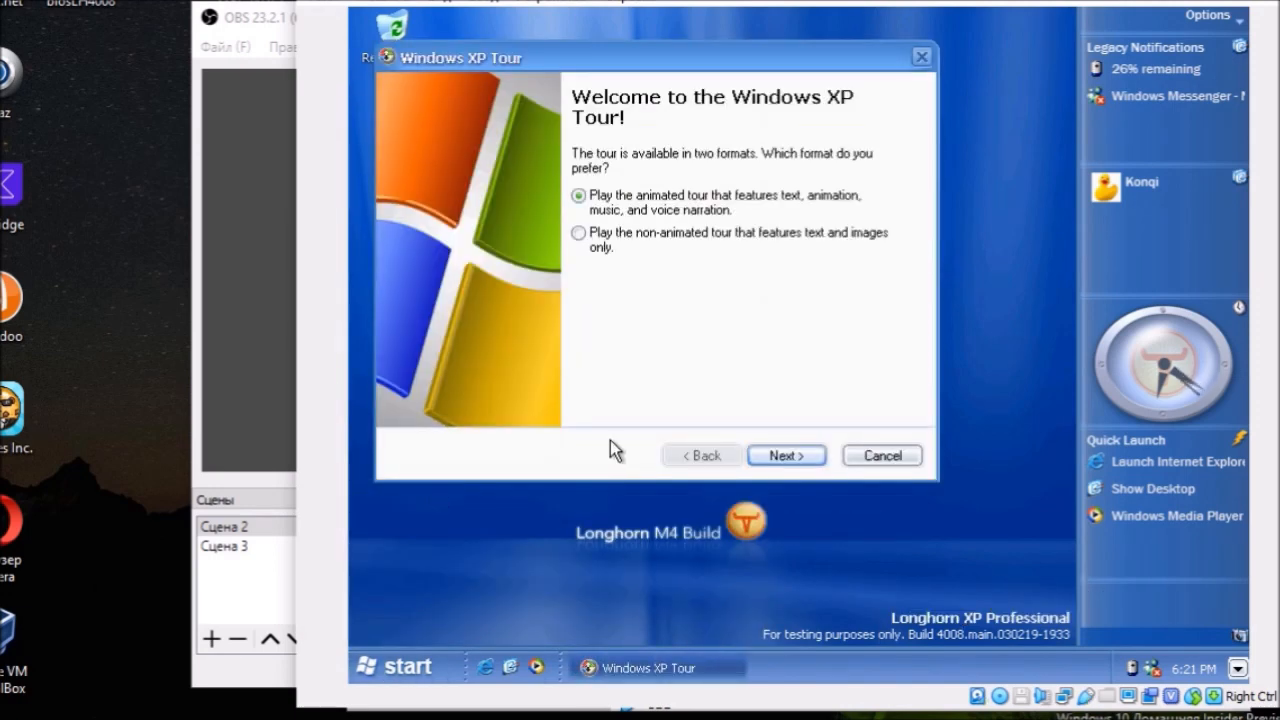
mouse_move(762, 438)
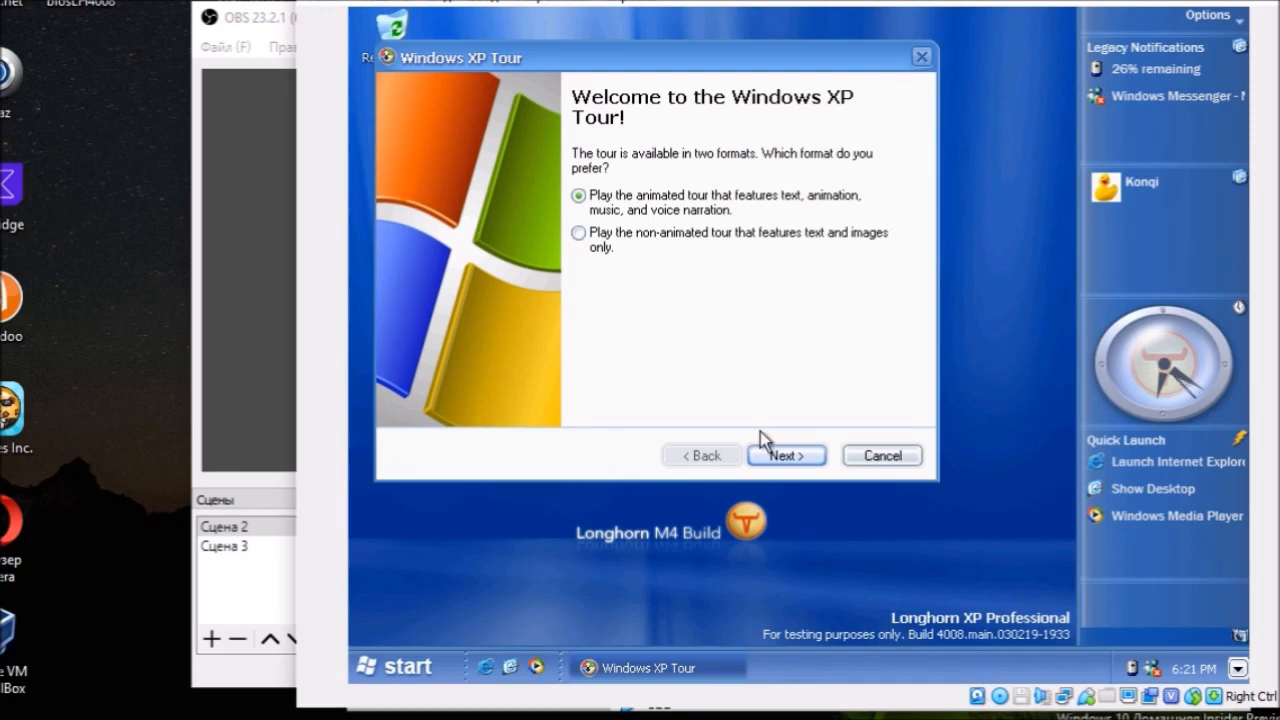
- Start the animated Windows XP Tour, then quit it with the red X
left_click(786, 455)
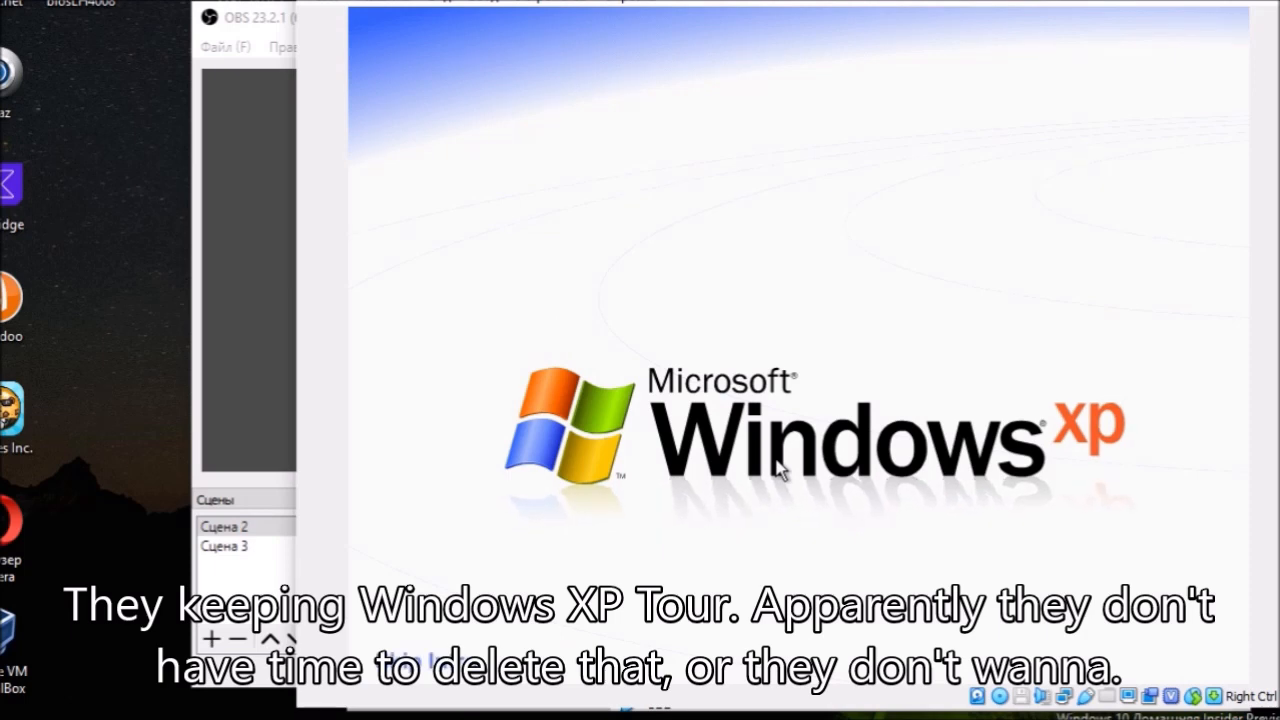
mouse_move(728, 493)
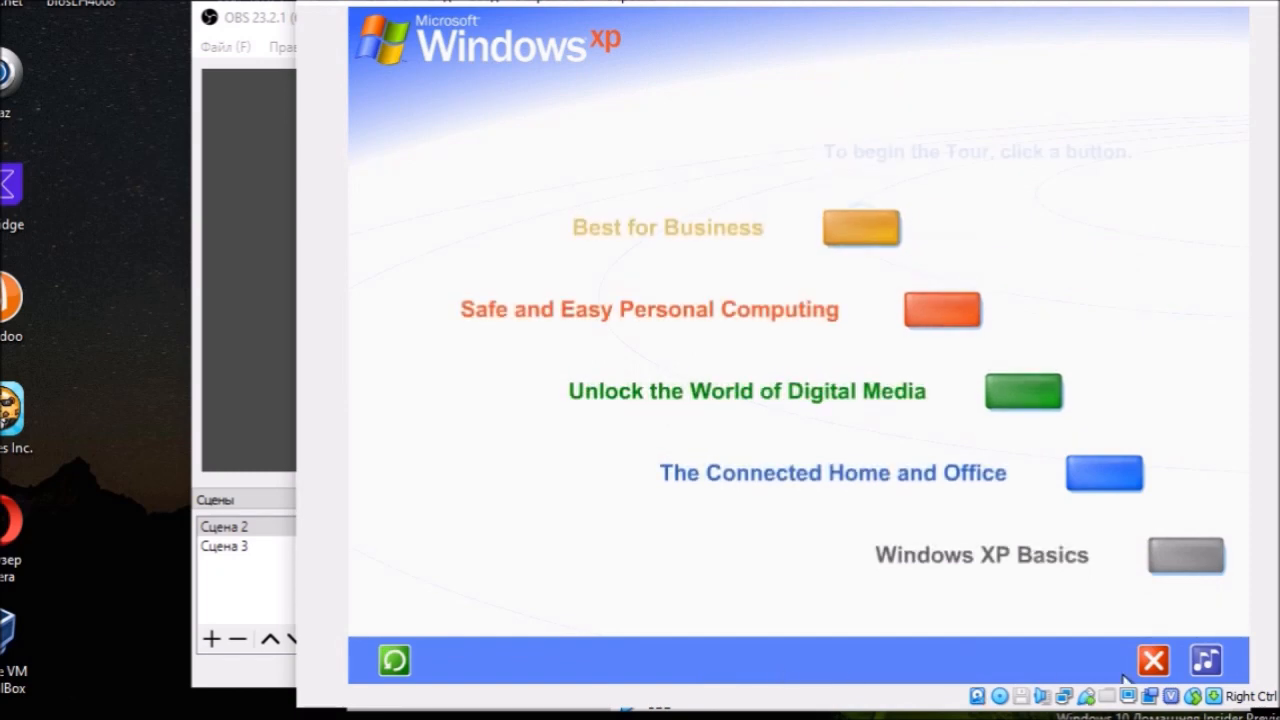
left_click(1152, 660)
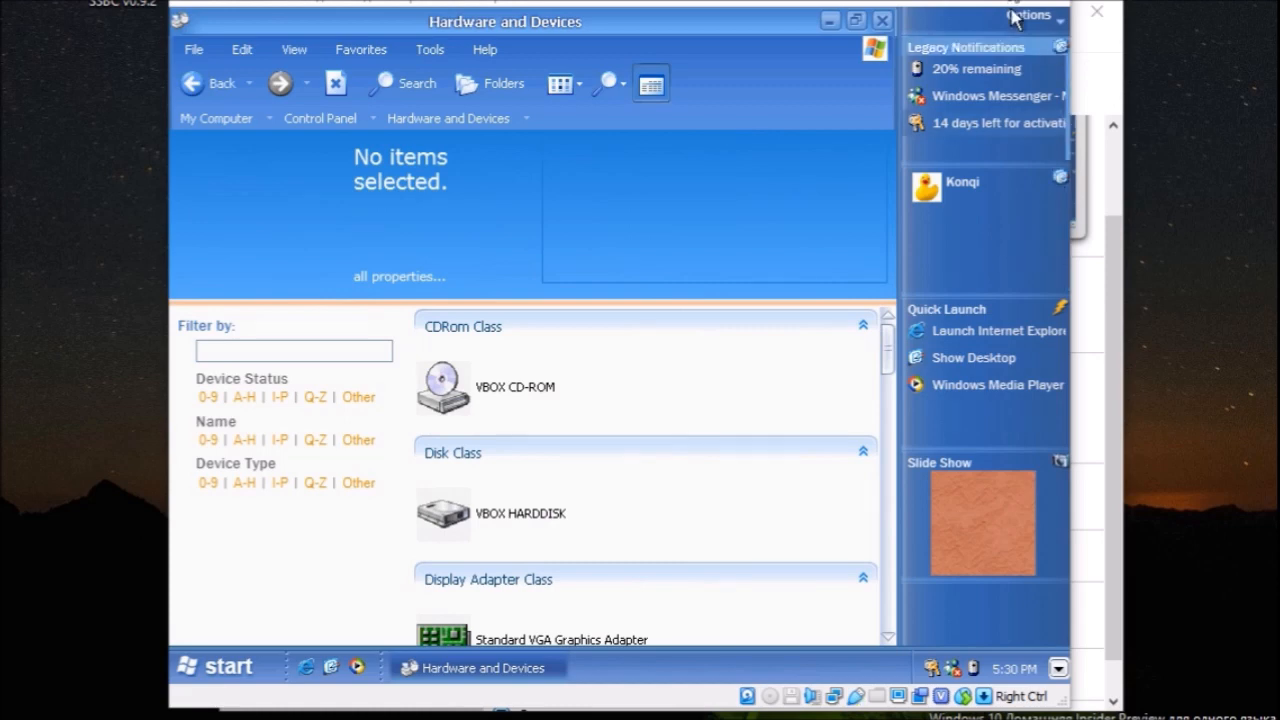
- Search for 'winver' from the sidebar options, then close the Search Results window
left_click(1027, 14)
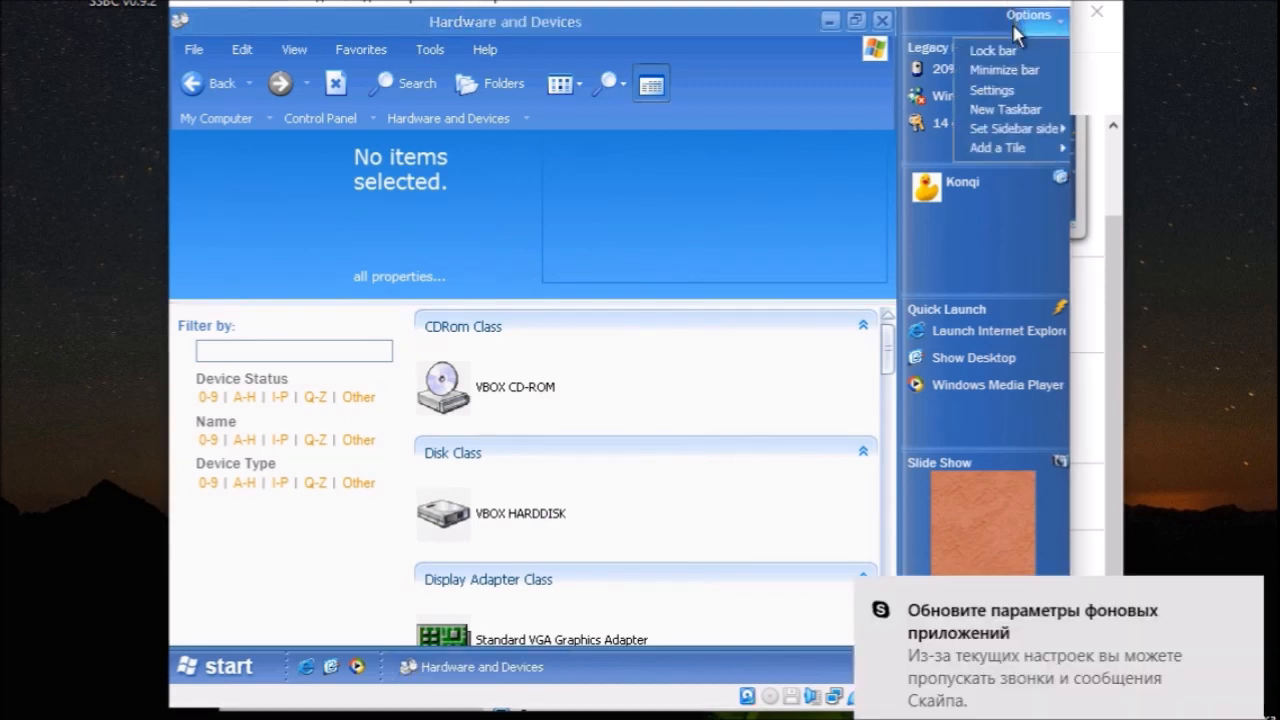
mouse_move(1005, 109)
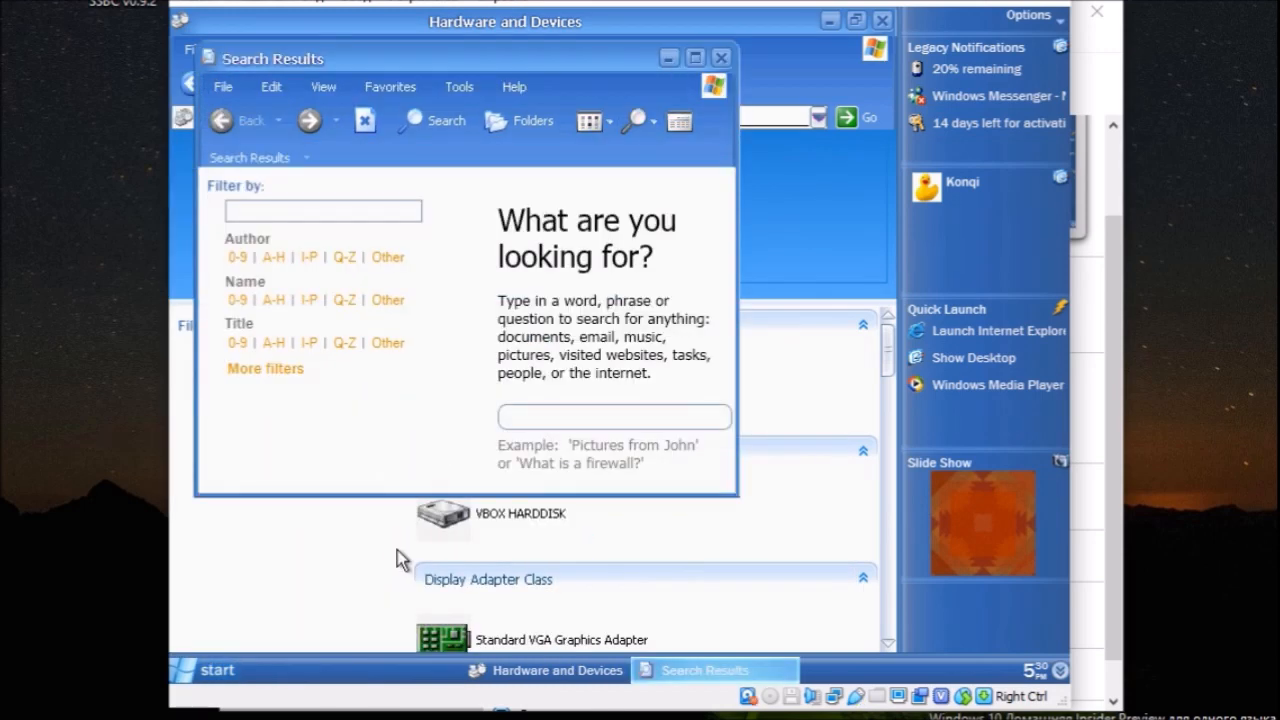
mouse_move(570, 432)
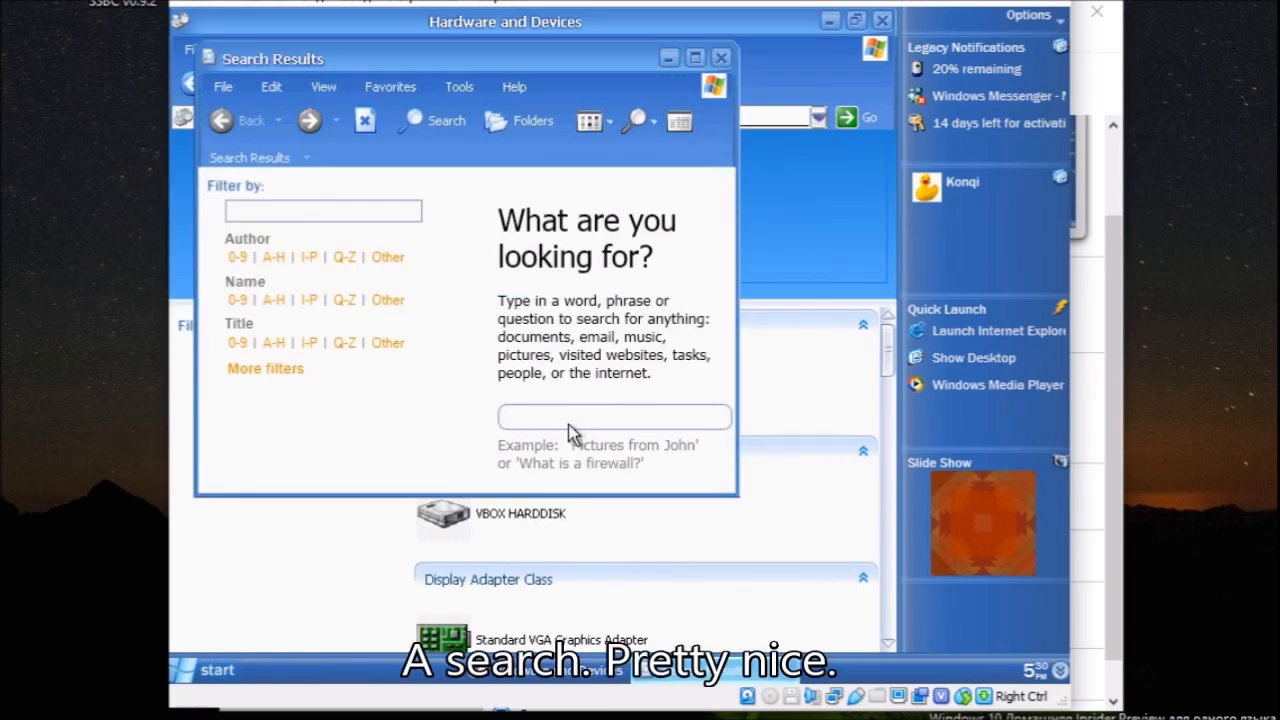
type("w")
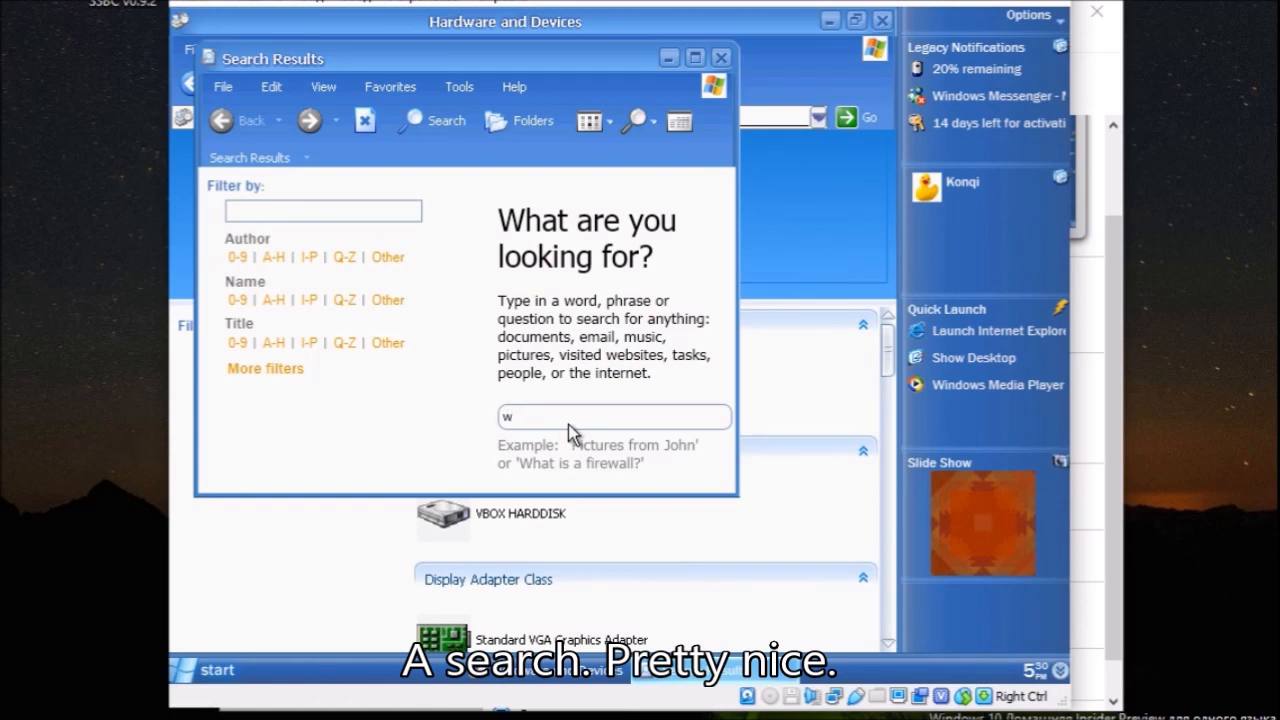
type("inver")
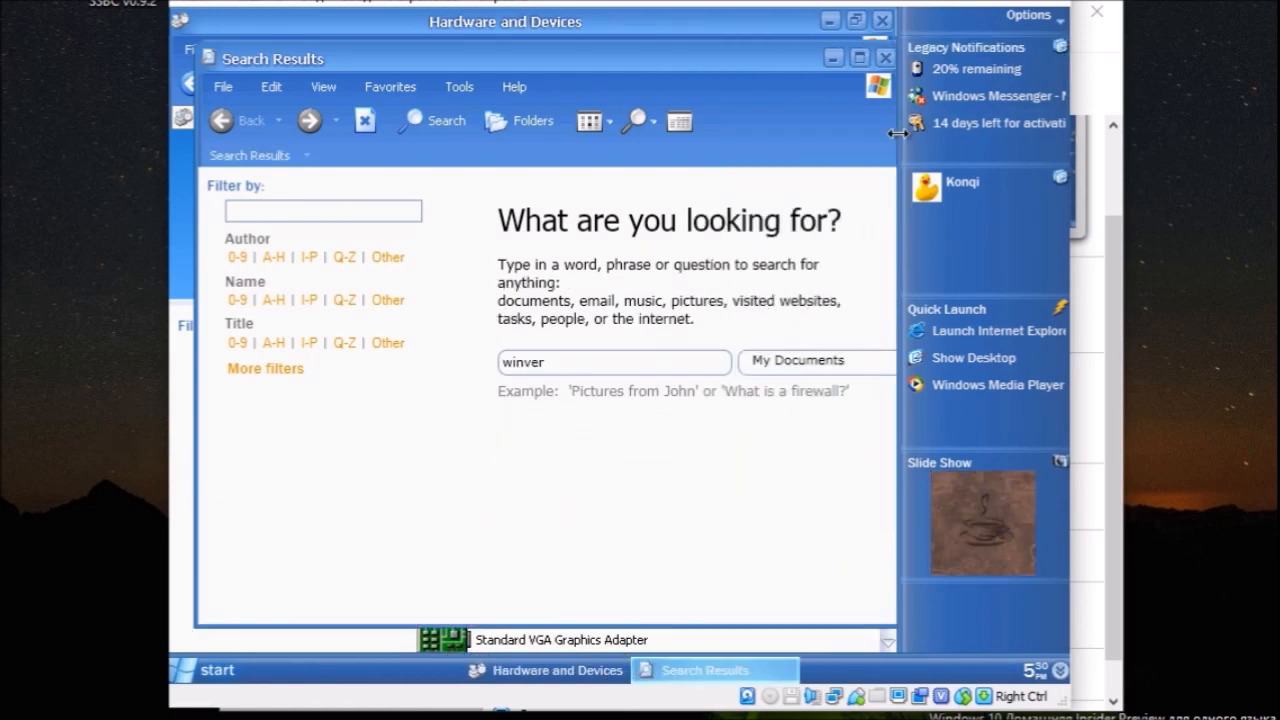
left_click(884, 57)
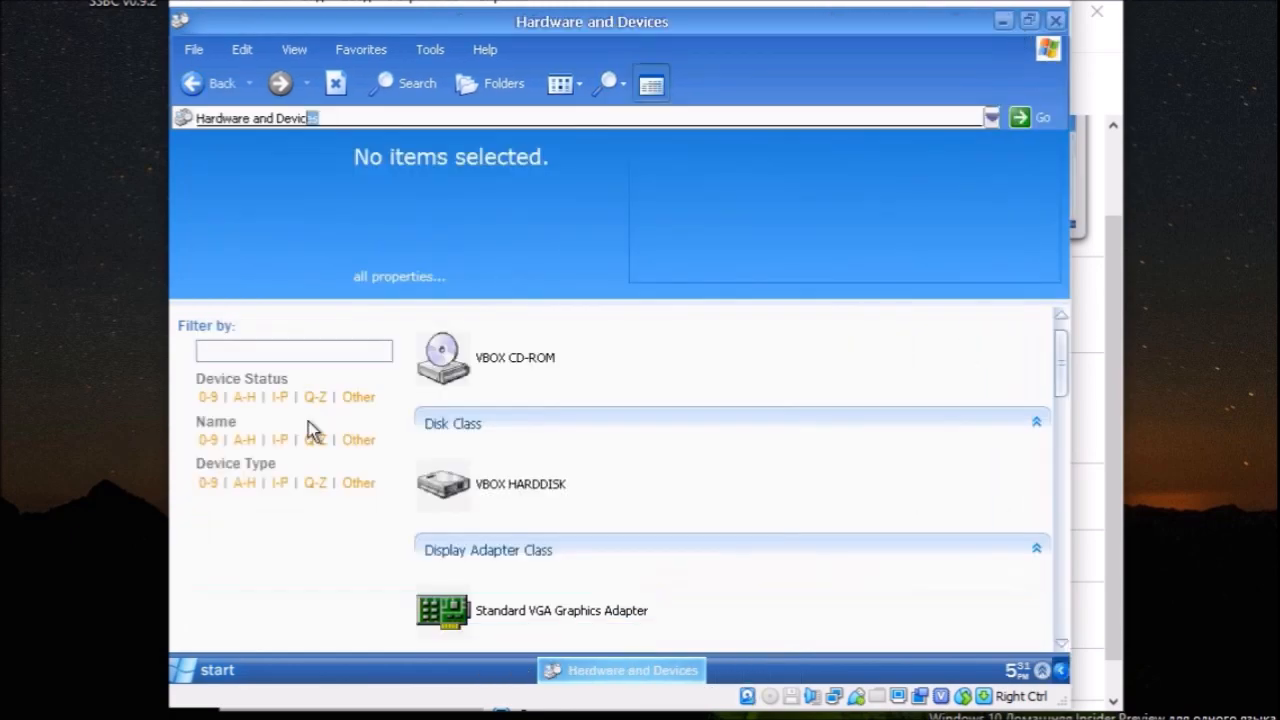
- Open the Longhorn End-User License Agreement (eula) in Notepad from About Windows
left_click(484, 49)
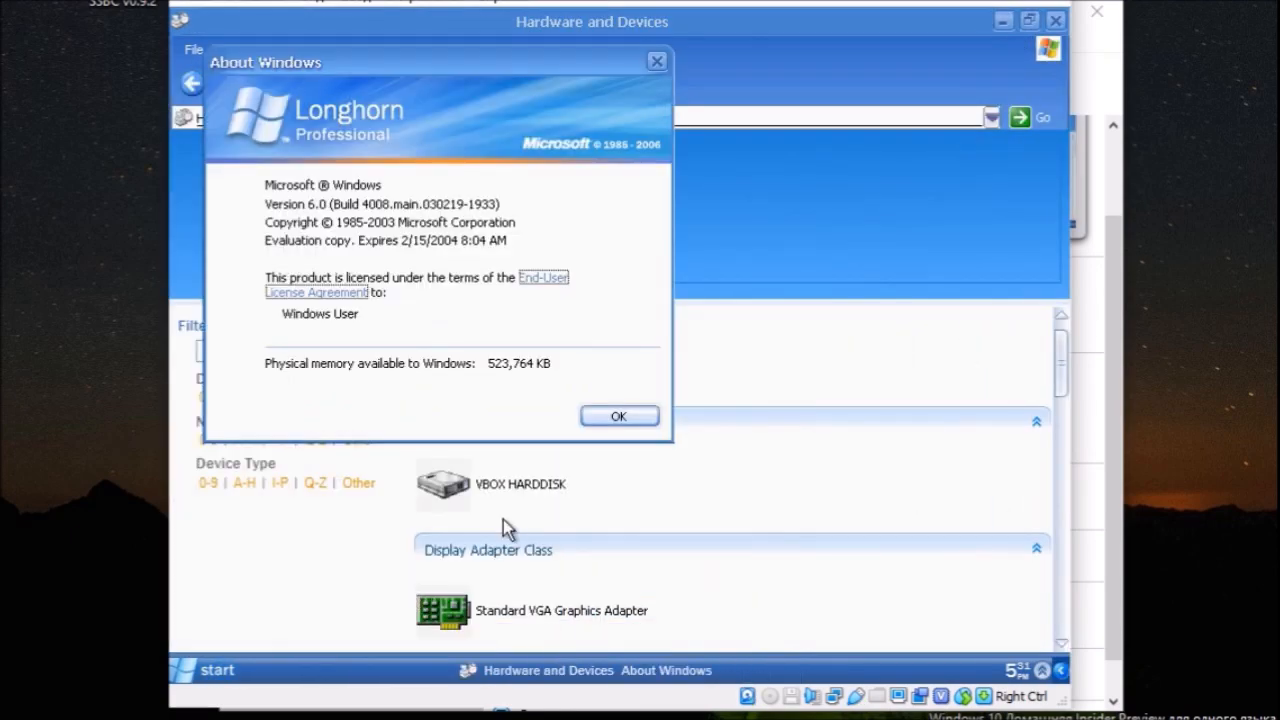
mouse_move(390, 235)
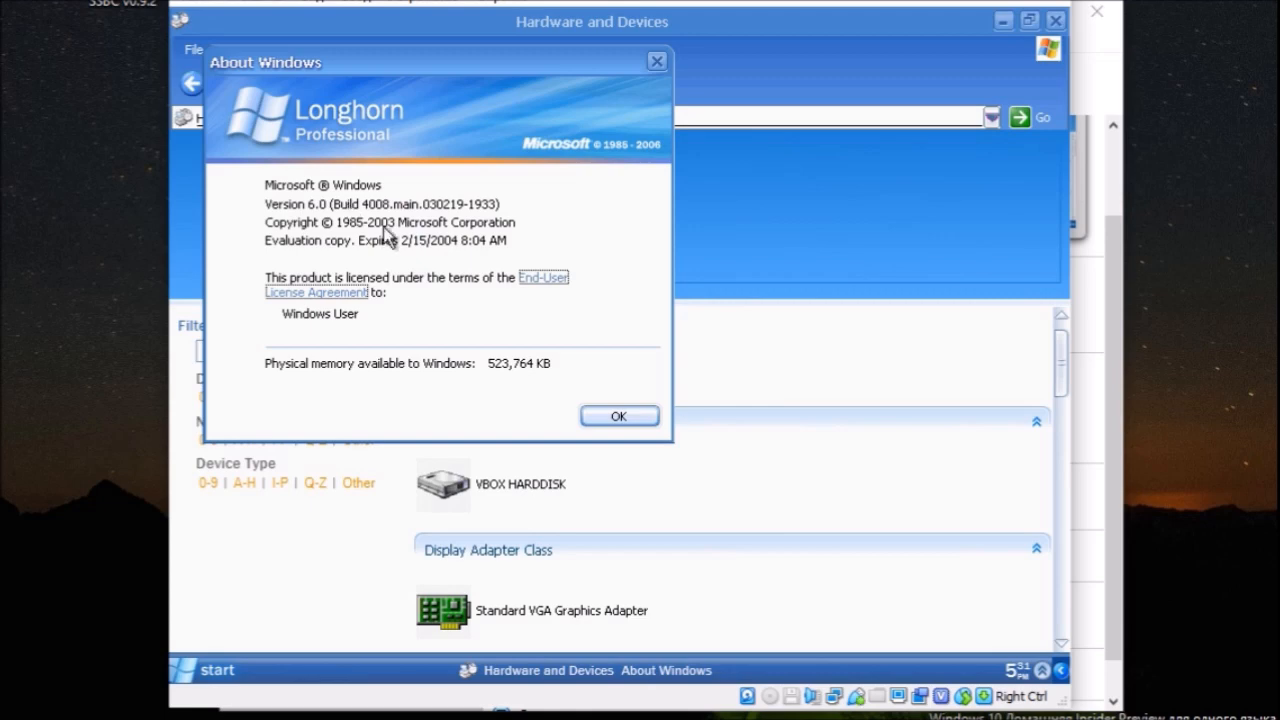
mouse_move(520, 285)
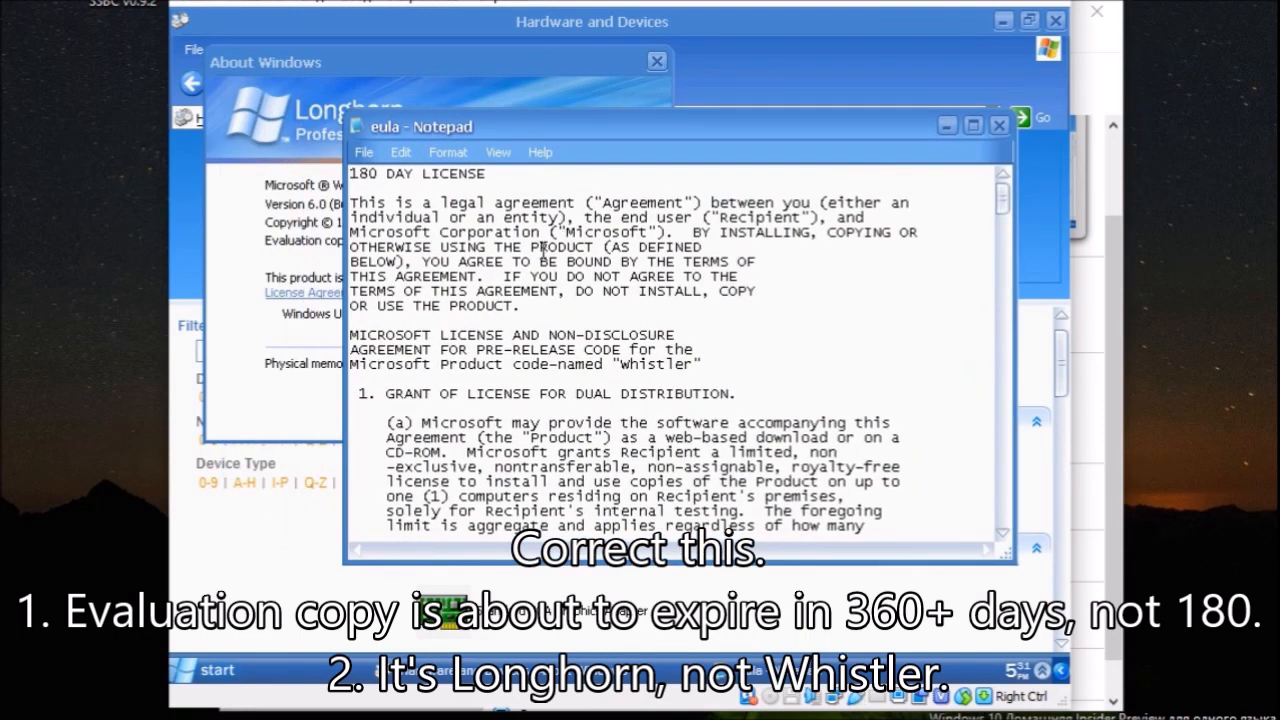
- Replace 'Whistler' with 'Facepalm Professional' in the EULA and type a joke comment near the end
double_click(656, 364)
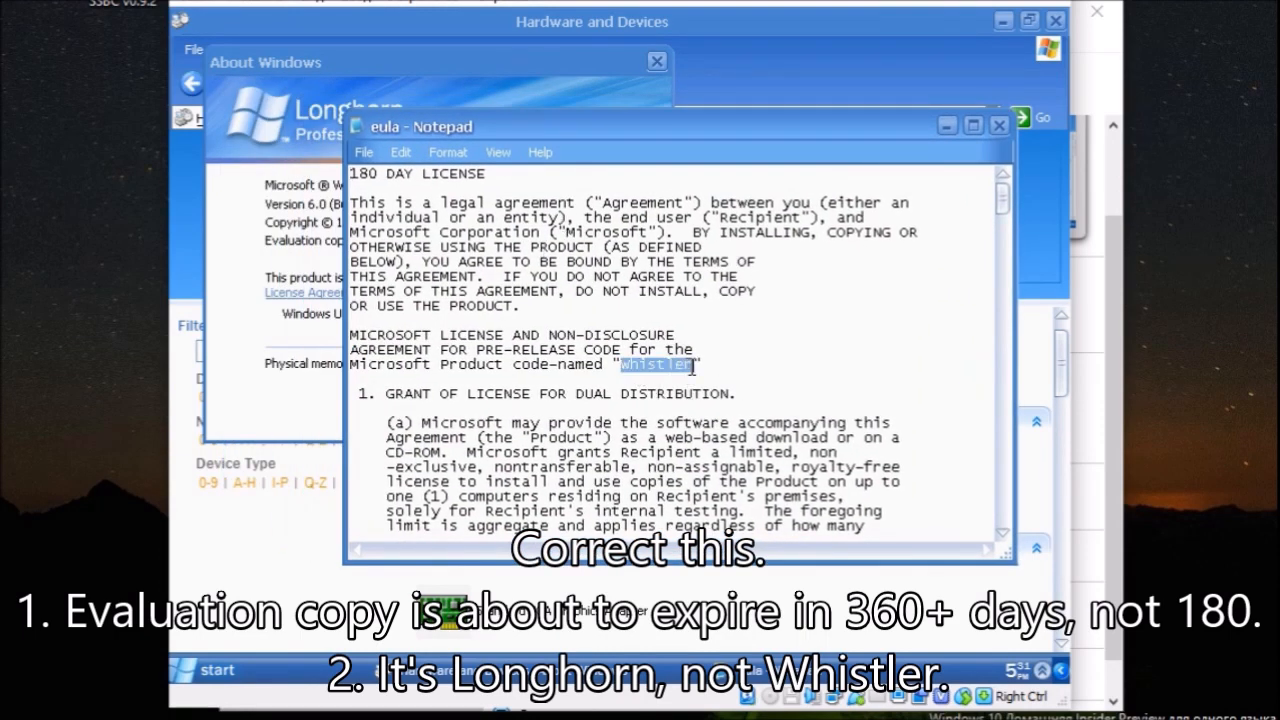
type("wow")
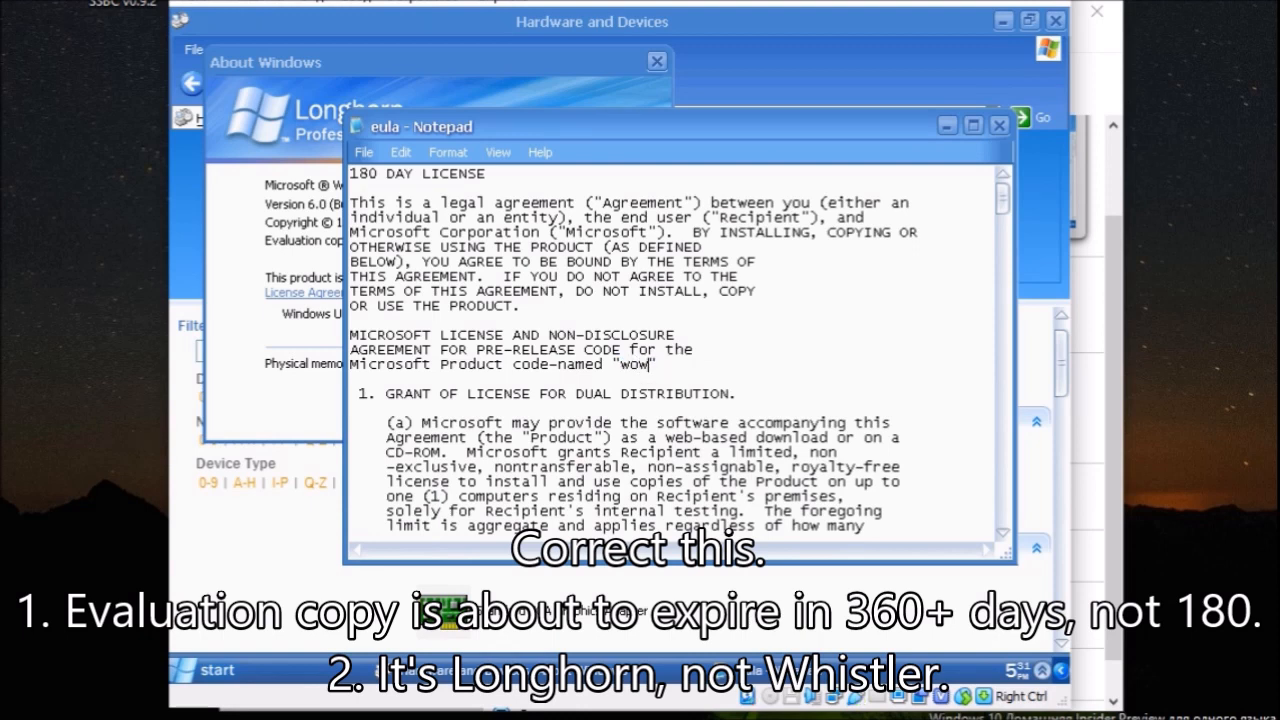
key("Backspace")
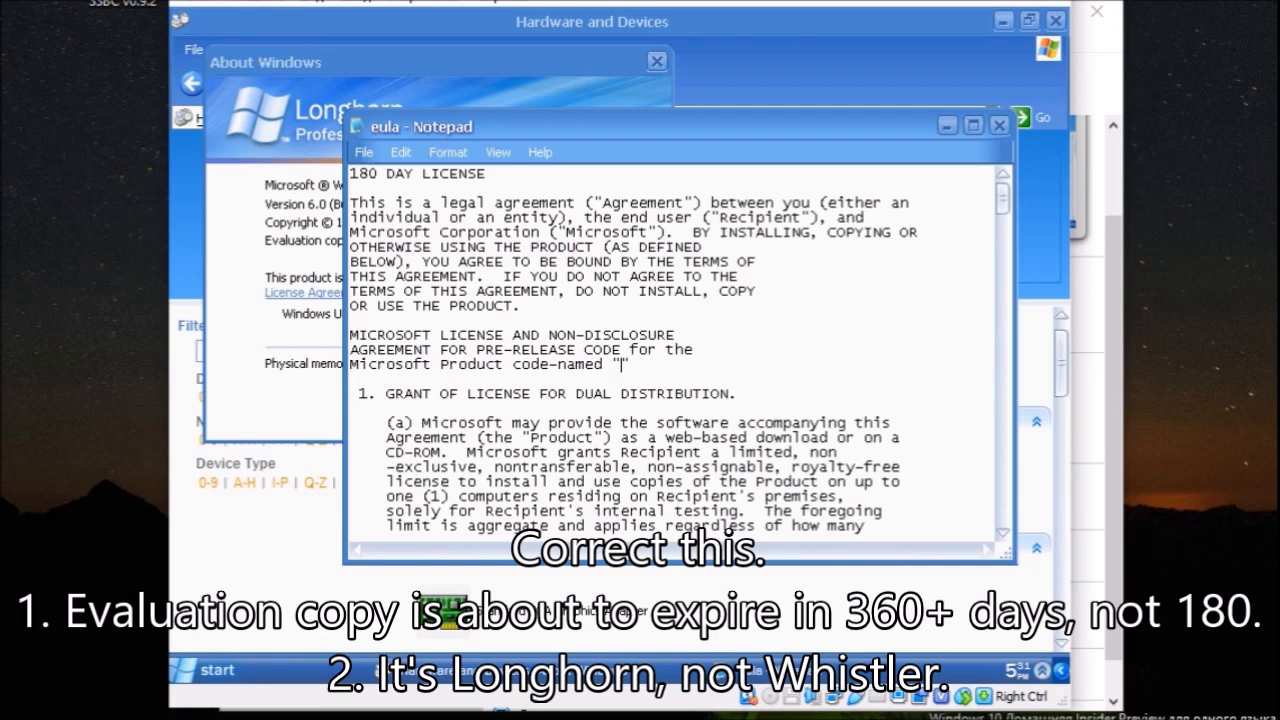
type("Face")
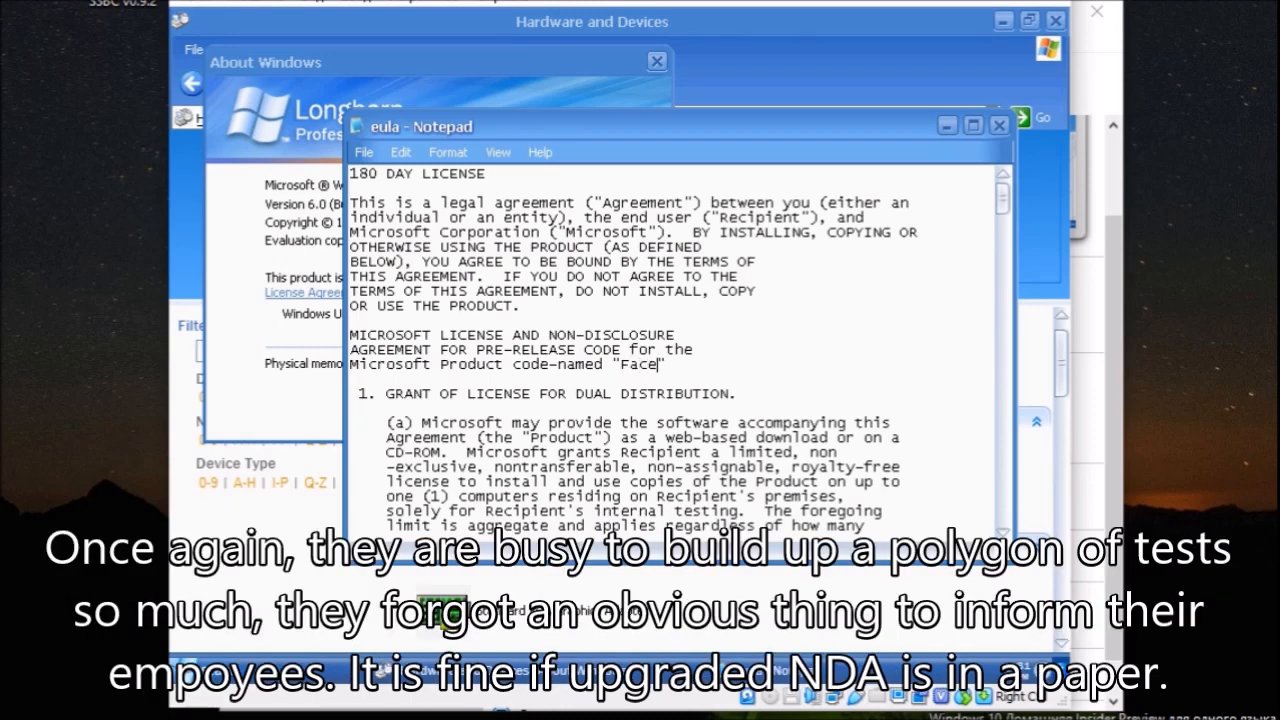
type("palm")
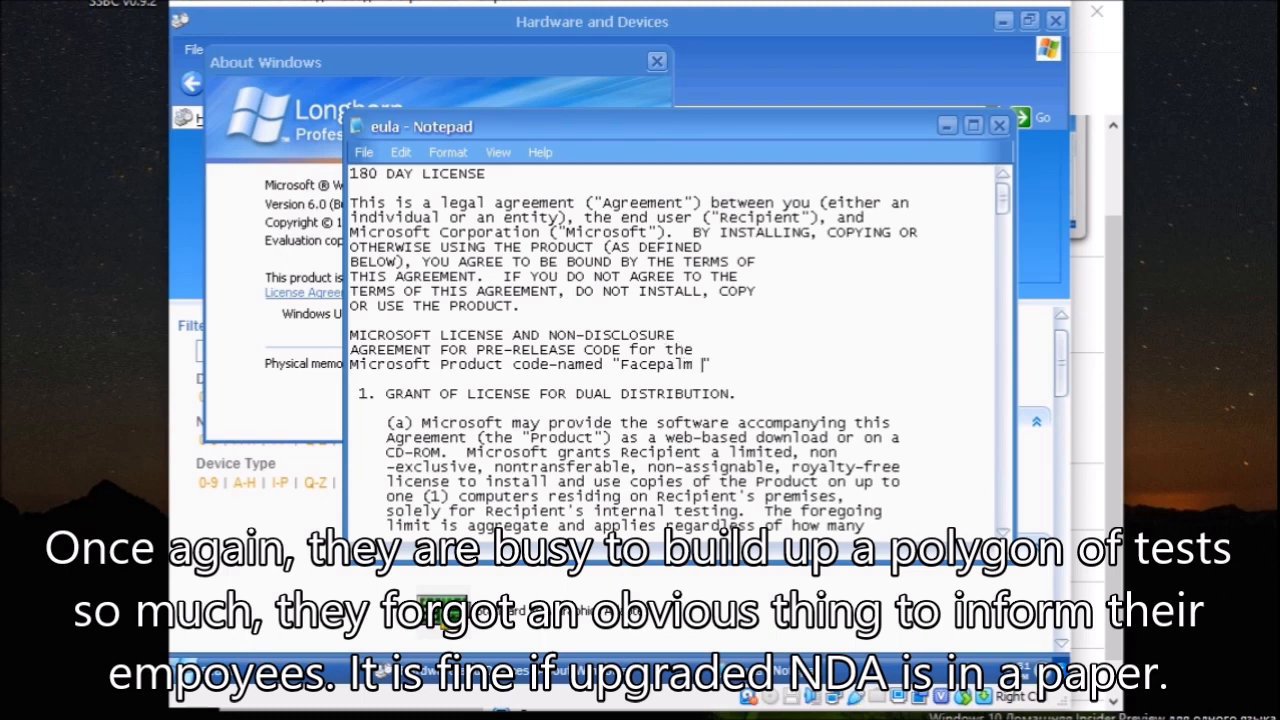
type("Professional")
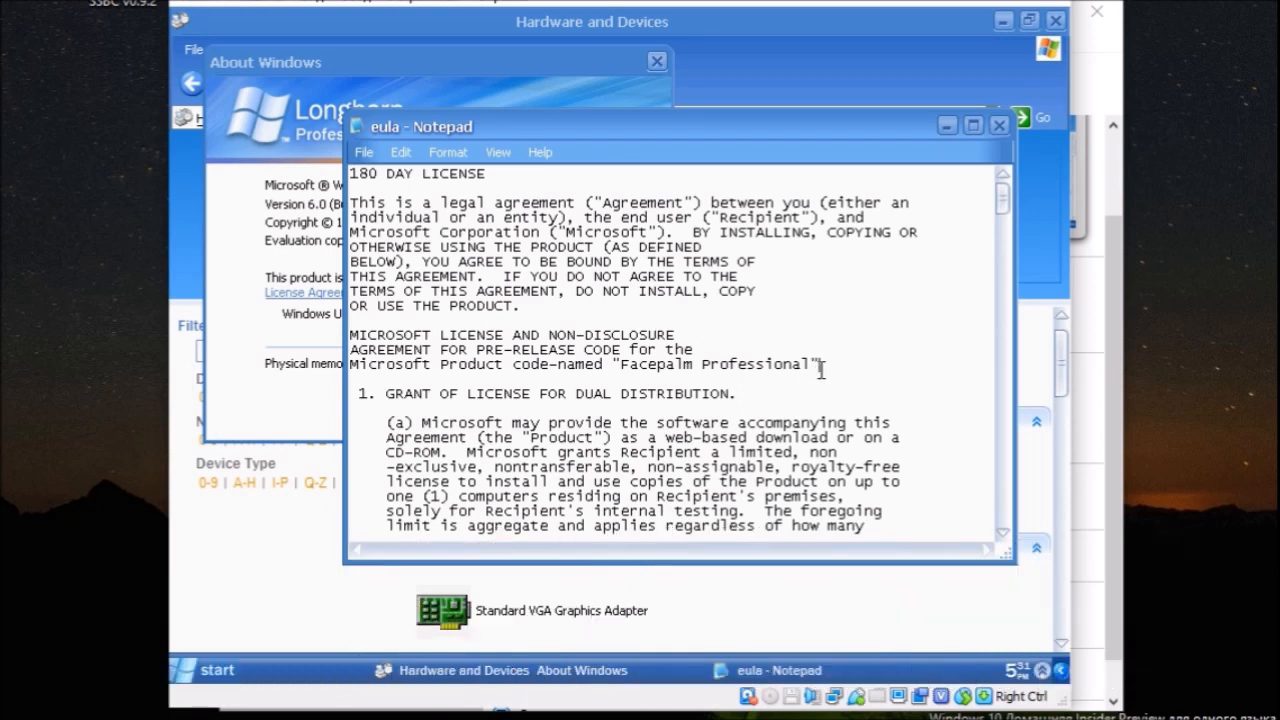
type("bu")
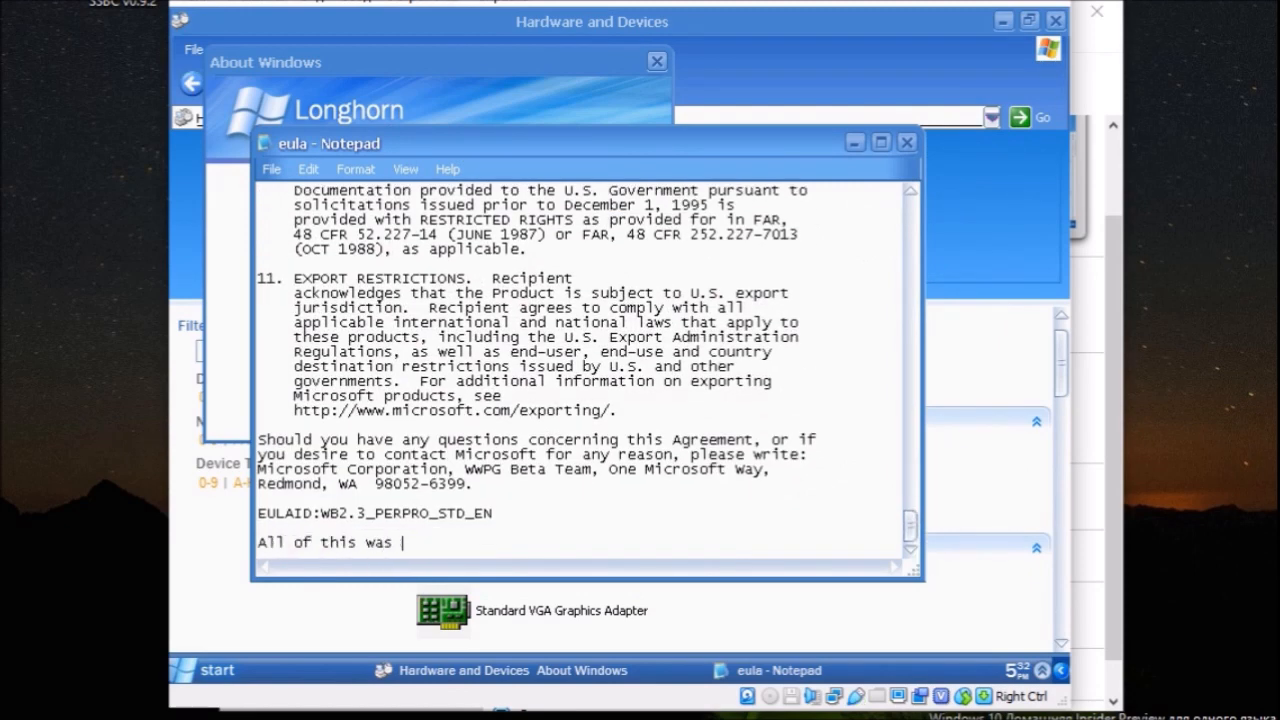
type("in power in 2003, except of really atroc")
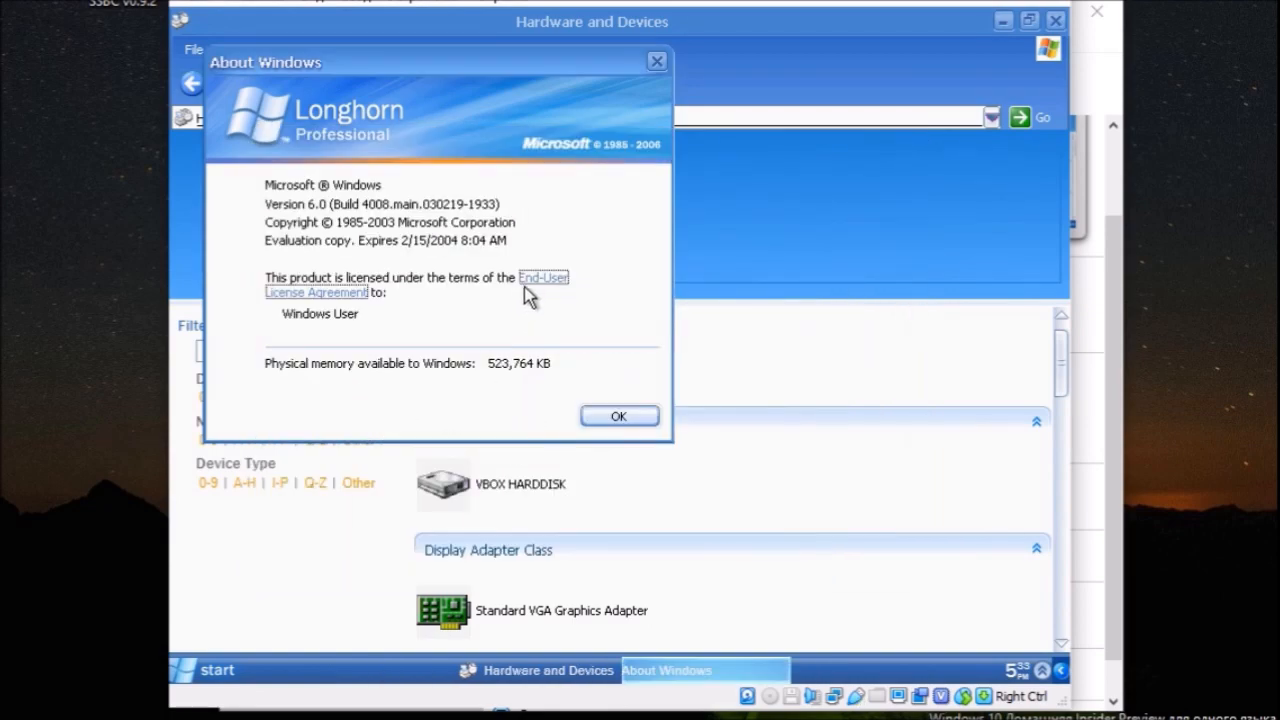
- Dismiss About Windows with OK and close the Hardware and Devices window
left_click(315, 285)
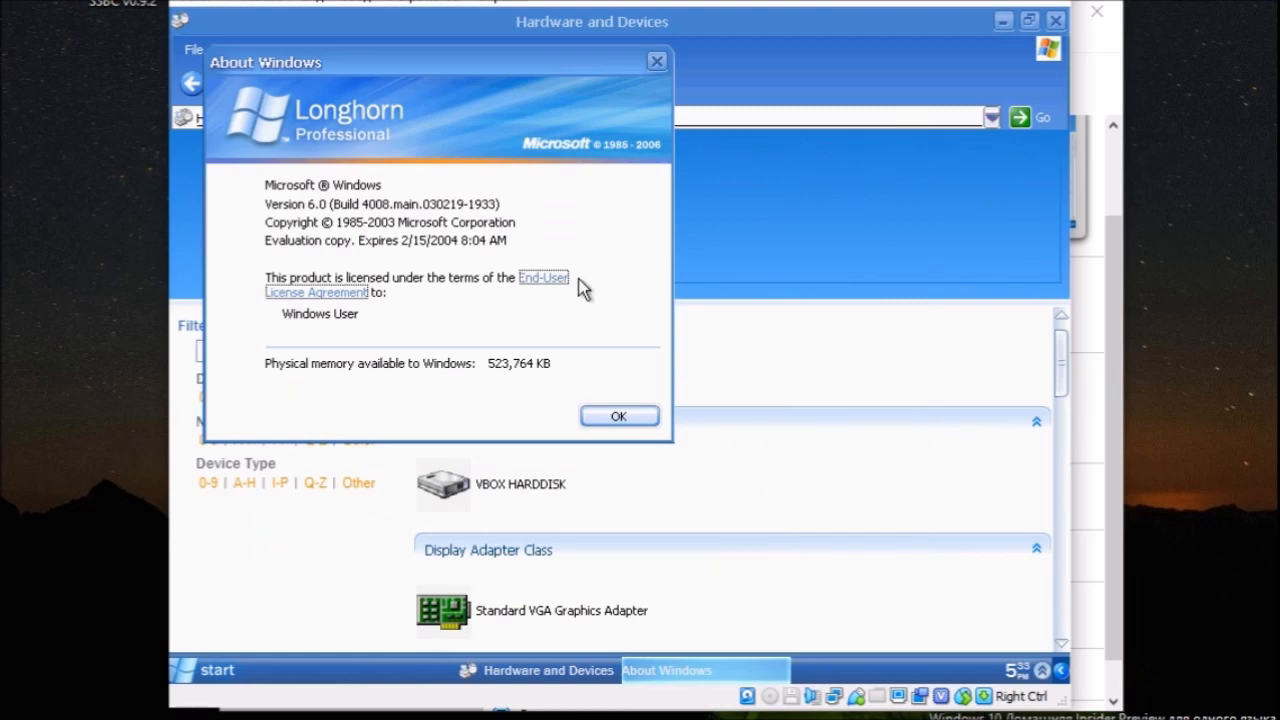
left_click(618, 416)
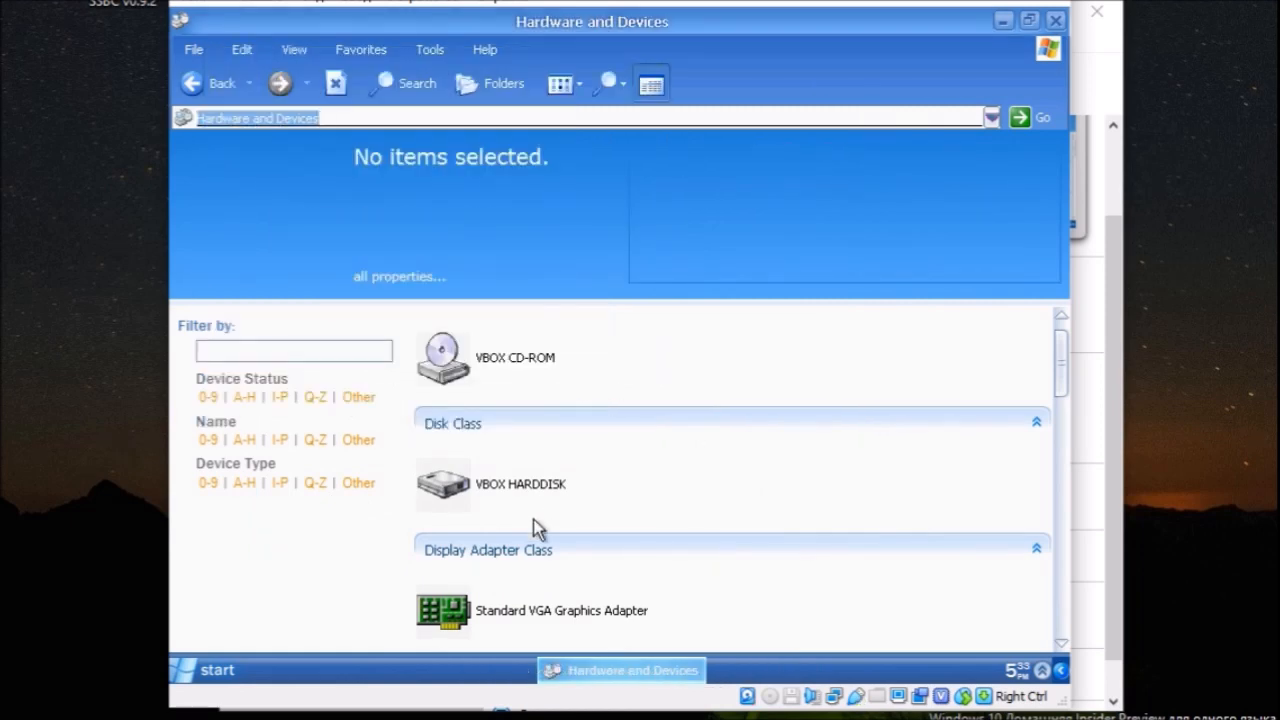
mouse_move(535, 530)
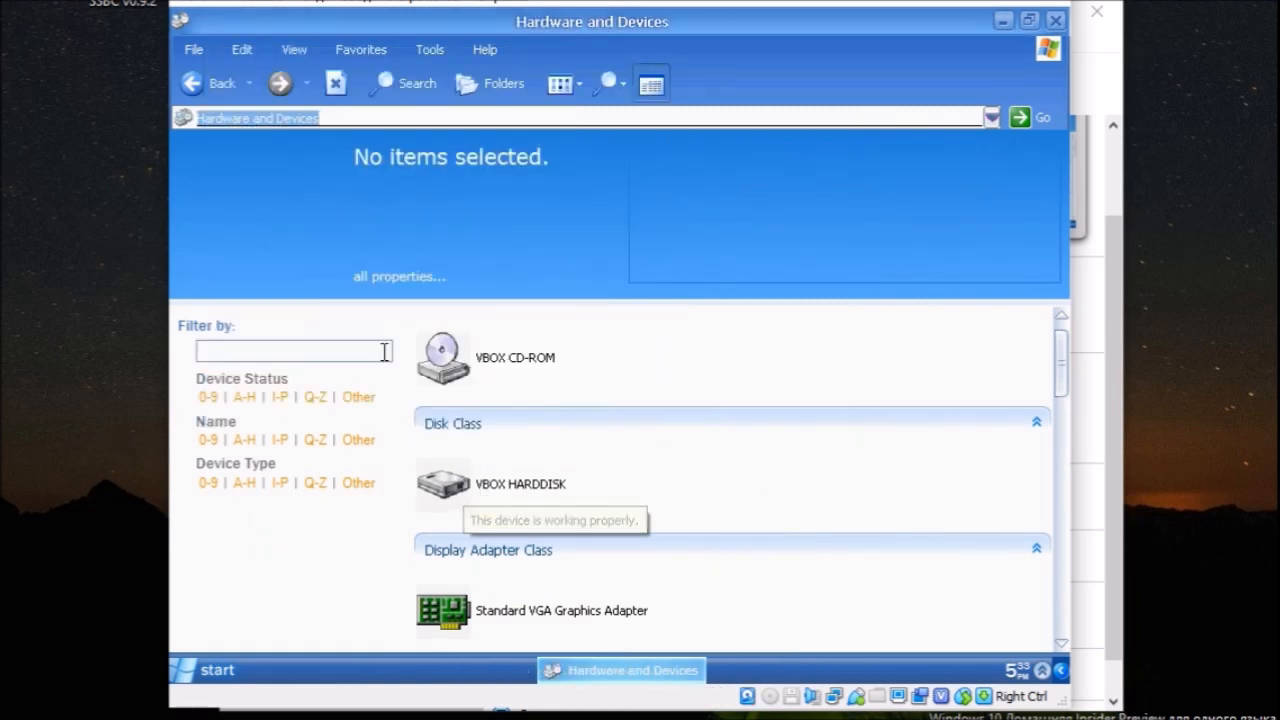
left_click(1056, 20)
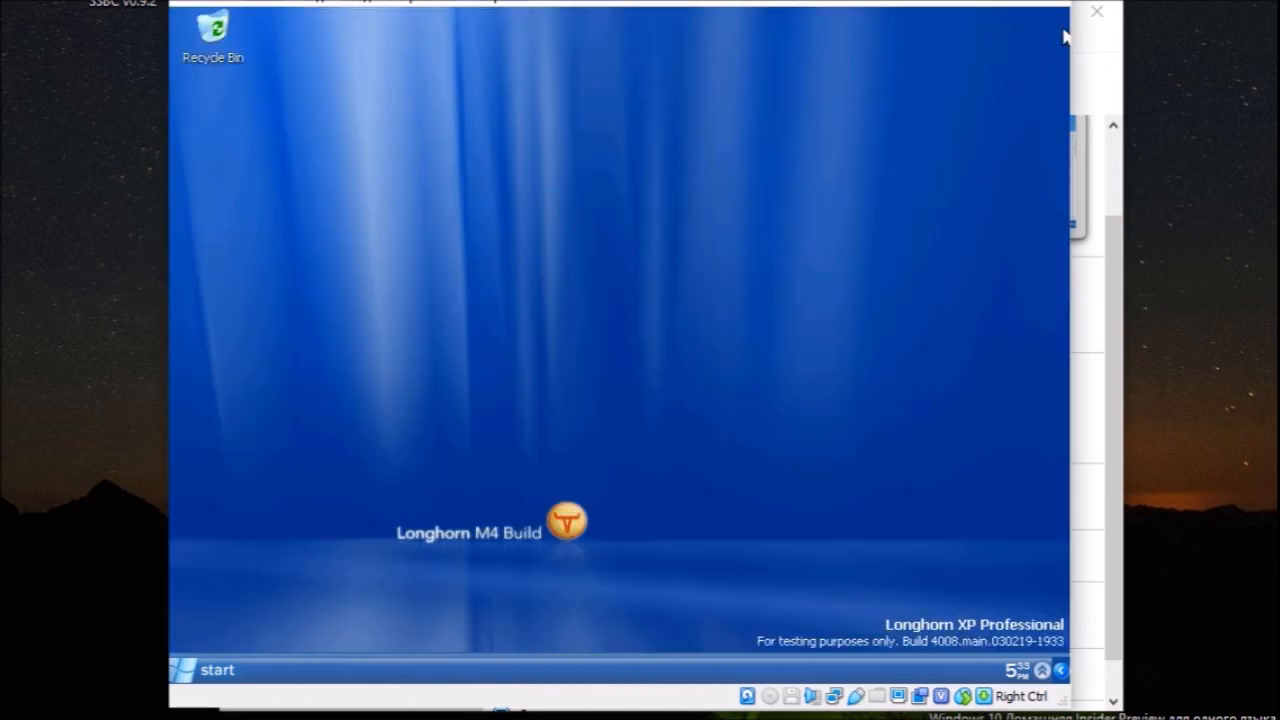
mouse_move(325, 628)
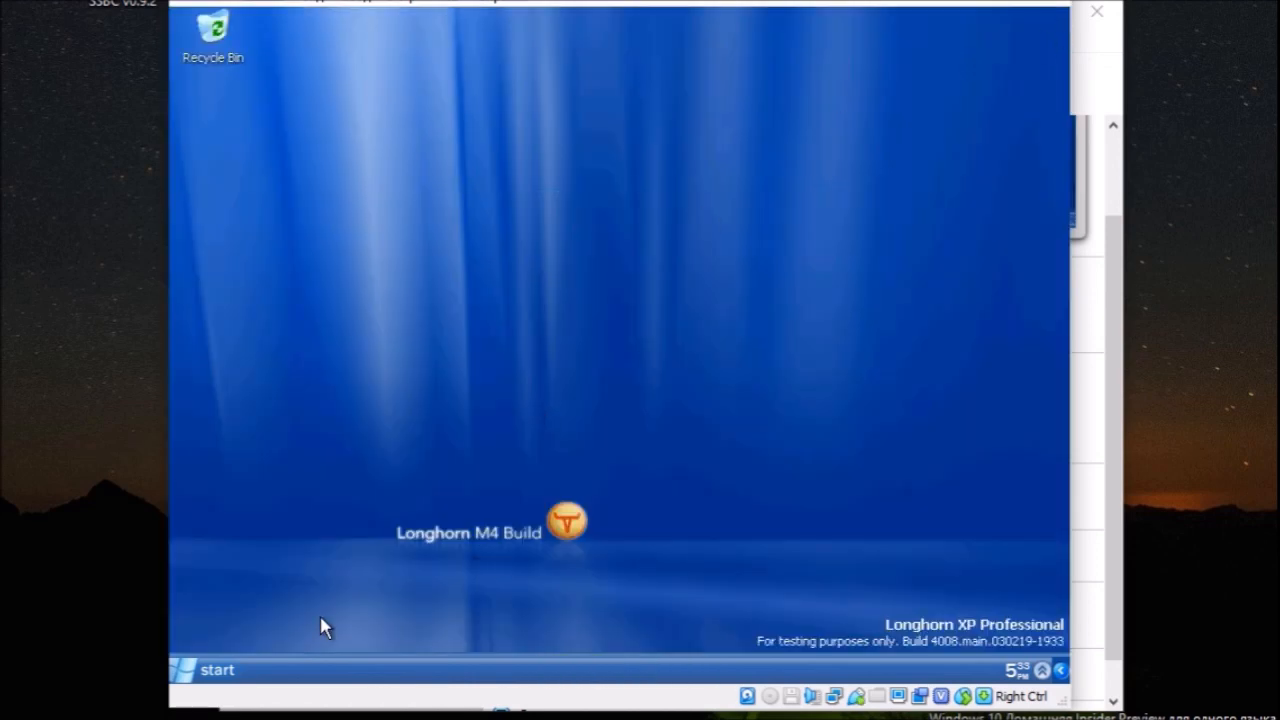
mouse_move(218, 670)
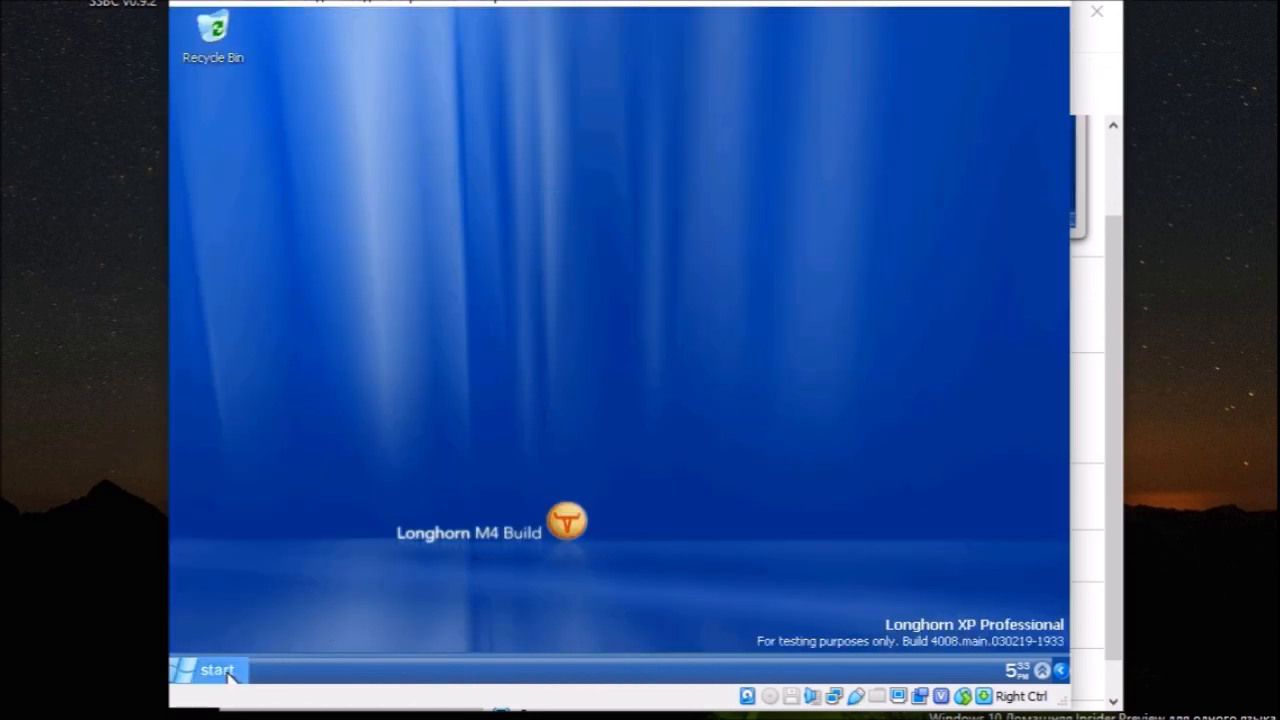
- Open My Computer from the Longhorn Start menu
left_click(216, 669)
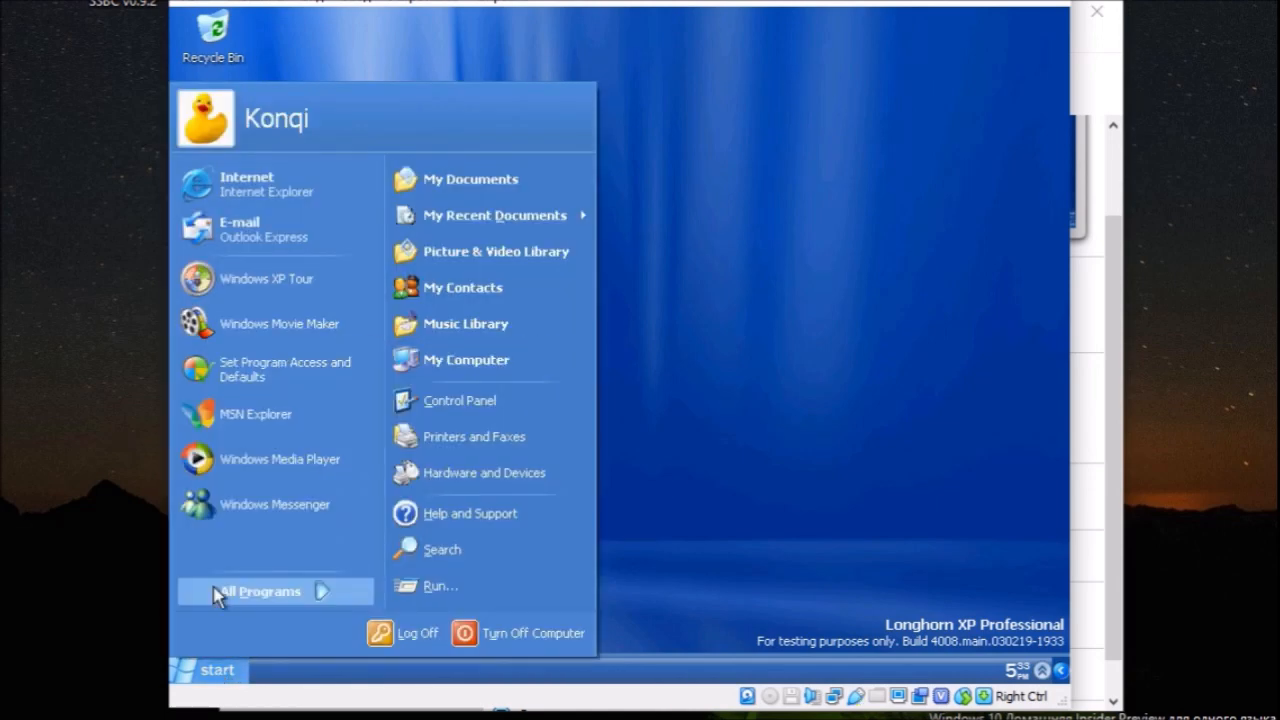
mouse_move(484, 472)
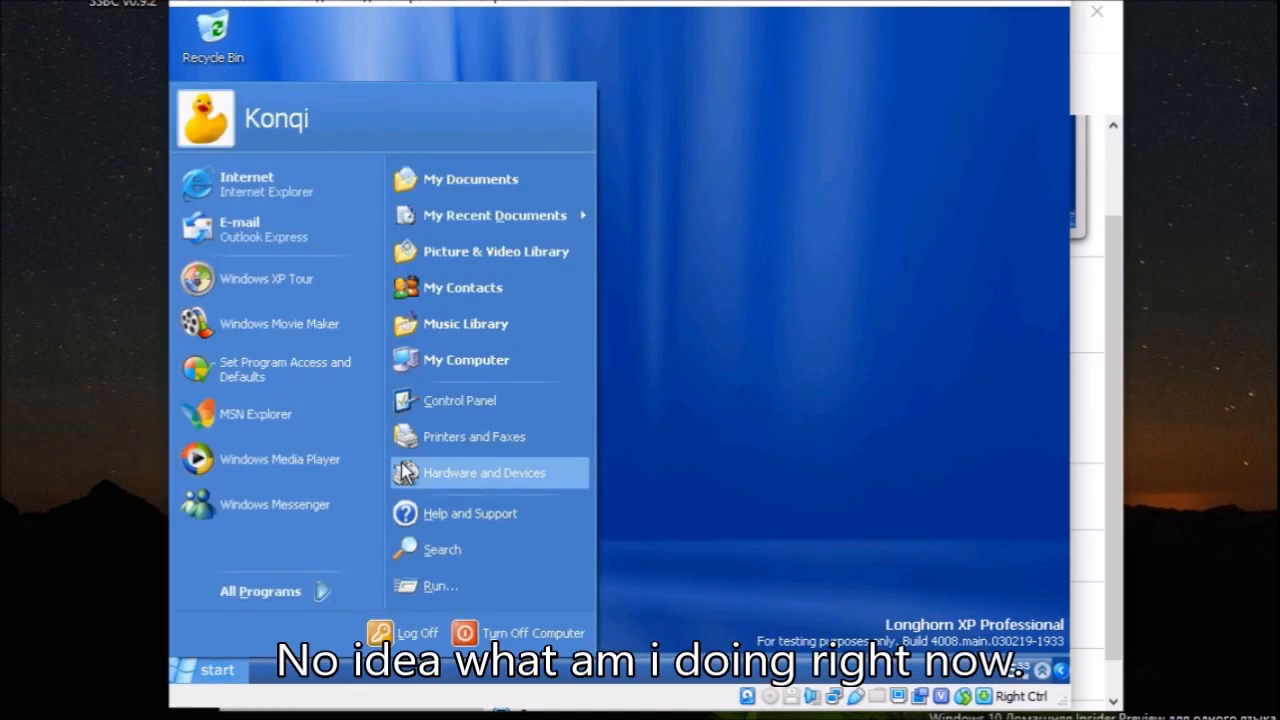
mouse_move(445, 360)
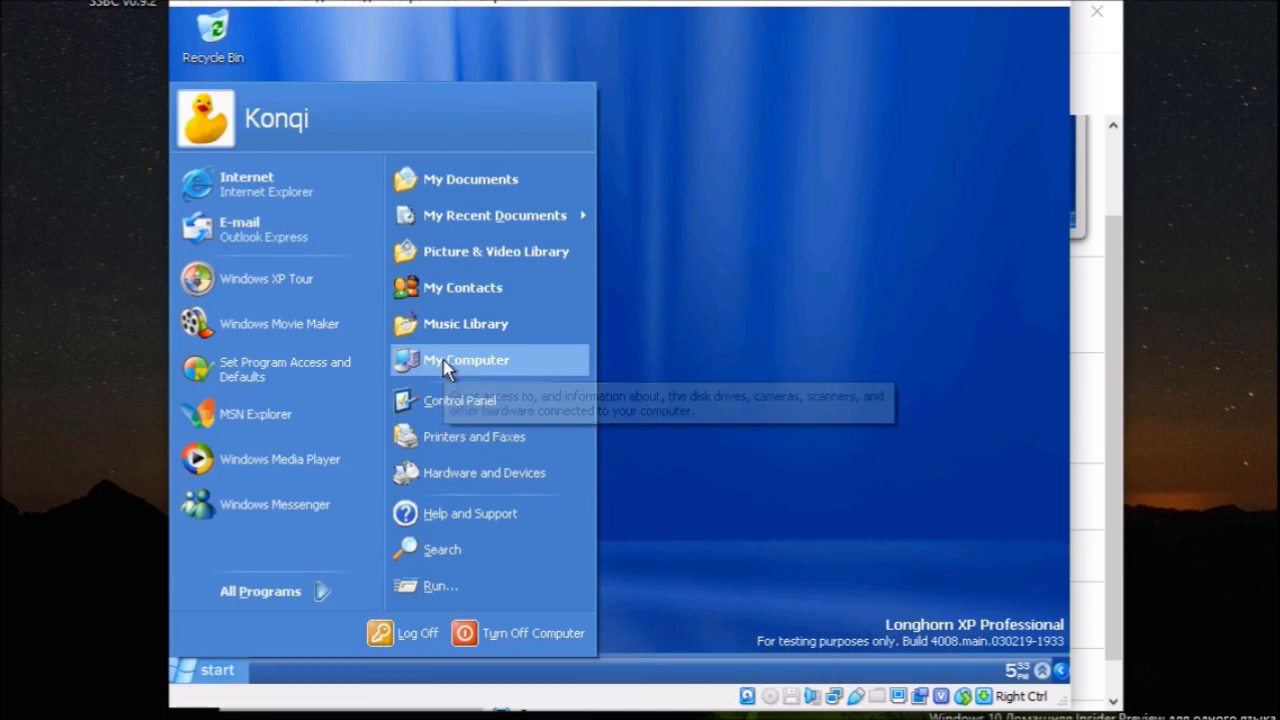
mouse_move(565, 362)
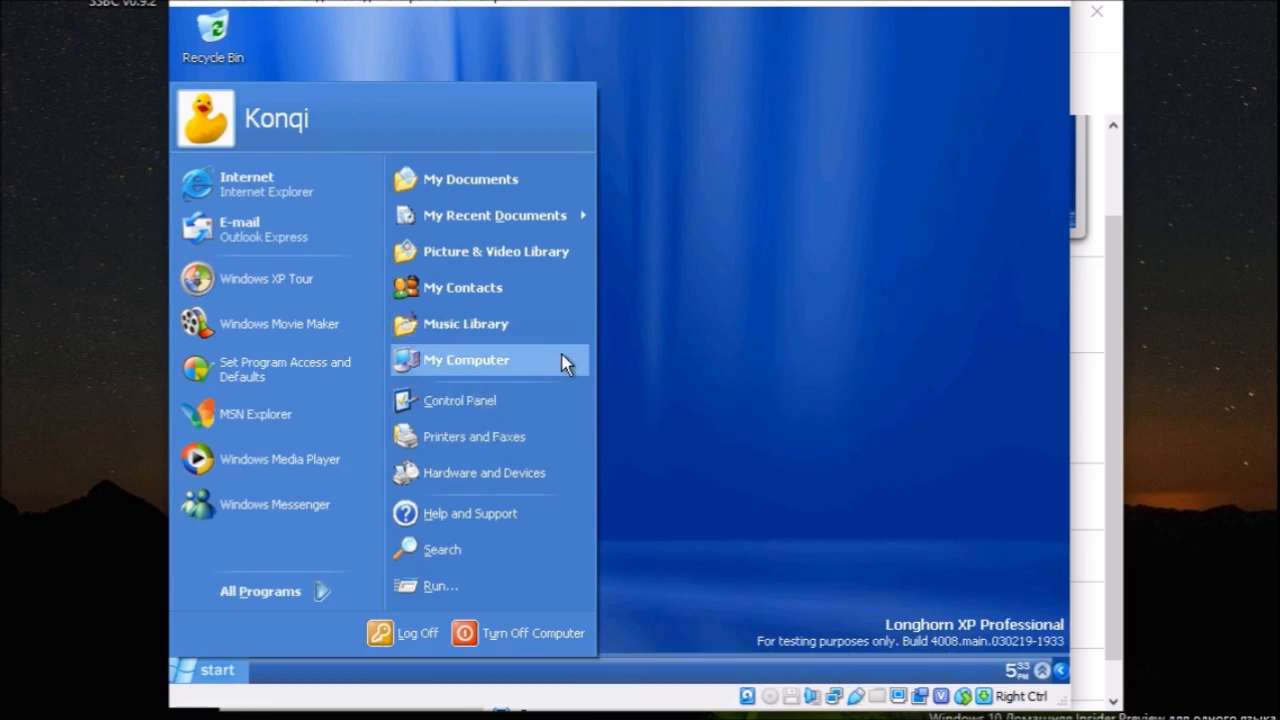
mouse_move(500, 363)
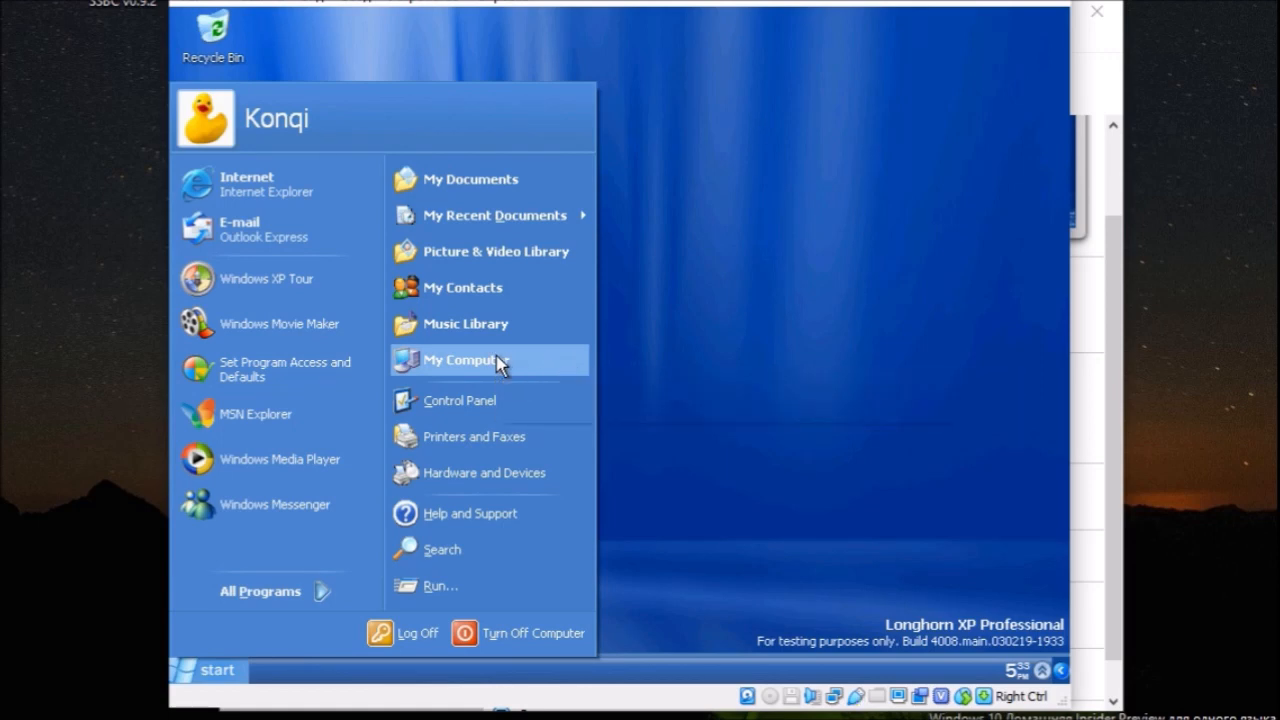
mouse_move(497, 360)
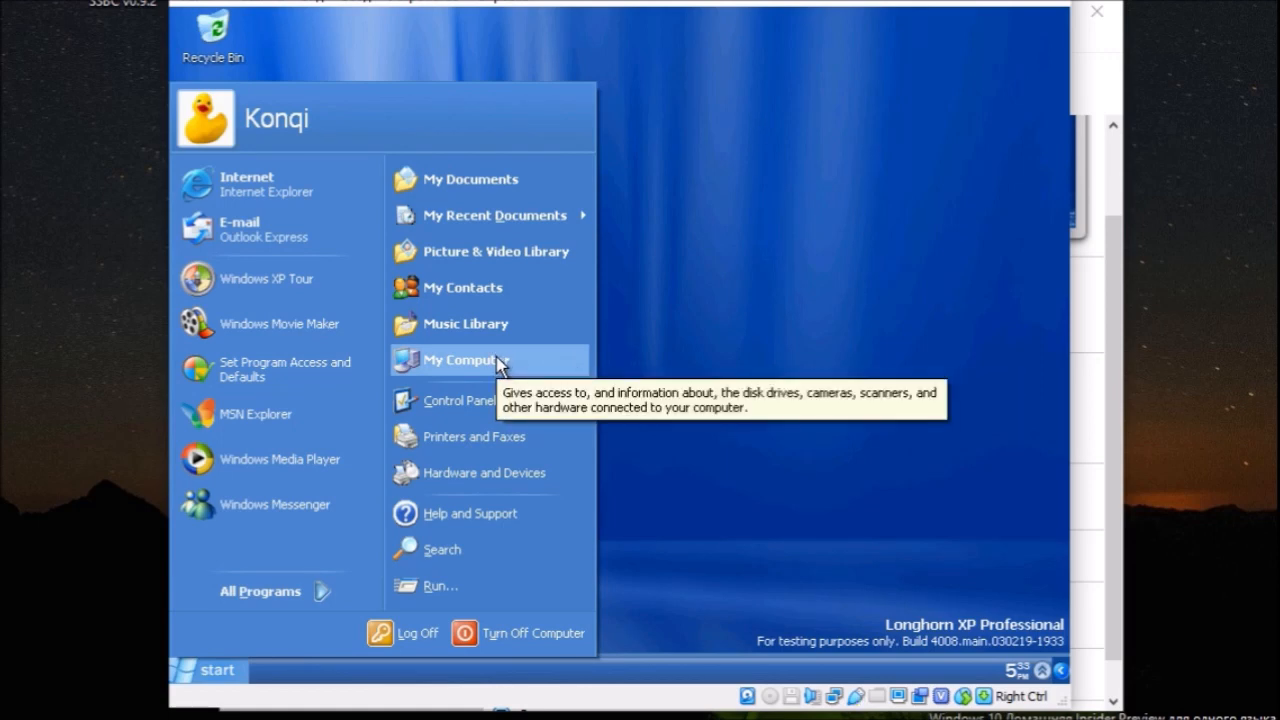
mouse_move(490, 368)
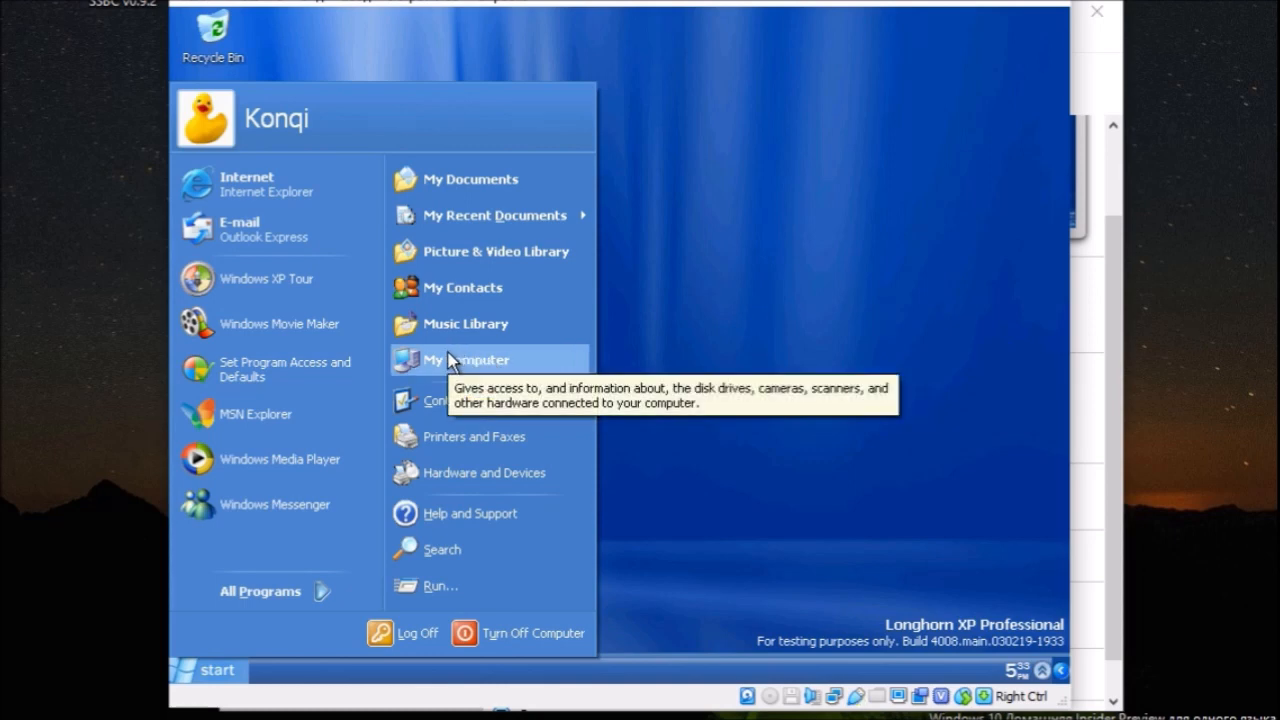
left_click(464, 360)
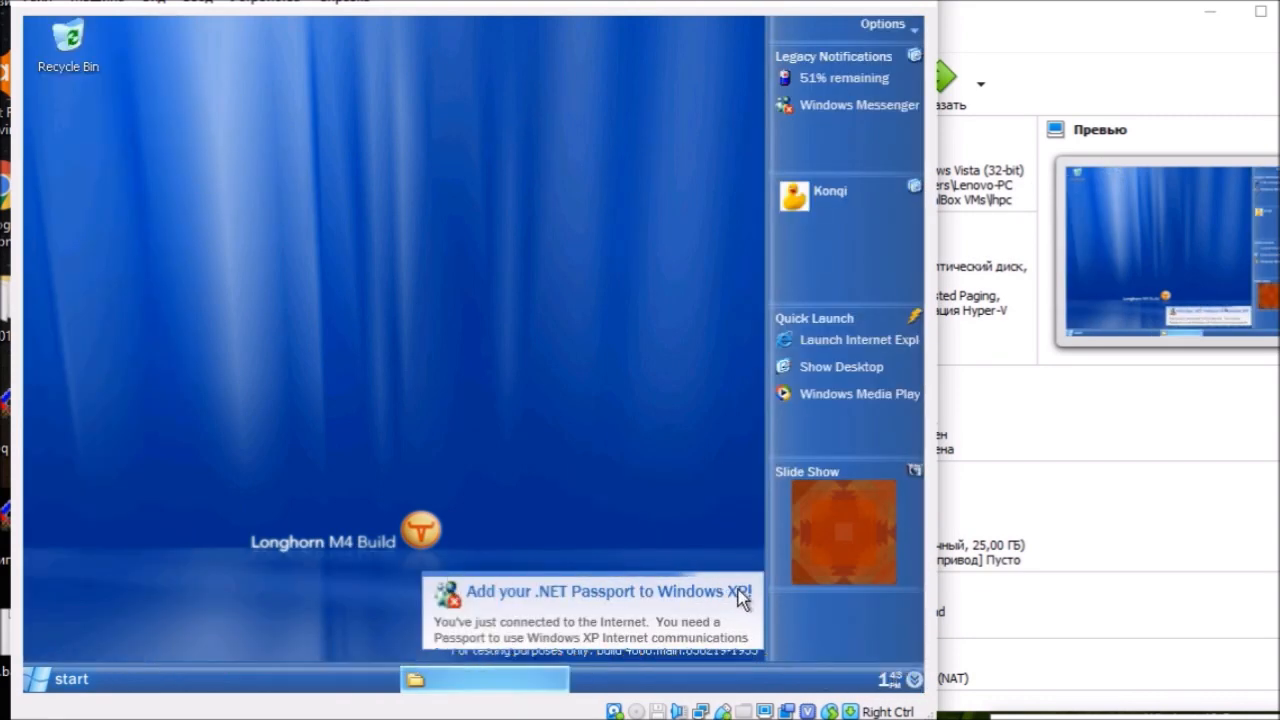
mouse_move(748, 638)
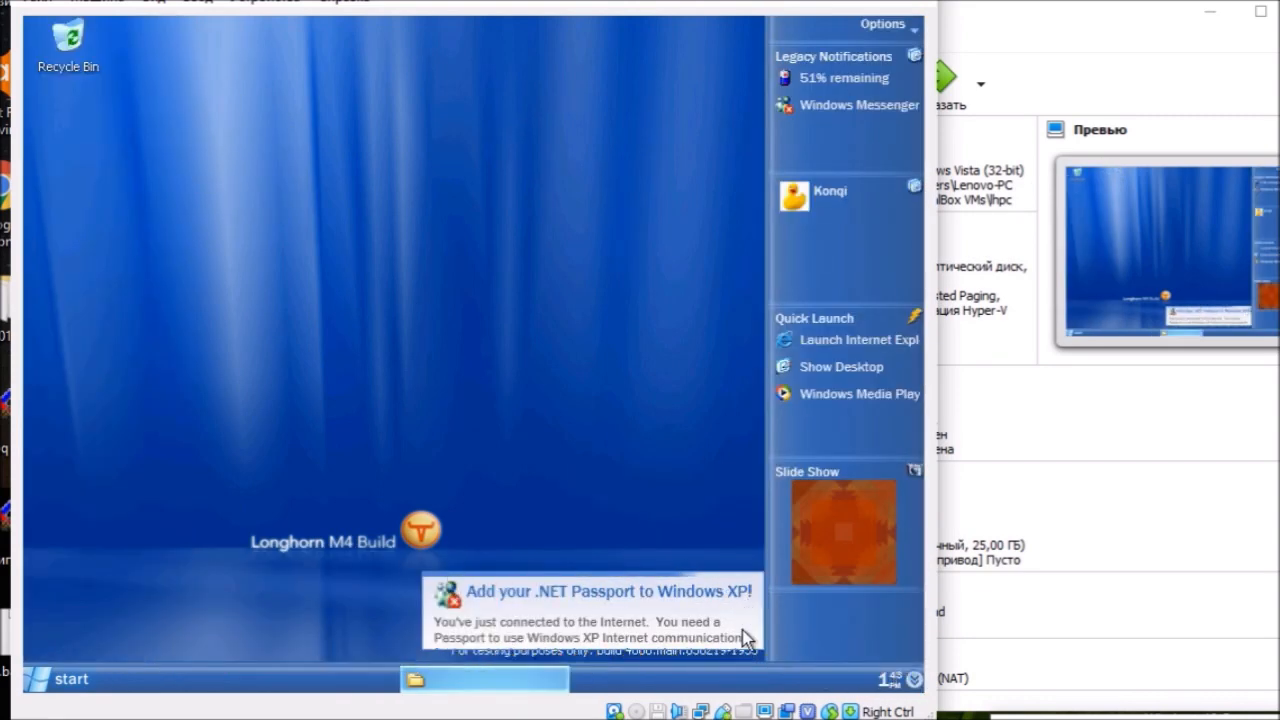
- Launch the .NET Passport Wizard from the desktop notice and cancel it
left_click(590, 591)
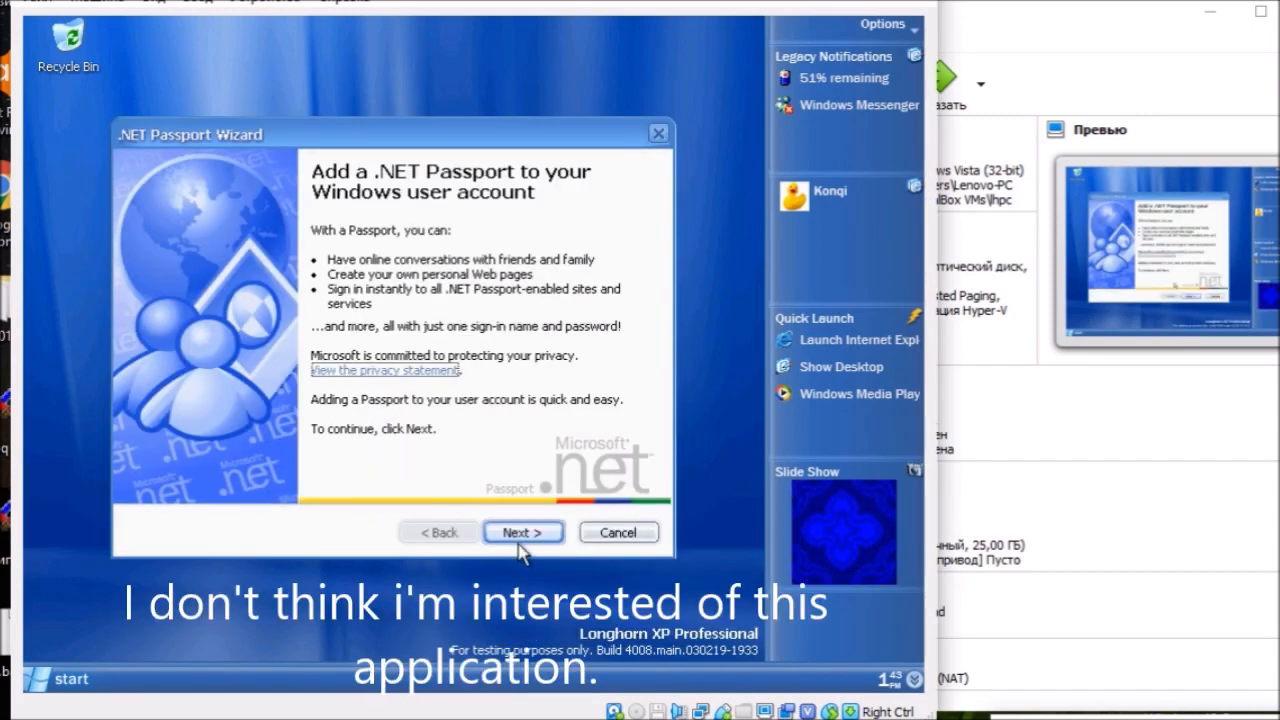
mouse_move(453, 293)
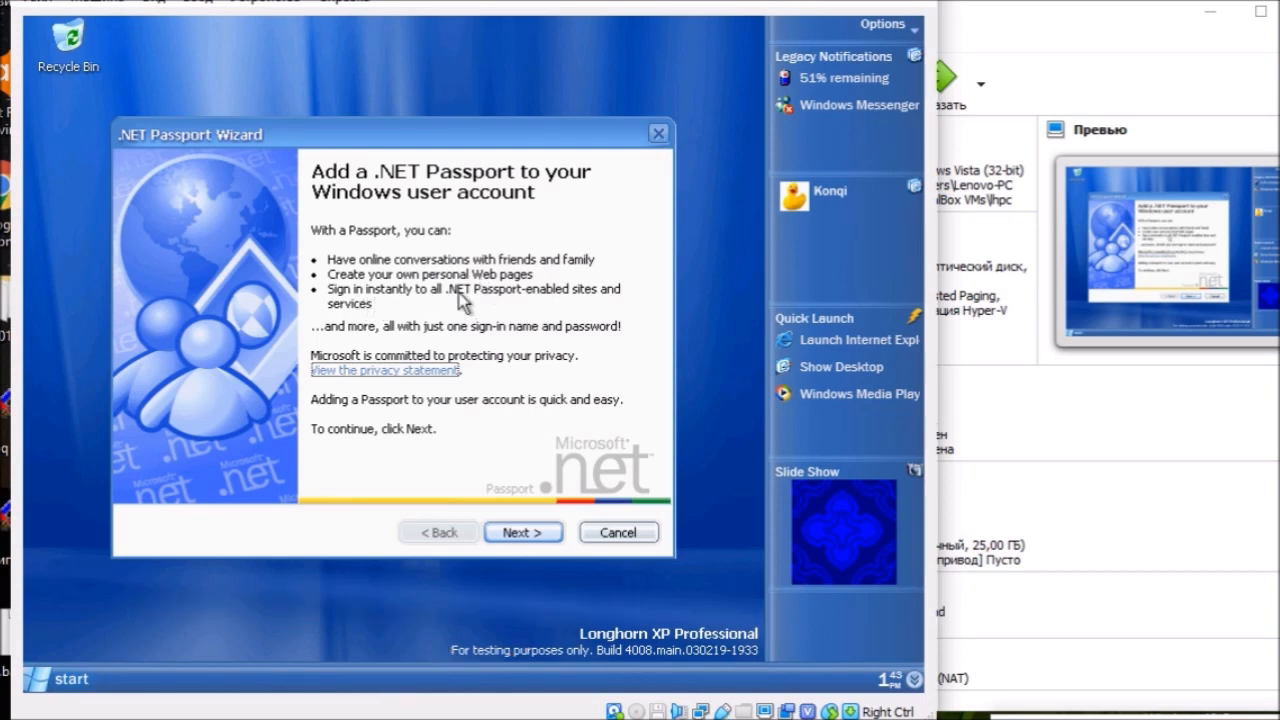
mouse_move(640, 570)
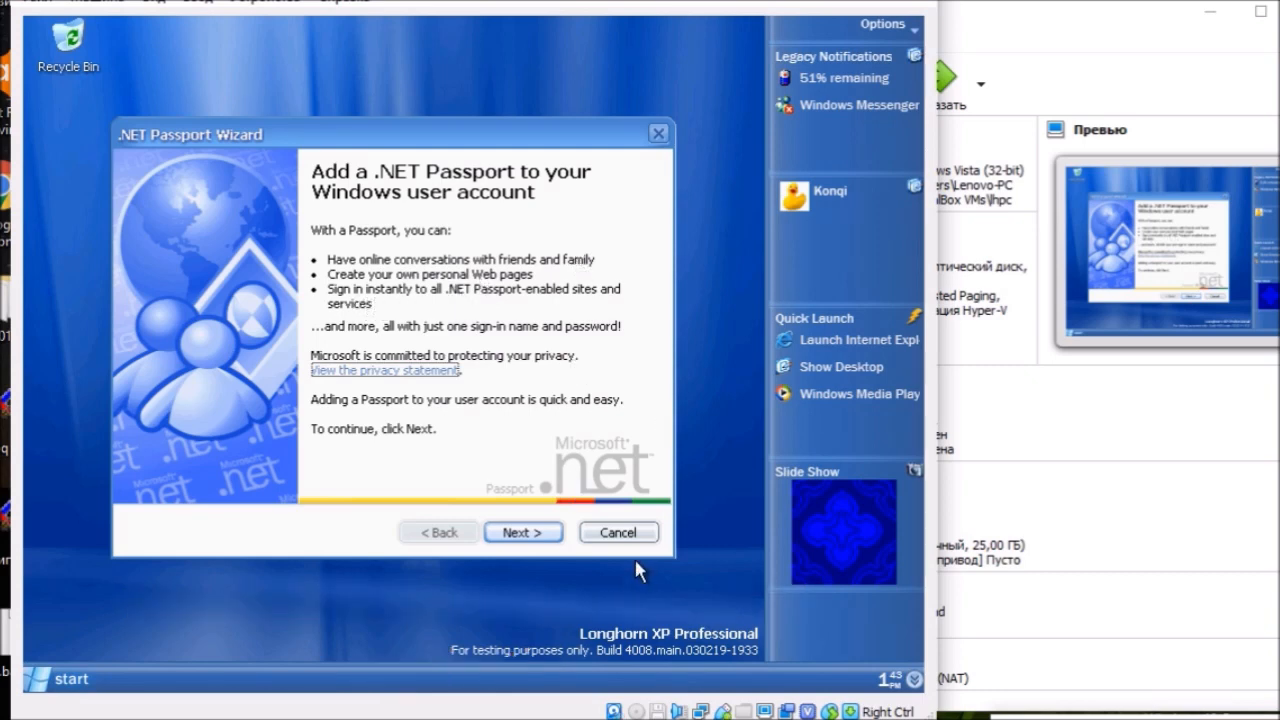
left_click(618, 532)
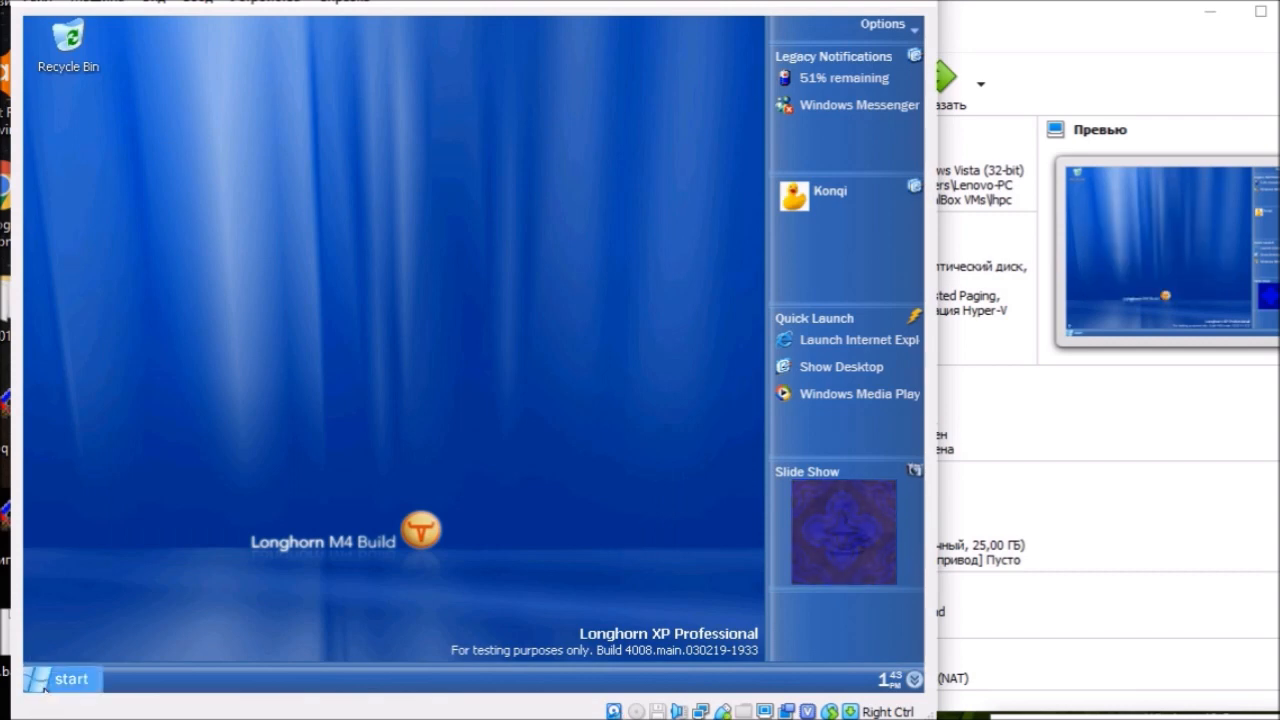
left_click(60, 678)
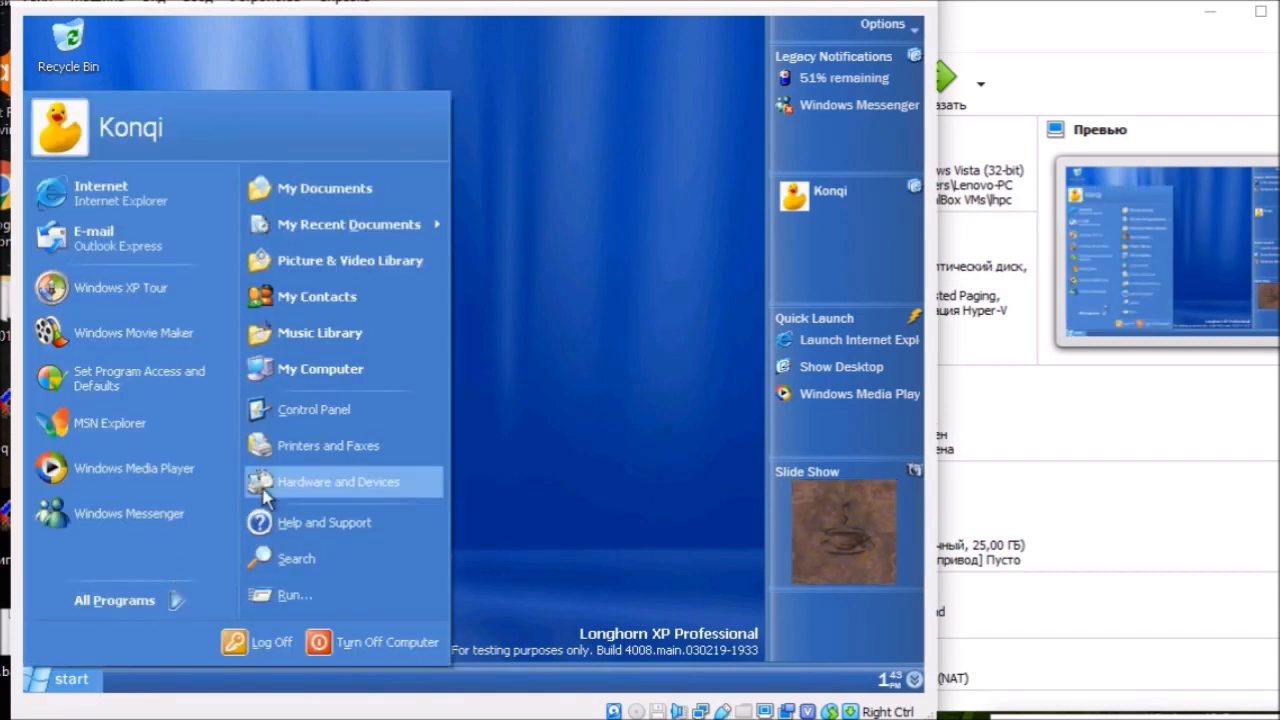
mouse_move(303, 483)
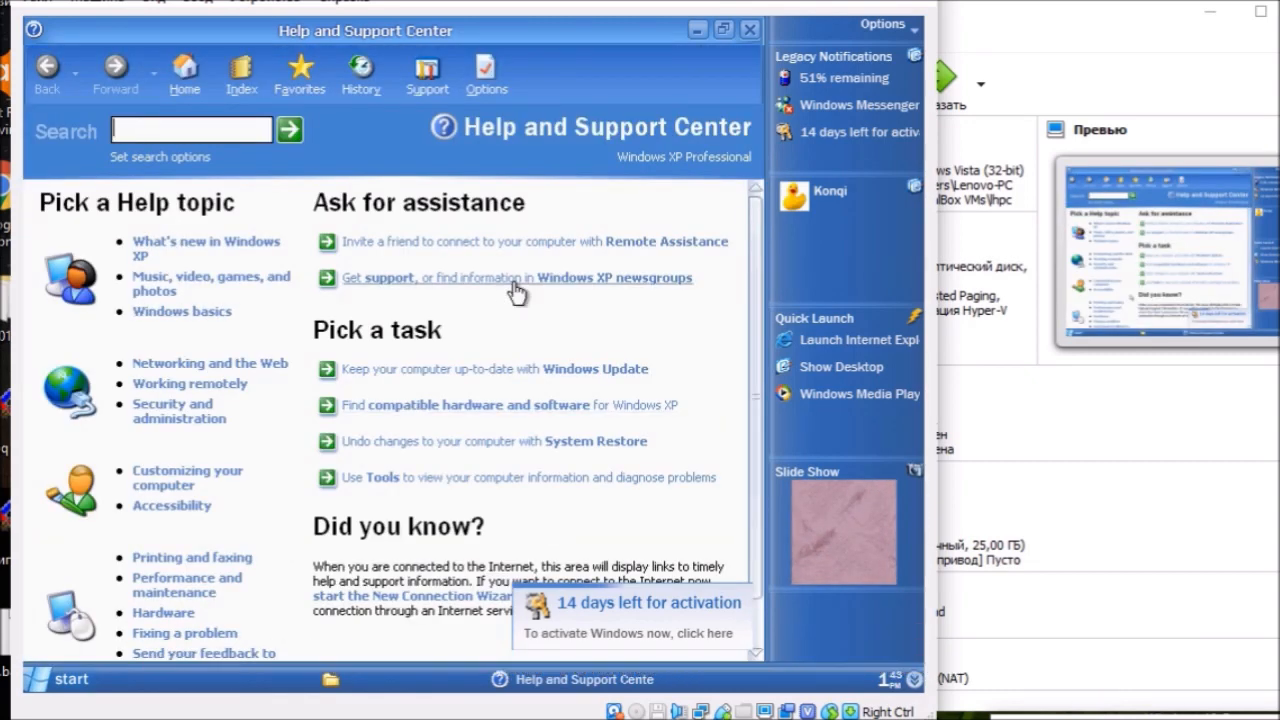
mouse_move(690, 82)
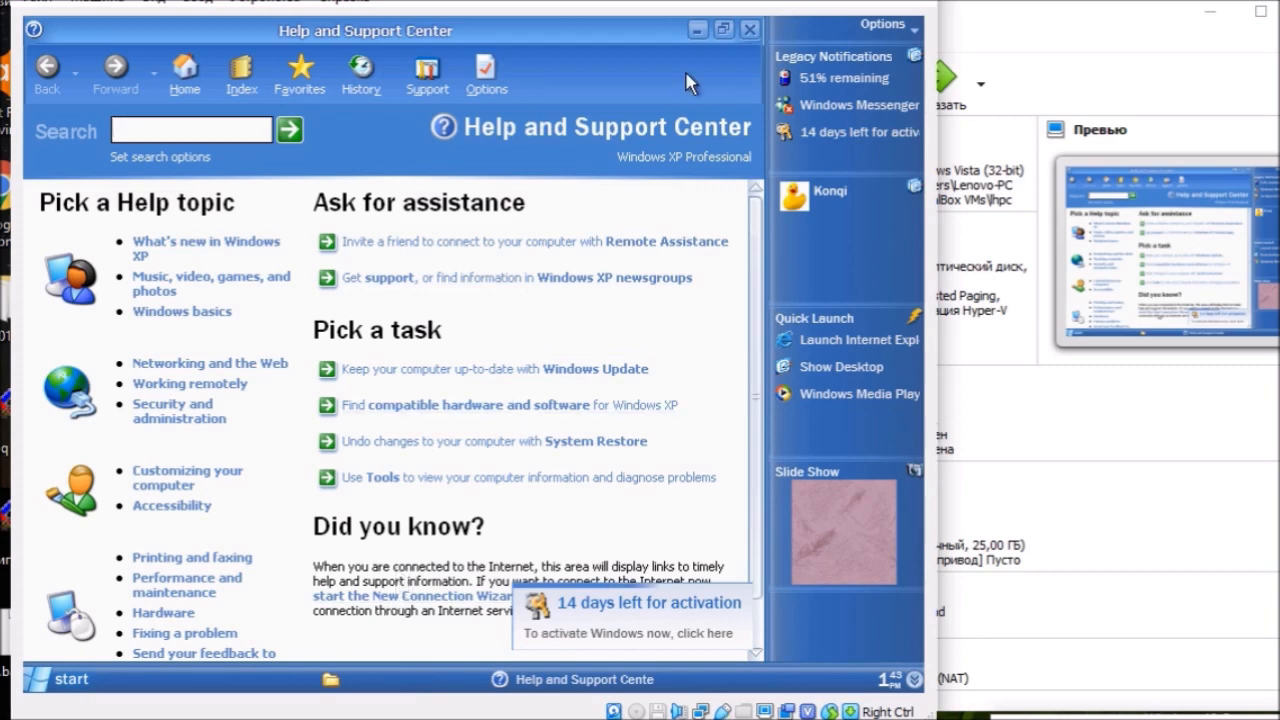
mouse_move(422, 170)
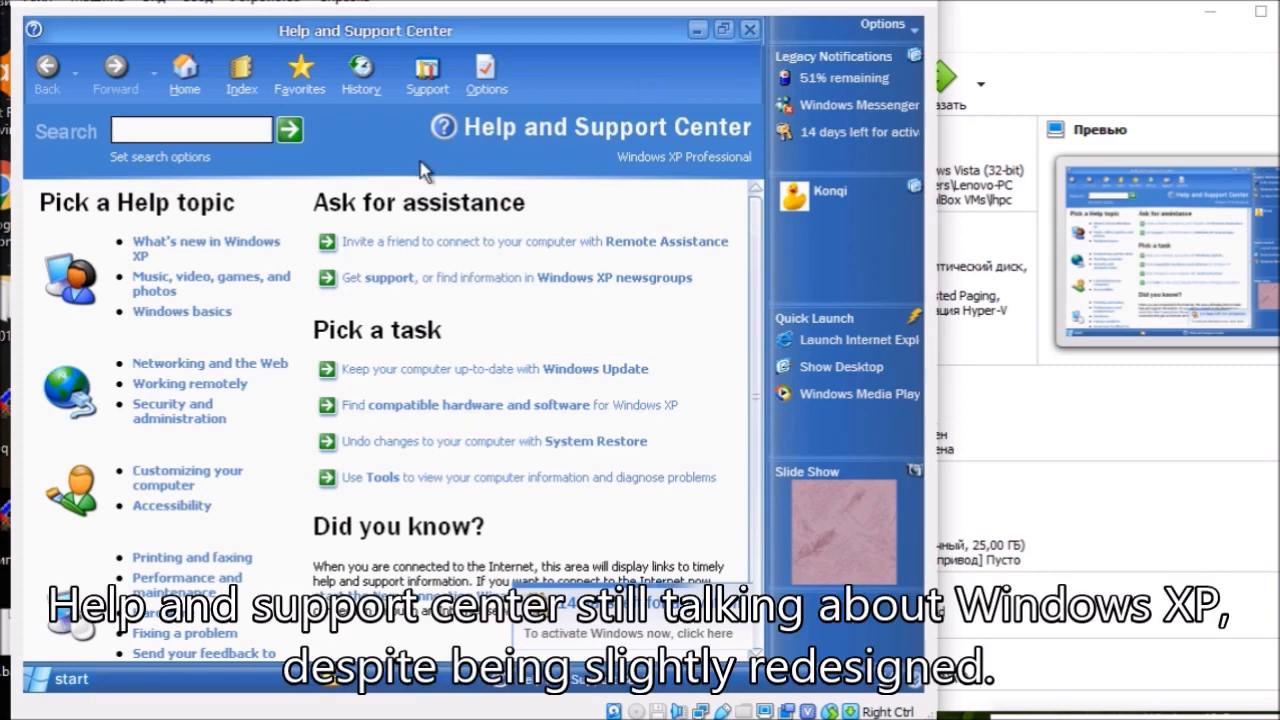
mouse_move(427, 75)
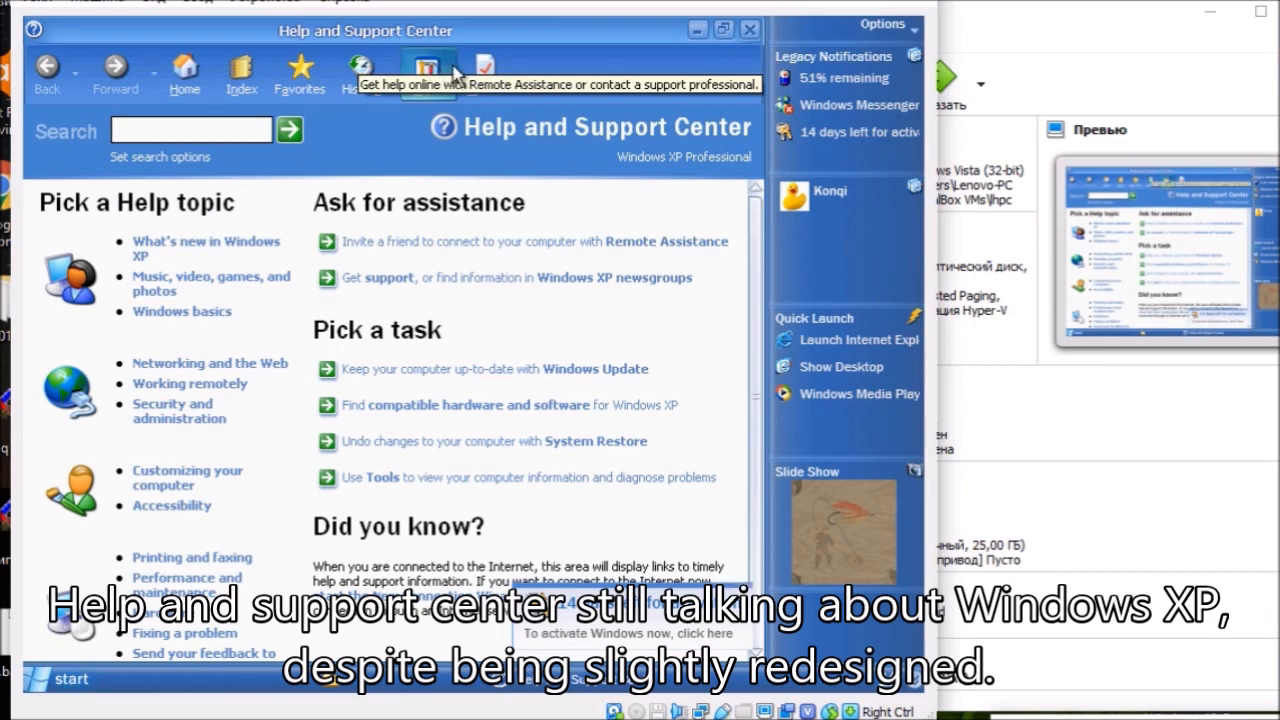
mouse_move(485, 72)
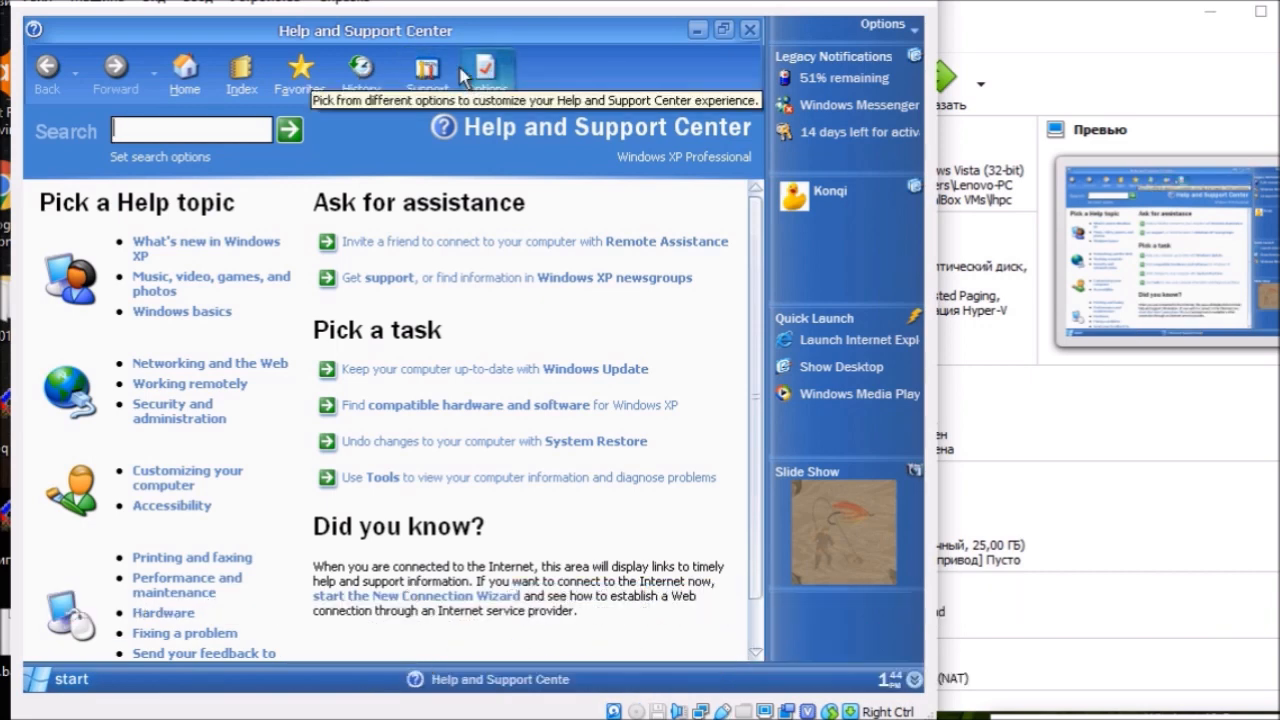
- View the Help Center's Options page and Hardware topic, return home, and close it
left_click(486, 72)
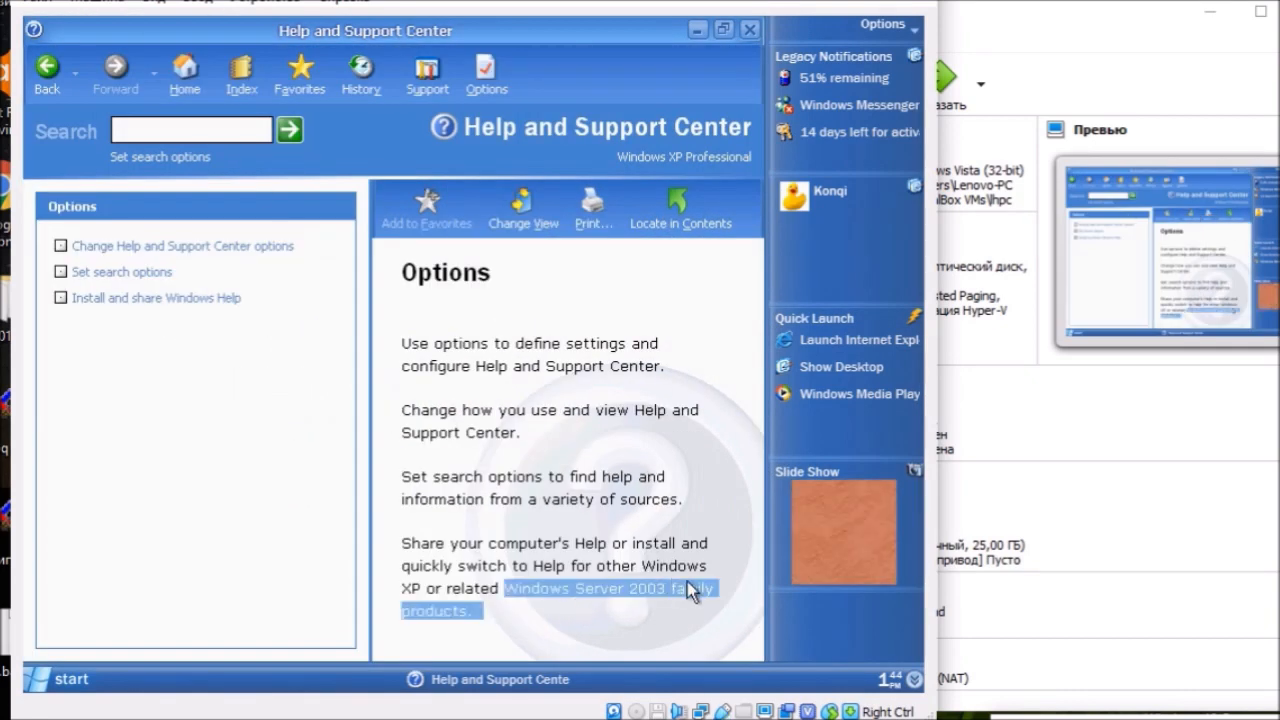
left_click(184, 75)
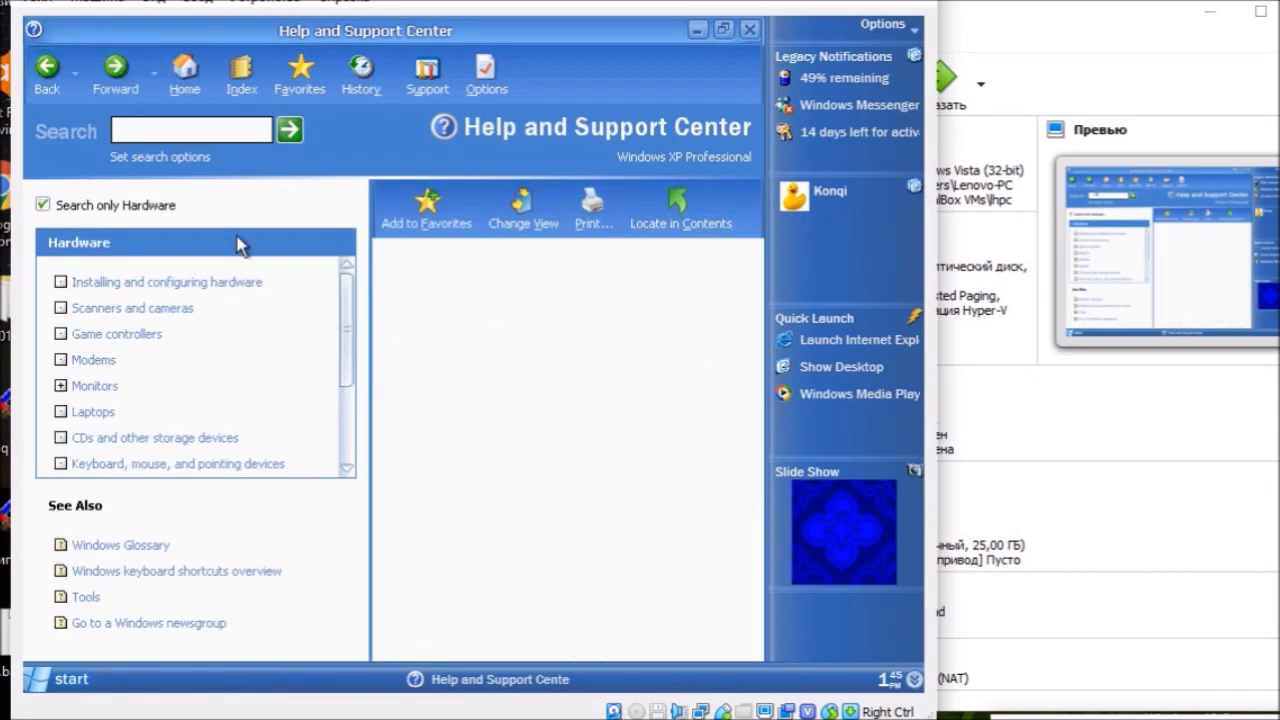
left_click(184, 70)
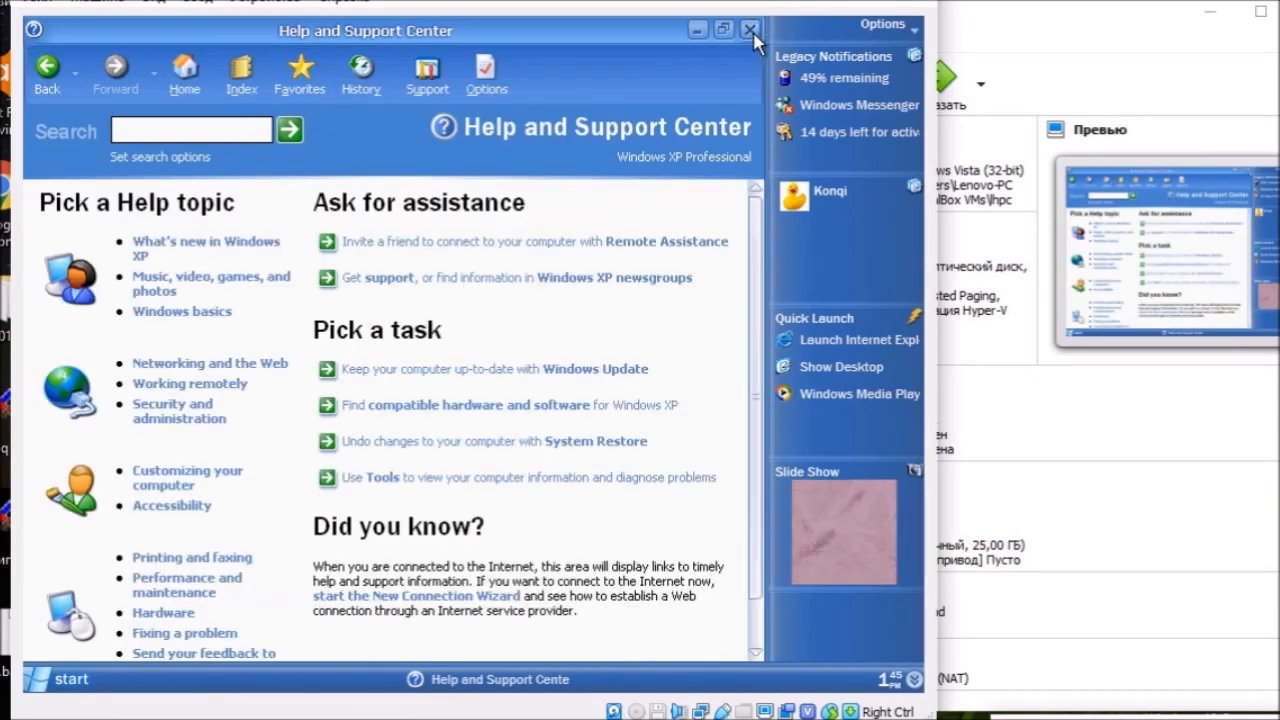
left_click(749, 29)
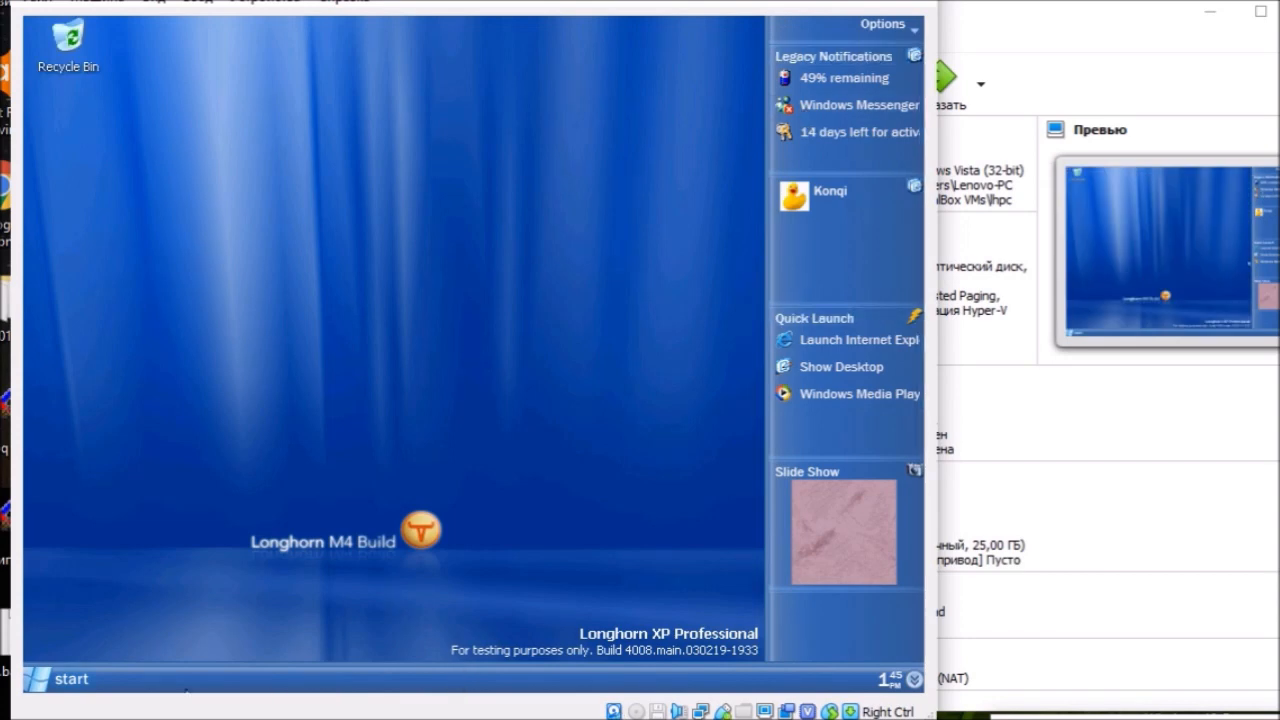
- Apply the Windows XP theme through Display Properties
right_click(190, 543)
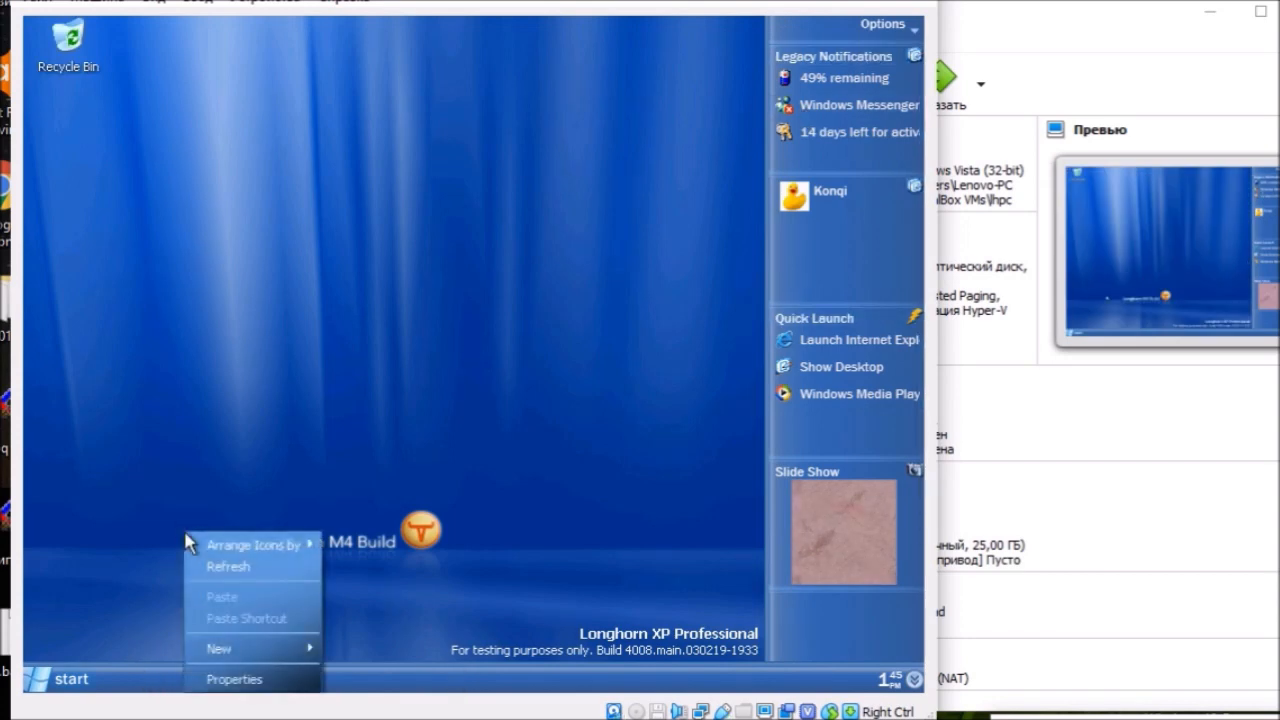
mouse_move(234, 679)
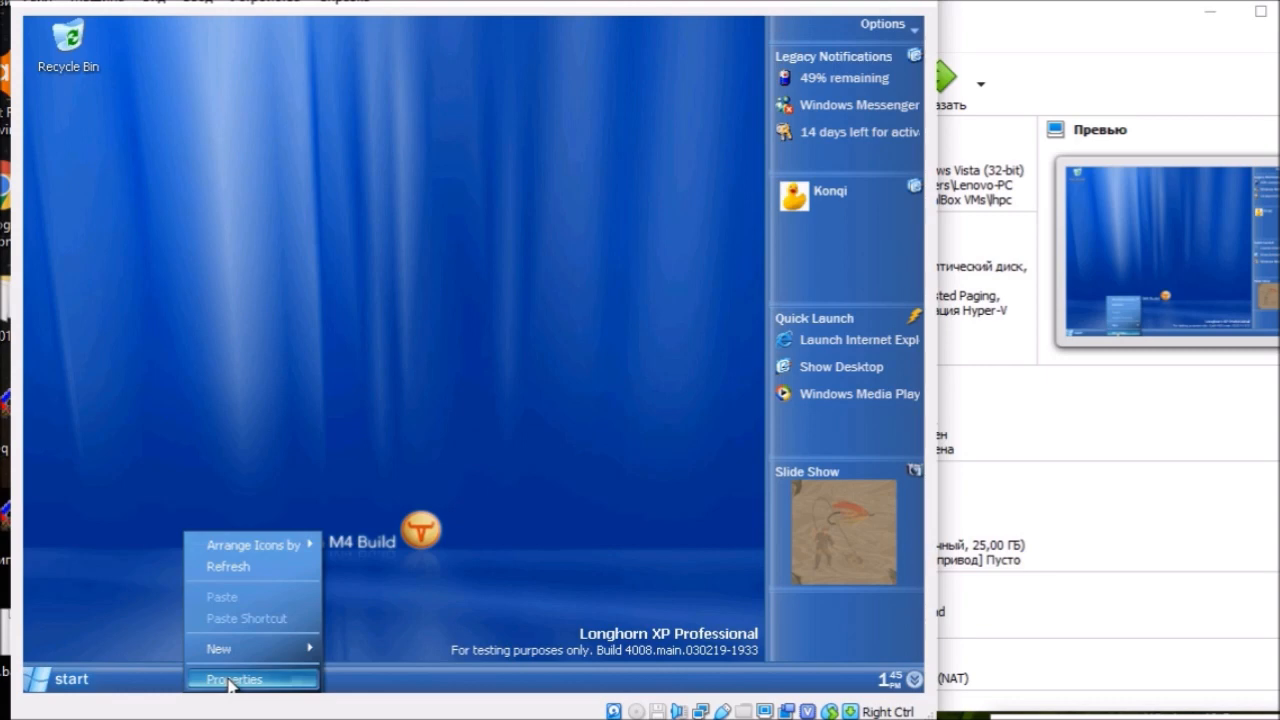
left_click(233, 679)
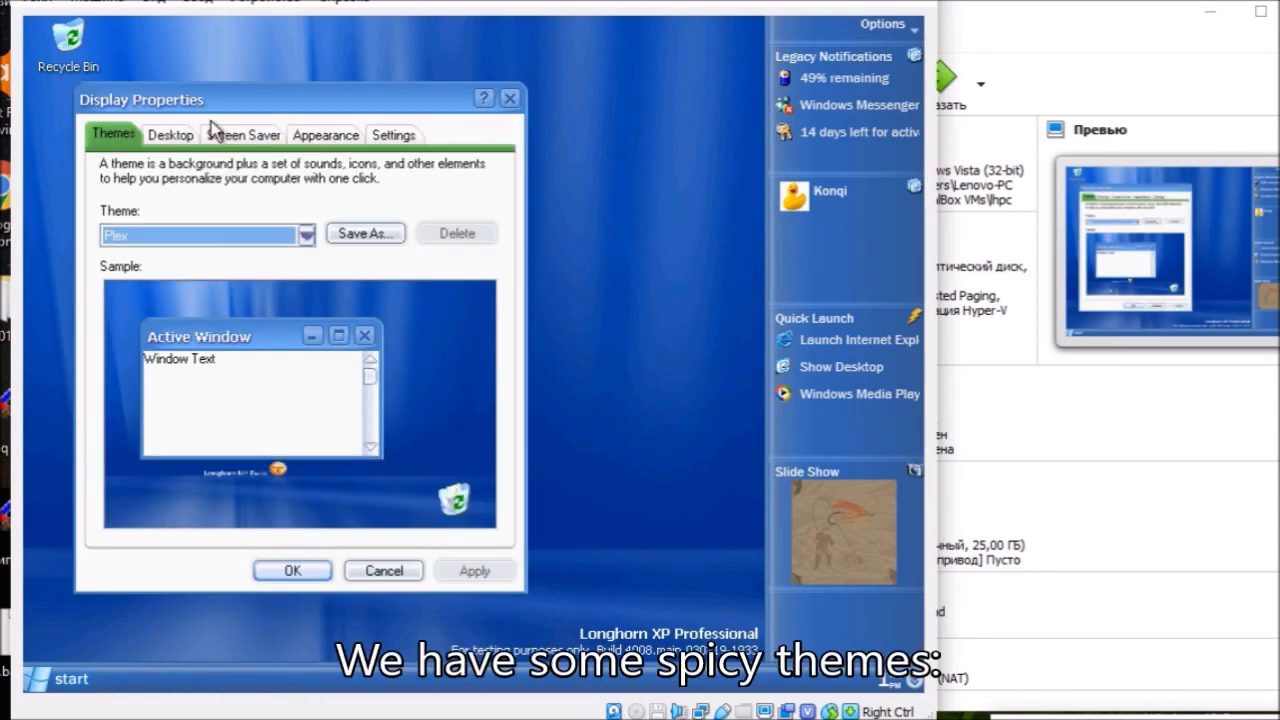
left_click(305, 234)
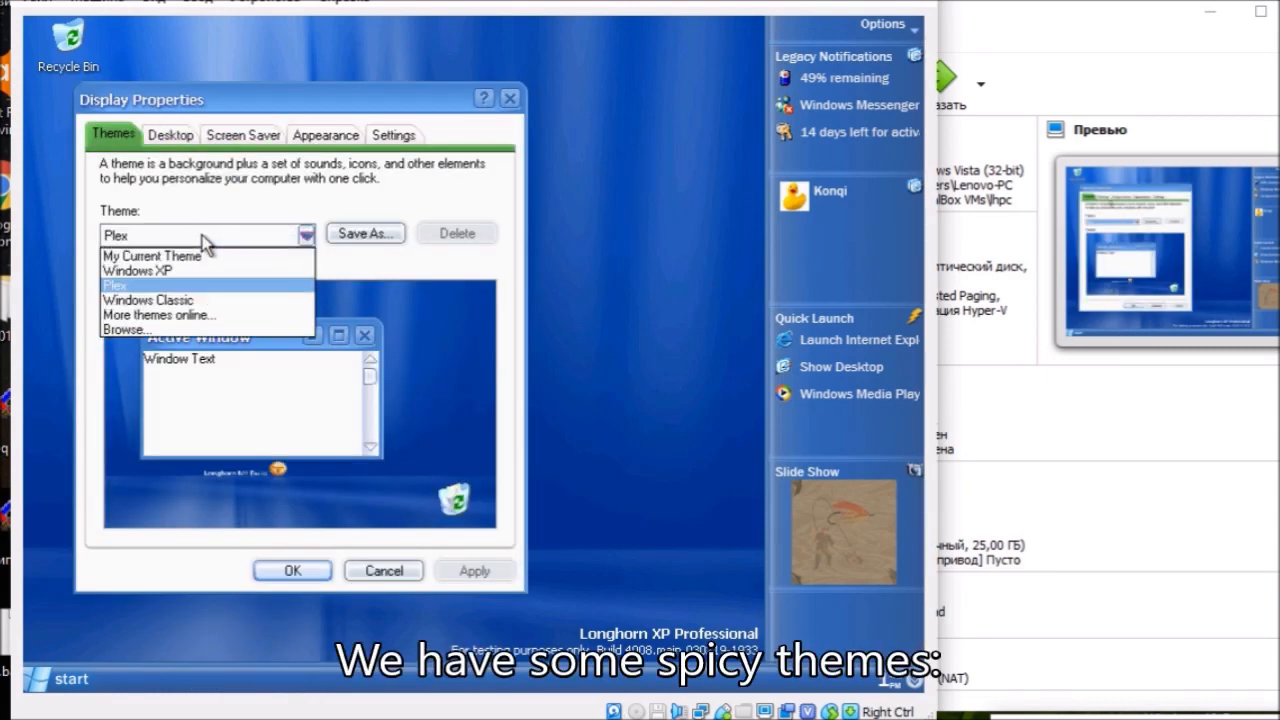
left_click(138, 270)
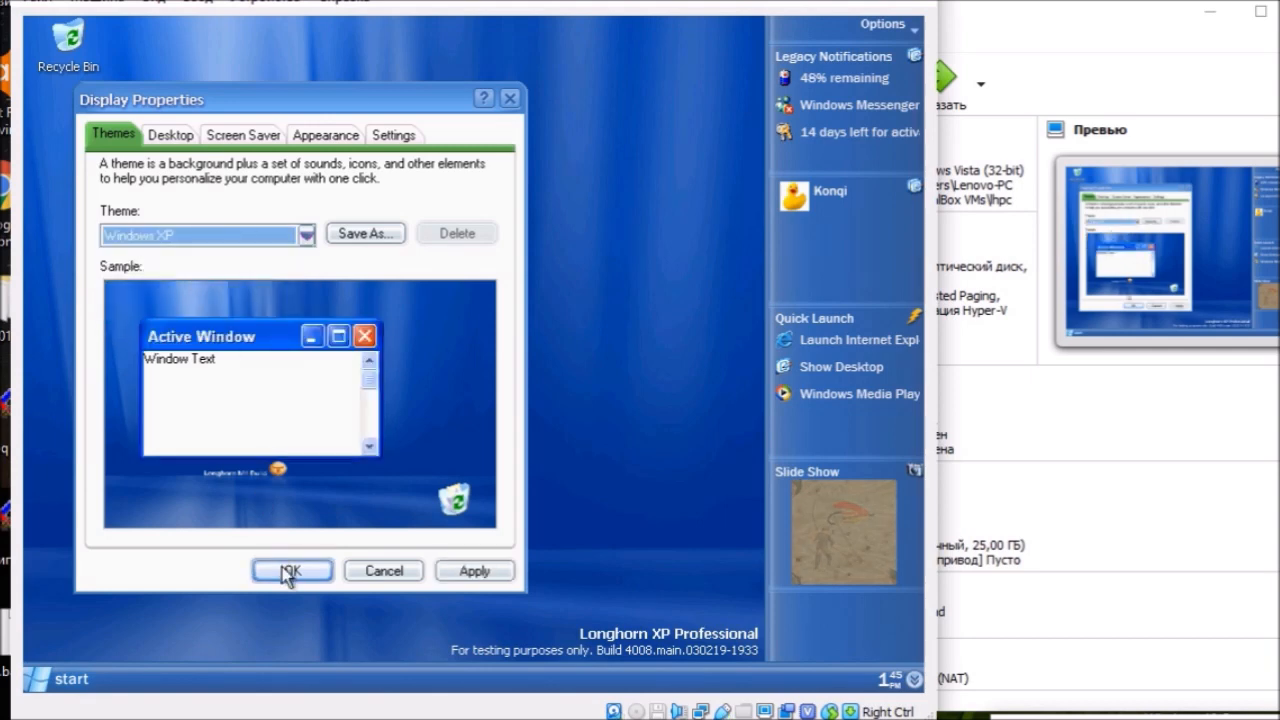
left_click(290, 570)
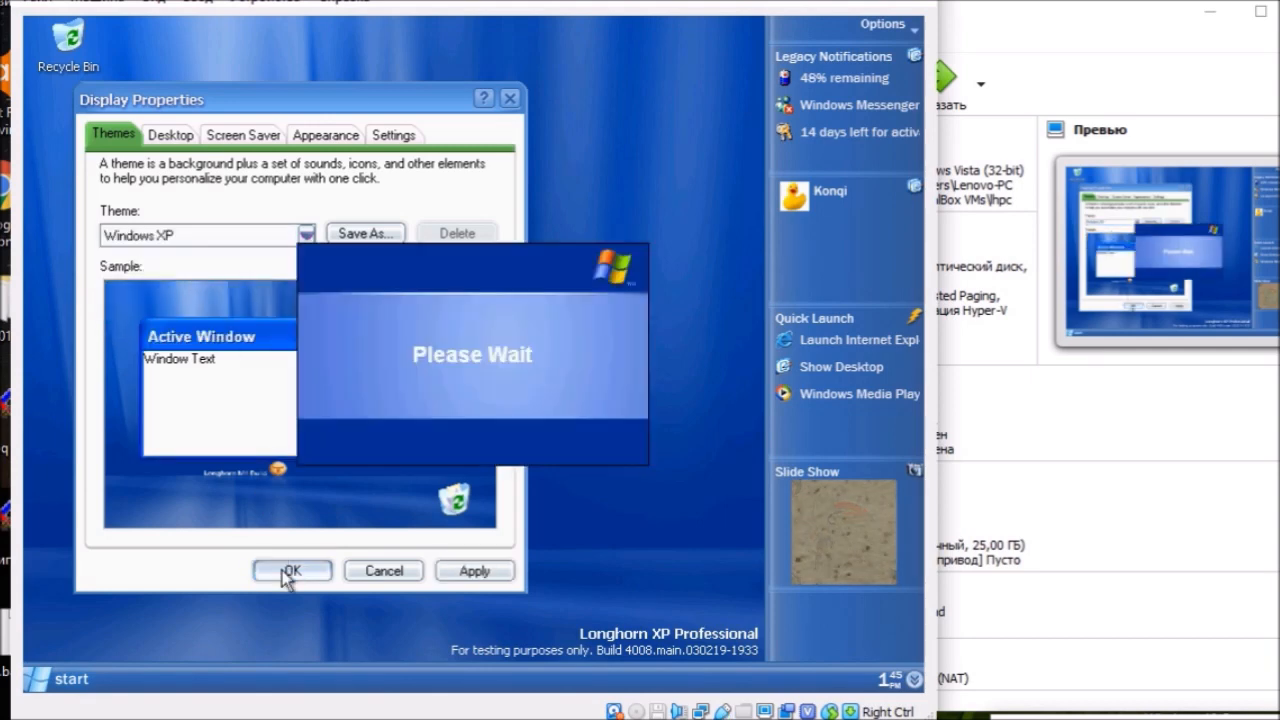
left_click(291, 570)
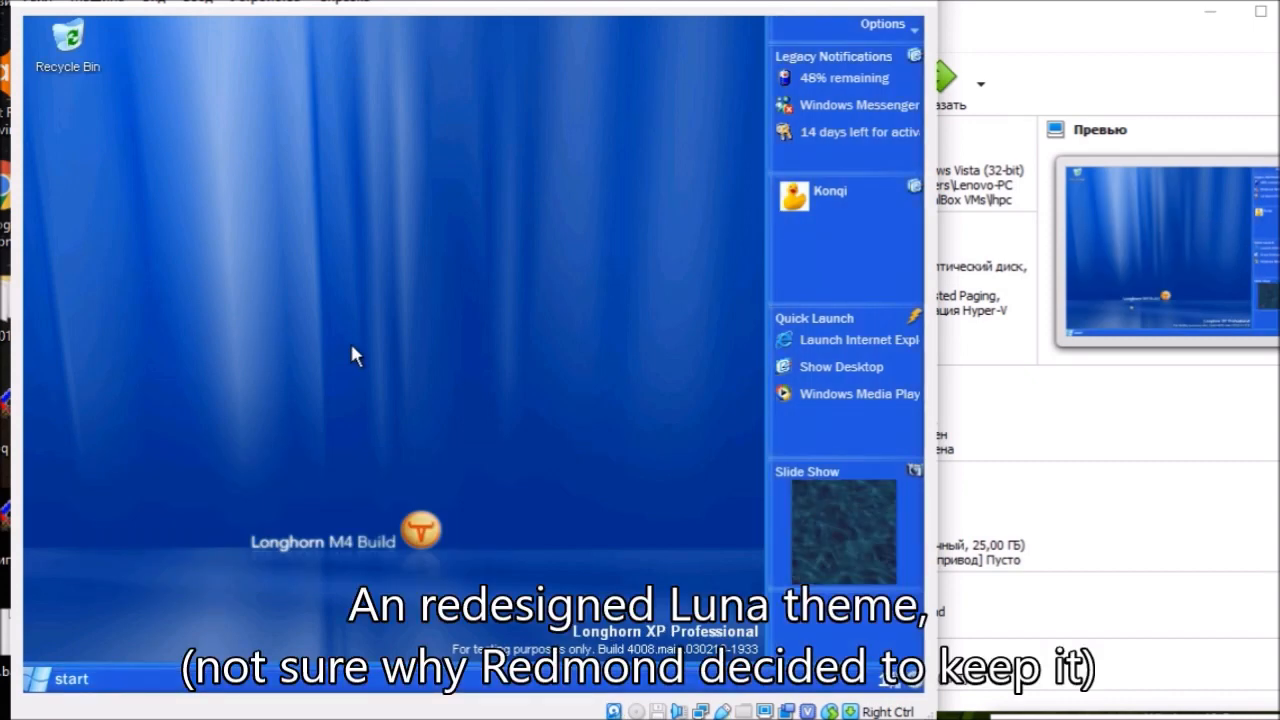
- Browse Display Properties tabs, switch the window style back to Plex, and cancel
right_click(355, 355)
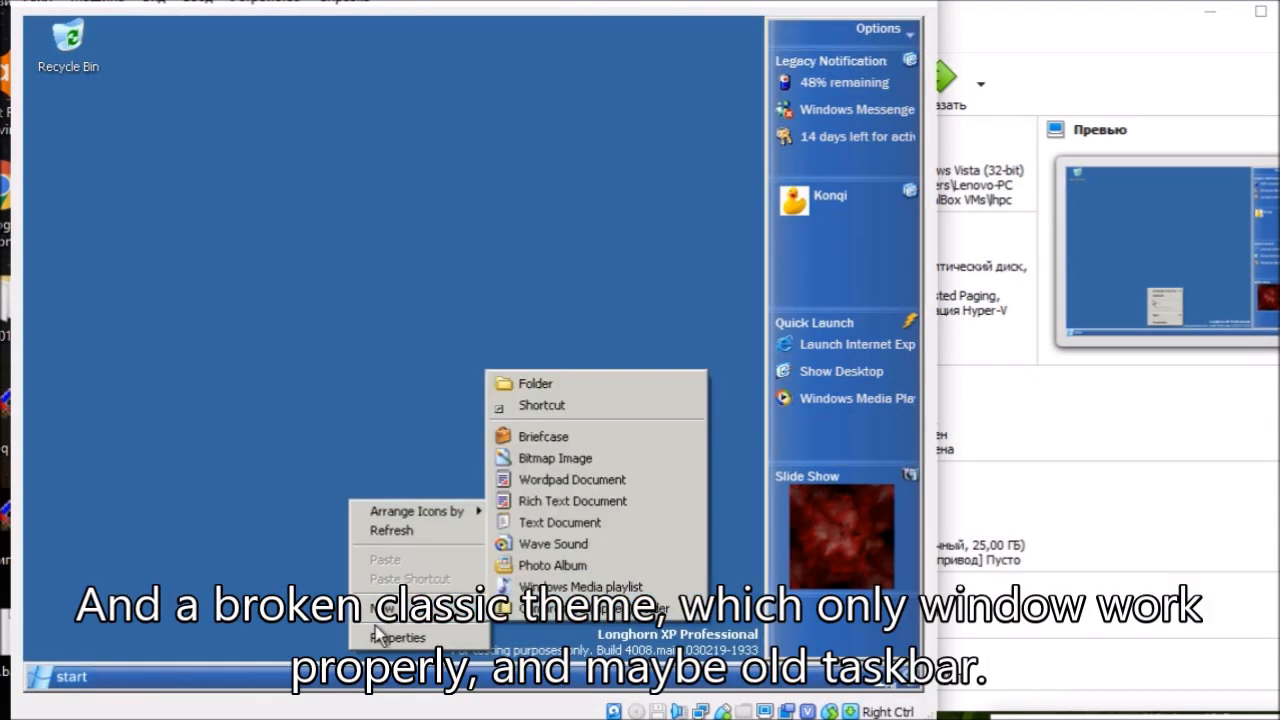
left_click(398, 637)
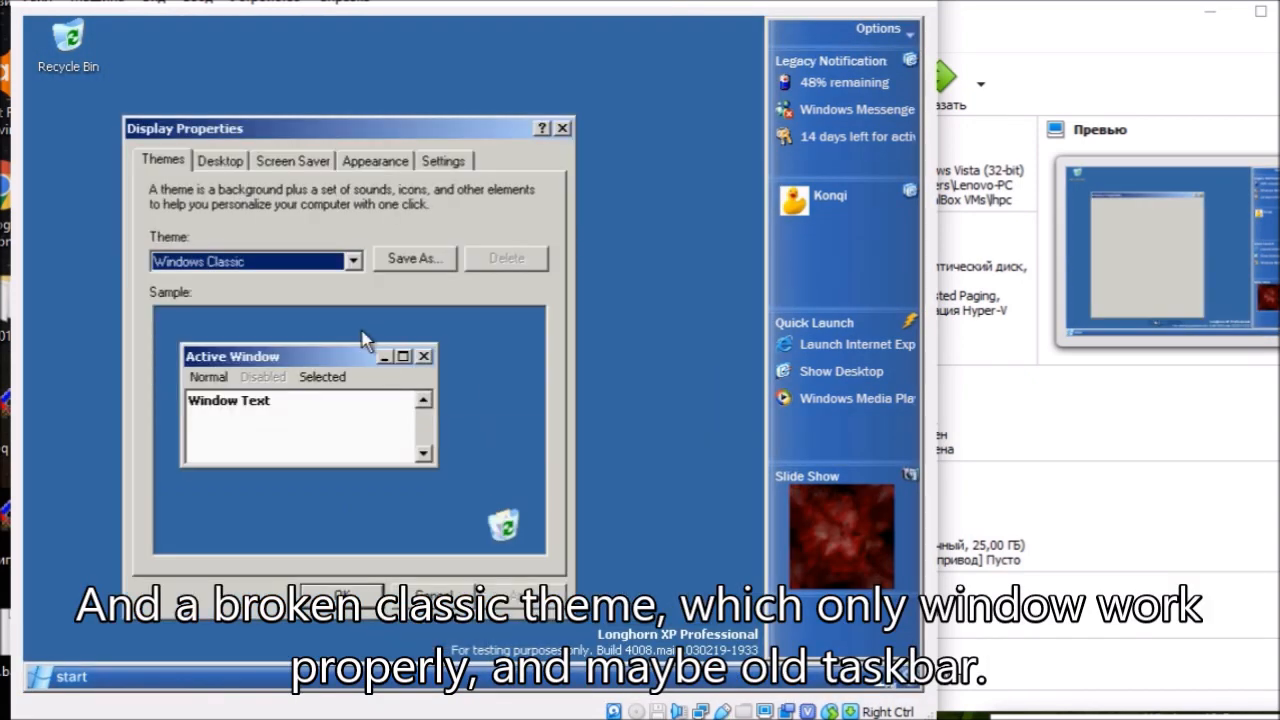
left_click(292, 160)
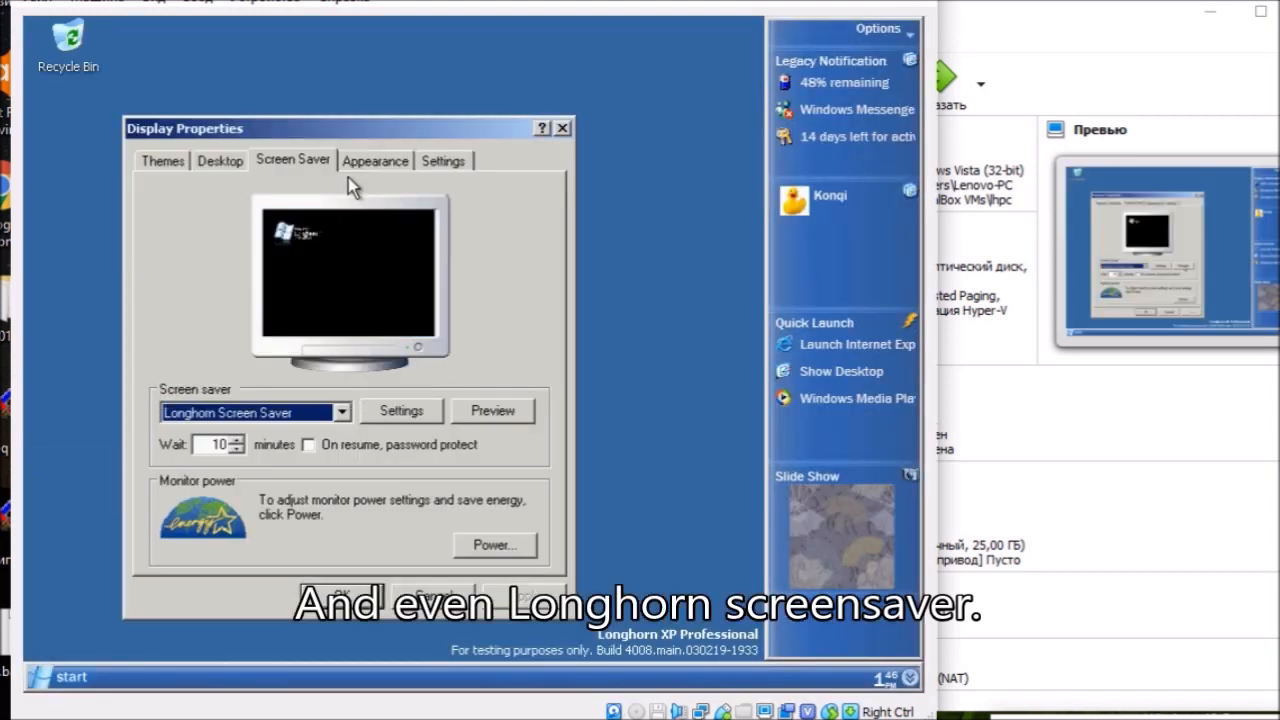
left_click(375, 160)
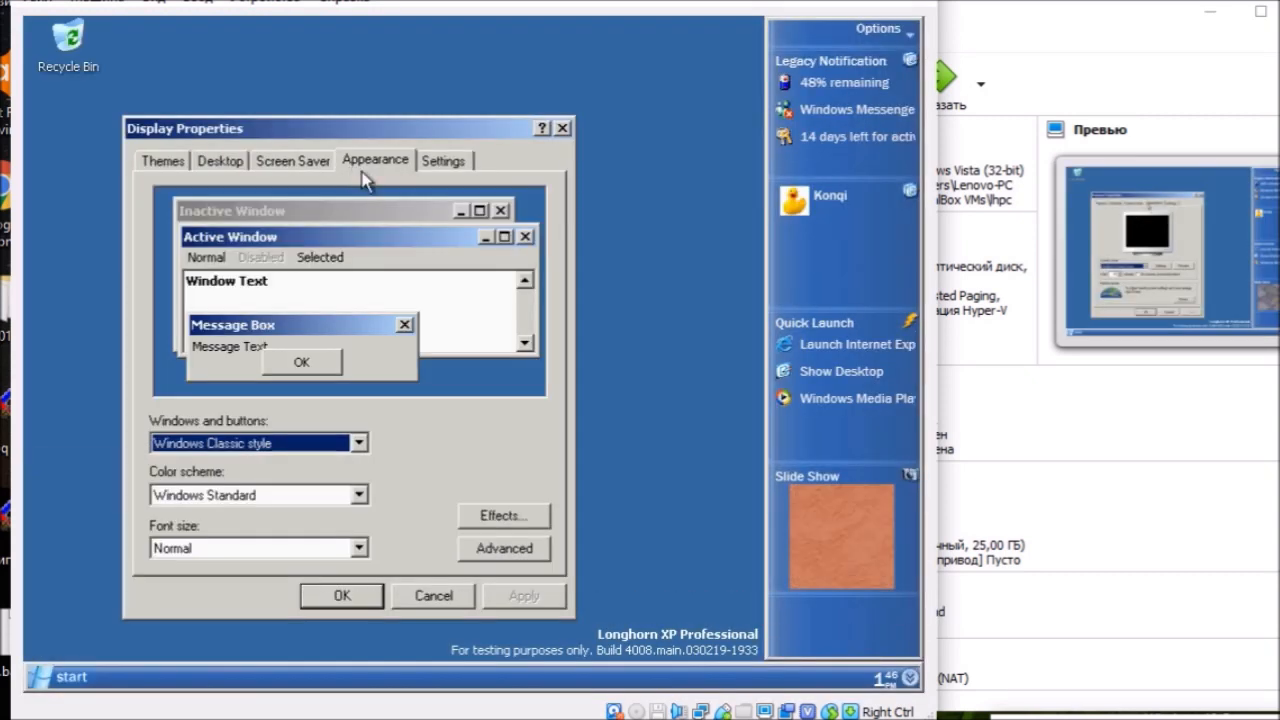
left_click(357, 442)
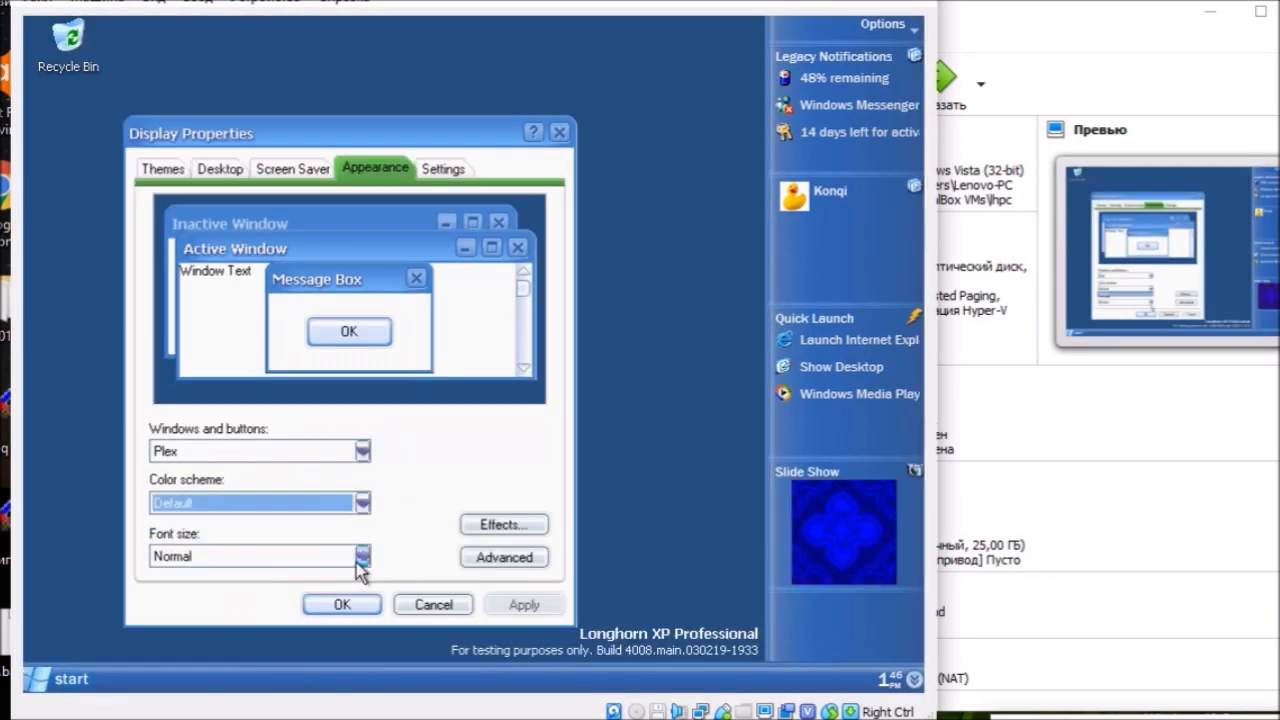
left_click(443, 168)
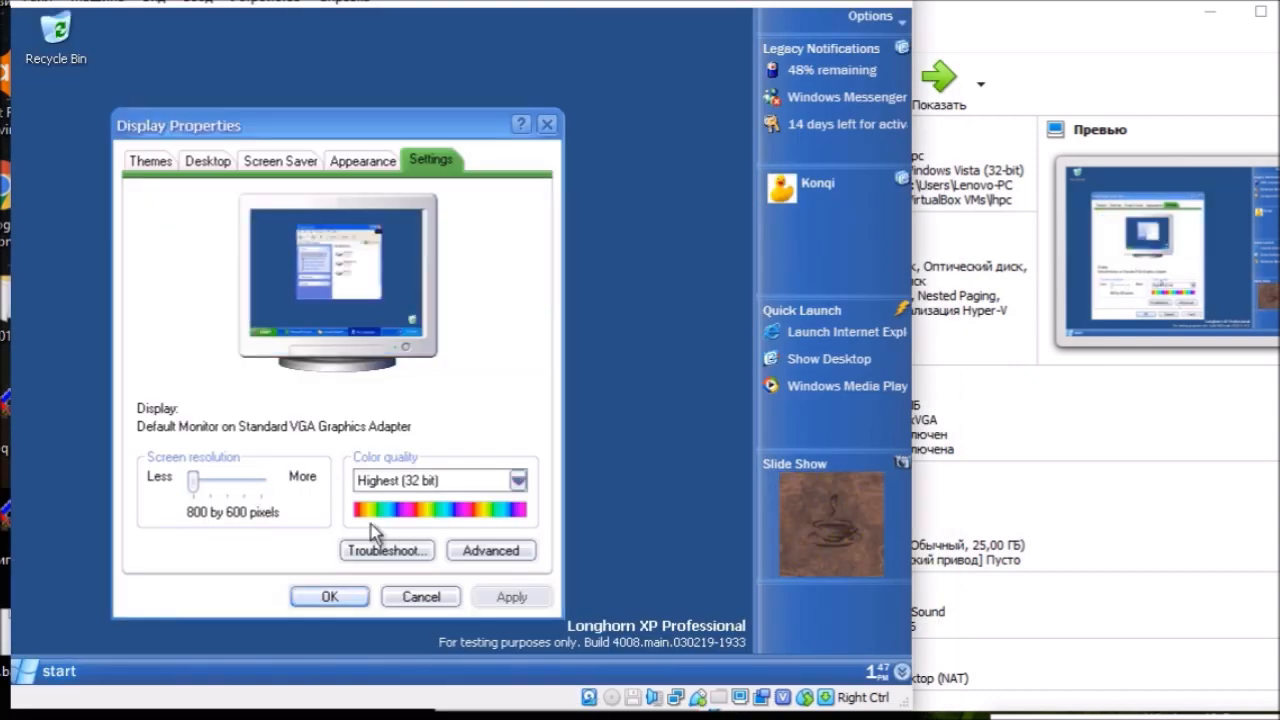
left_click(207, 161)
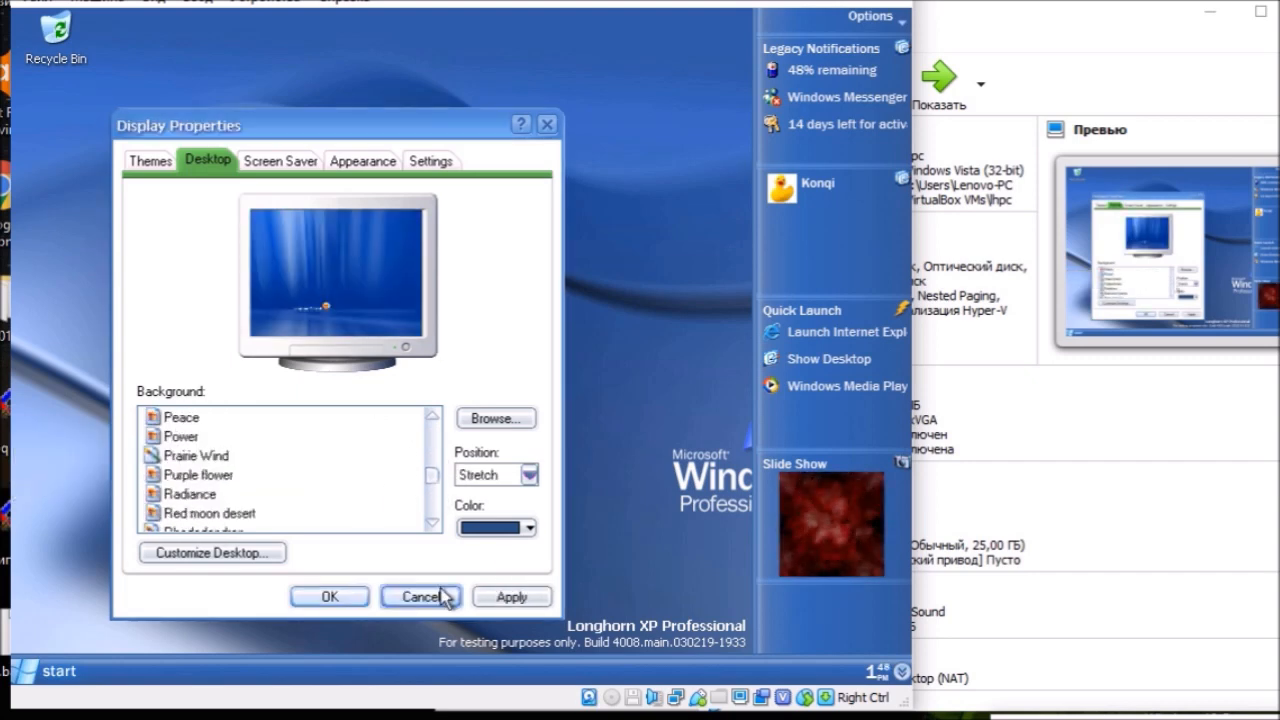
left_click(420, 596)
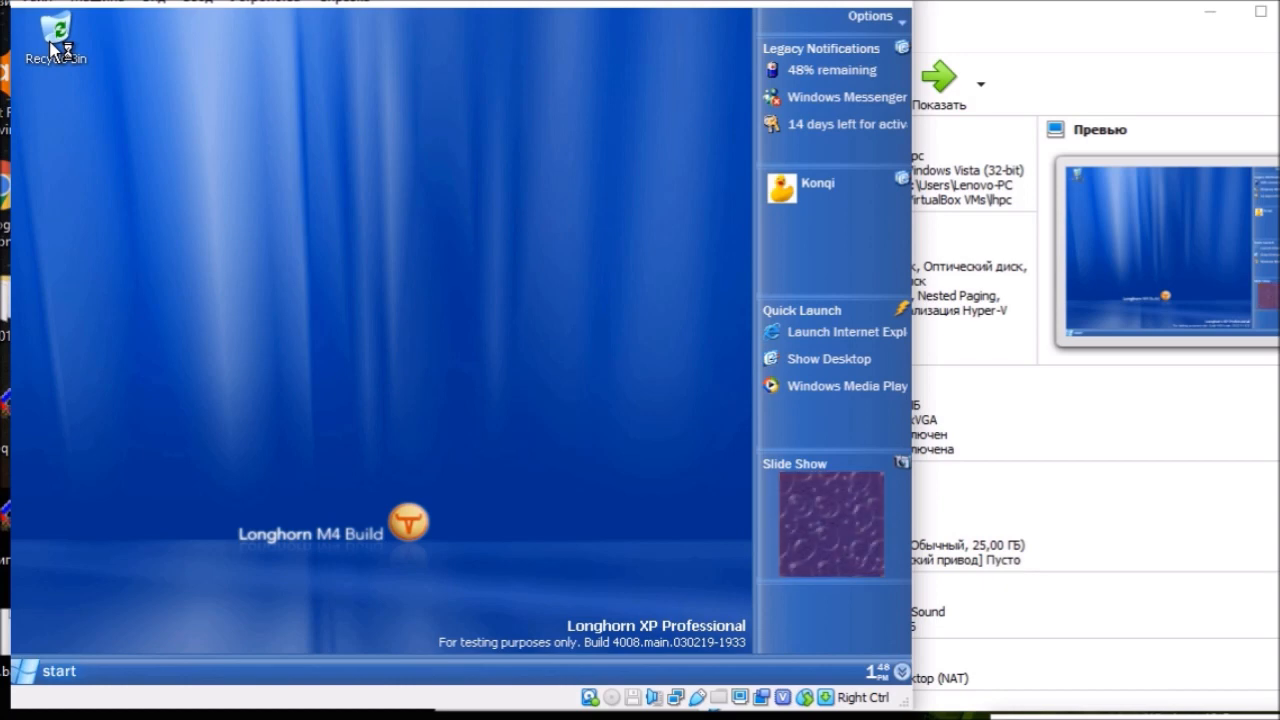
double_click(55, 35)
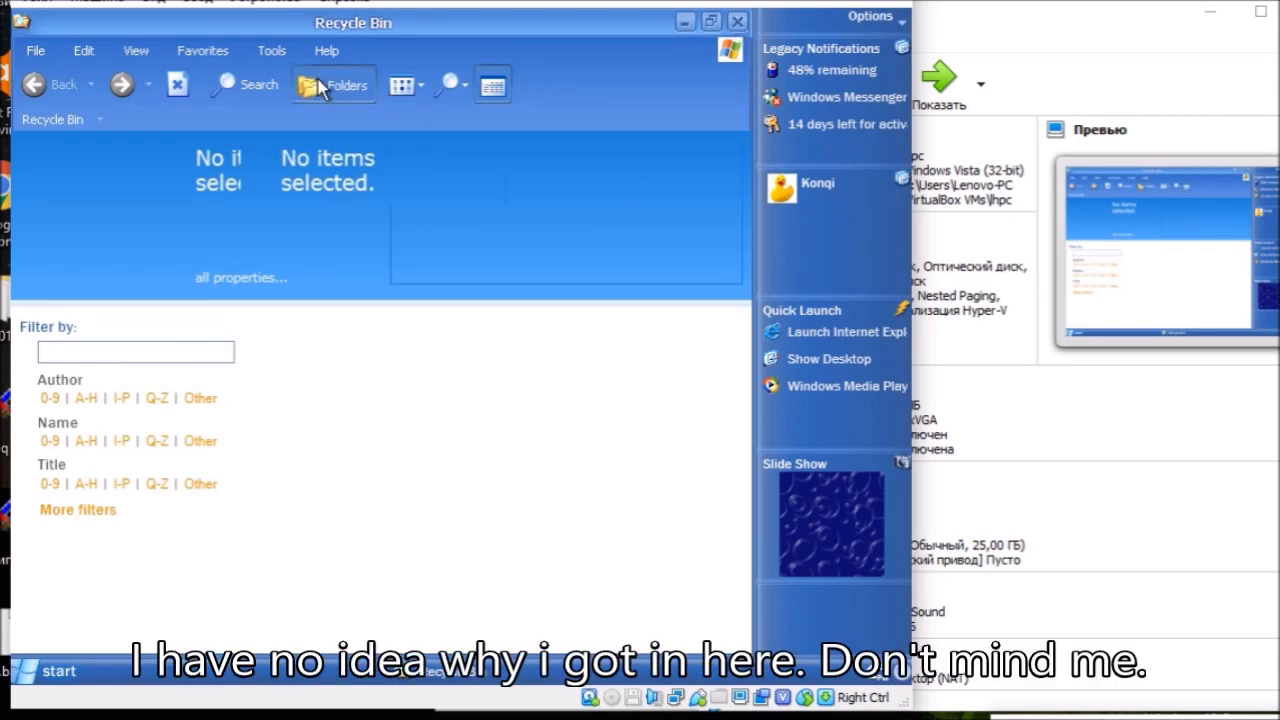
- Show the Explorer folder tree, try the Search Companion, and choose another view mode
left_click(335, 85)
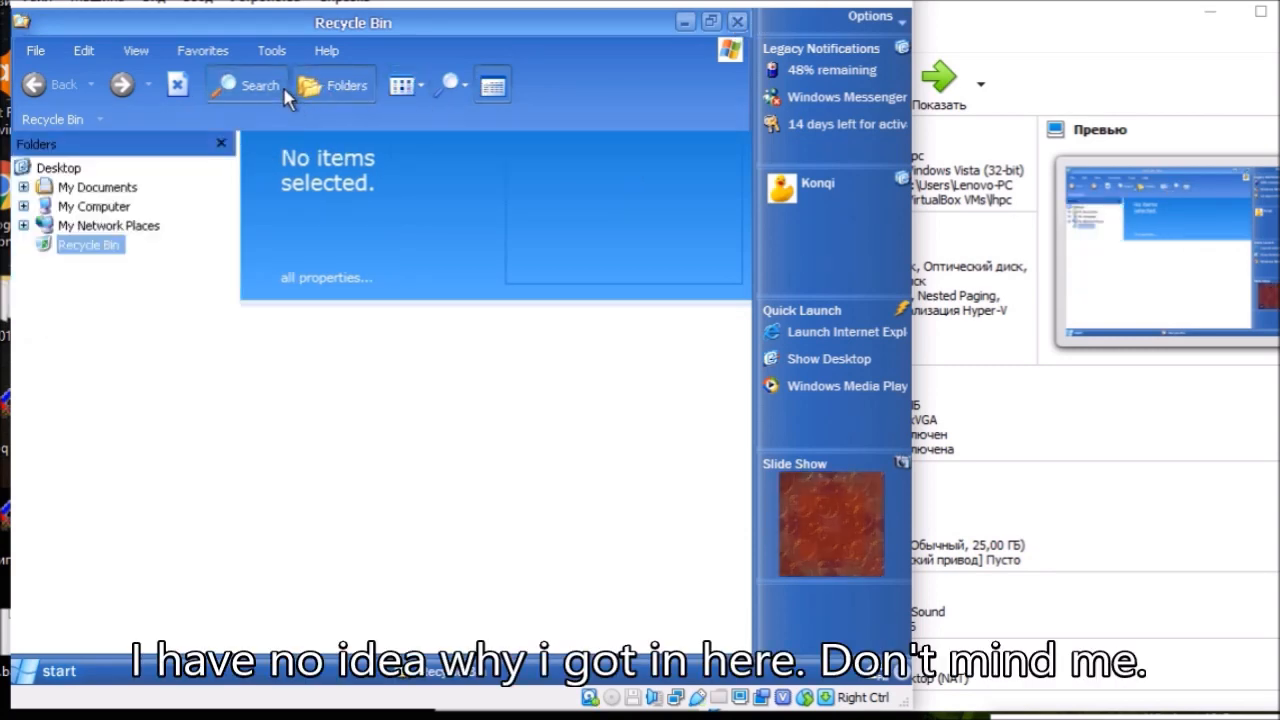
left_click(249, 85)
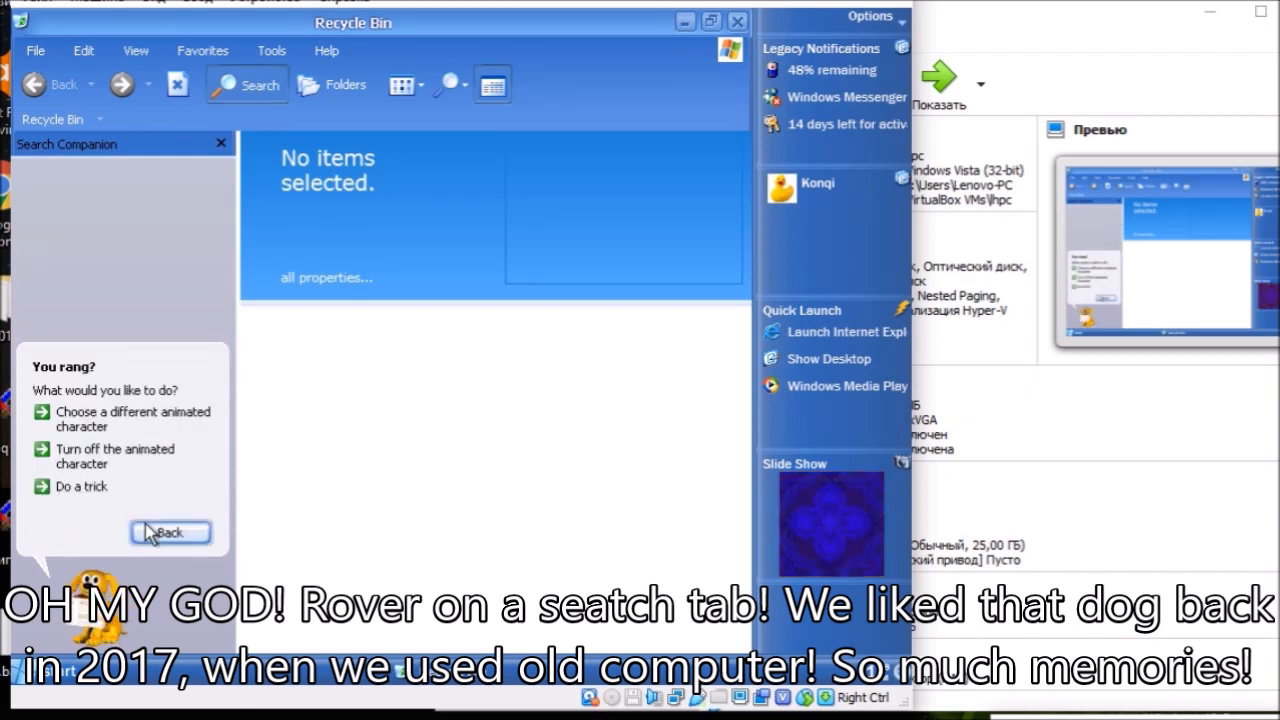
left_click(169, 532)
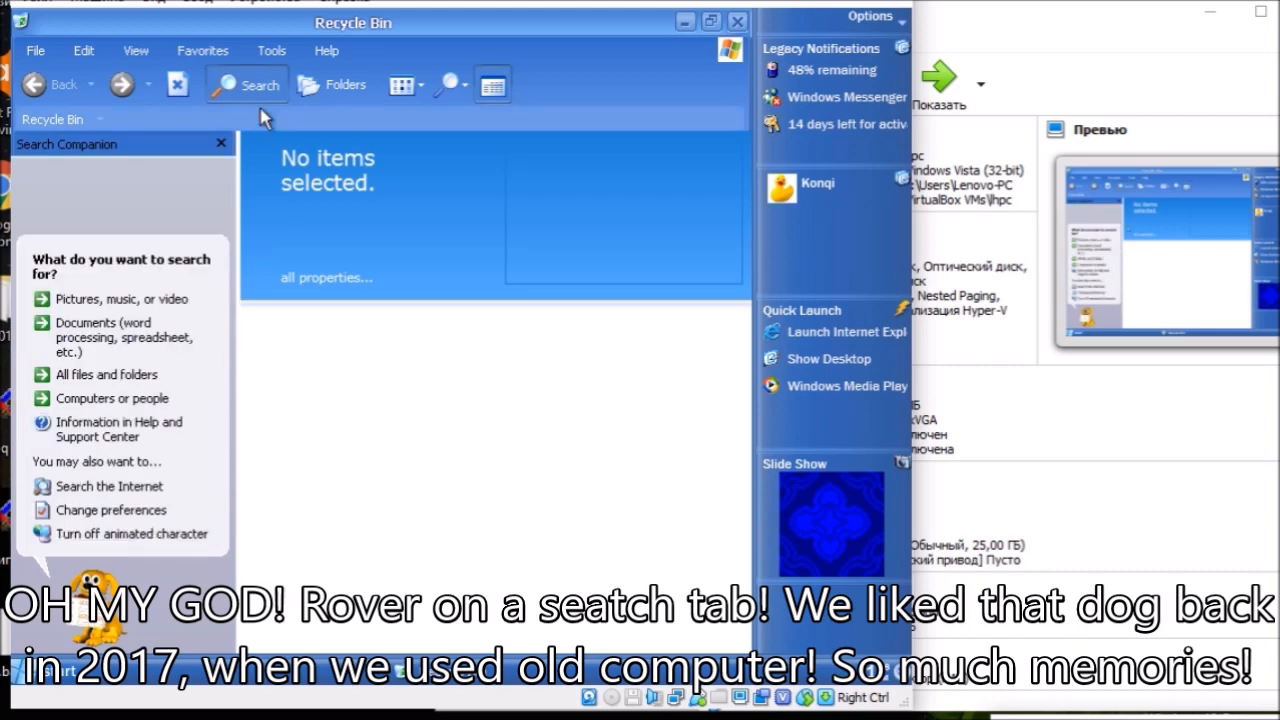
left_click(400, 85)
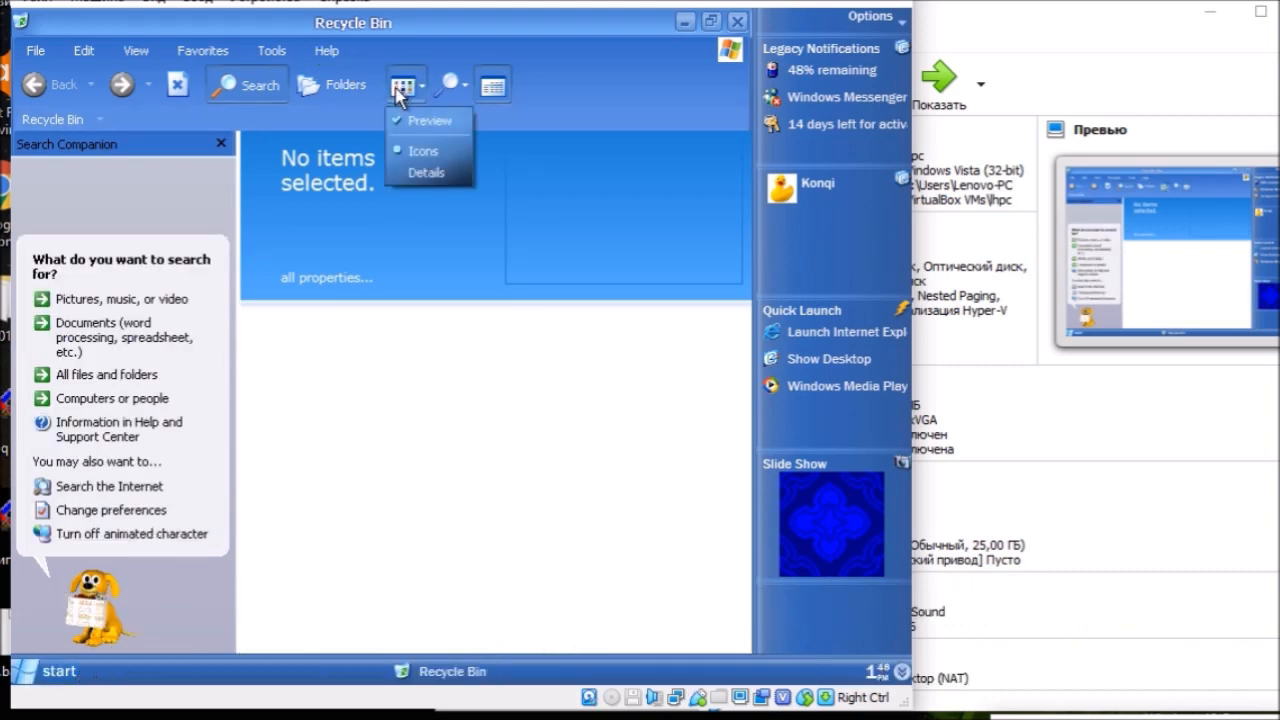
left_click(426, 172)
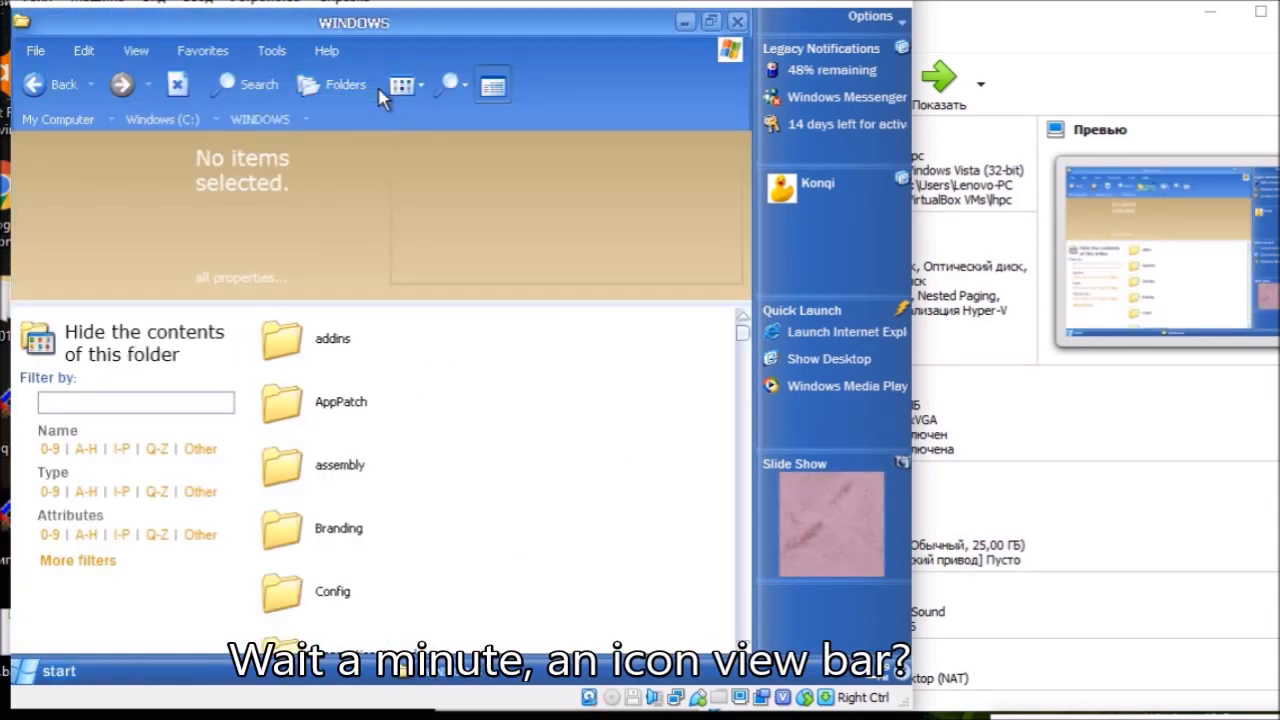
- Set the WINDOWS folder to details layout and drag the icon size slider to largest
left_click(398, 84)
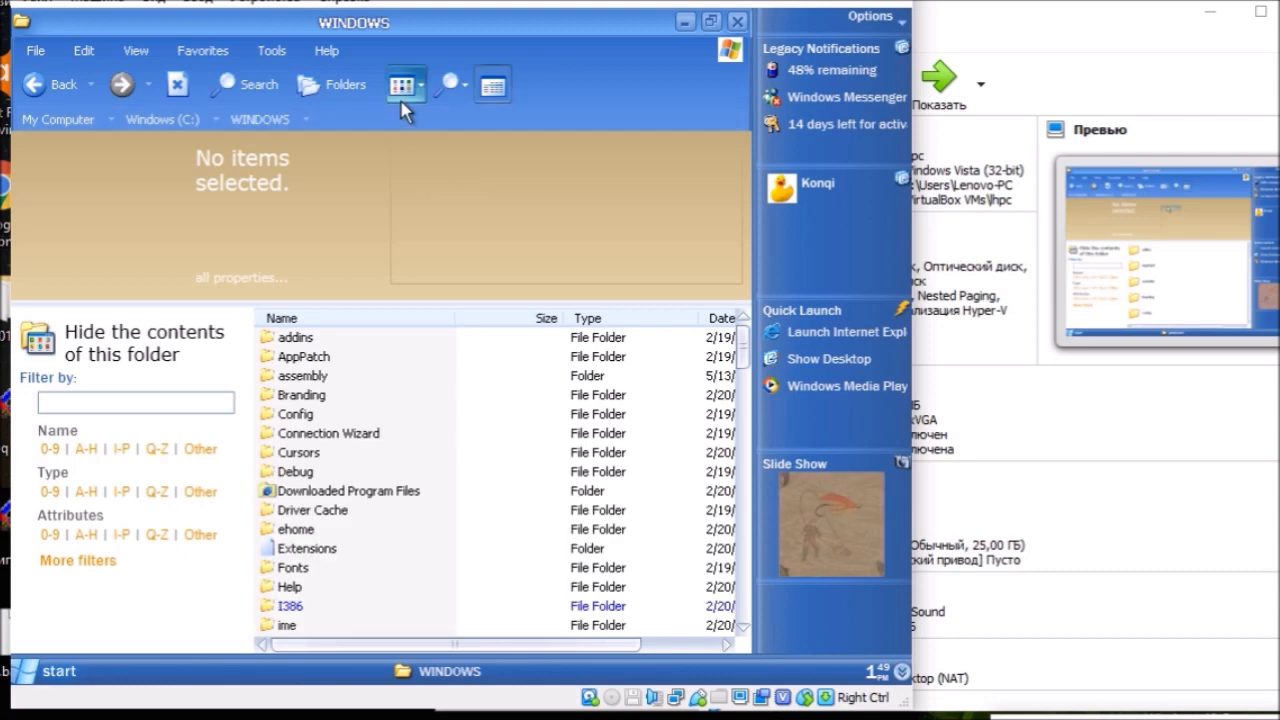
left_click(400, 84)
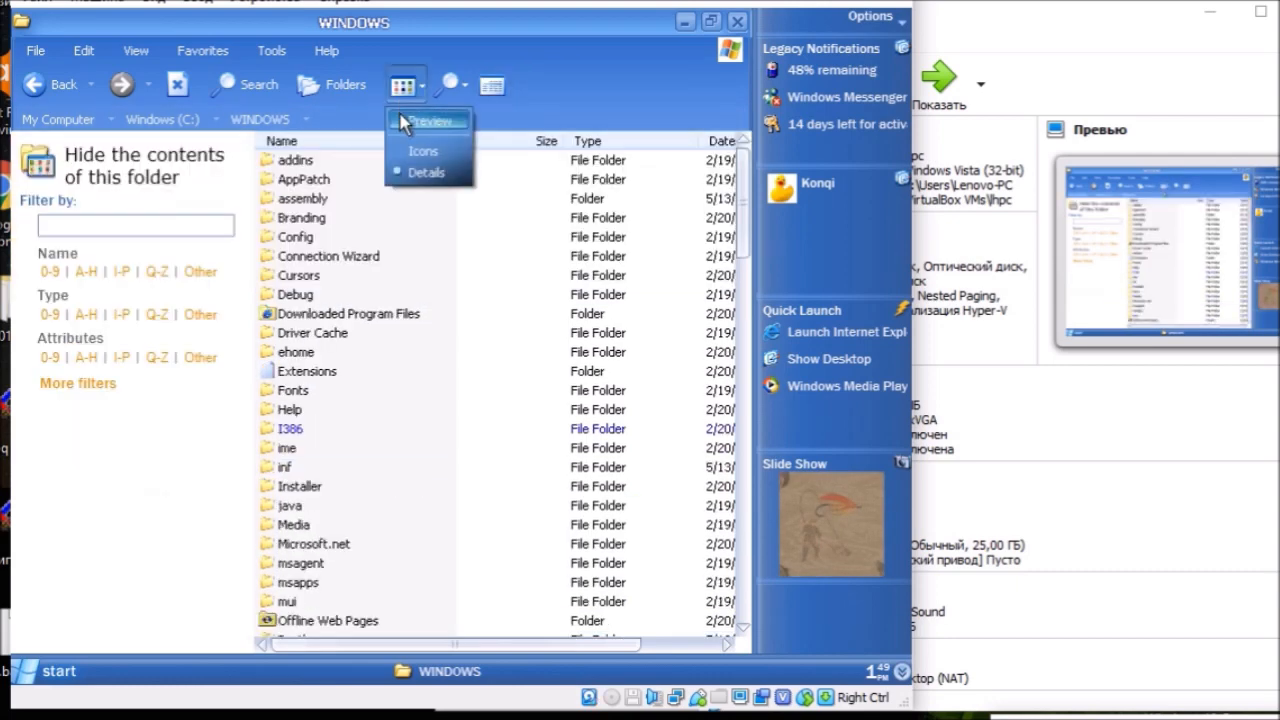
left_click(428, 120)
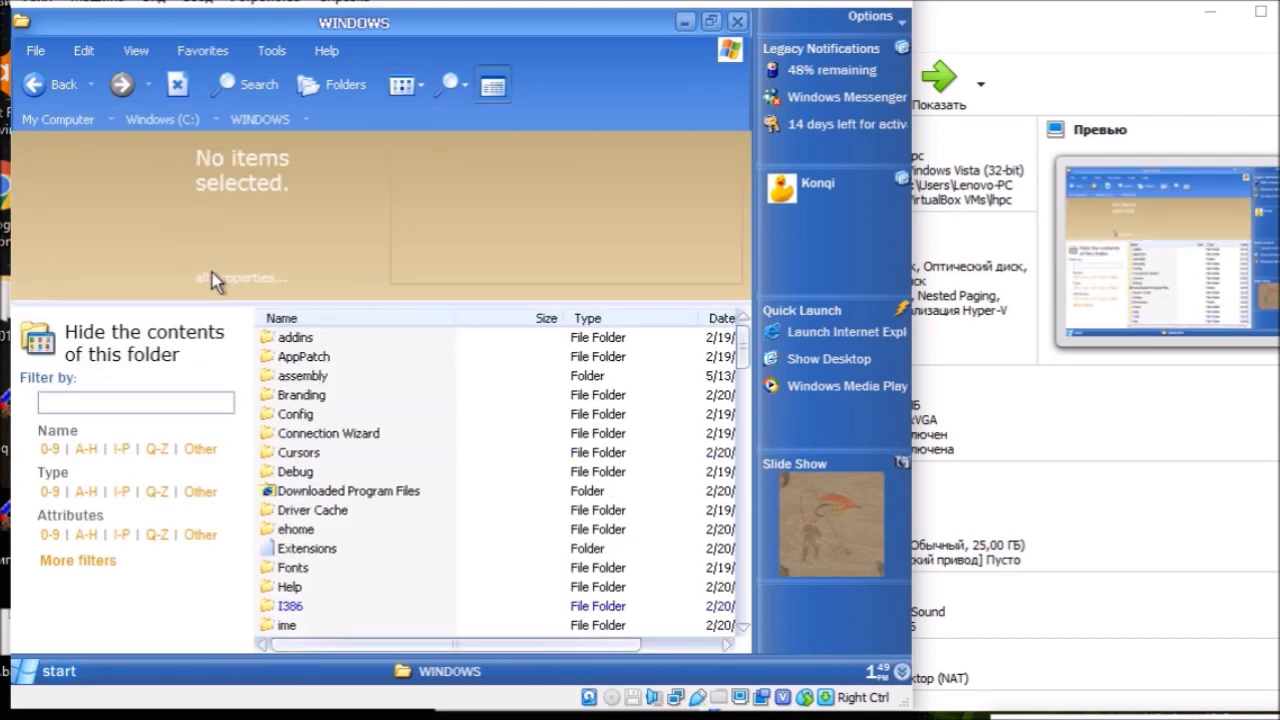
left_click(243, 277)
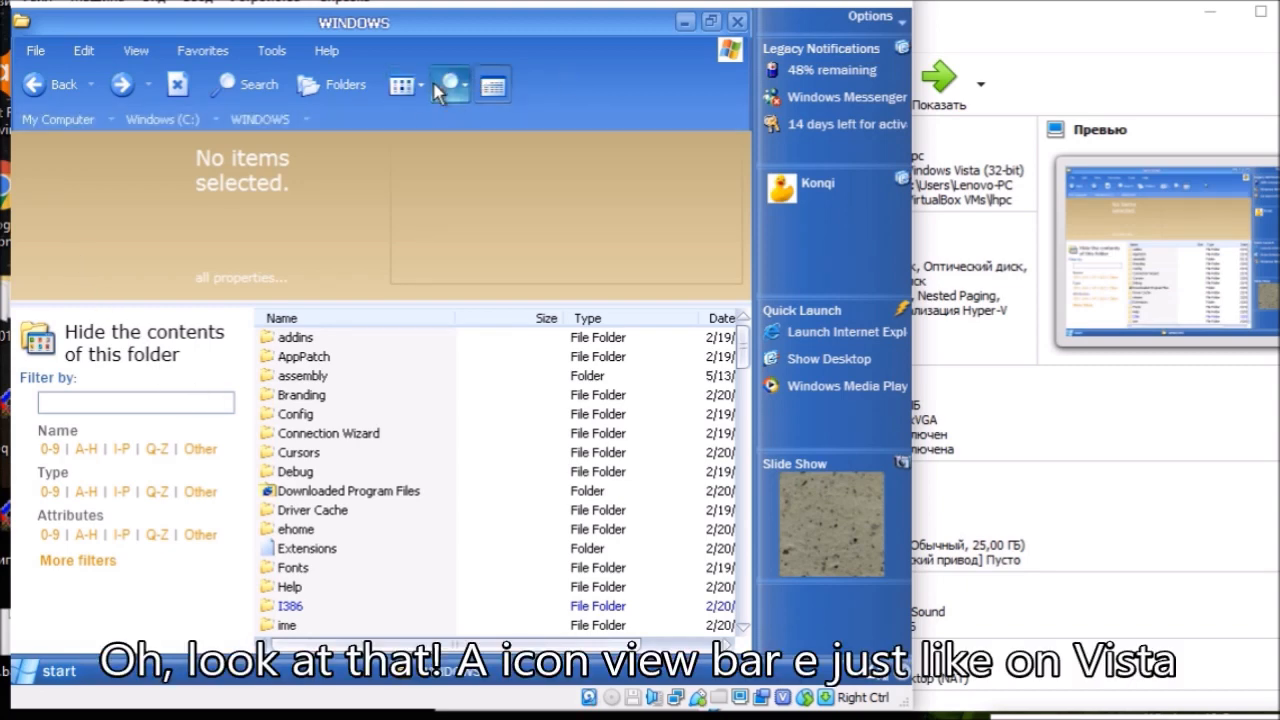
left_click(448, 85)
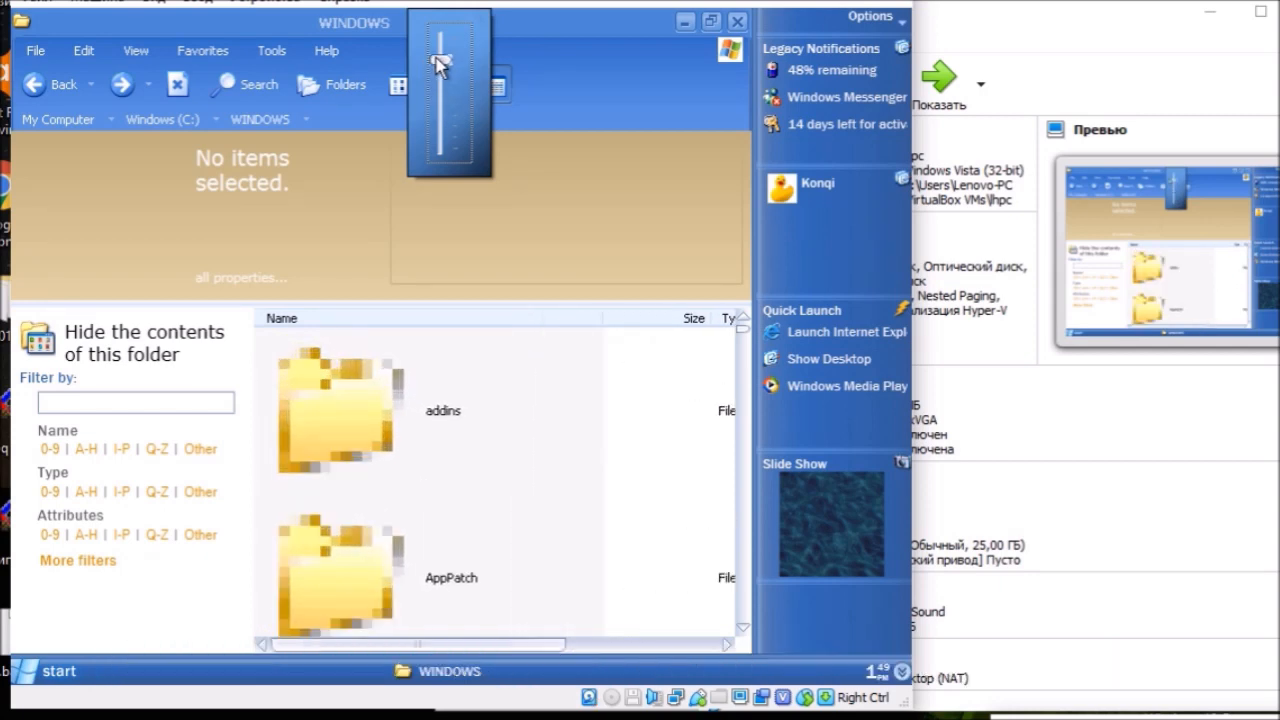
left_click_drag(442, 60, 442, 42)
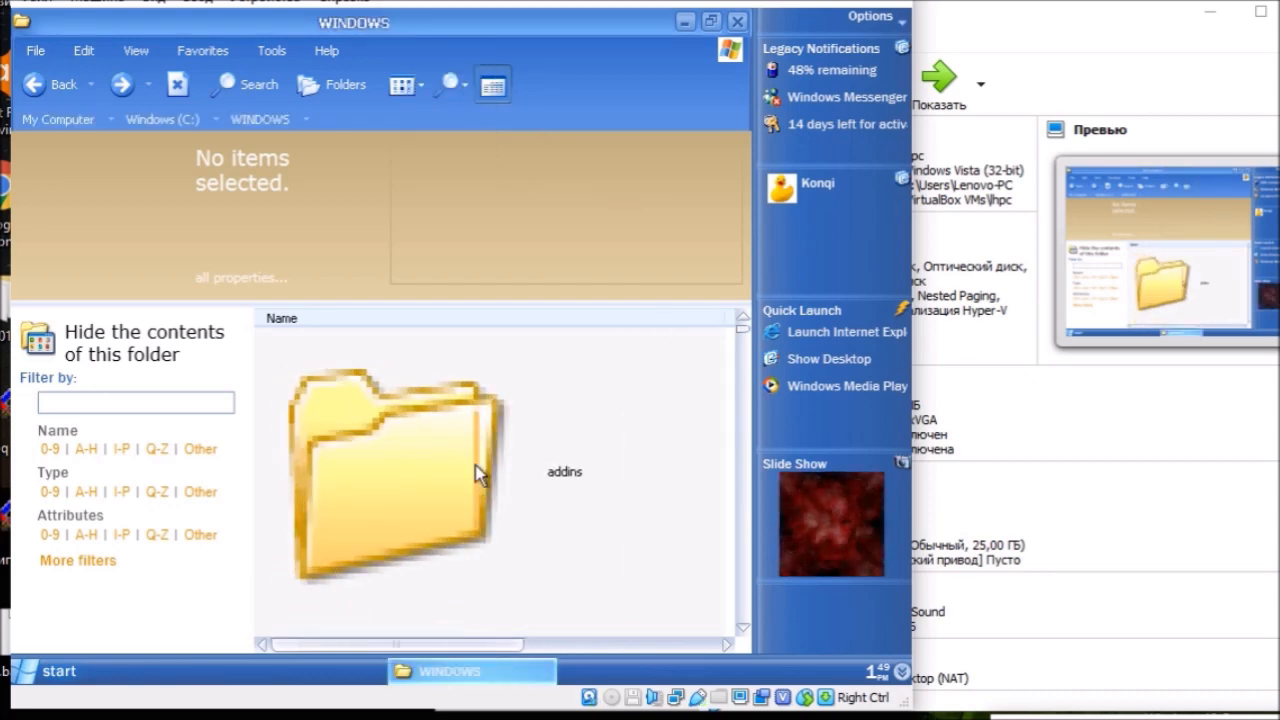
mouse_move(600, 470)
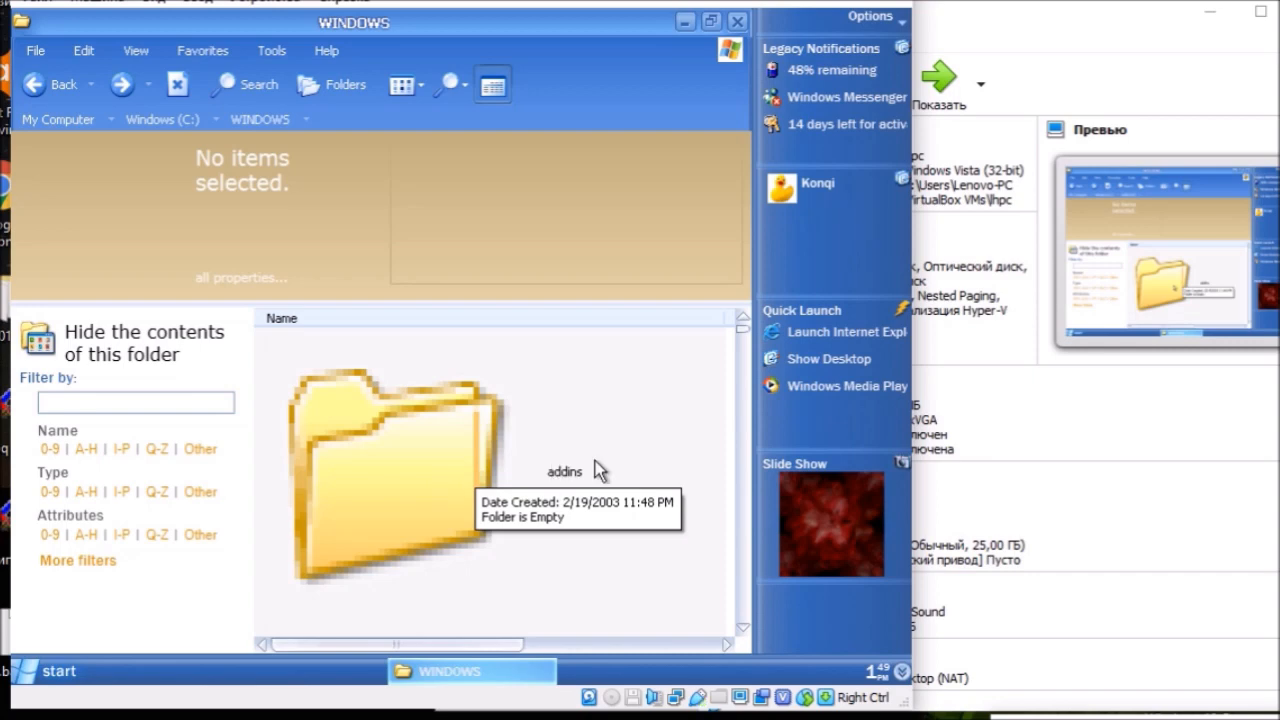
left_click(398, 84)
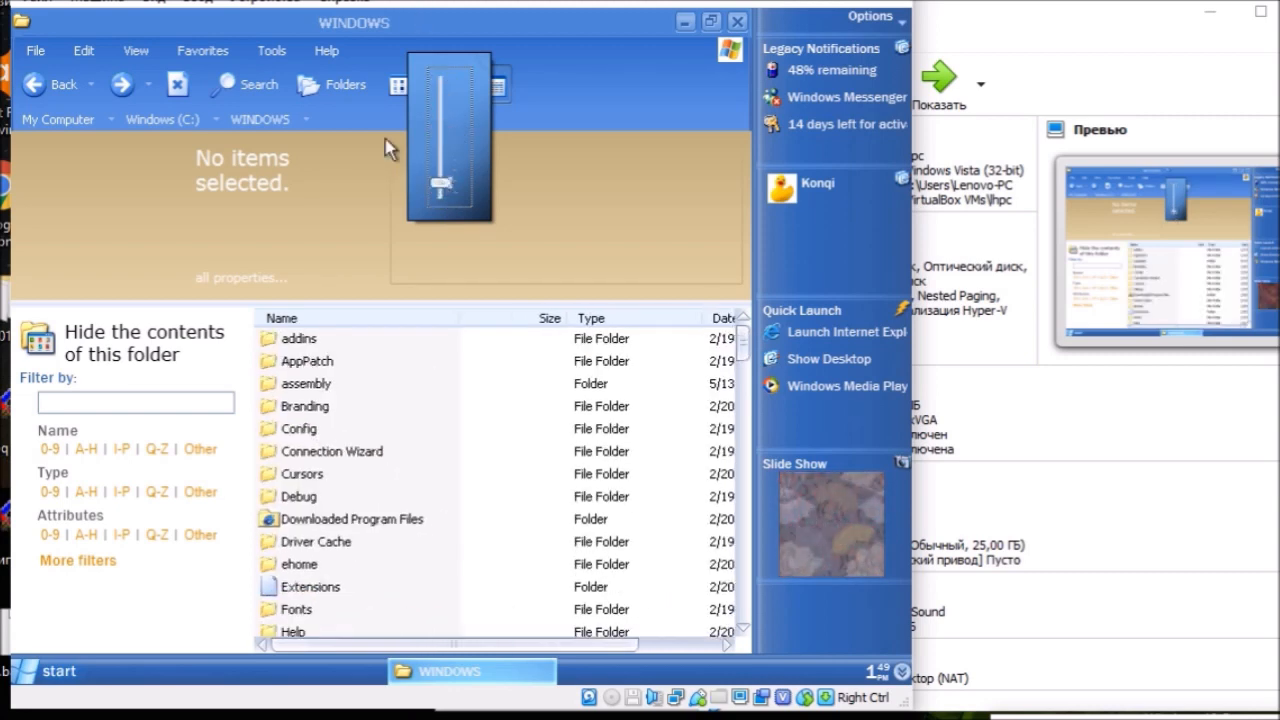
left_click(405, 84)
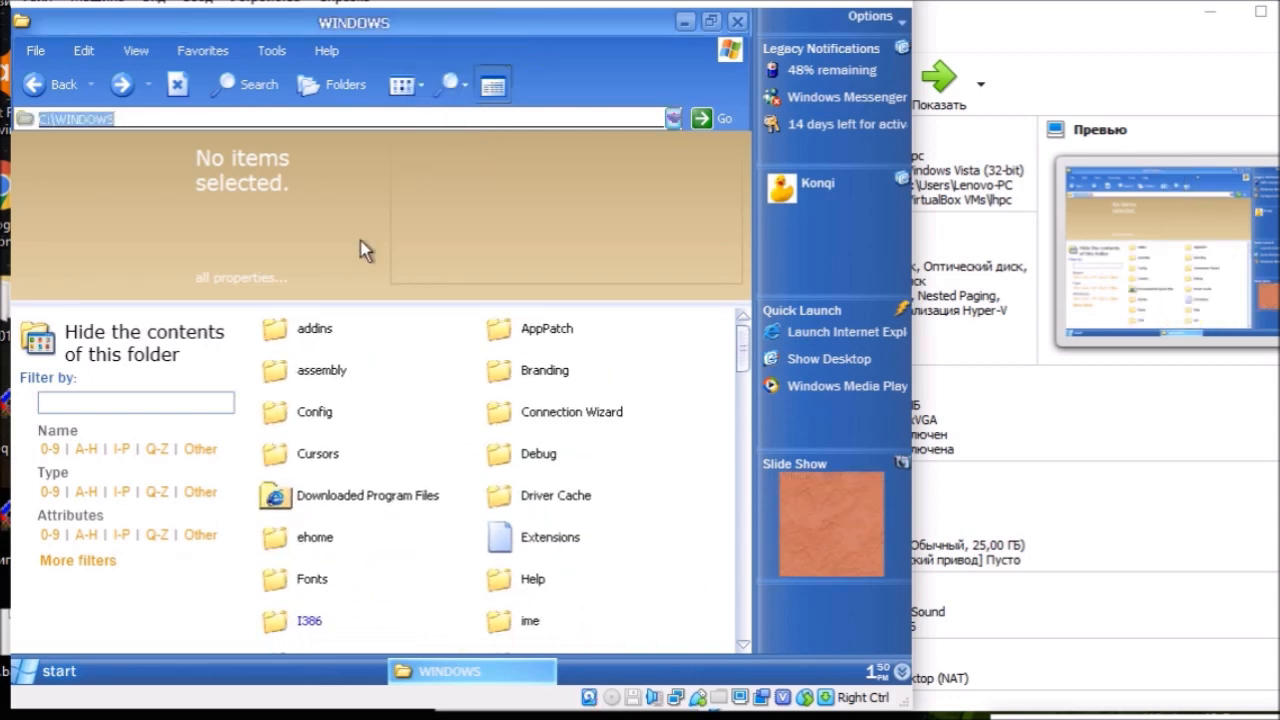
mouse_move(408, 185)
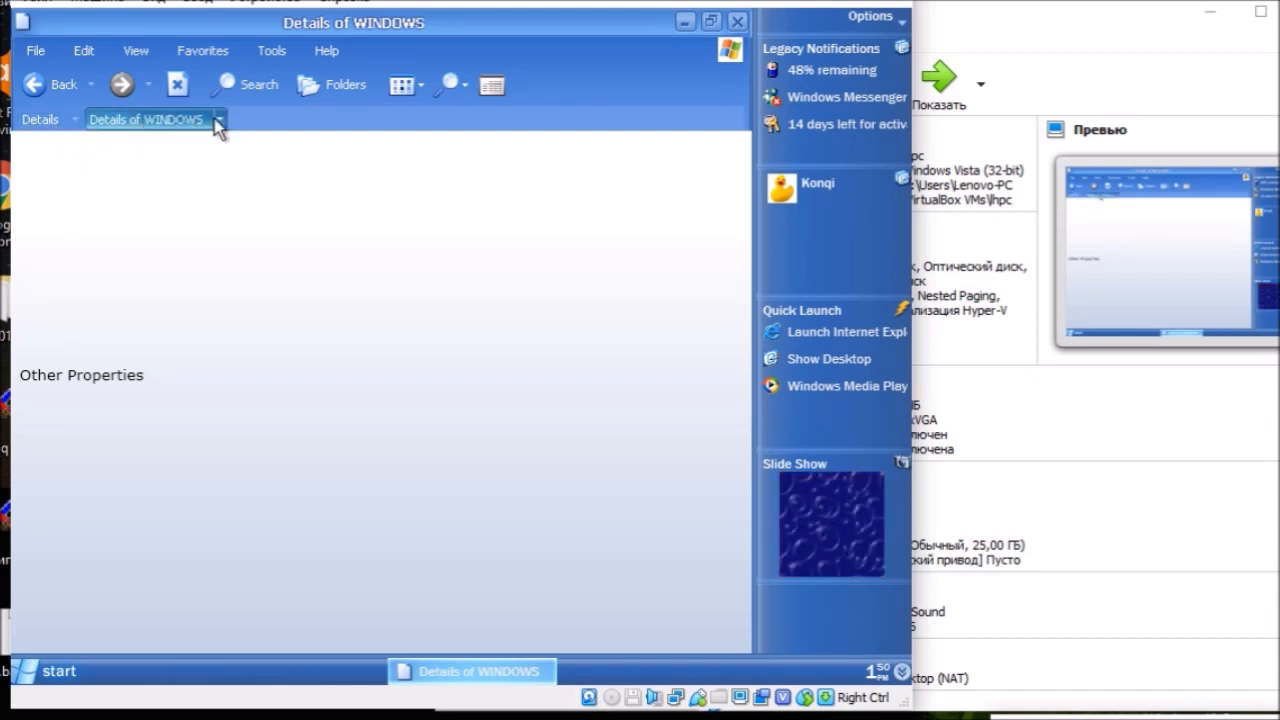
mouse_move(204, 192)
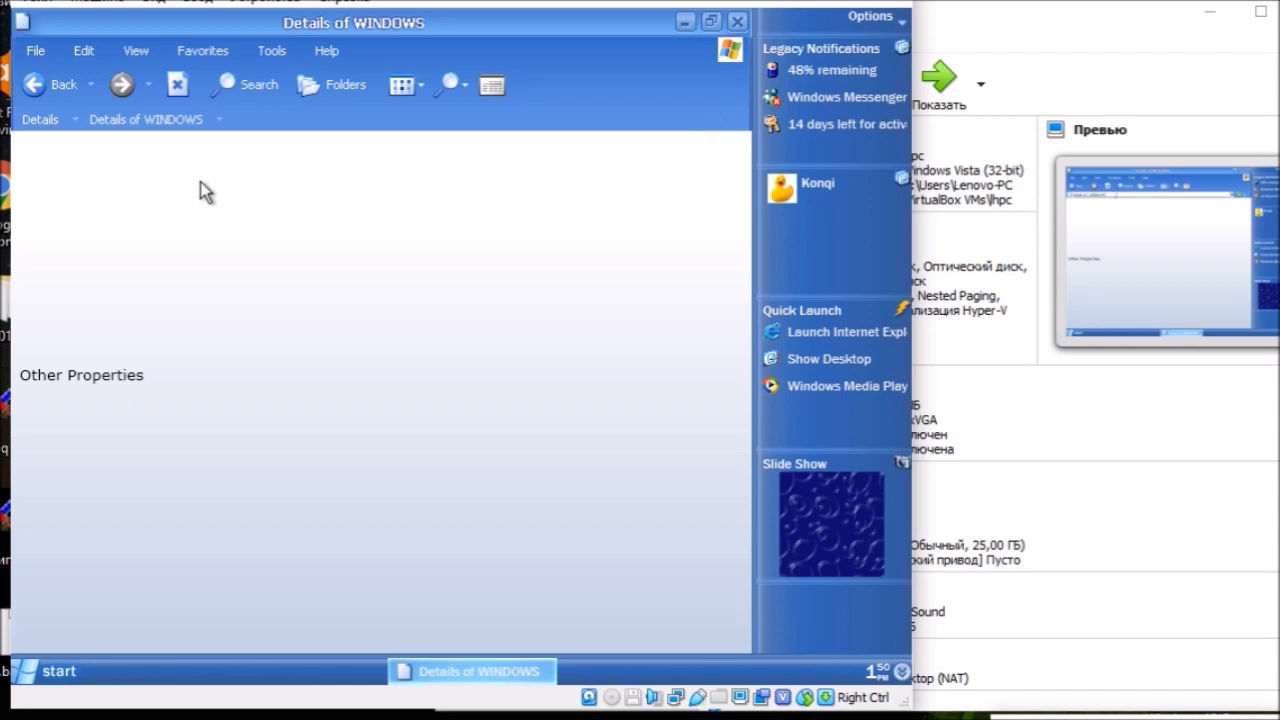
- Edit and submit the folder-details address, go Back and Forward, then resubmit it
left_click(148, 119)
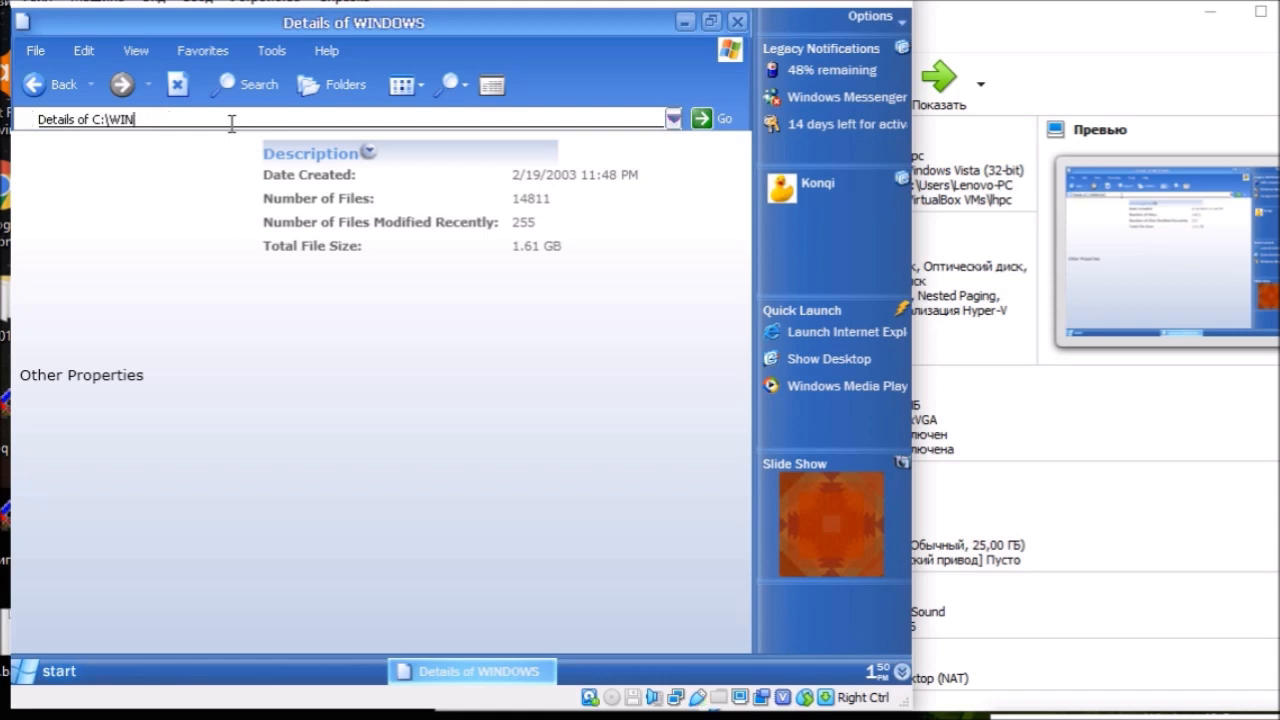
key("BackSpace")
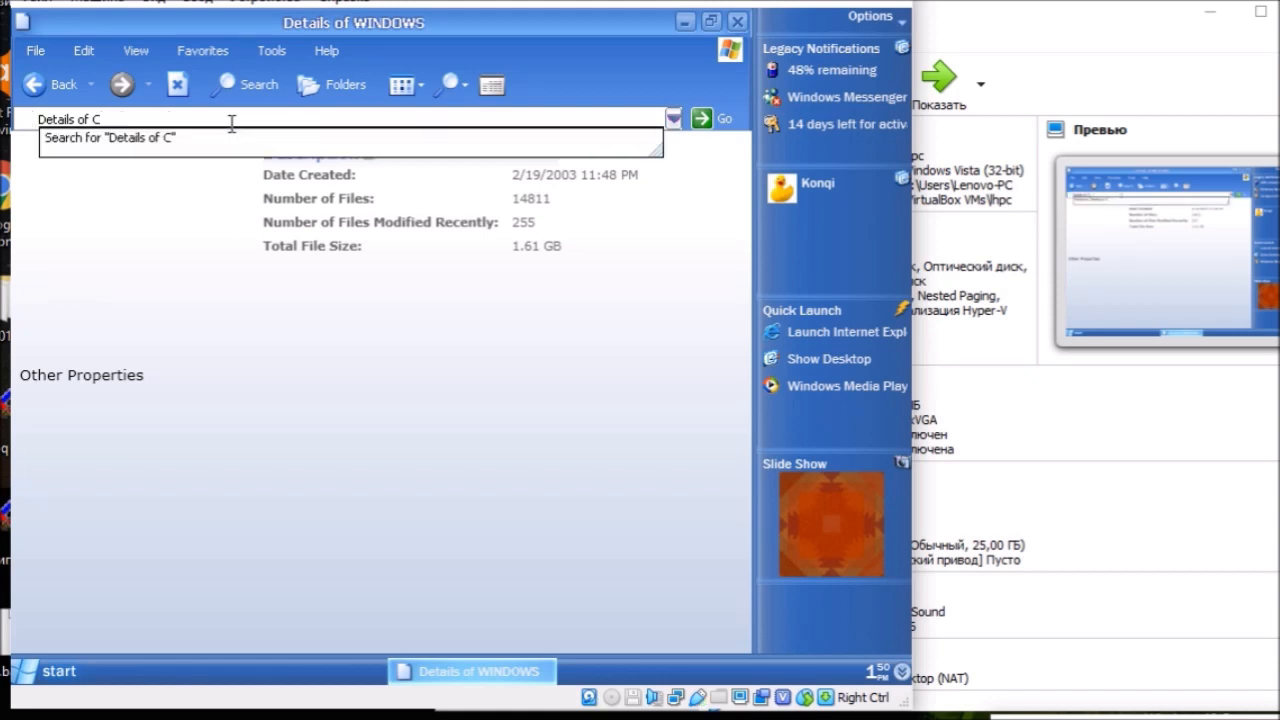
left_click(703, 118)
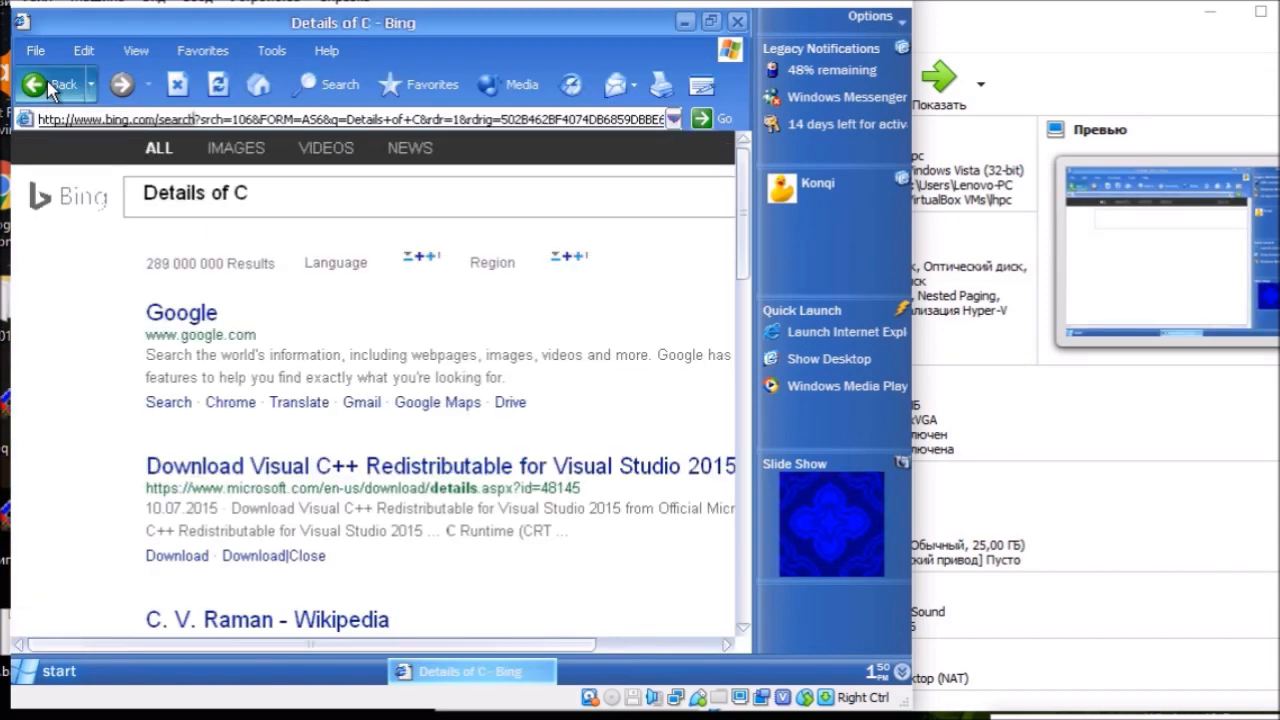
left_click(57, 84)
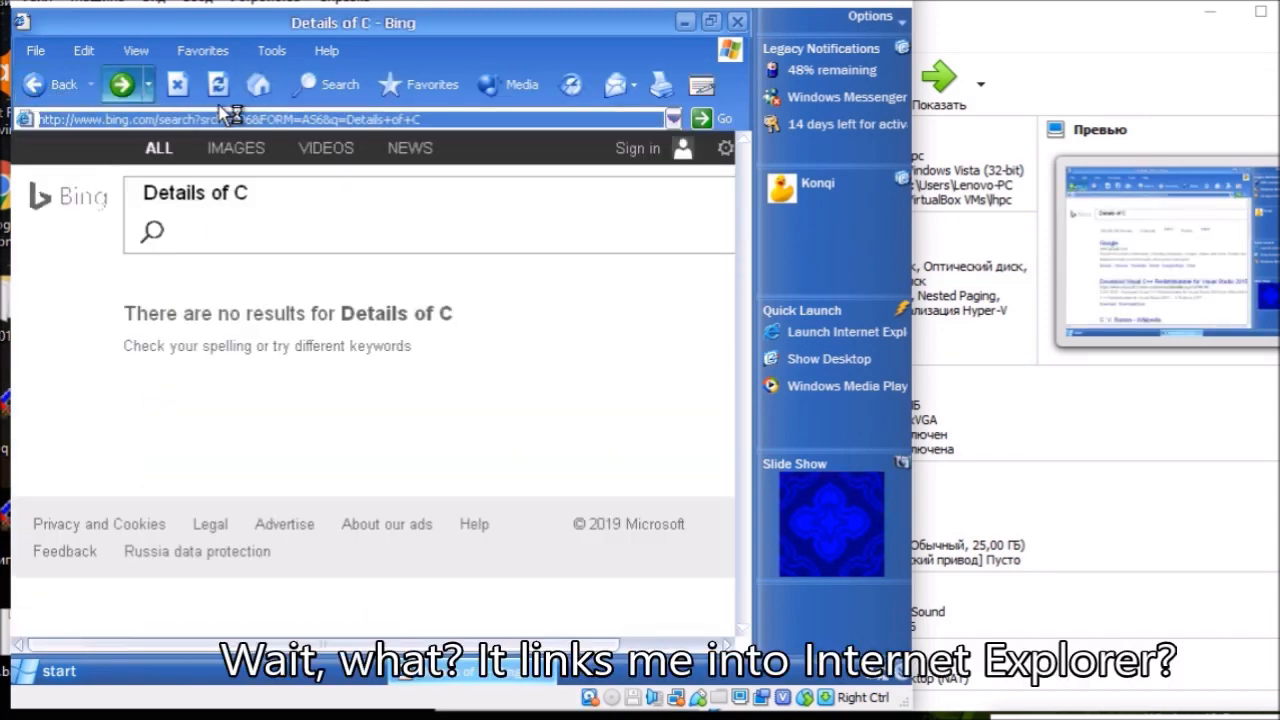
left_click(52, 84)
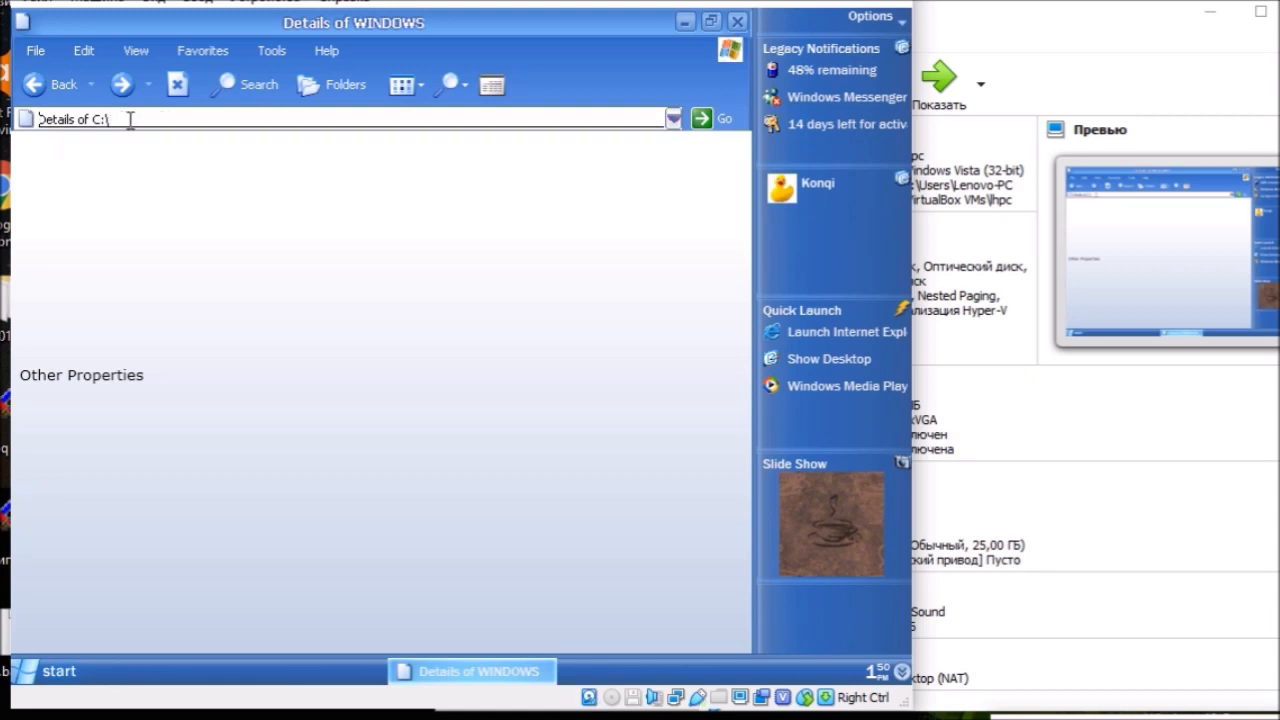
left_click(703, 118)
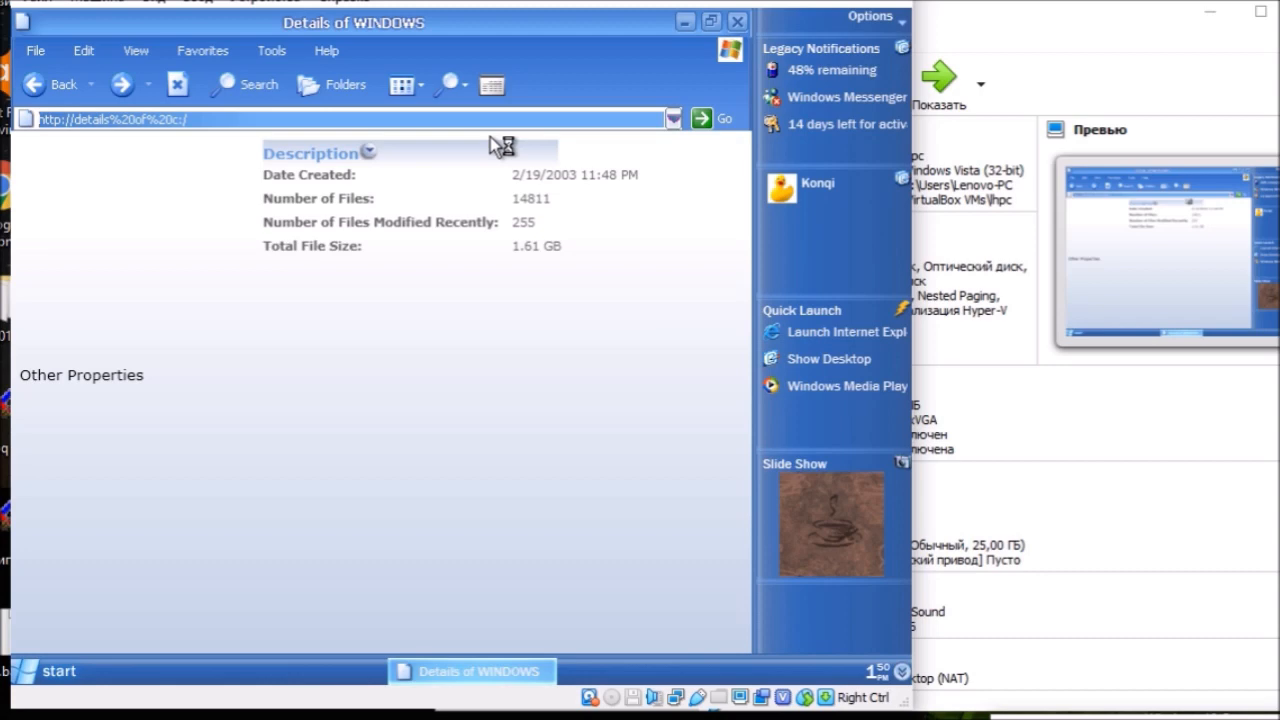
left_click(703, 118)
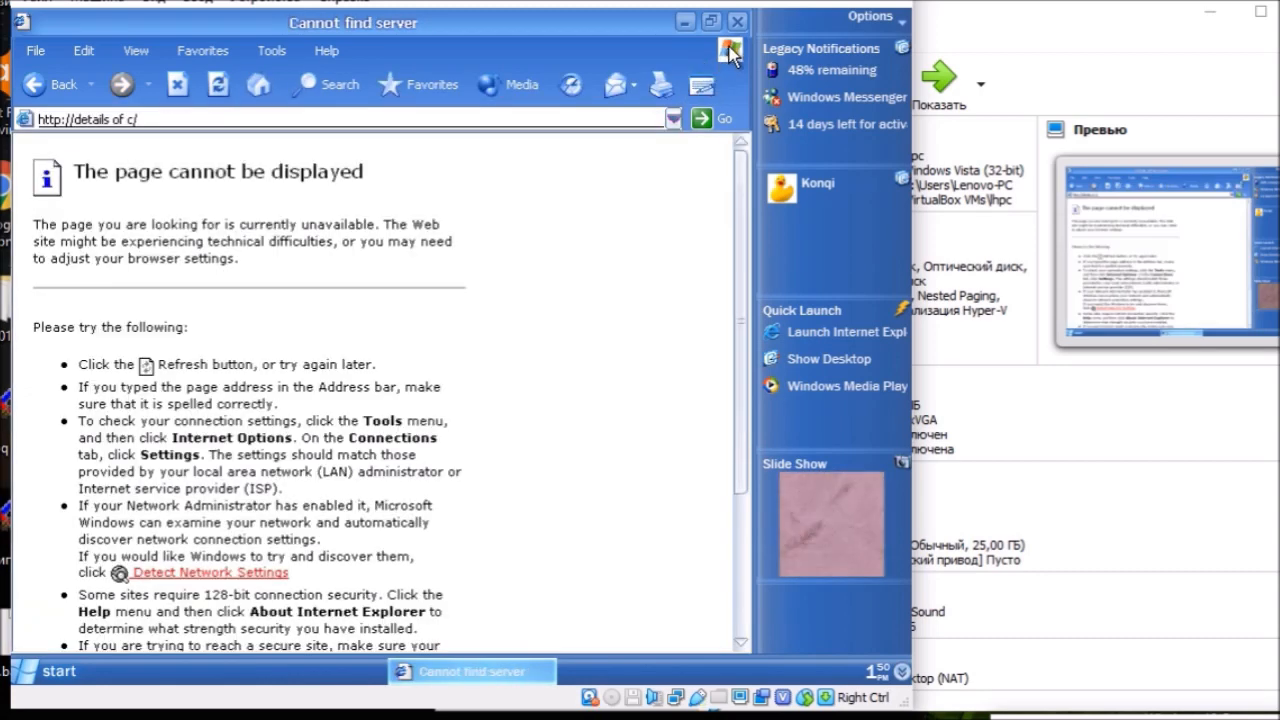
left_click(737, 22)
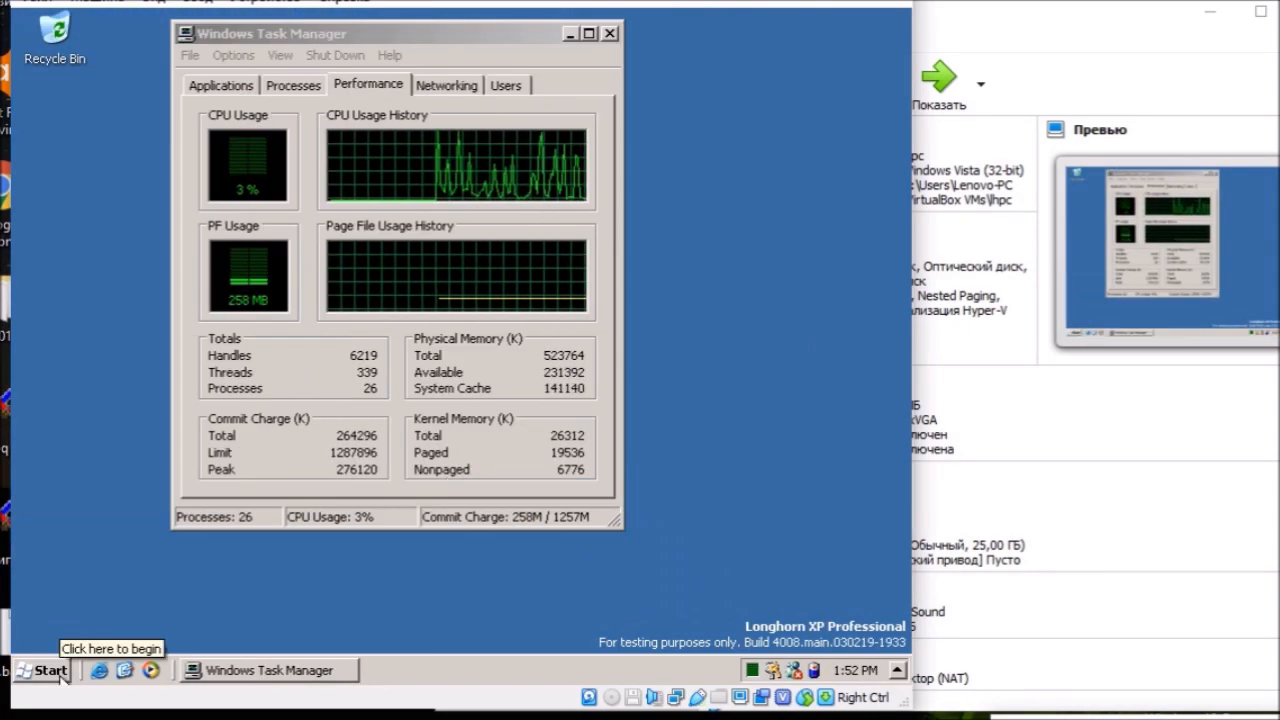
- Launch a blank WordPad document from the Longhorn guest's Start menu
left_click(609, 33)
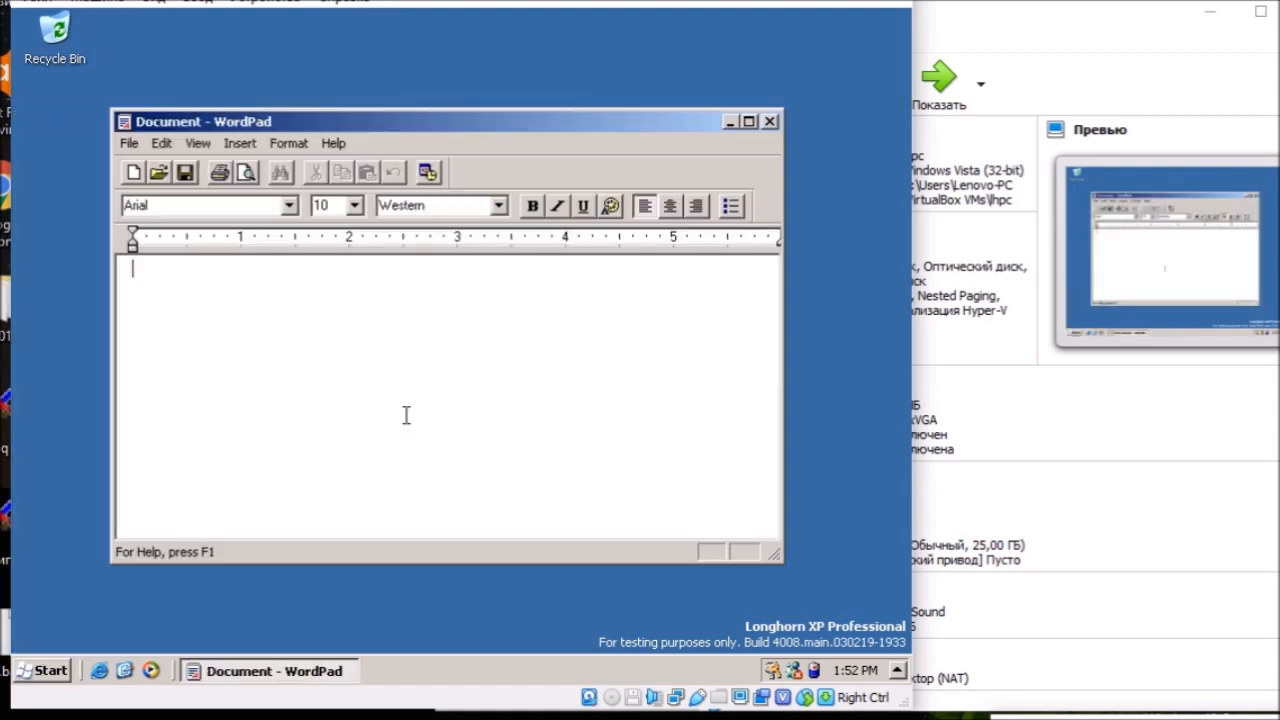
- Set the font size to 20 and type "ok, let's end this video" in WordPad
triple_click(325, 205)
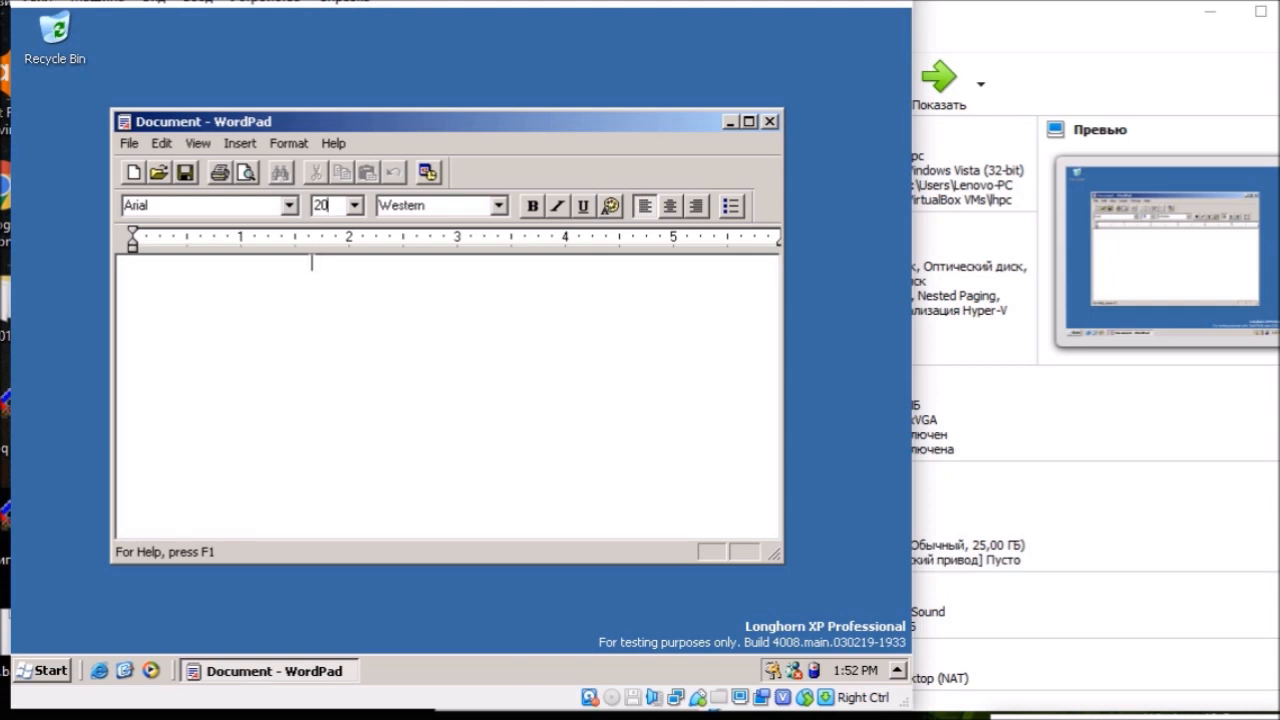
type("ok")
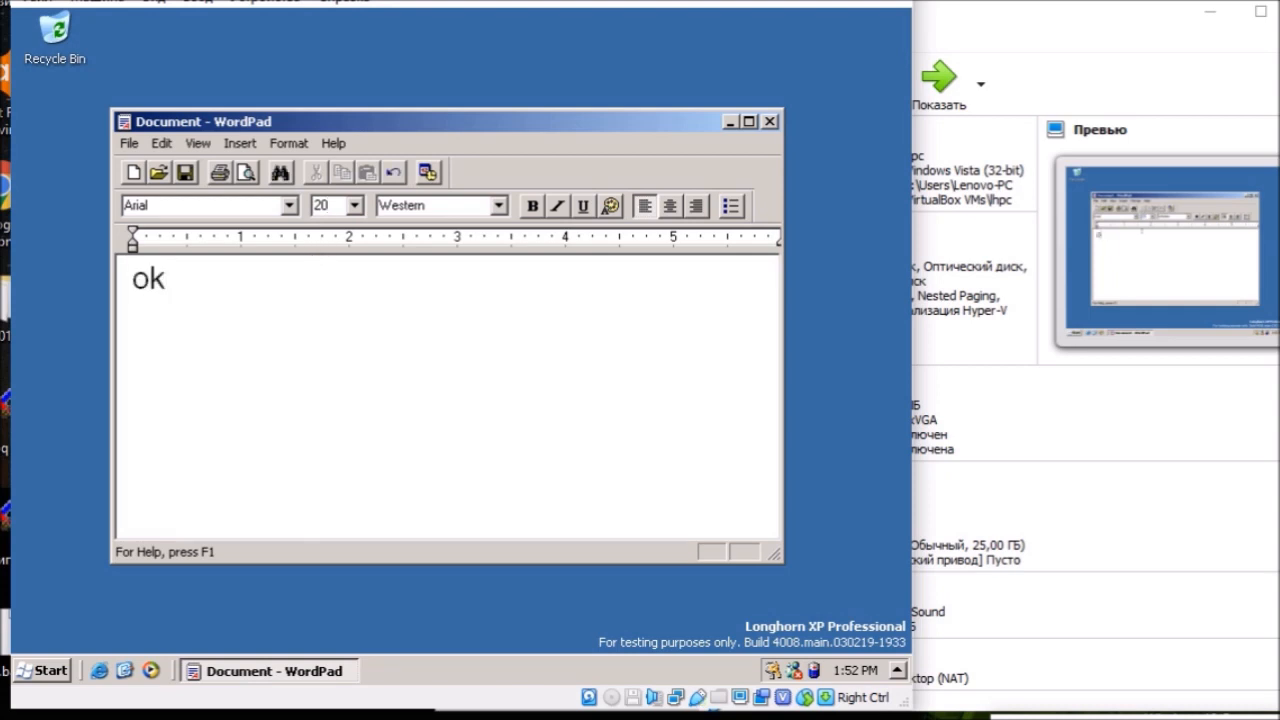
type(", let's")
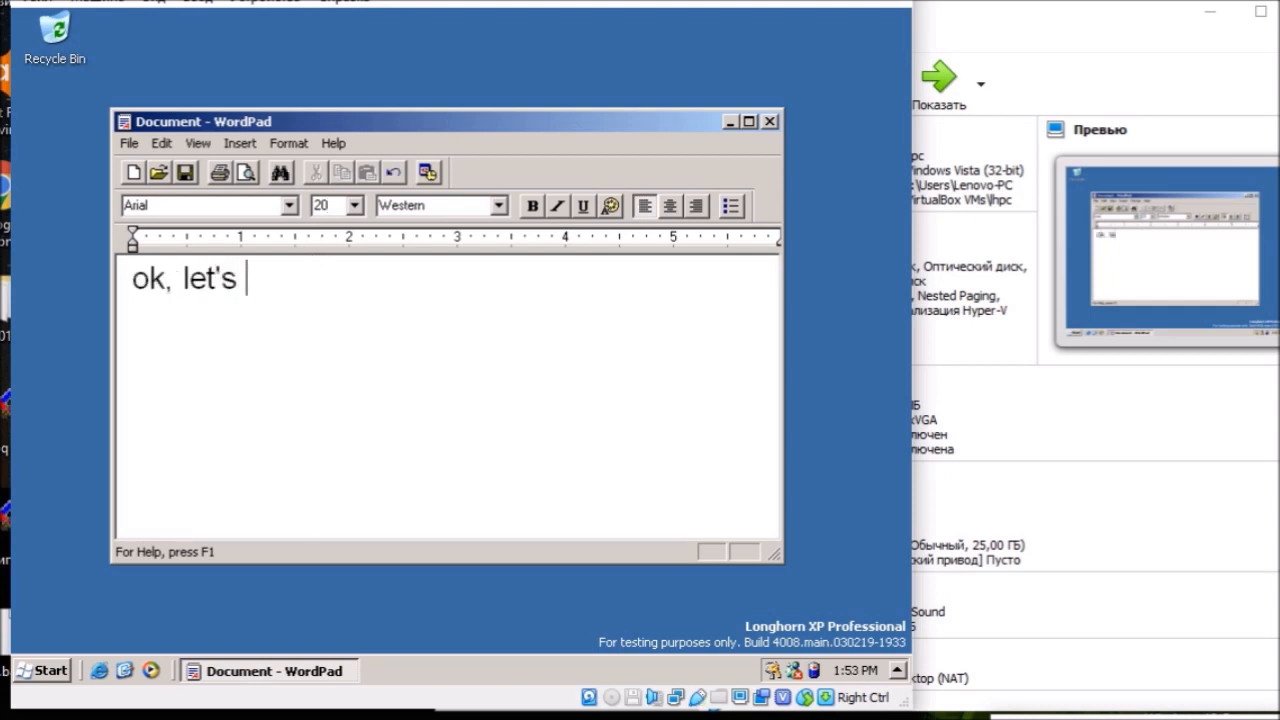
type("end t")
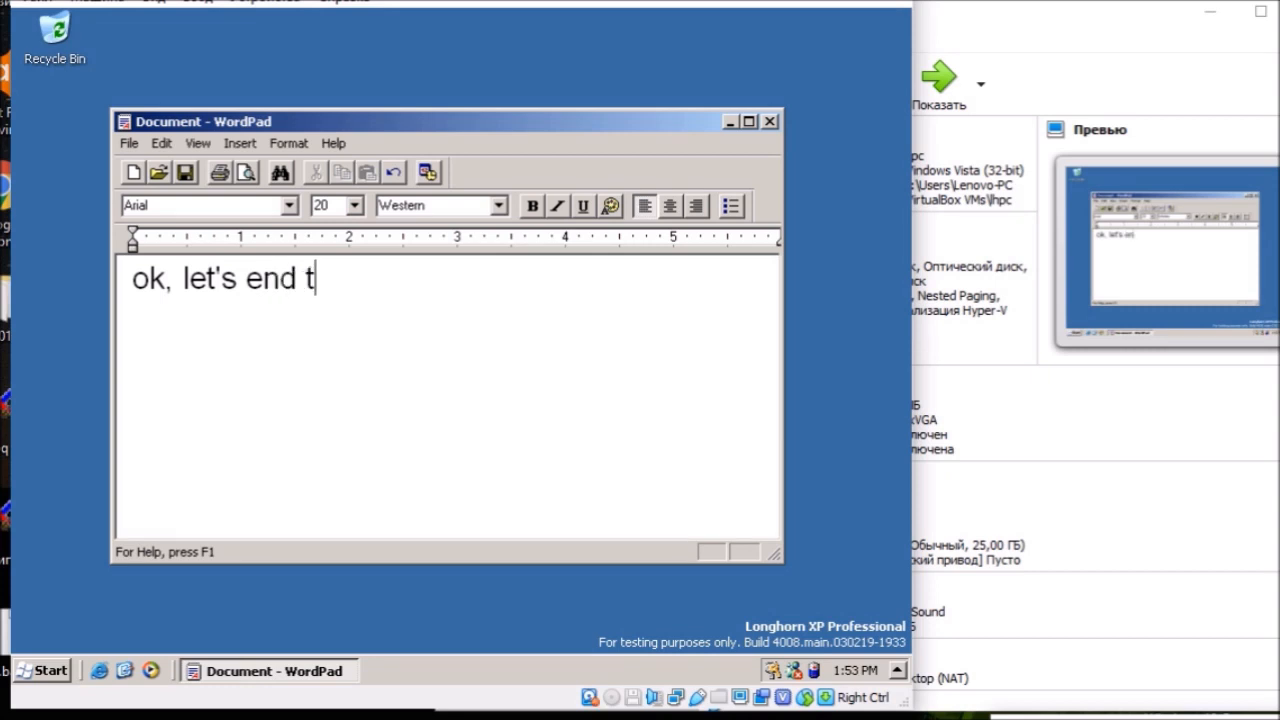
type("his vide")
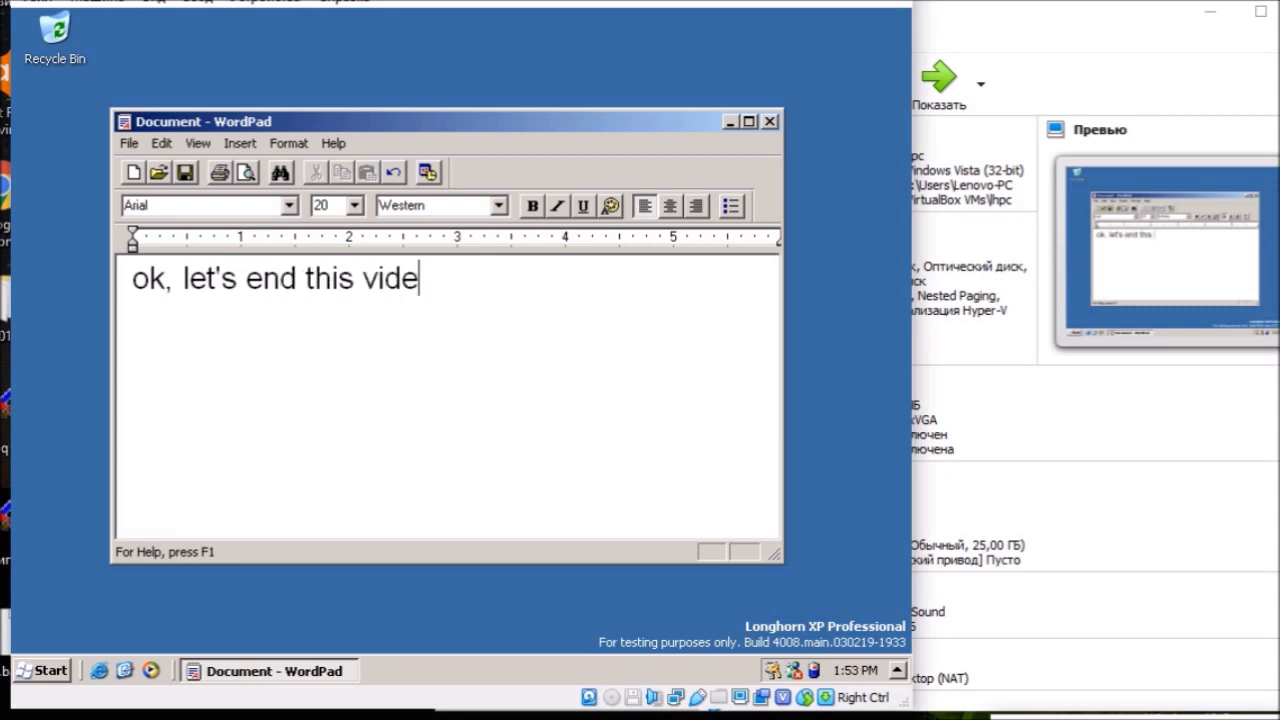
type("o")
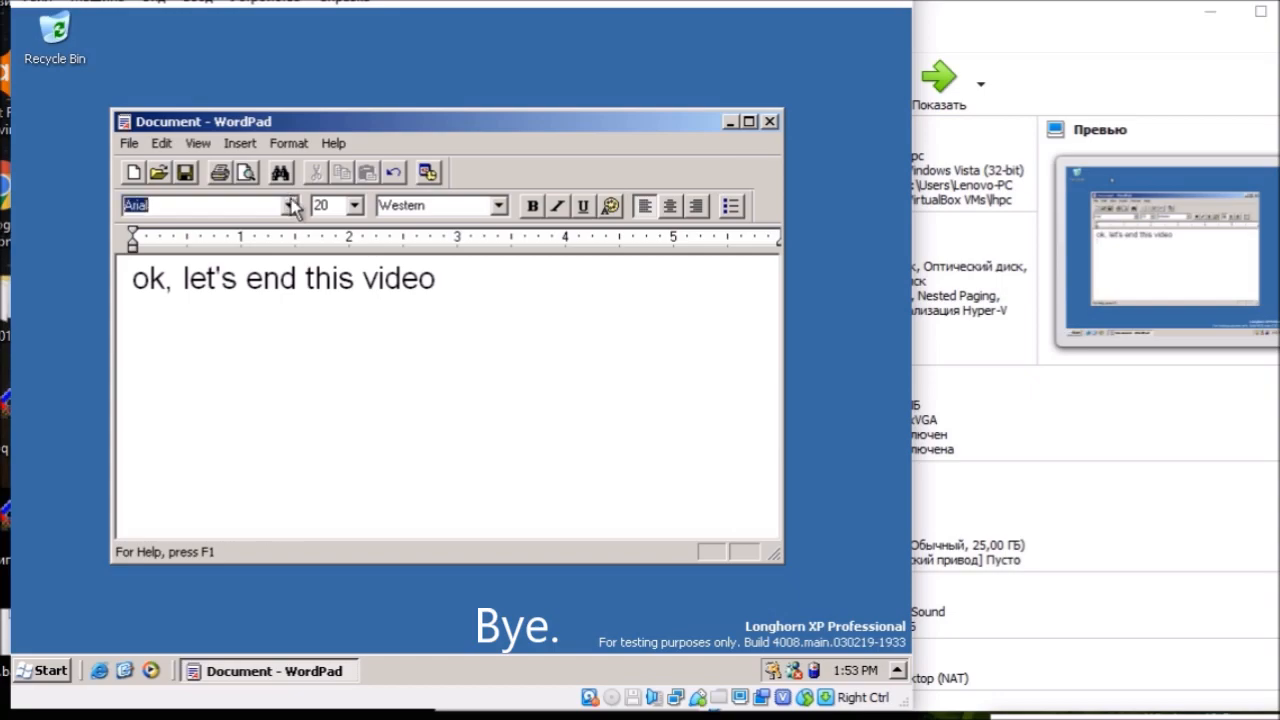